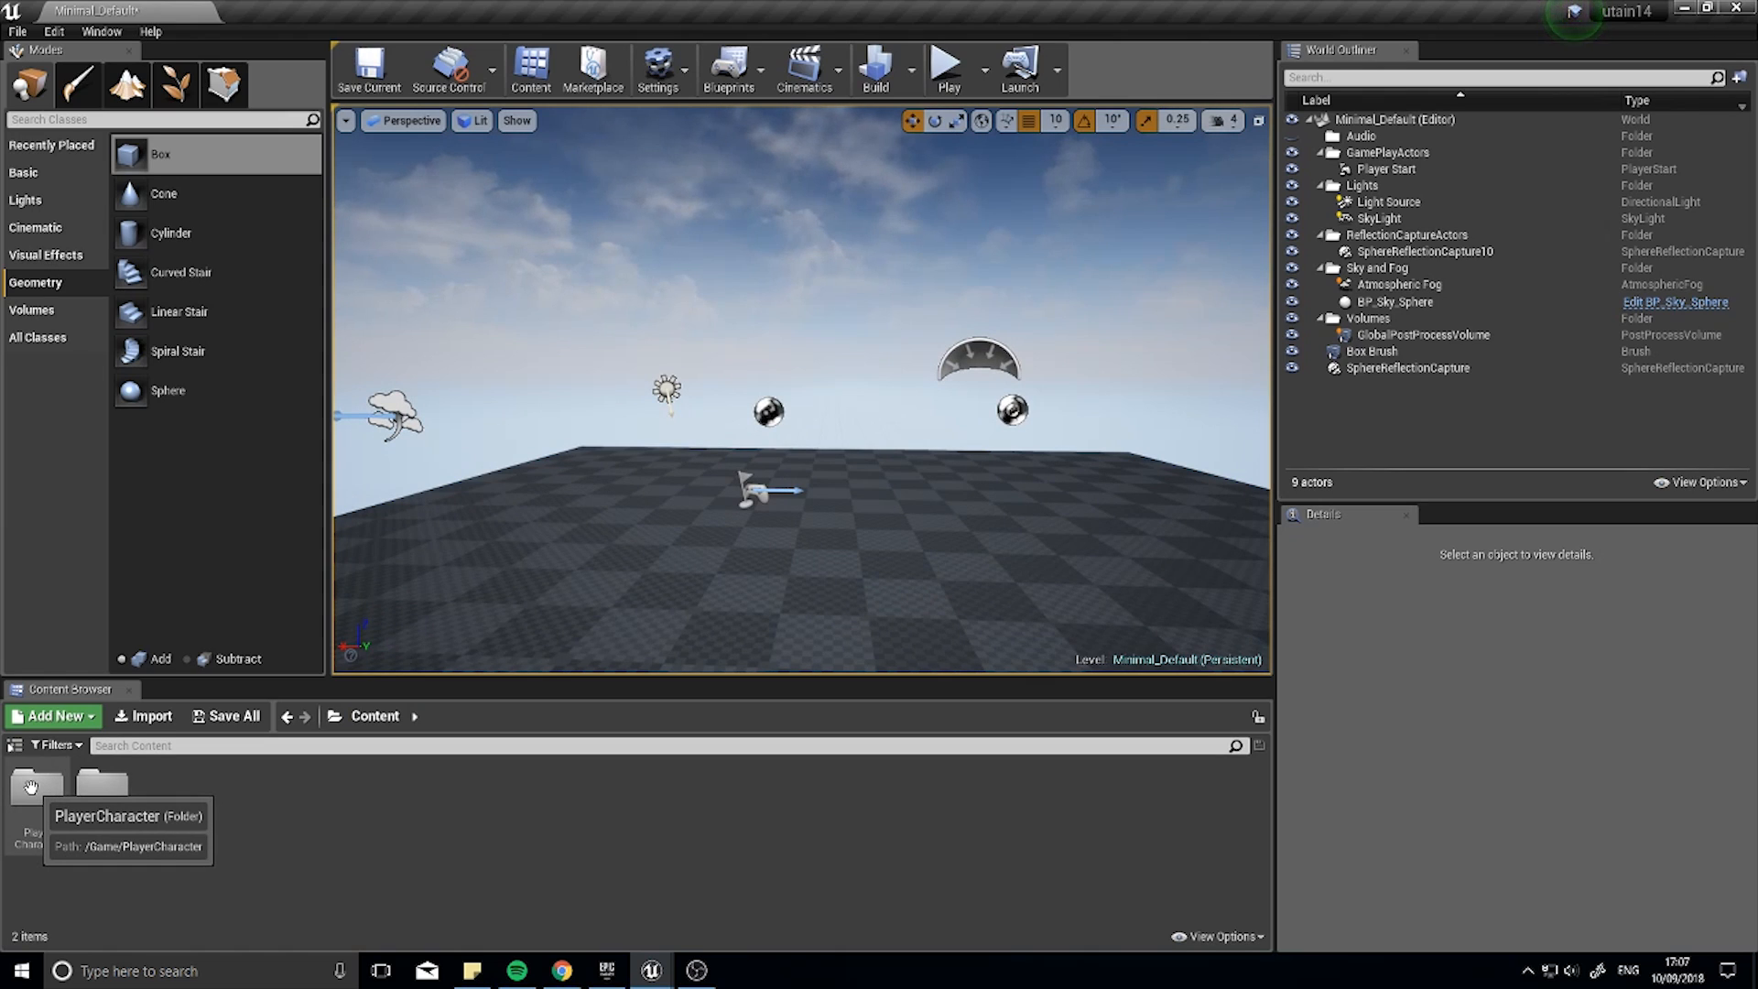
Step: Browse the PlayerCharacter folders and start a Character-based blueprint class named PlayerCharacter
double_click(32, 790)
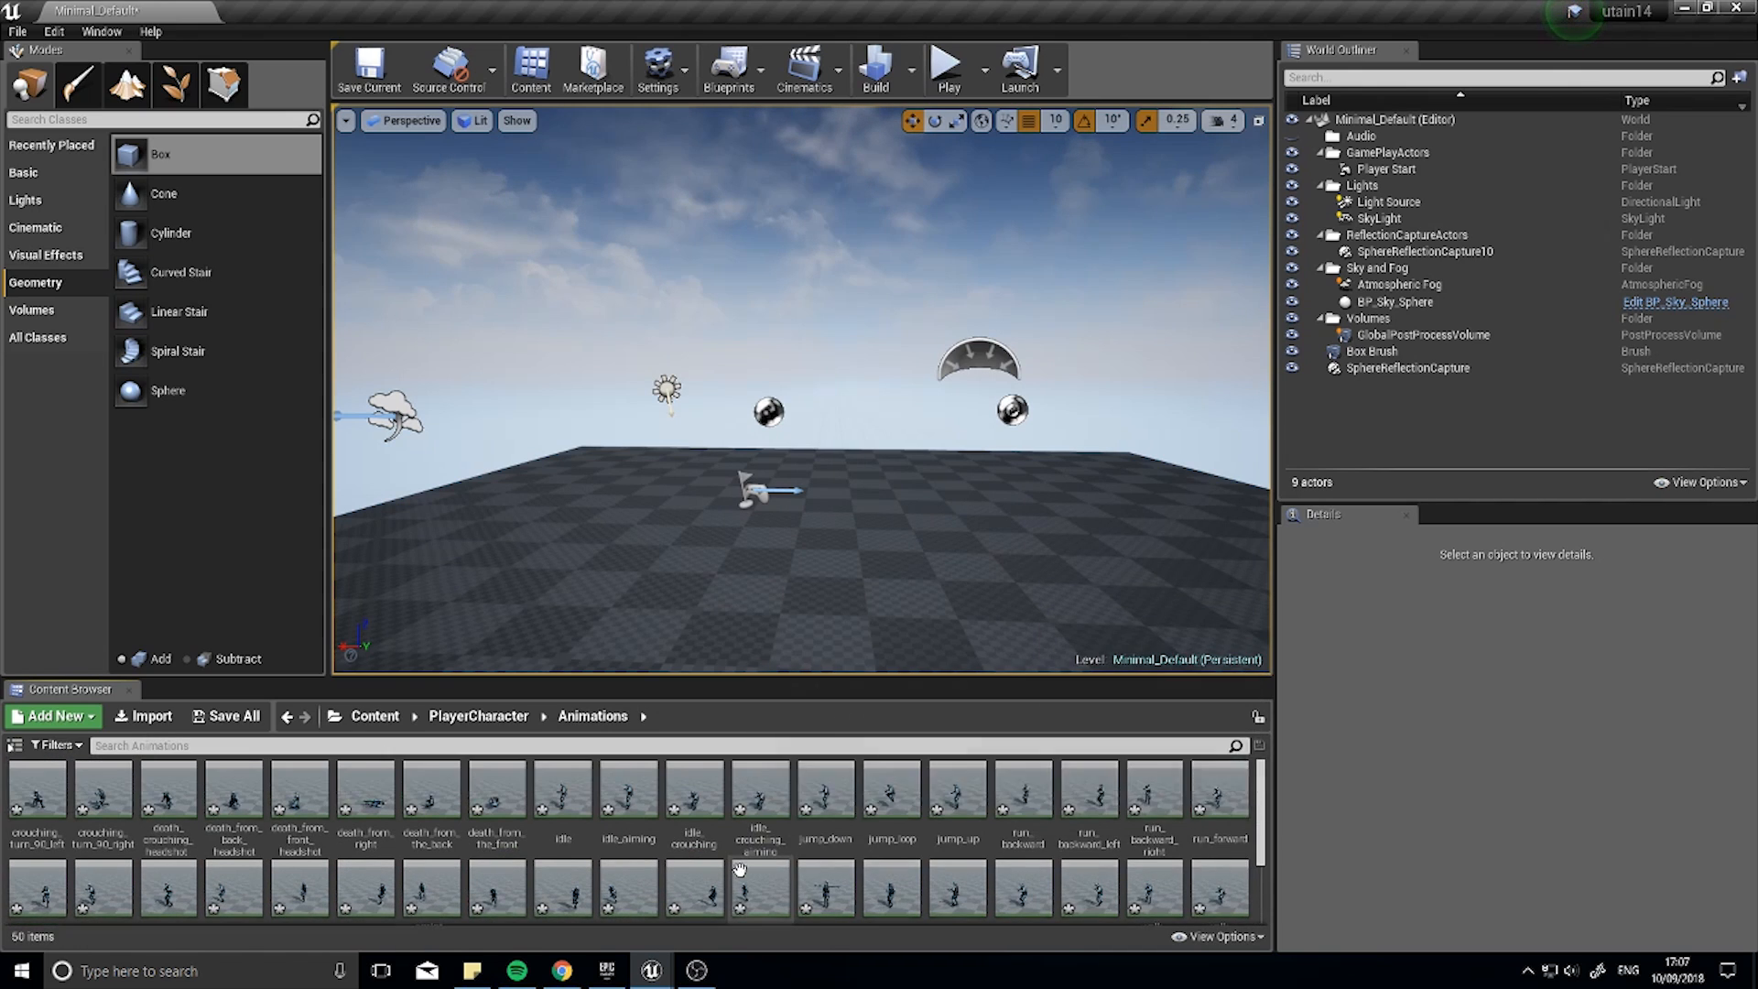
left_click(479, 715)
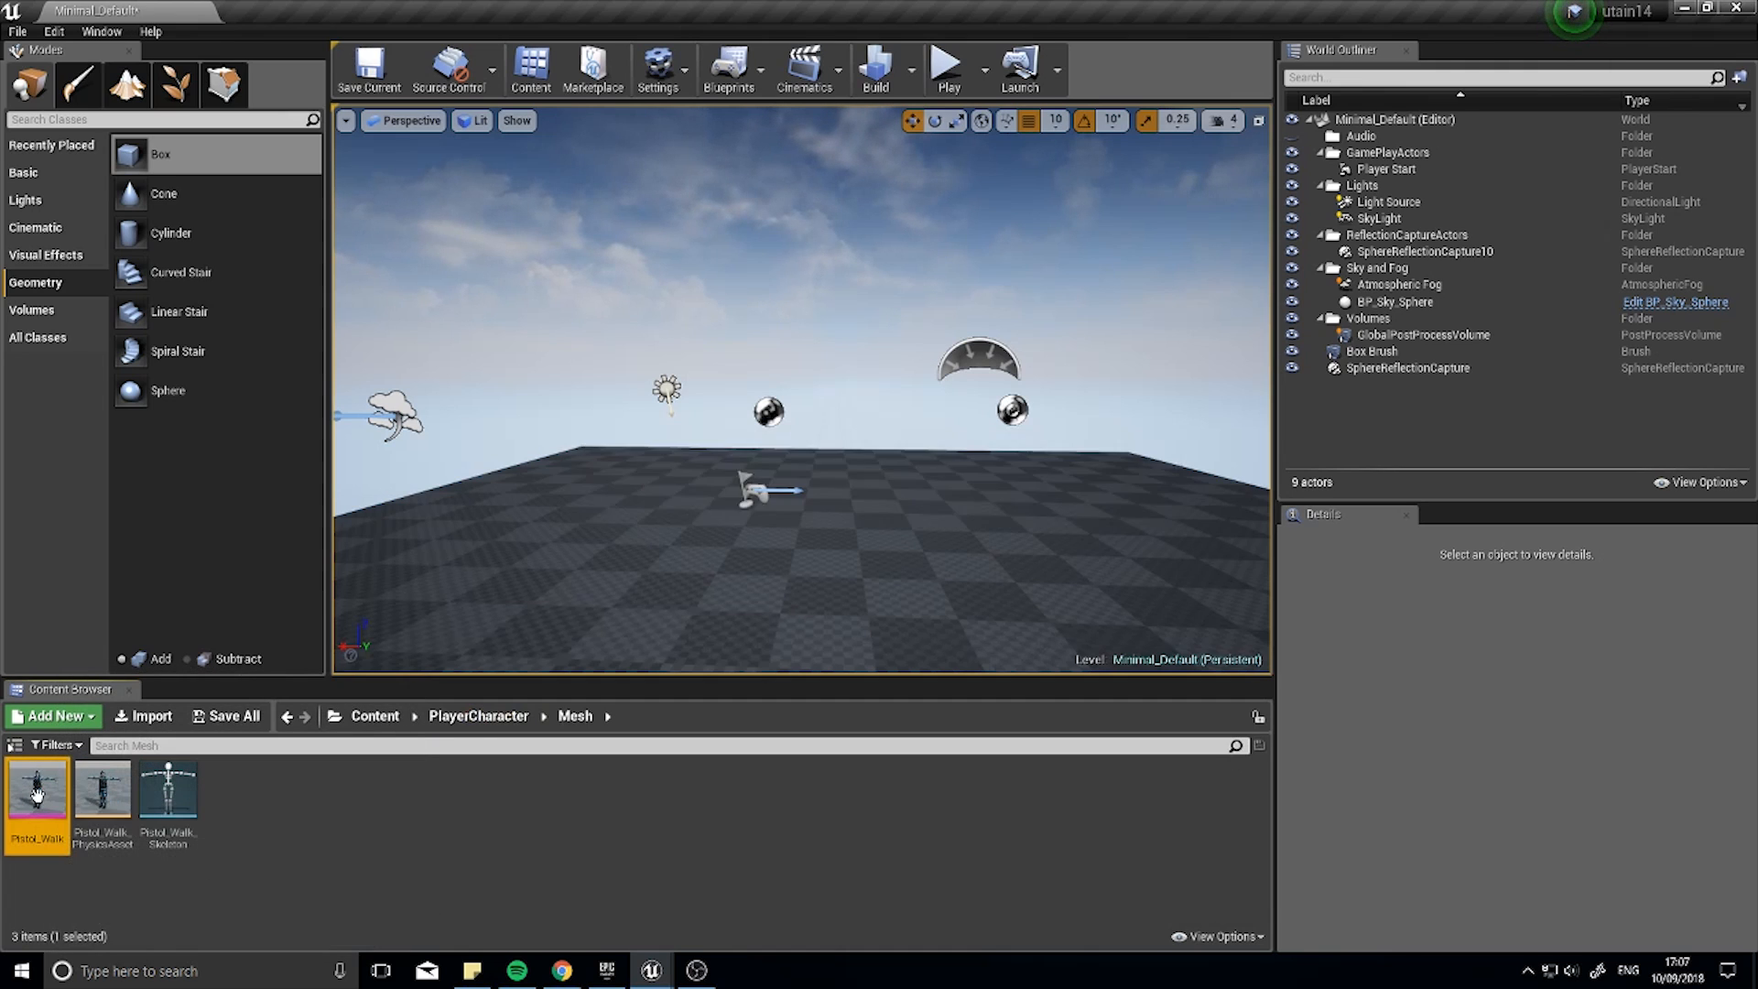
double_click(36, 790)
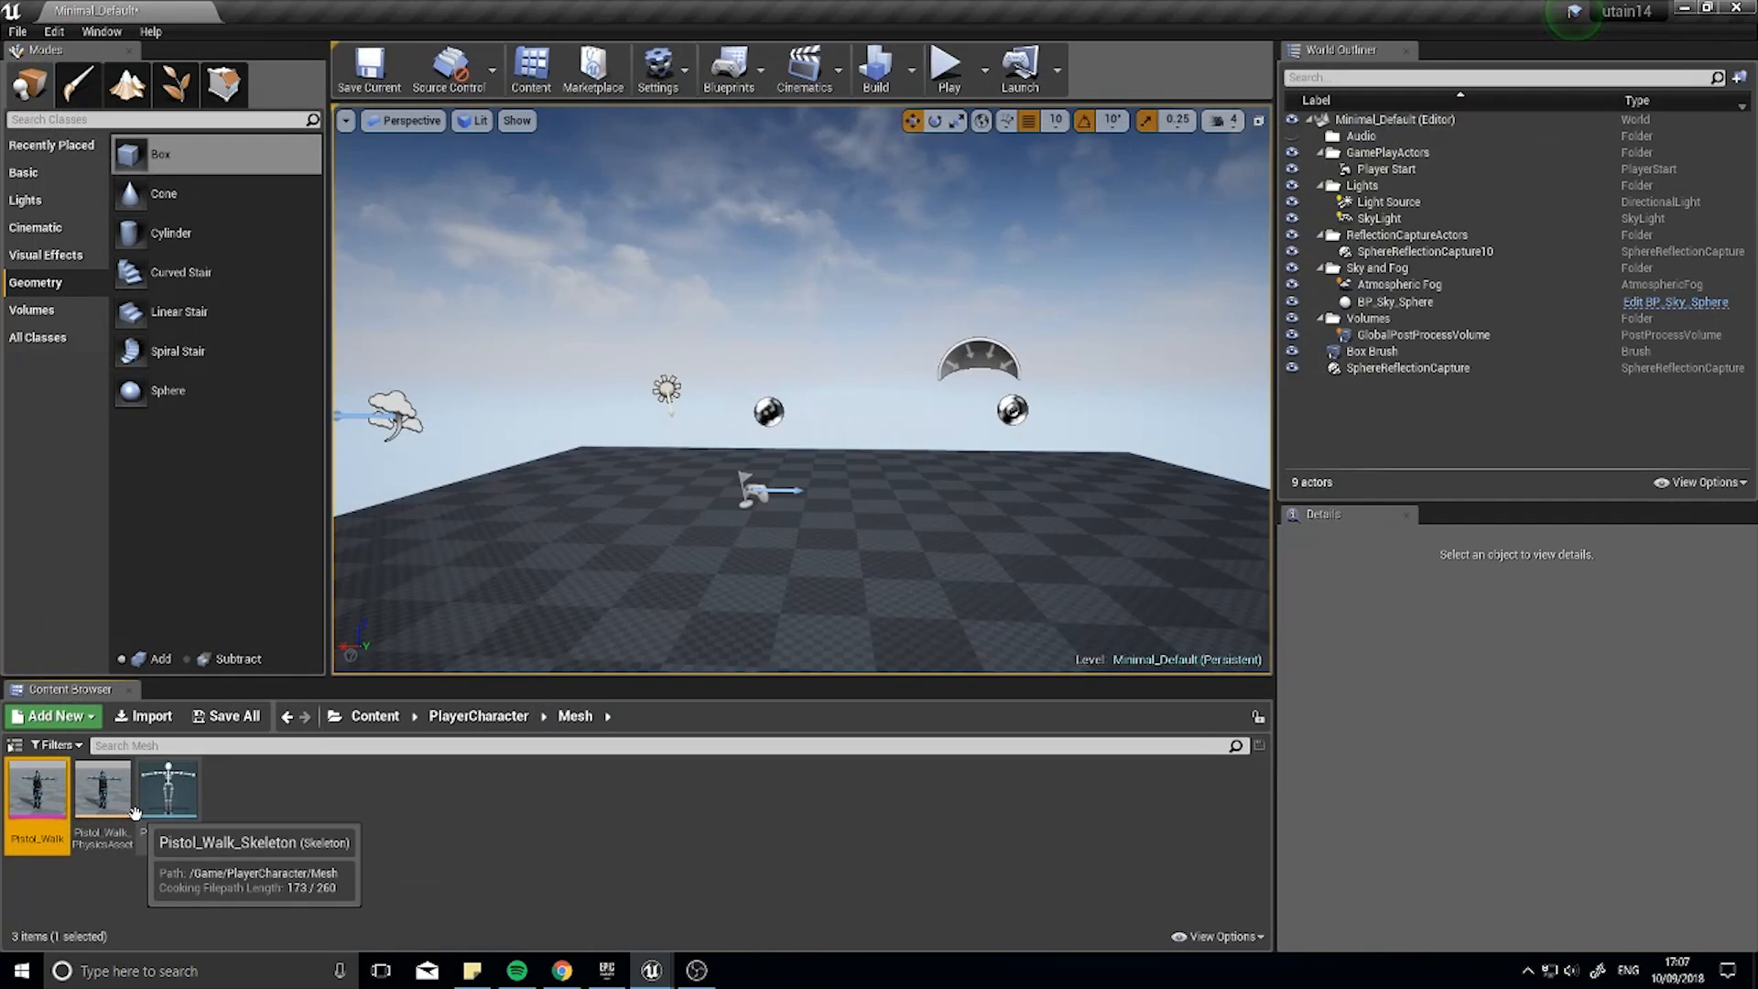
left_click(168, 788)
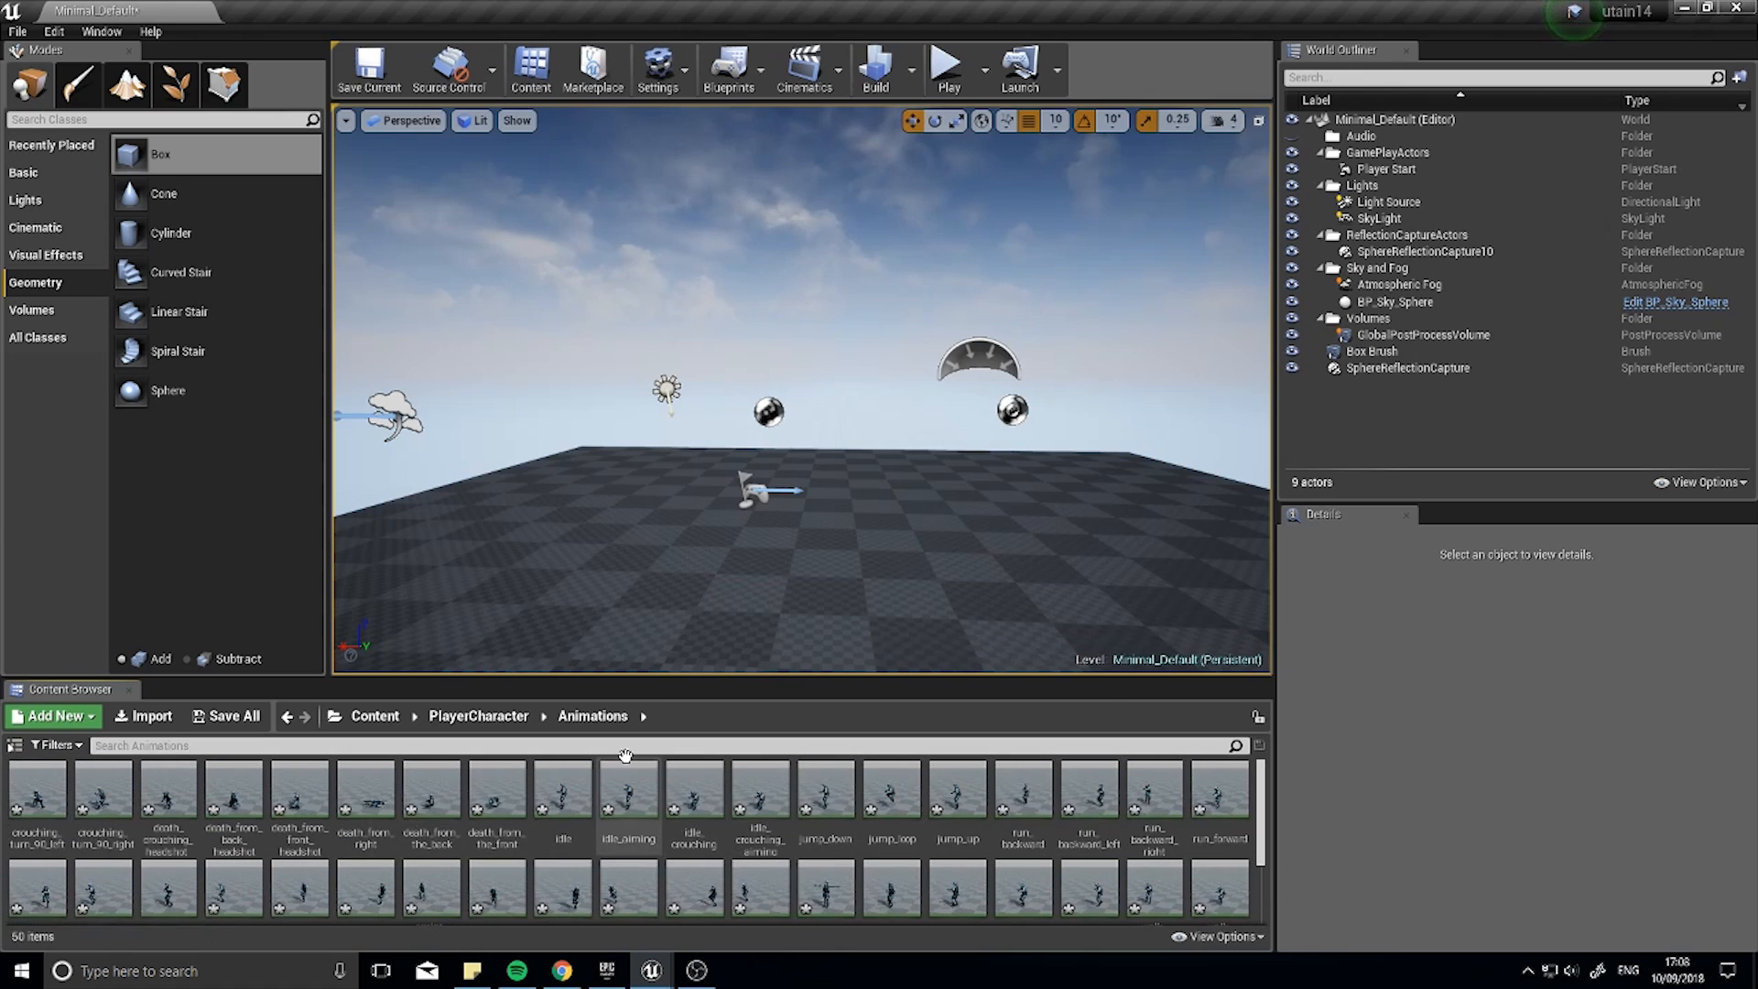
left_click(374, 716)
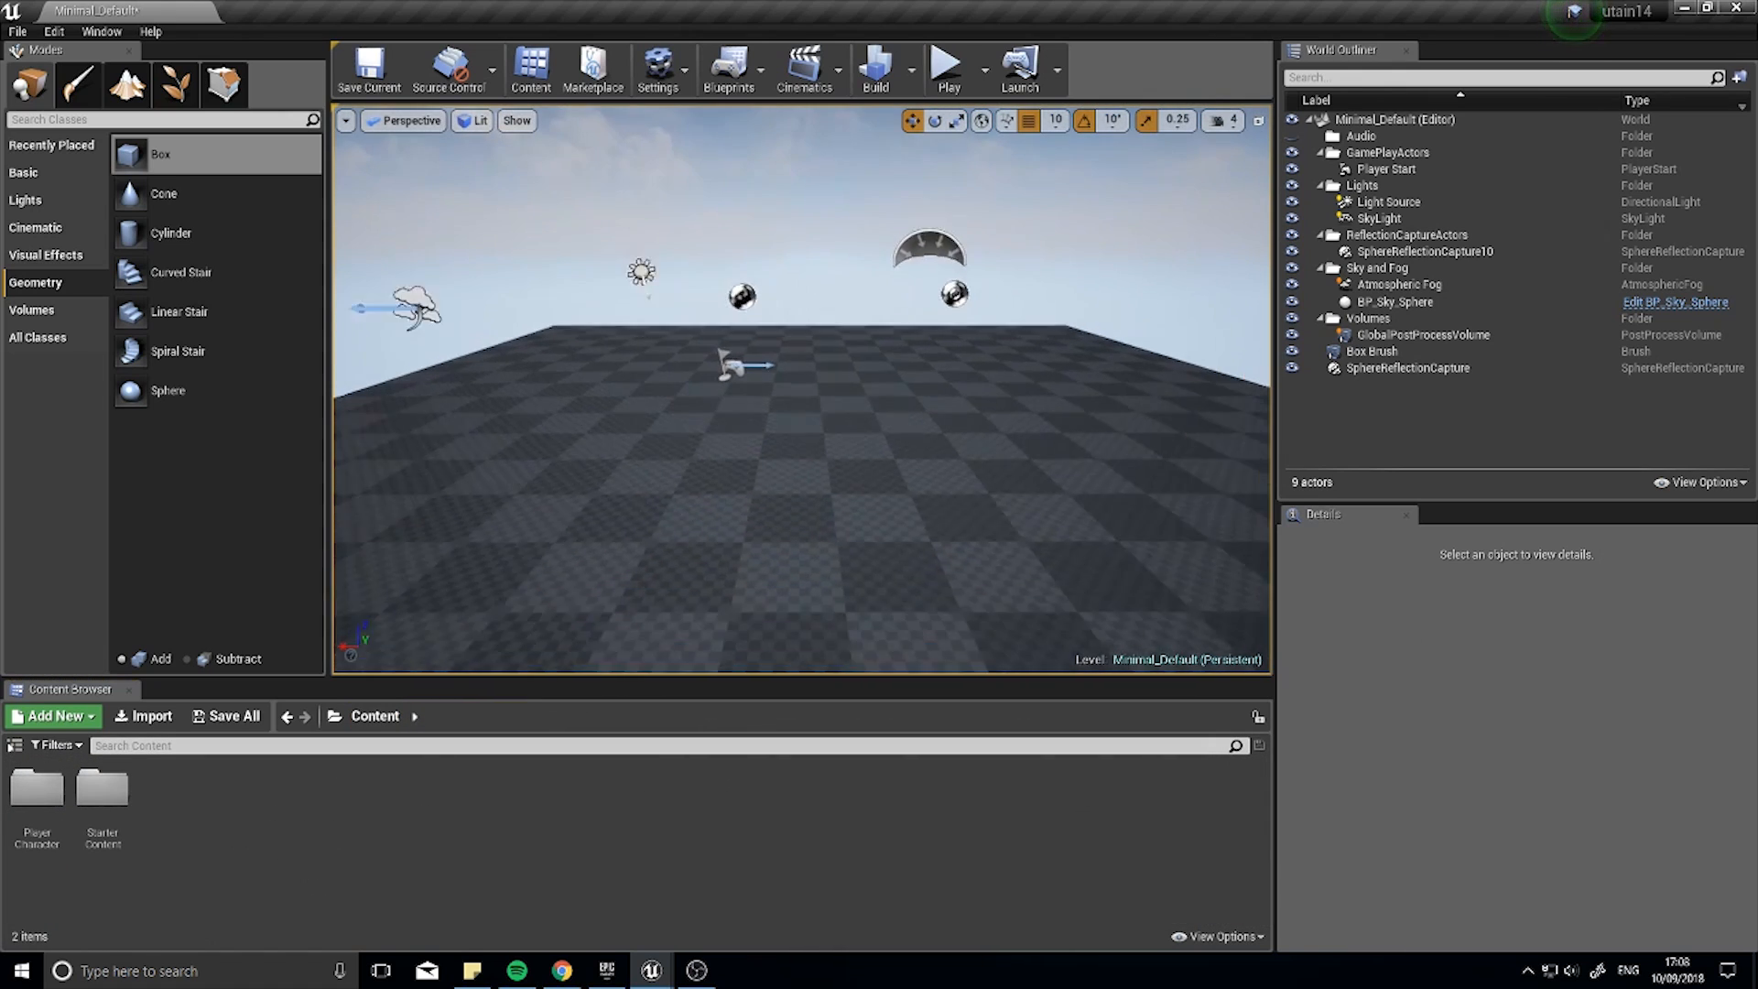
left_click(50, 715)
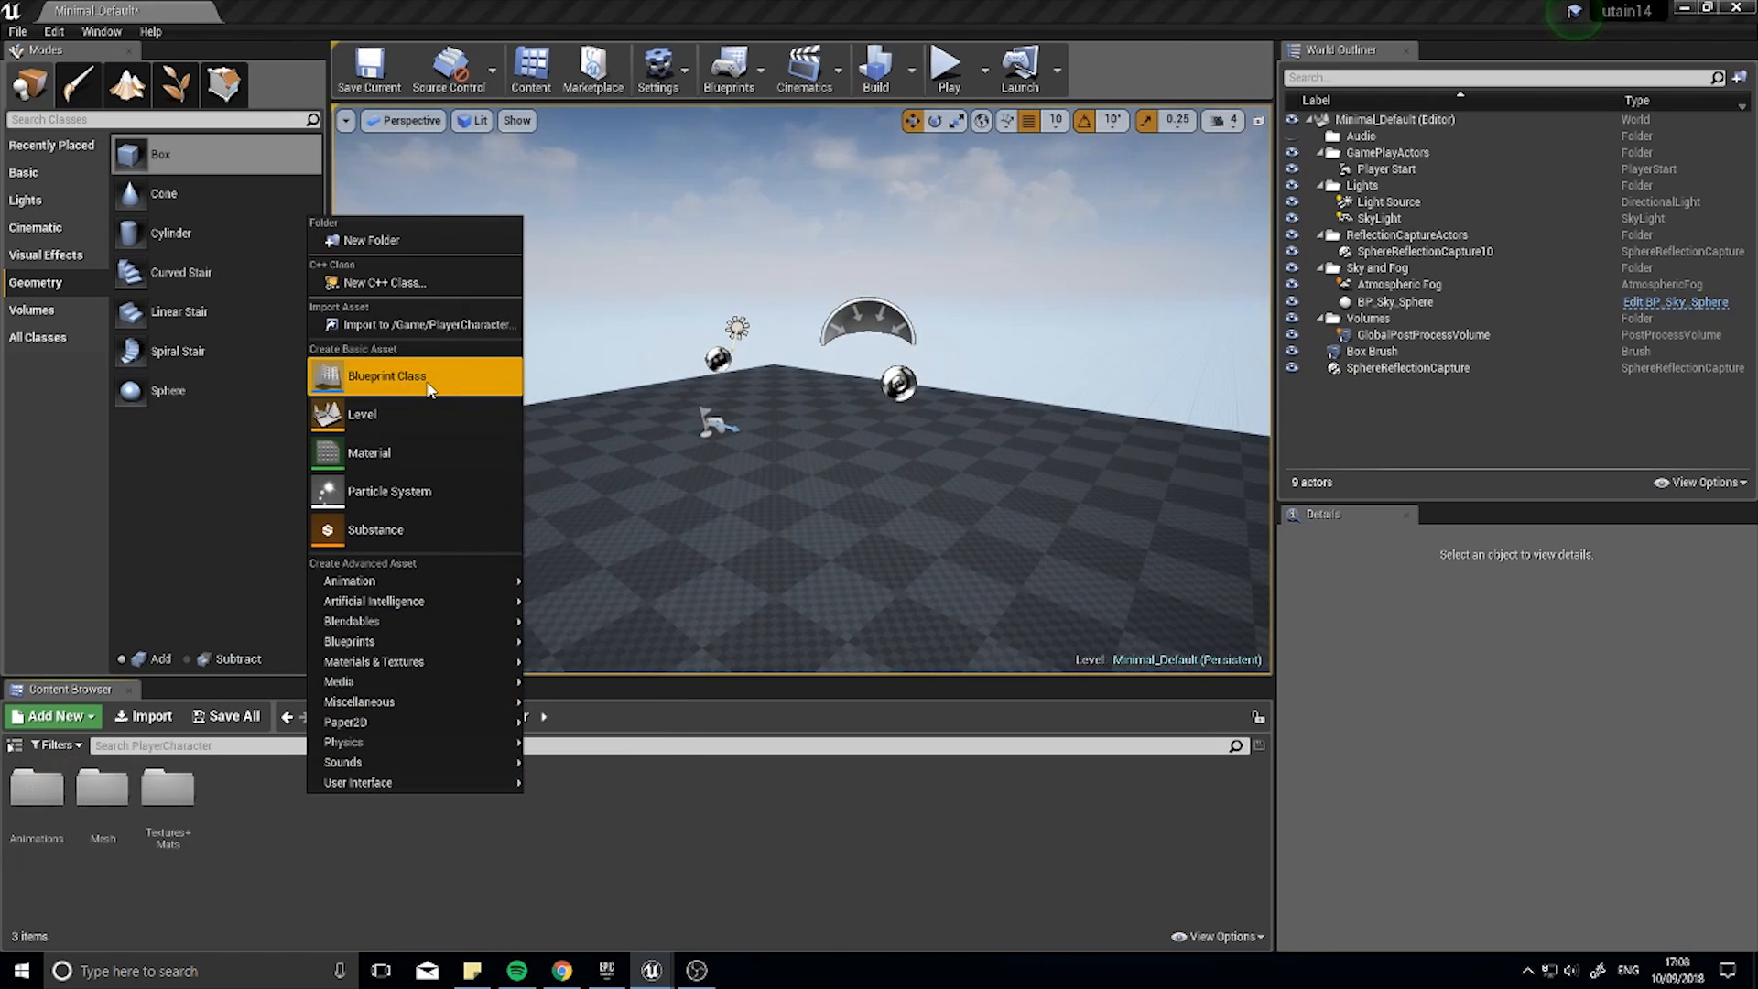
left_click(386, 375)
type("PlayerCharacter")
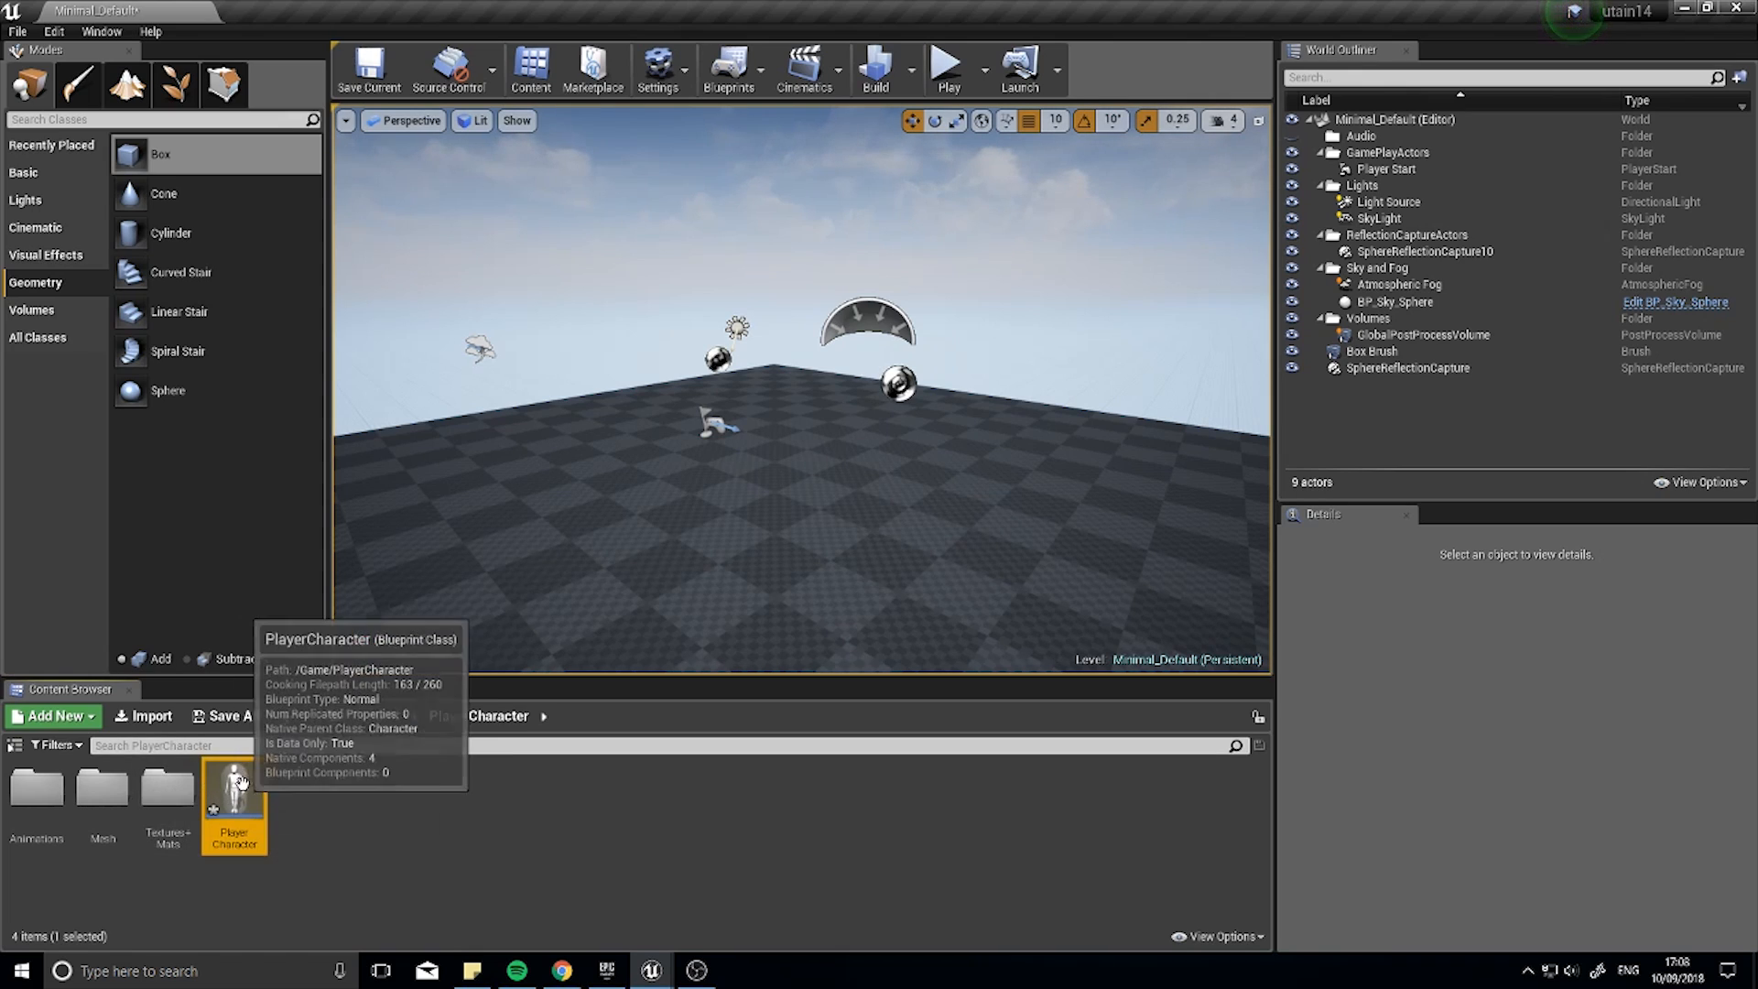
Step: Give the Mesh component Pistol_Walk, set Location Z -90 and Rotation Z -90, then compile
double_click(235, 796)
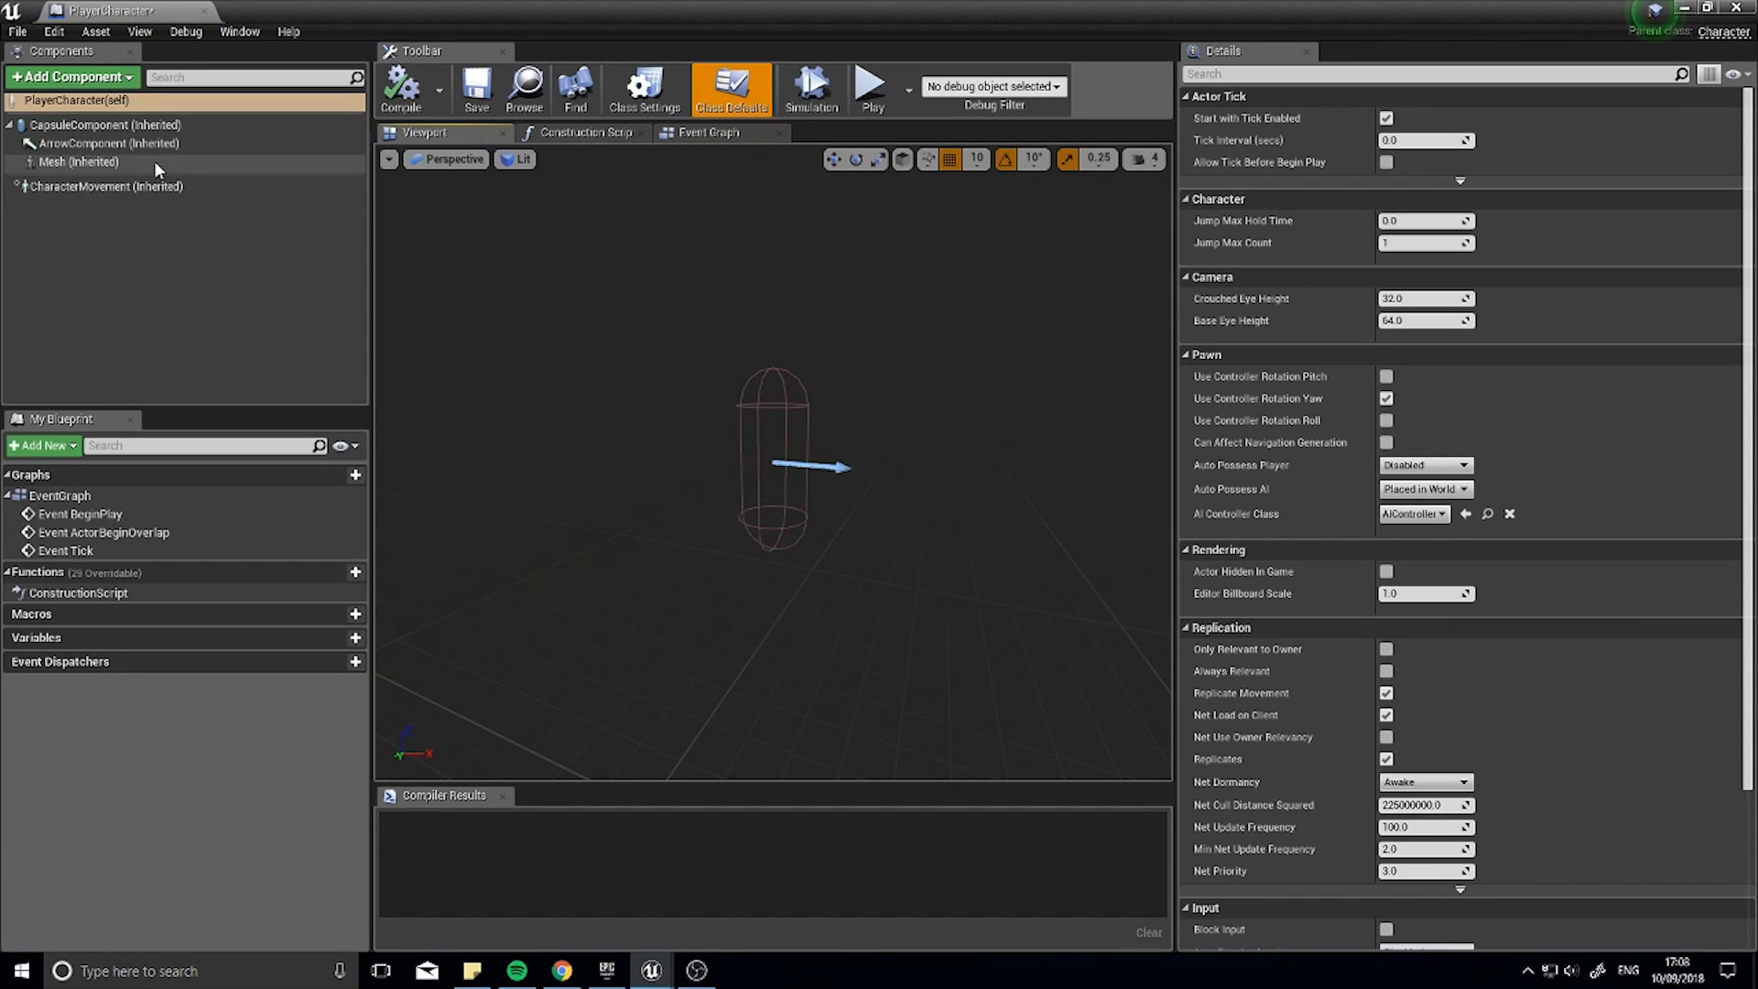
left_click(77, 161)
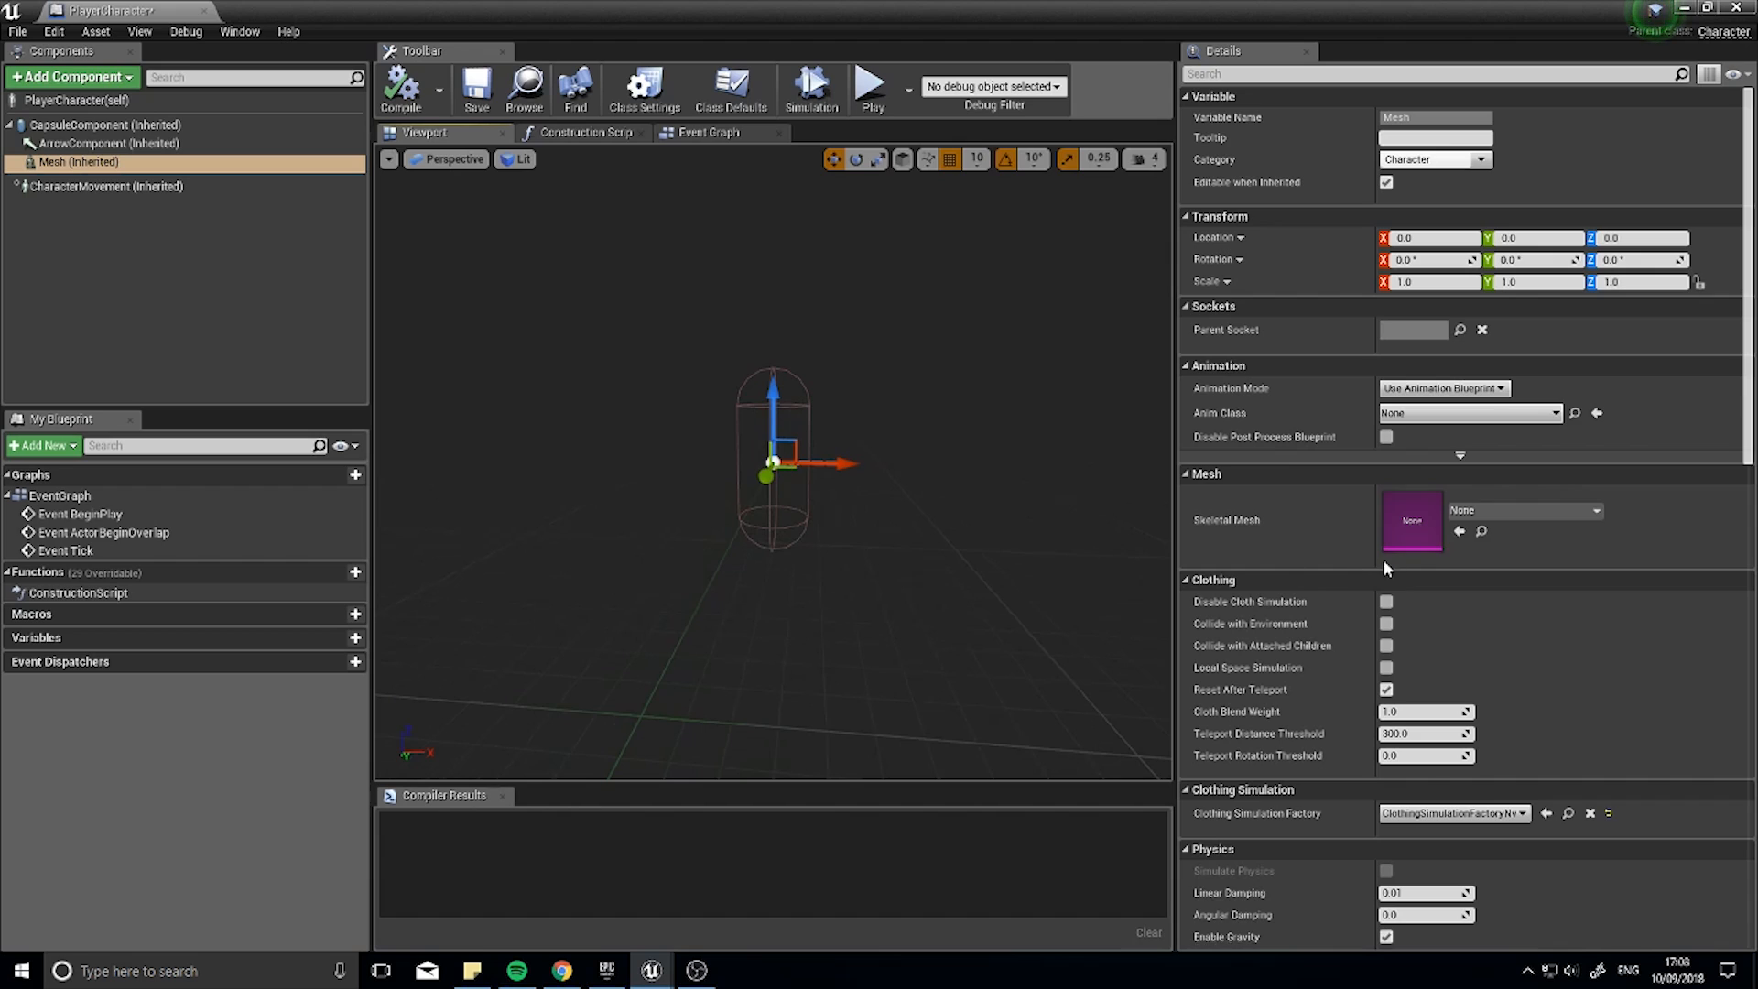
left_click(1525, 510)
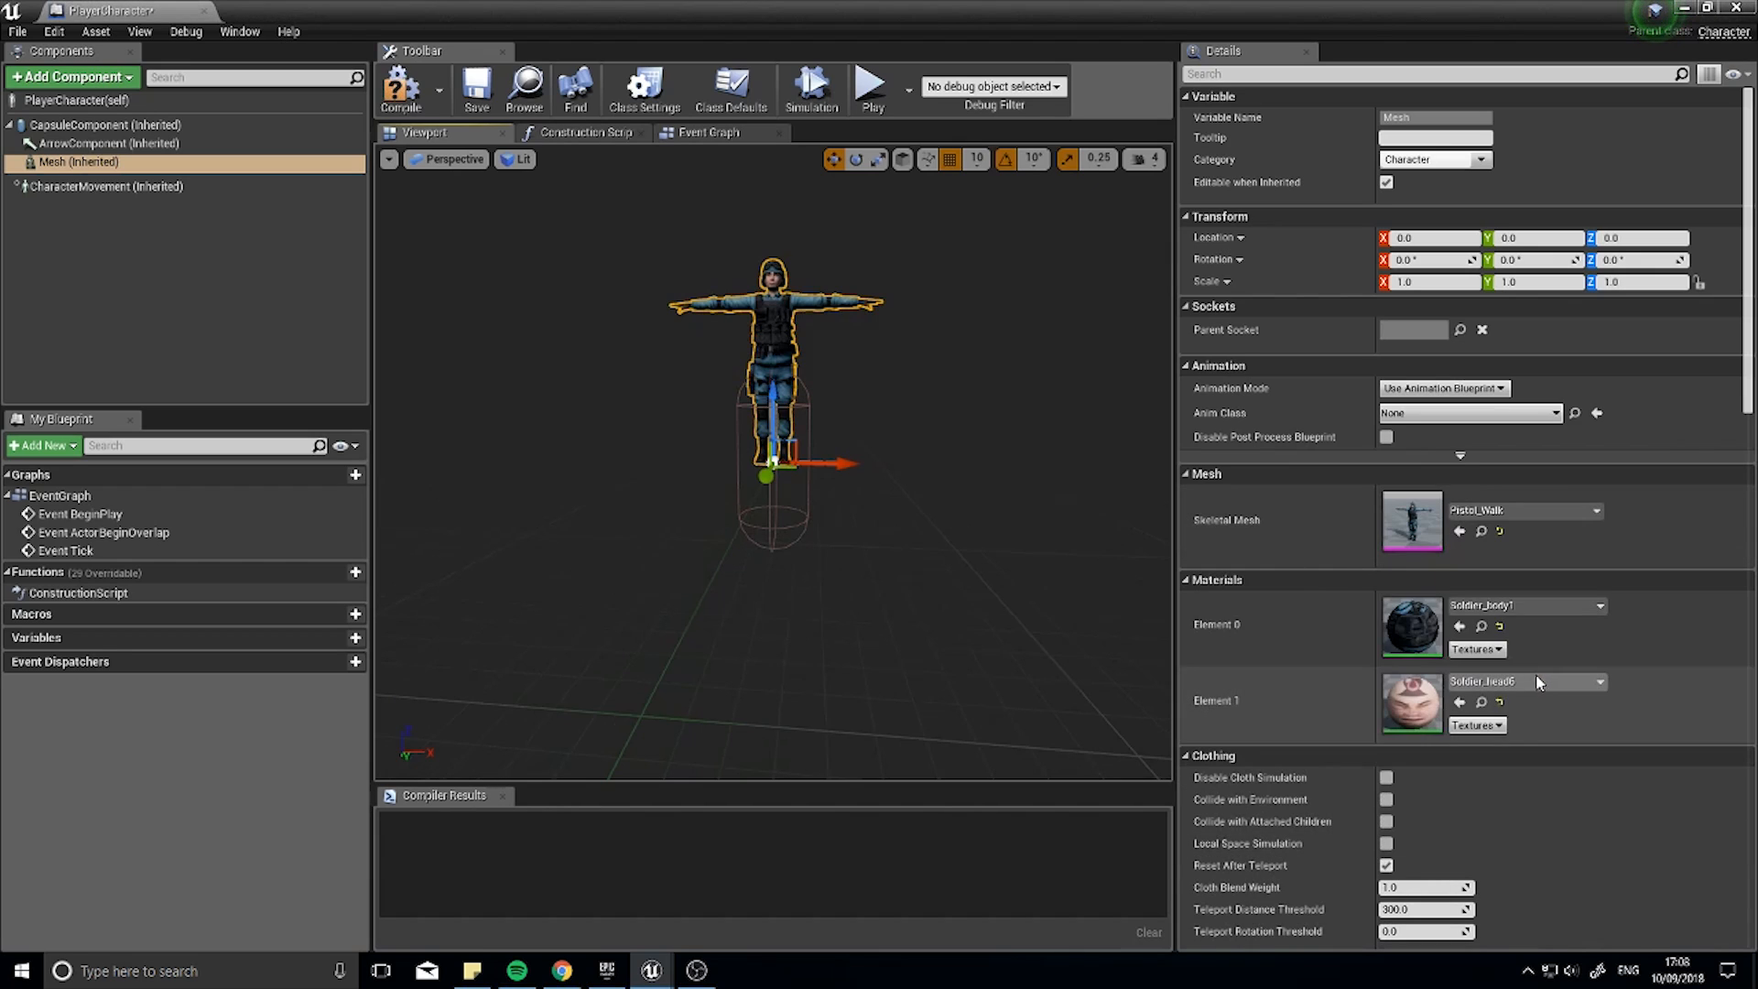
left_click_drag(774, 476, 774, 549)
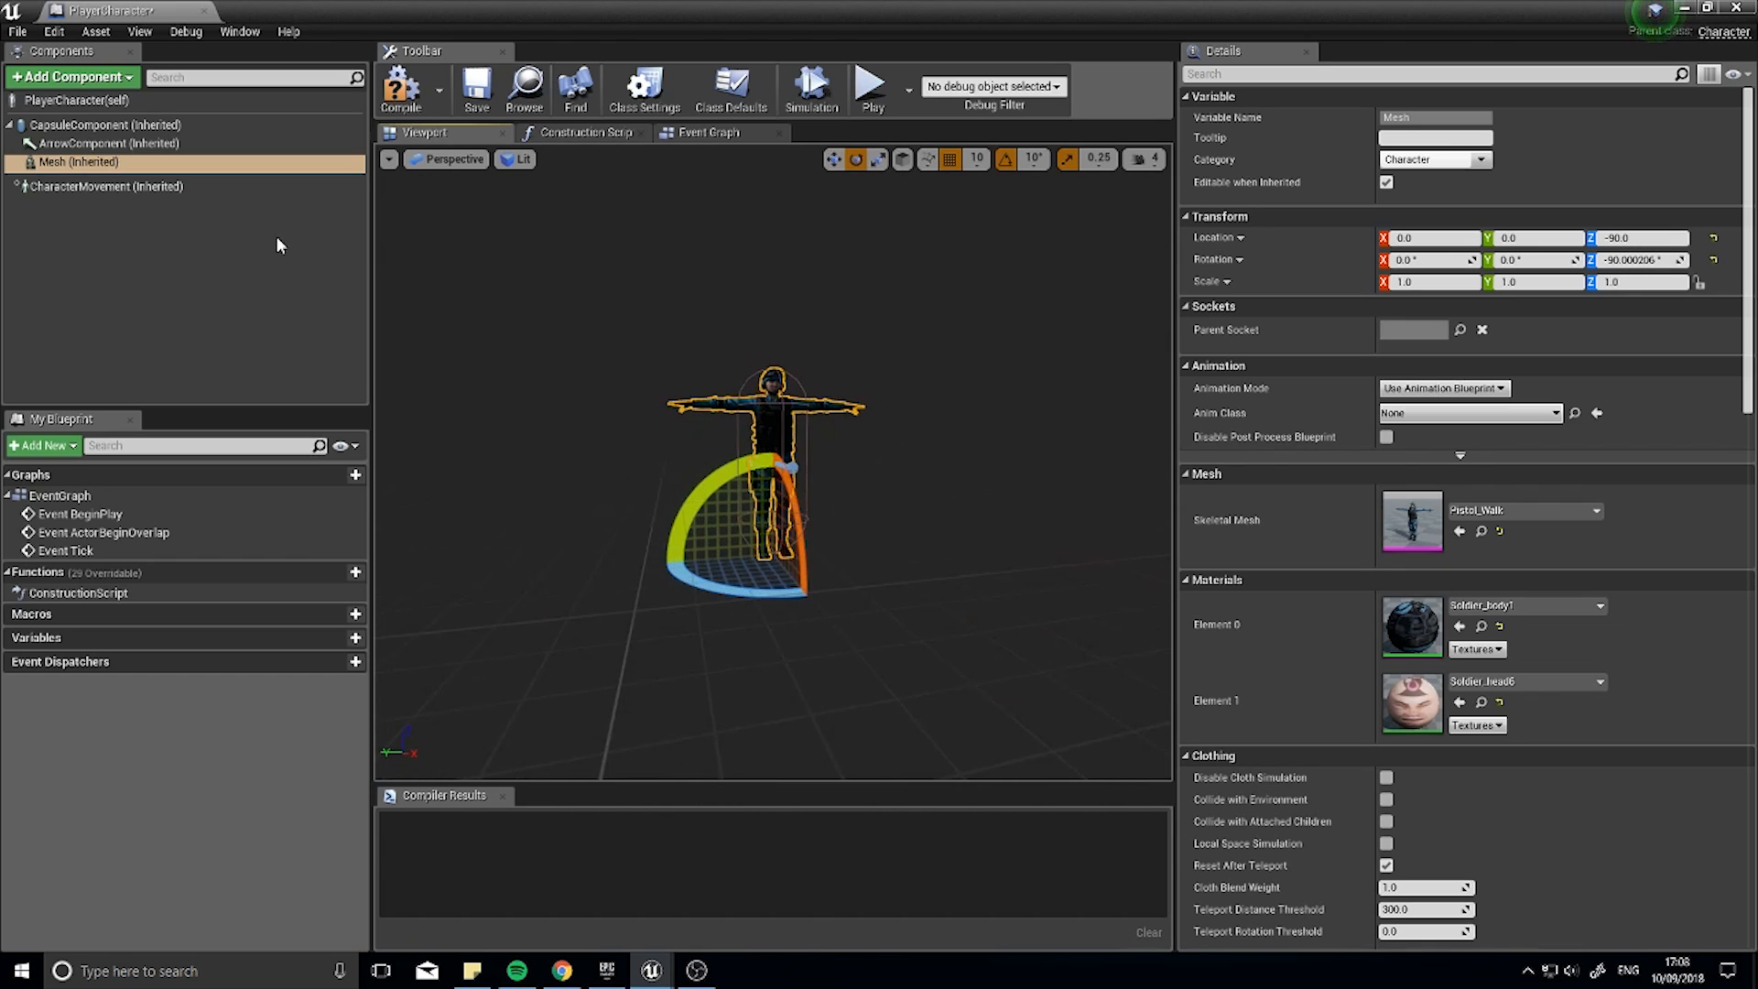
left_click(400, 89)
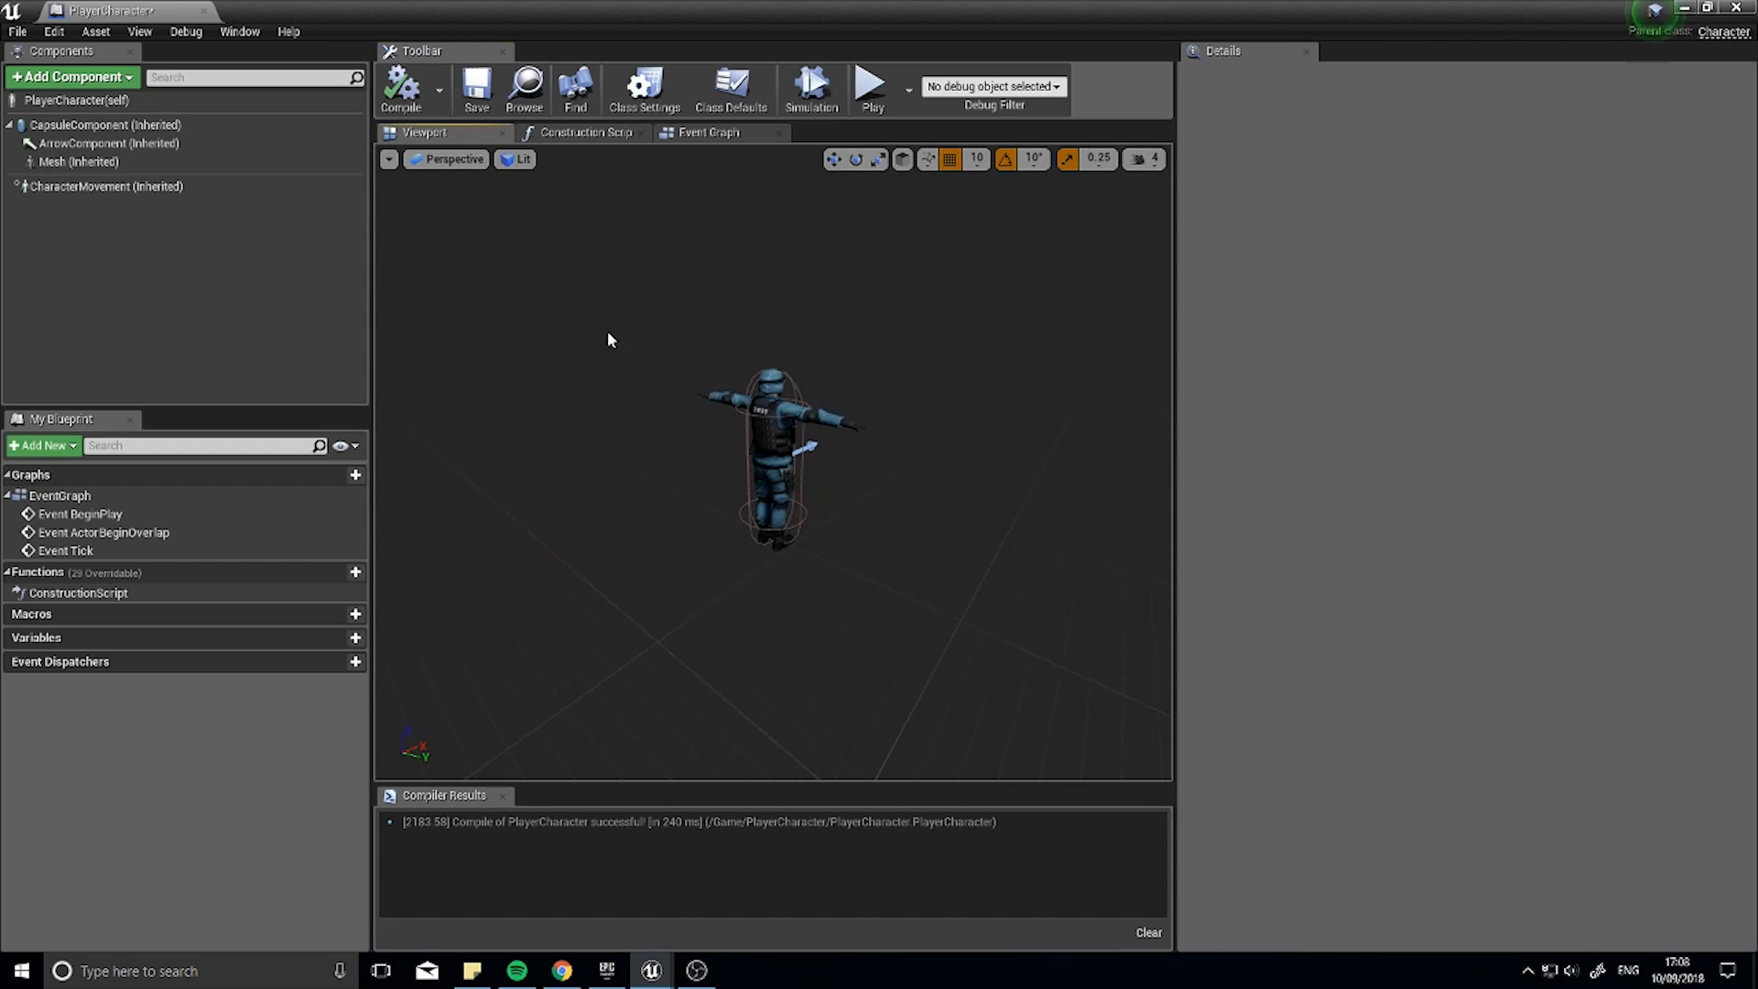
mouse_move(955, 500)
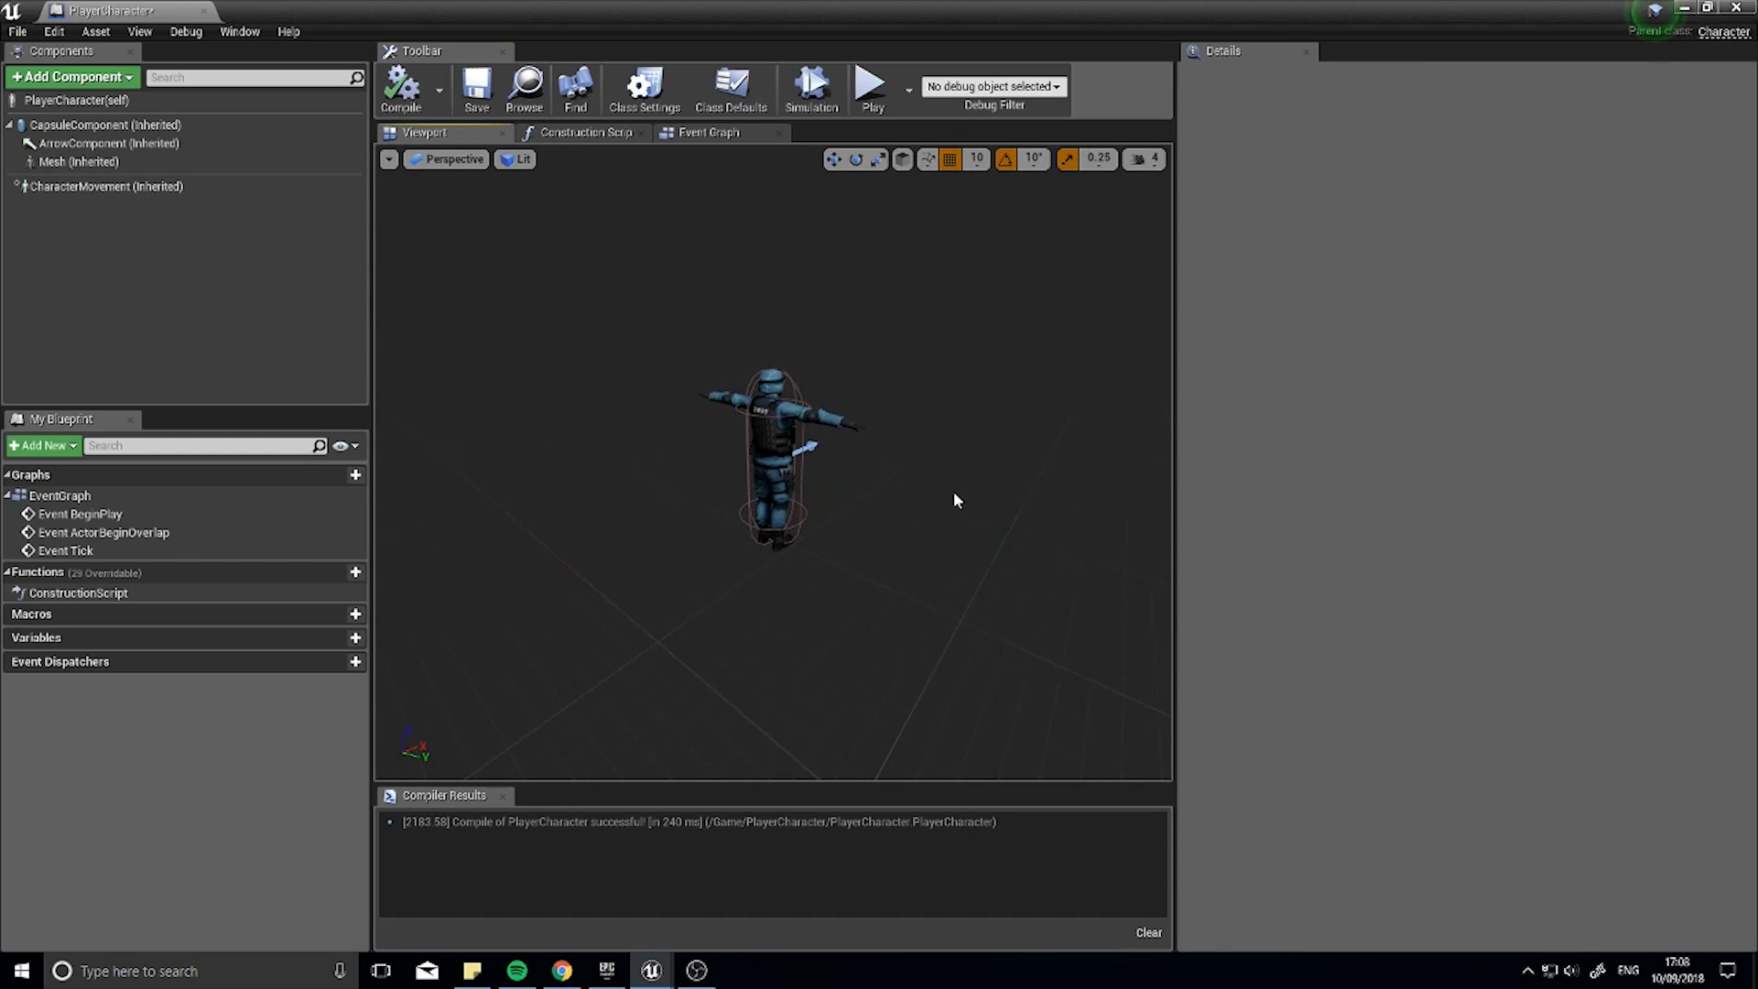
mouse_move(73, 76)
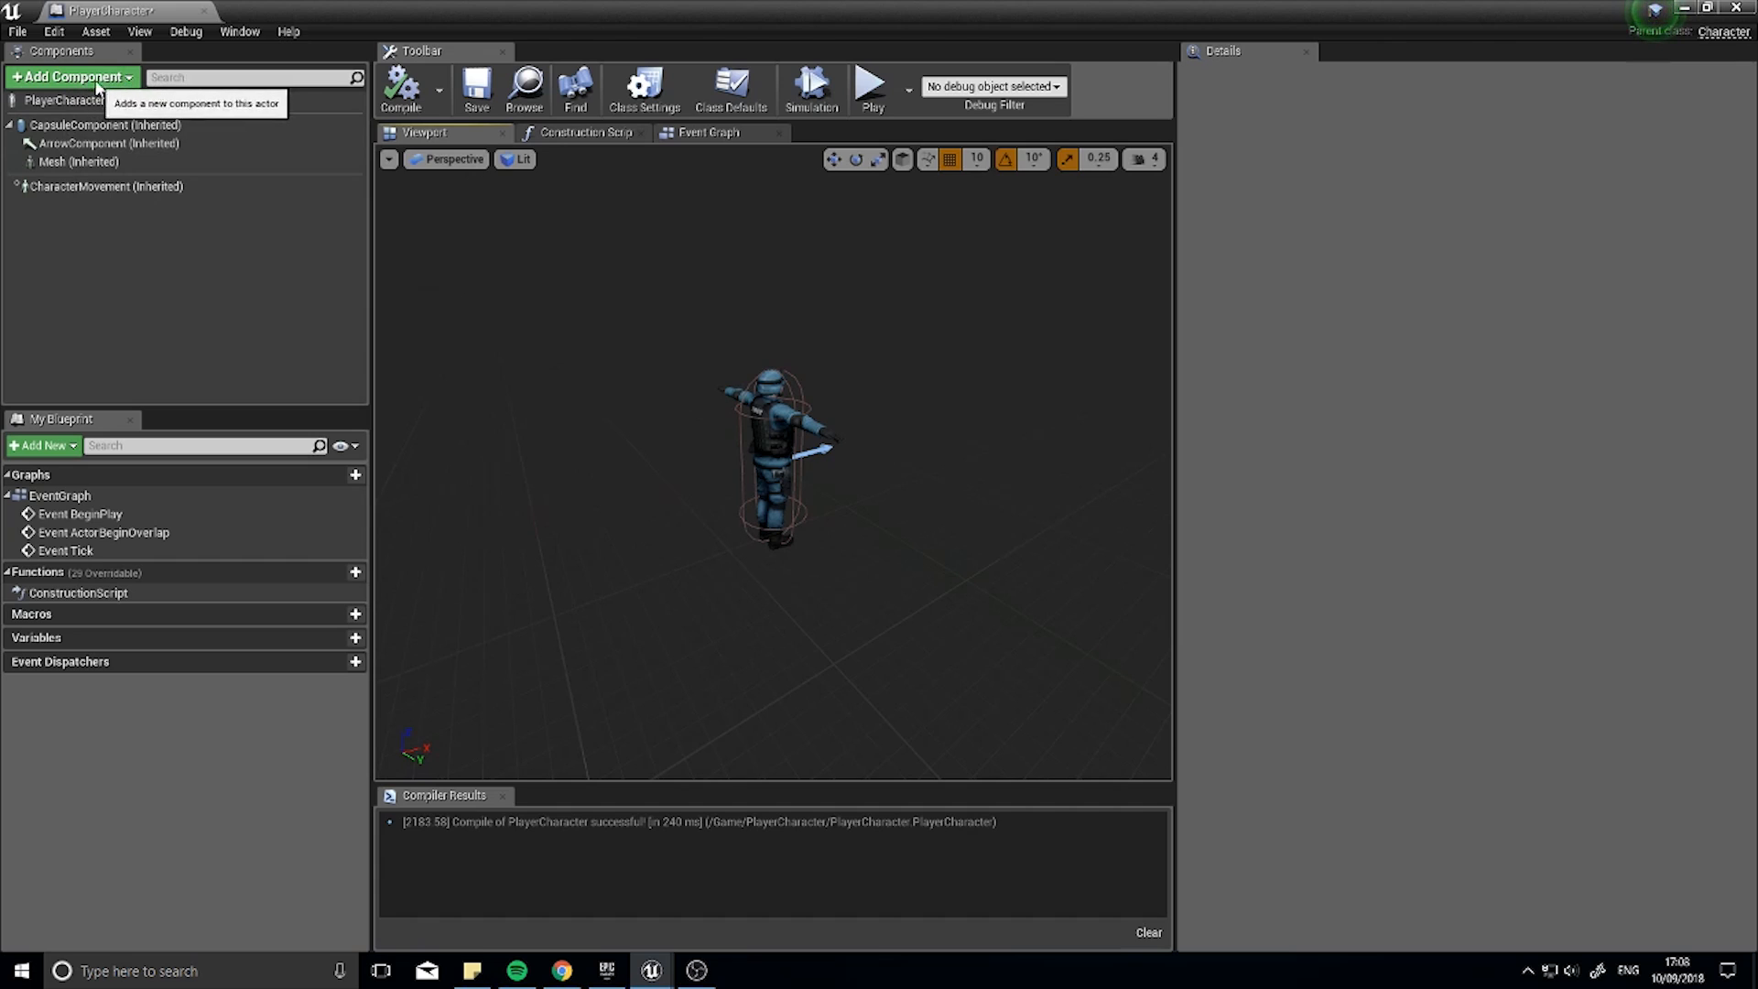
Step: Add a SpringArm component to the PlayerCharacter blueprint
left_click(70, 76)
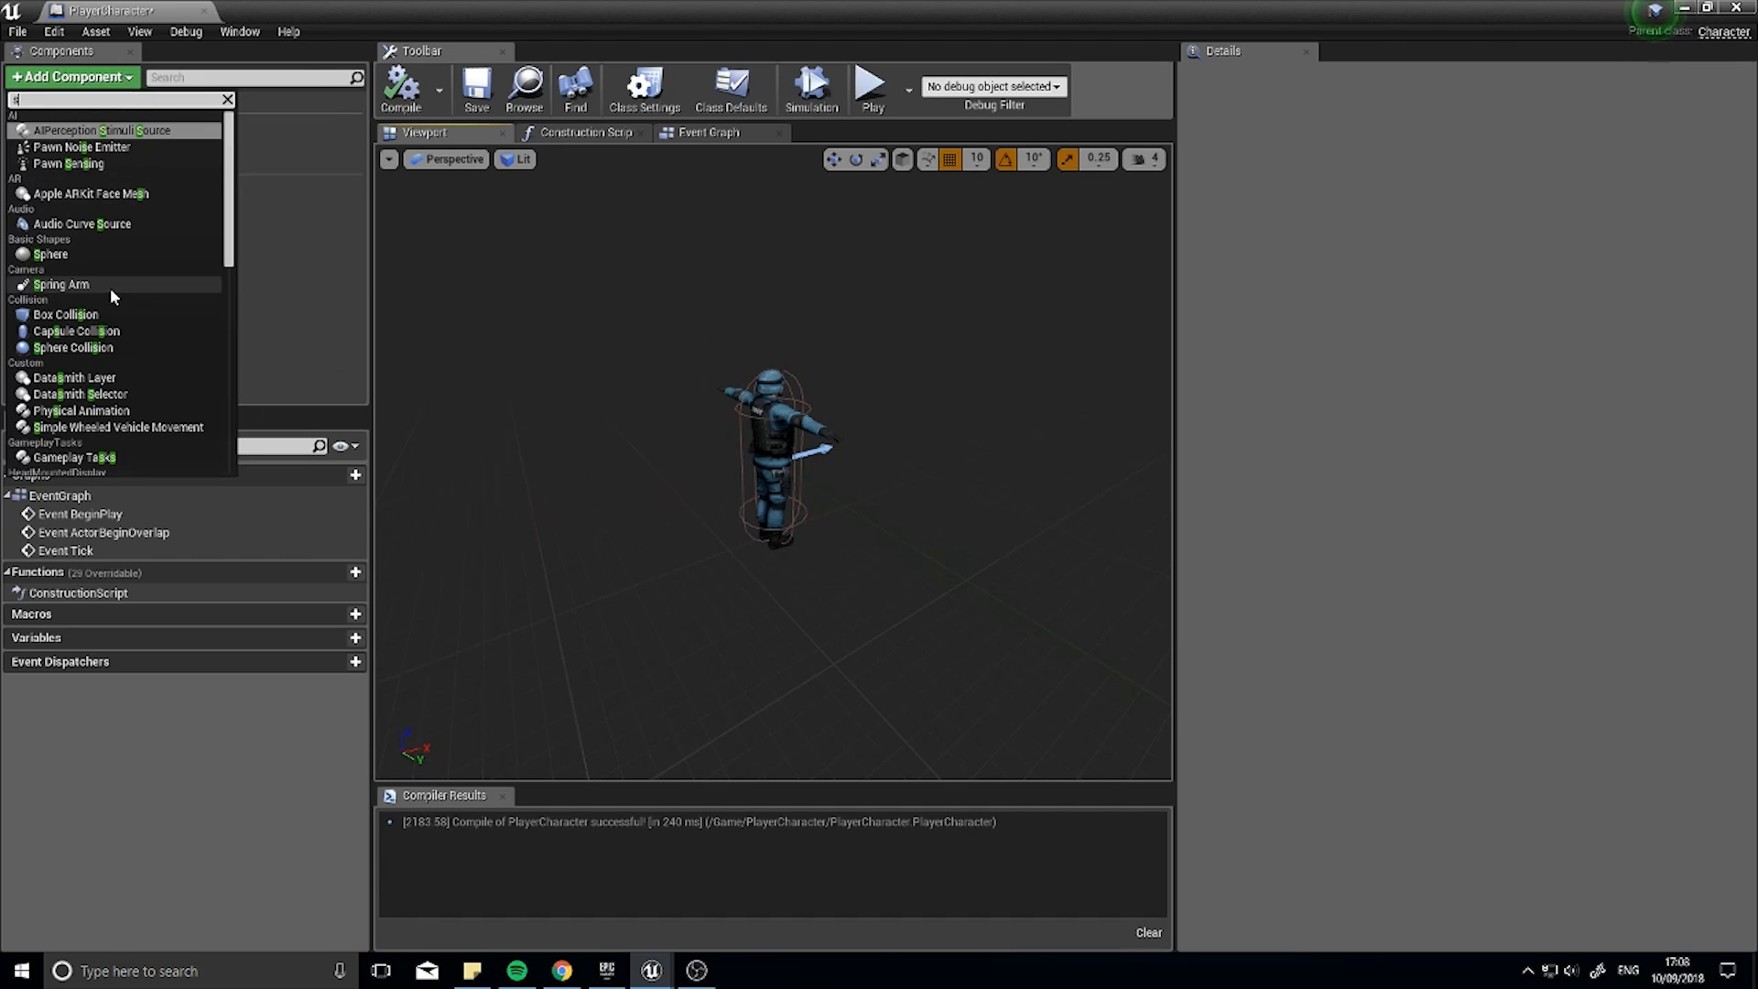
left_click(61, 284)
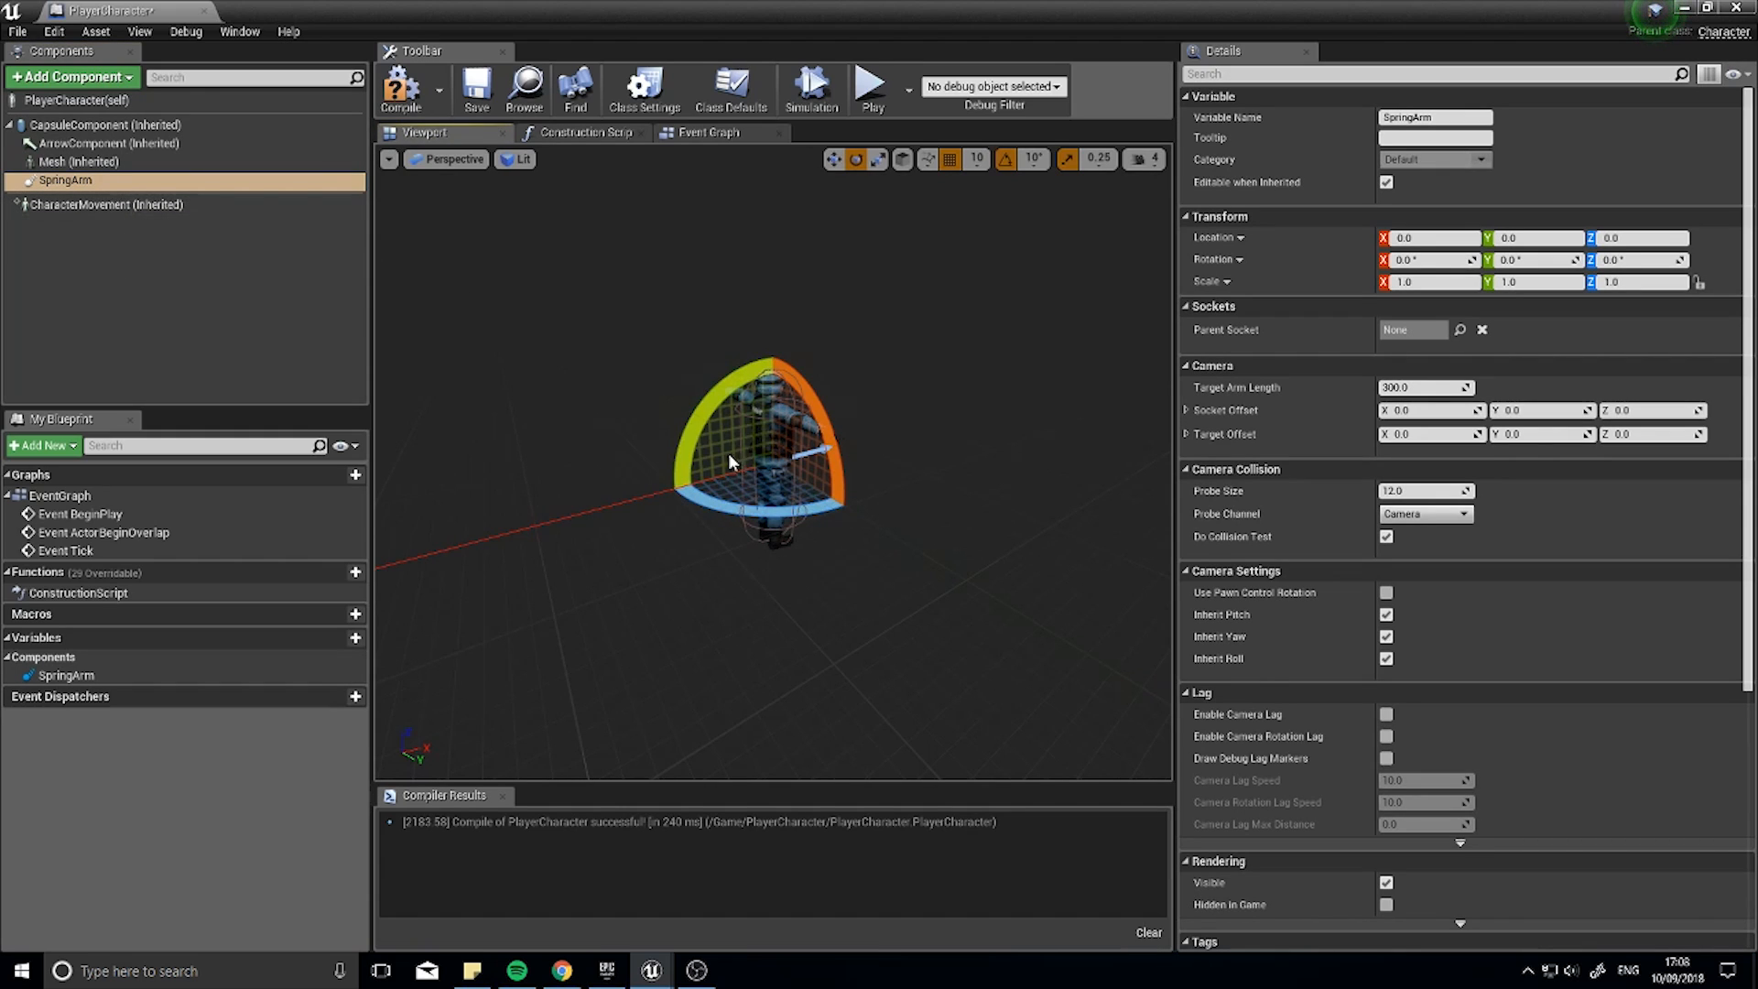
left_click_drag(729, 460, 435, 488)
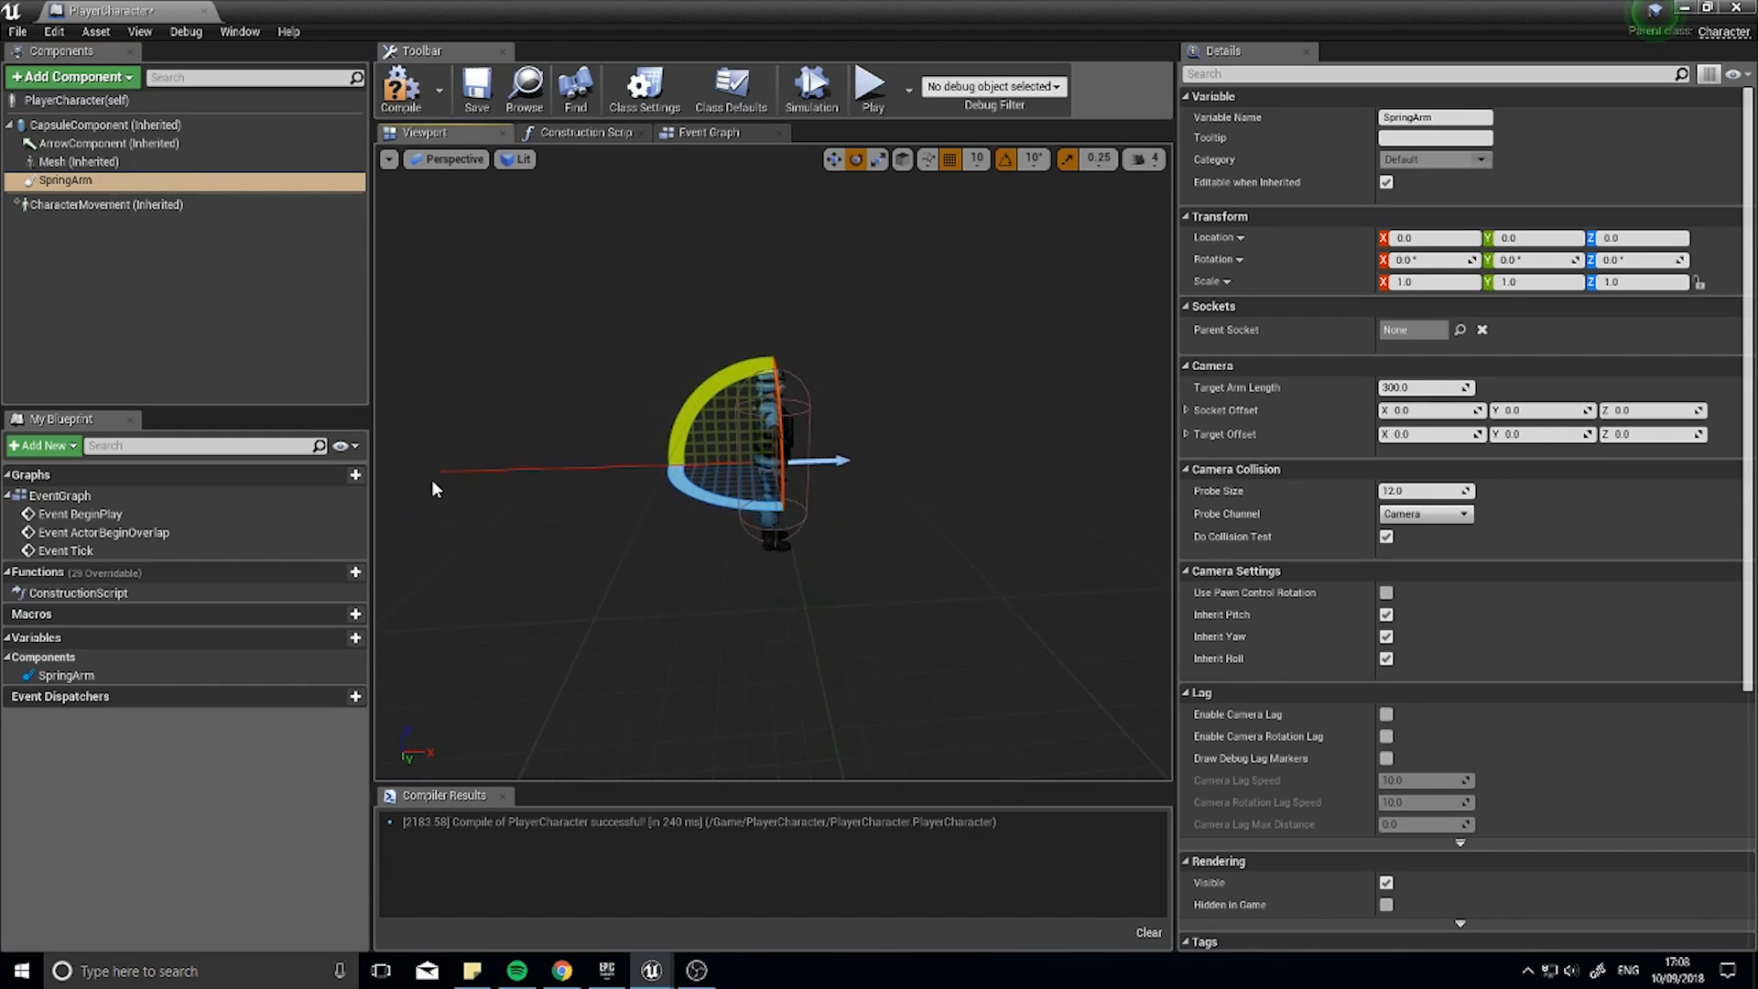
mouse_move(112, 76)
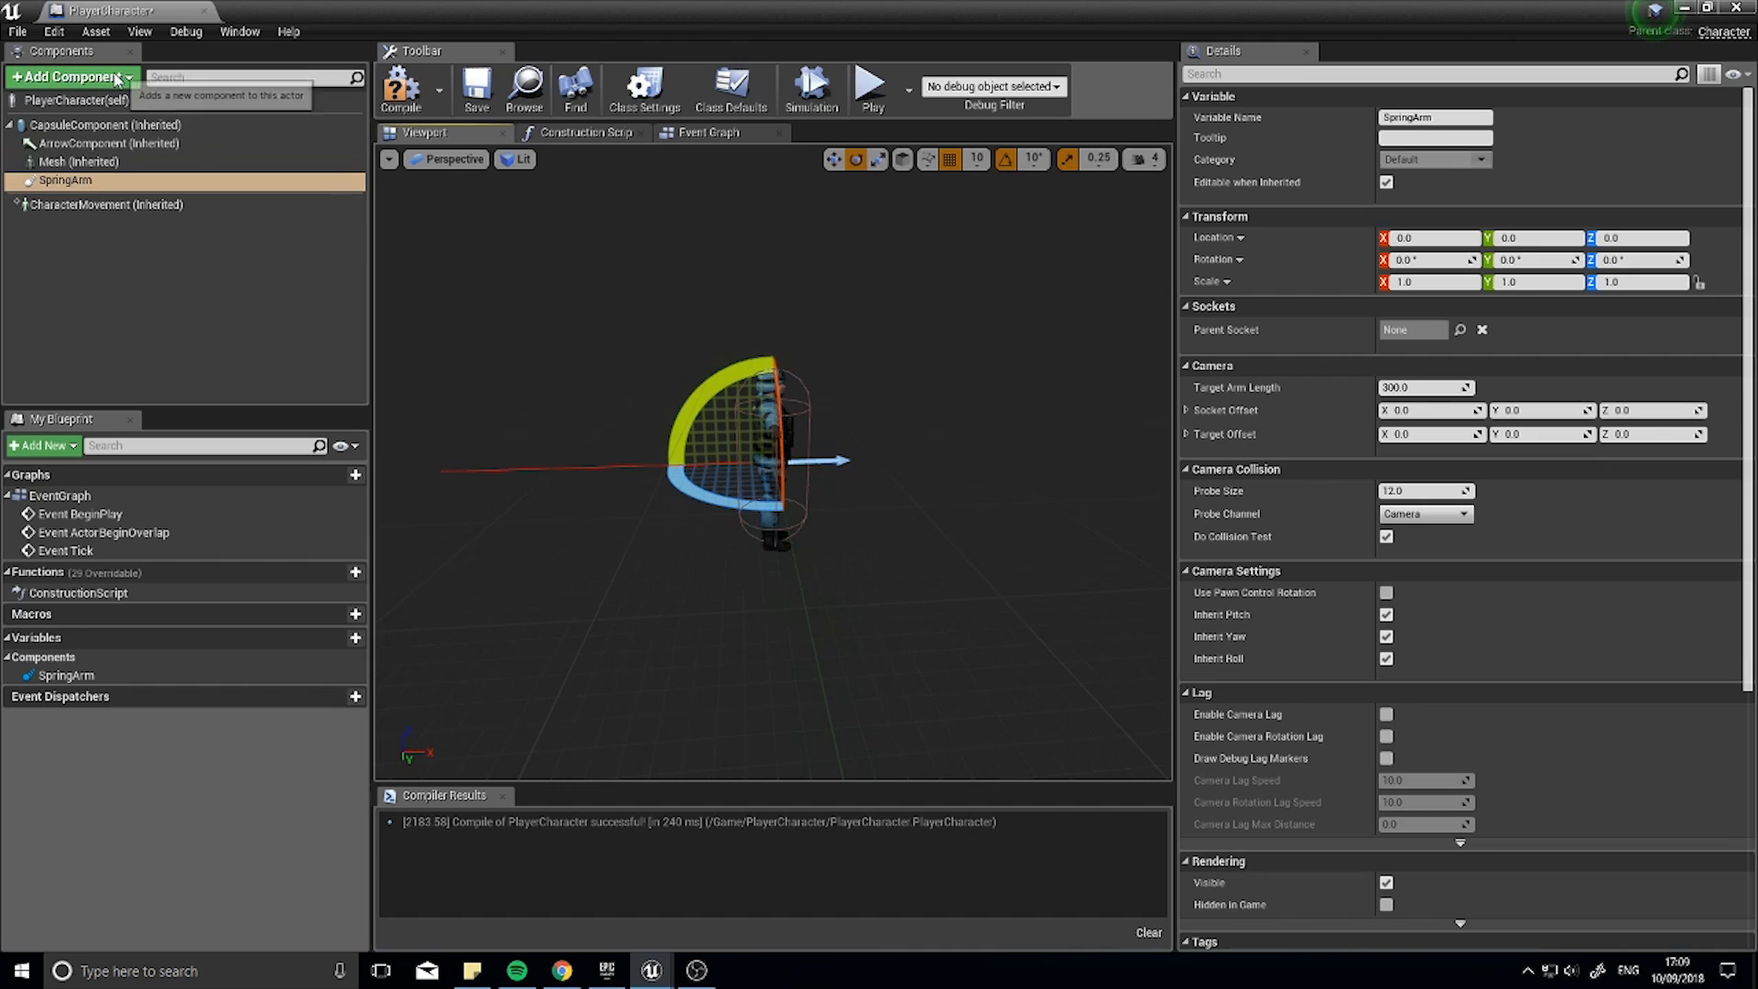
Step: Attach a Camera under the spring arm and offset SpringArm Location Y to 40
left_click(71, 76)
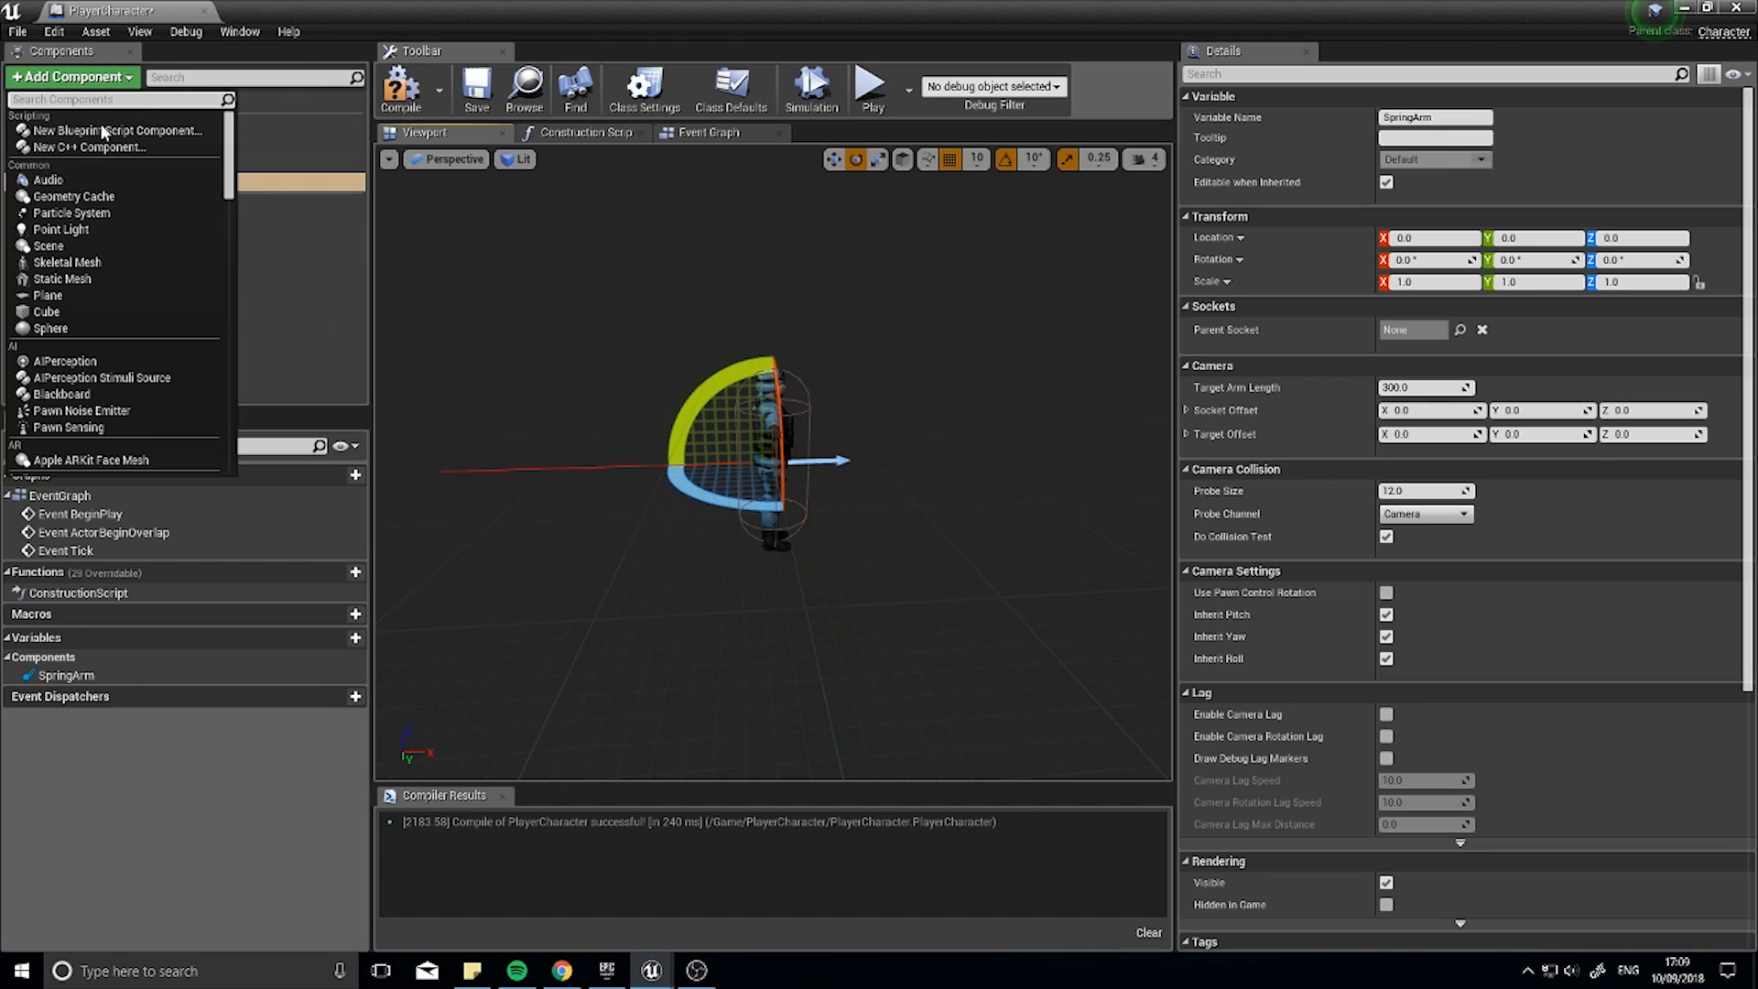
type("camera")
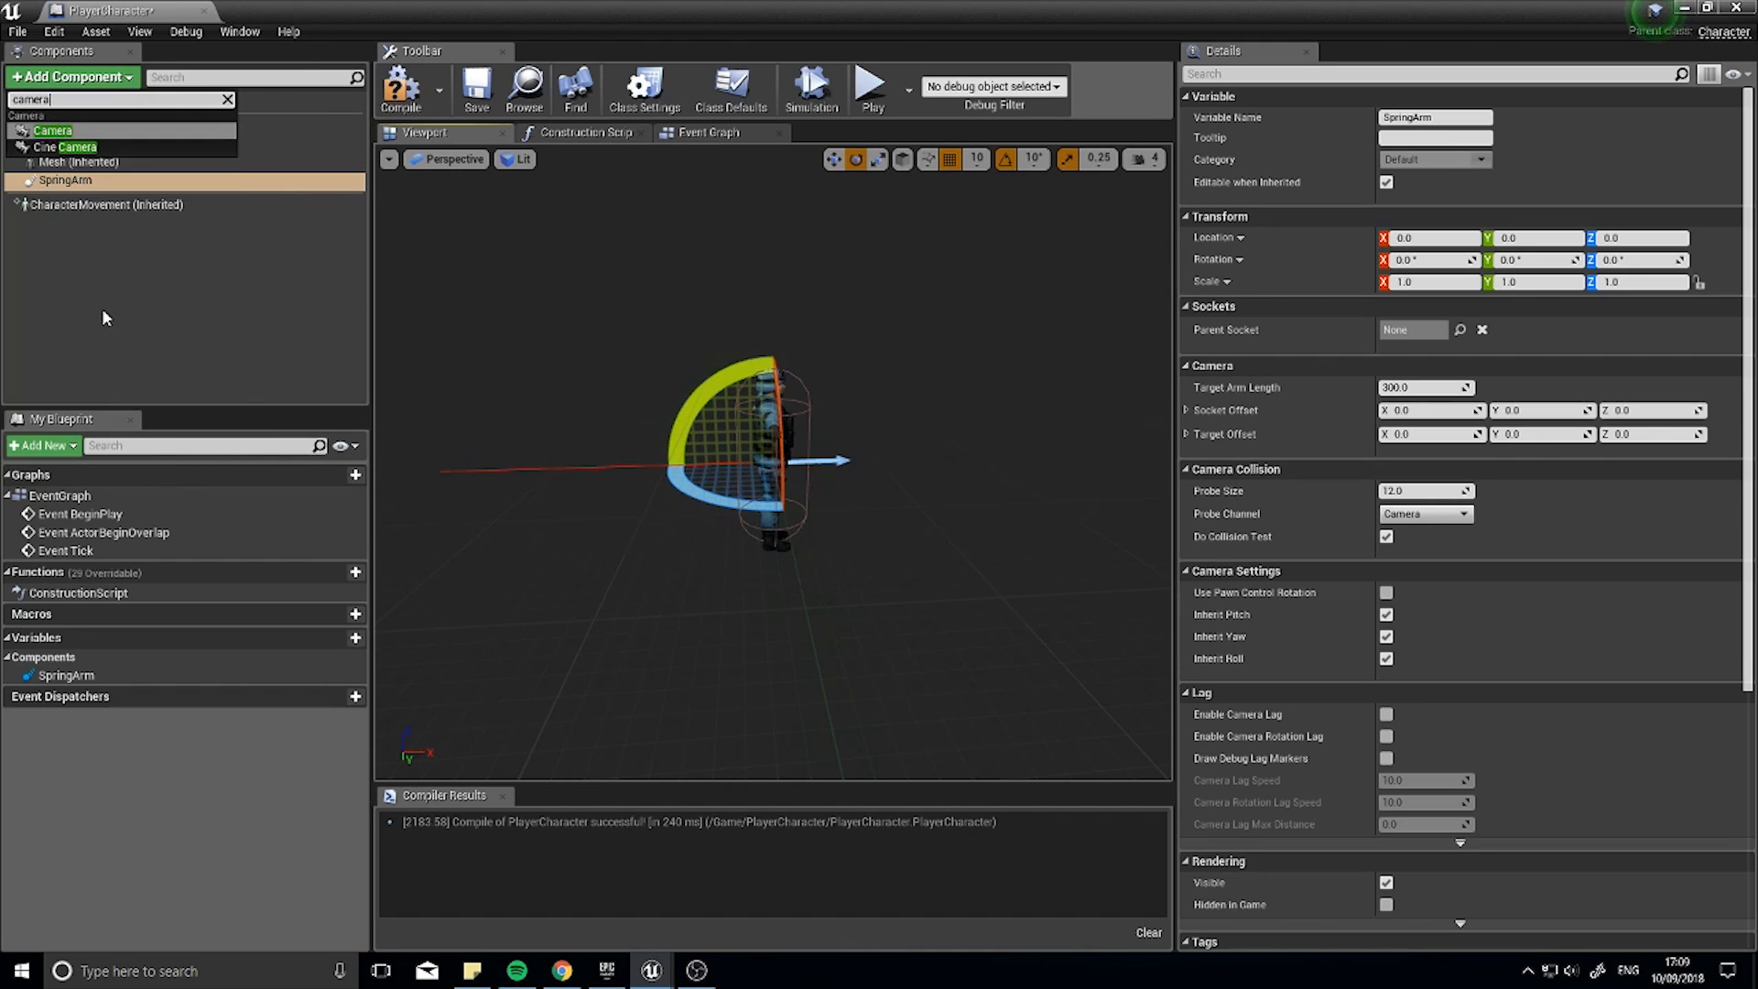
left_click(53, 130)
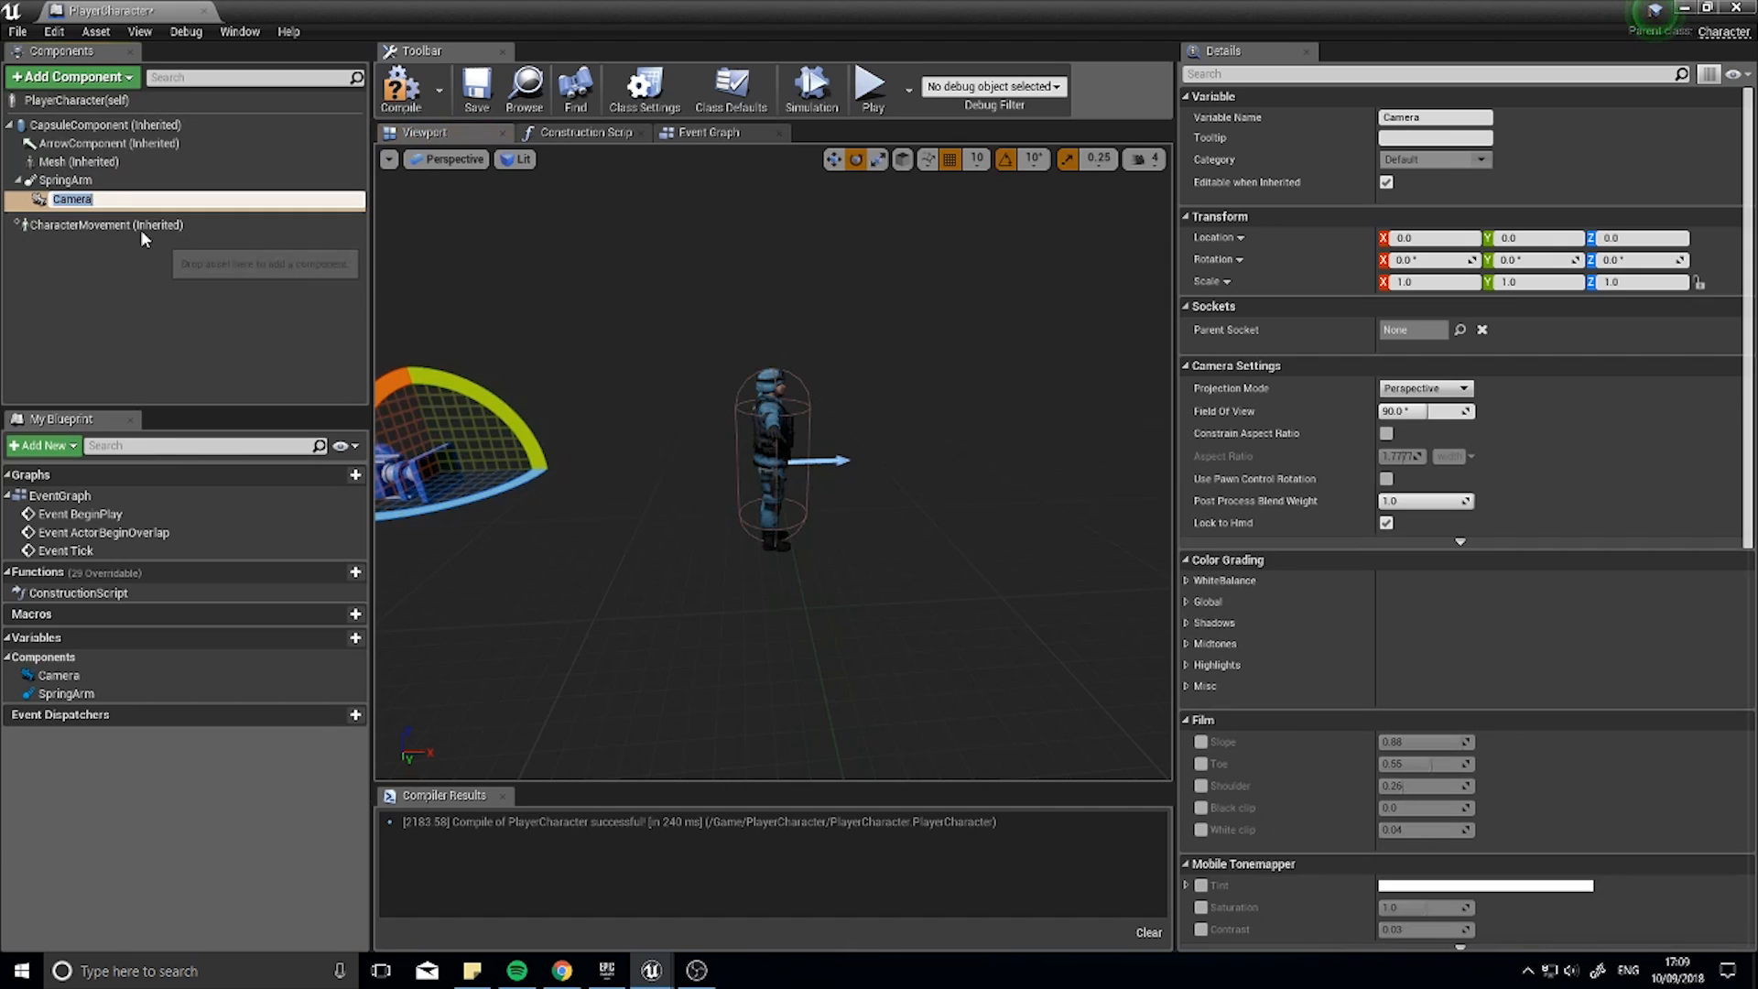
left_click(65, 179)
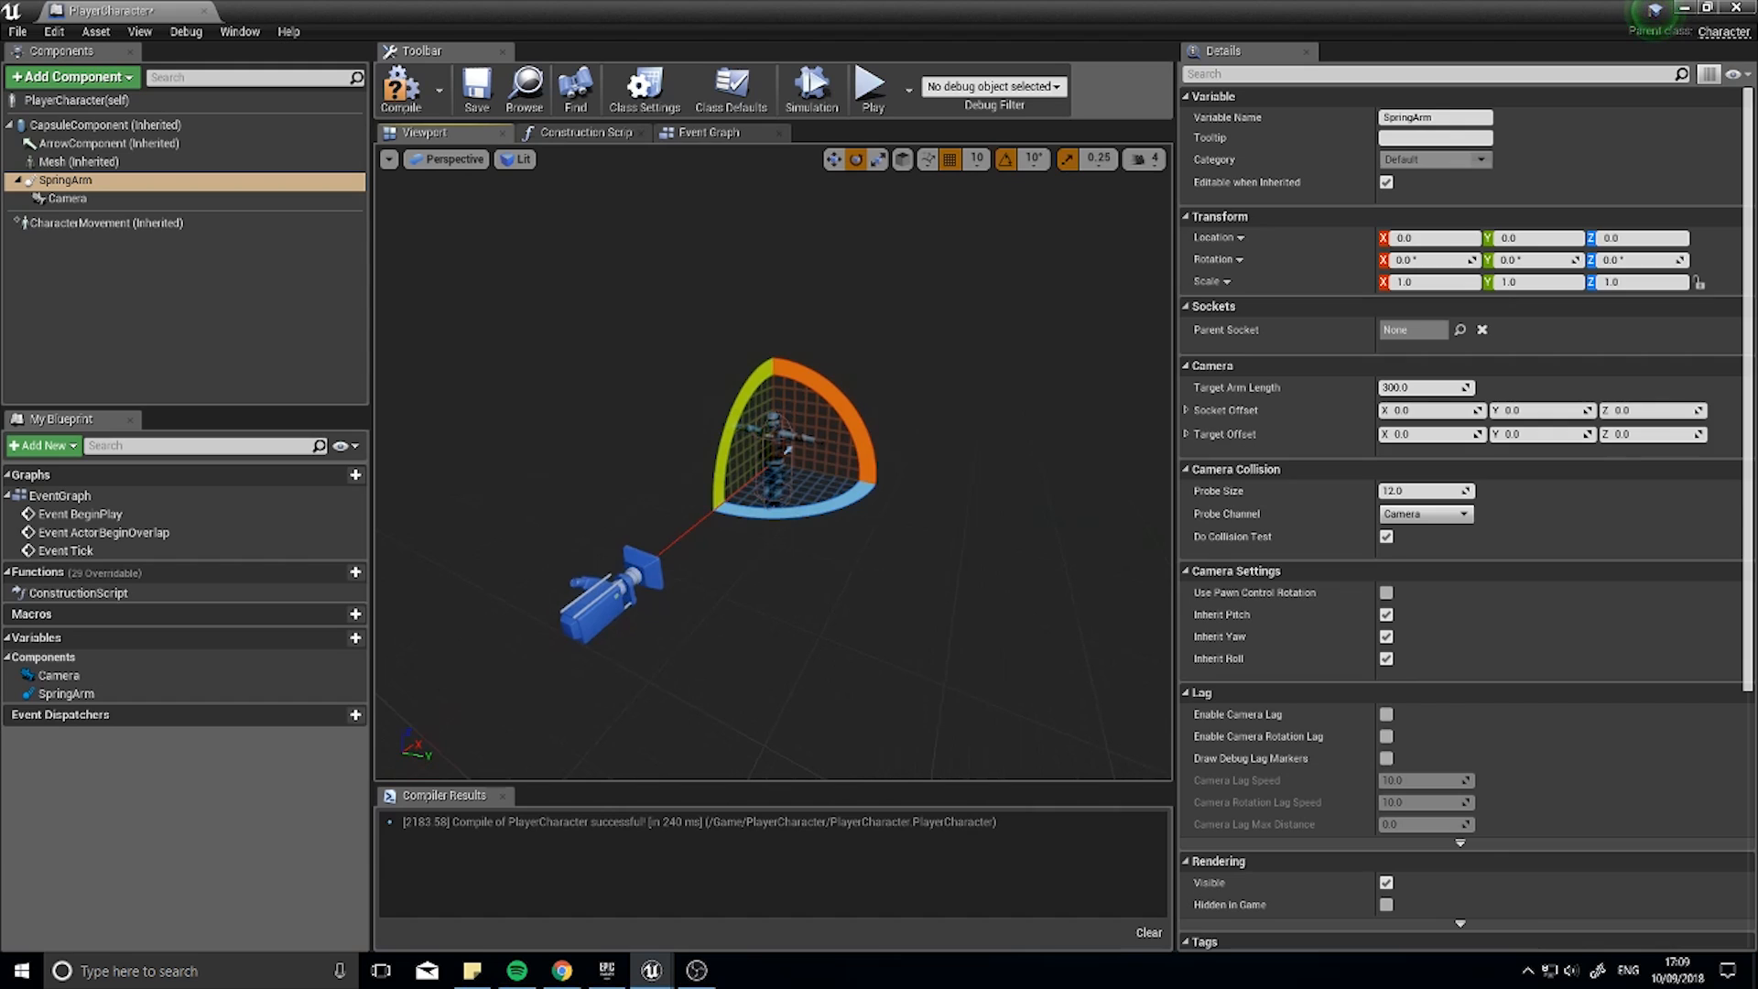
left_click(66, 199)
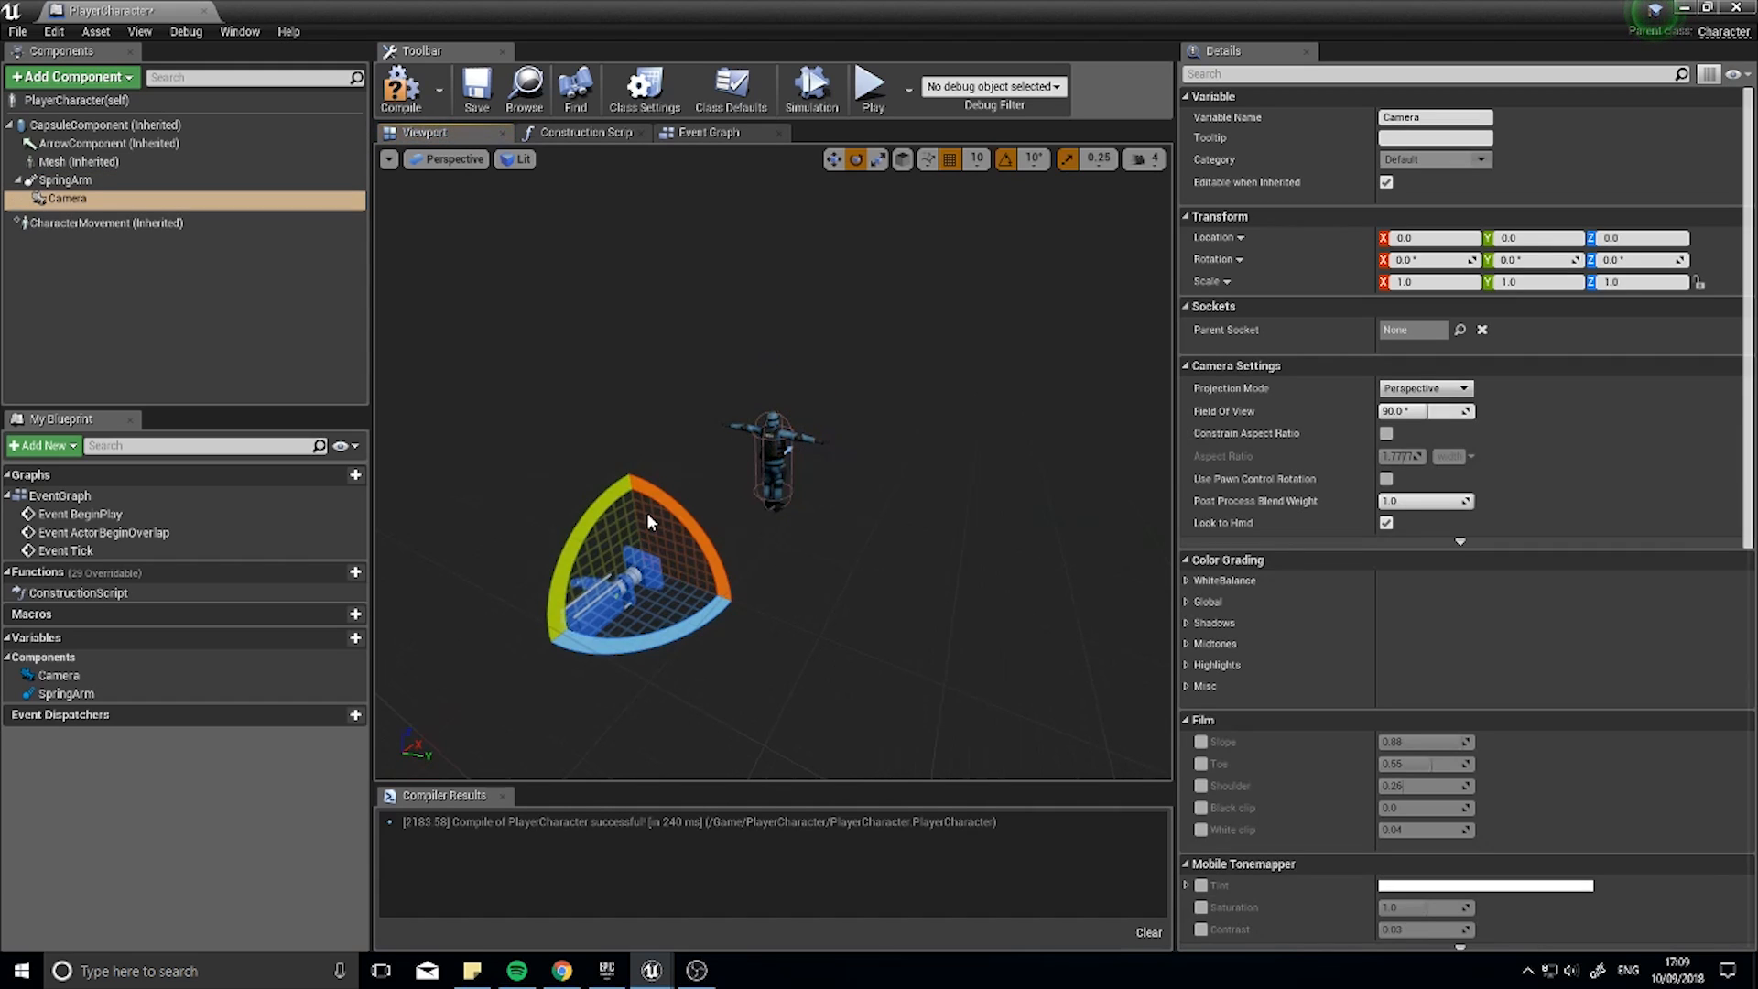
mouse_move(671, 535)
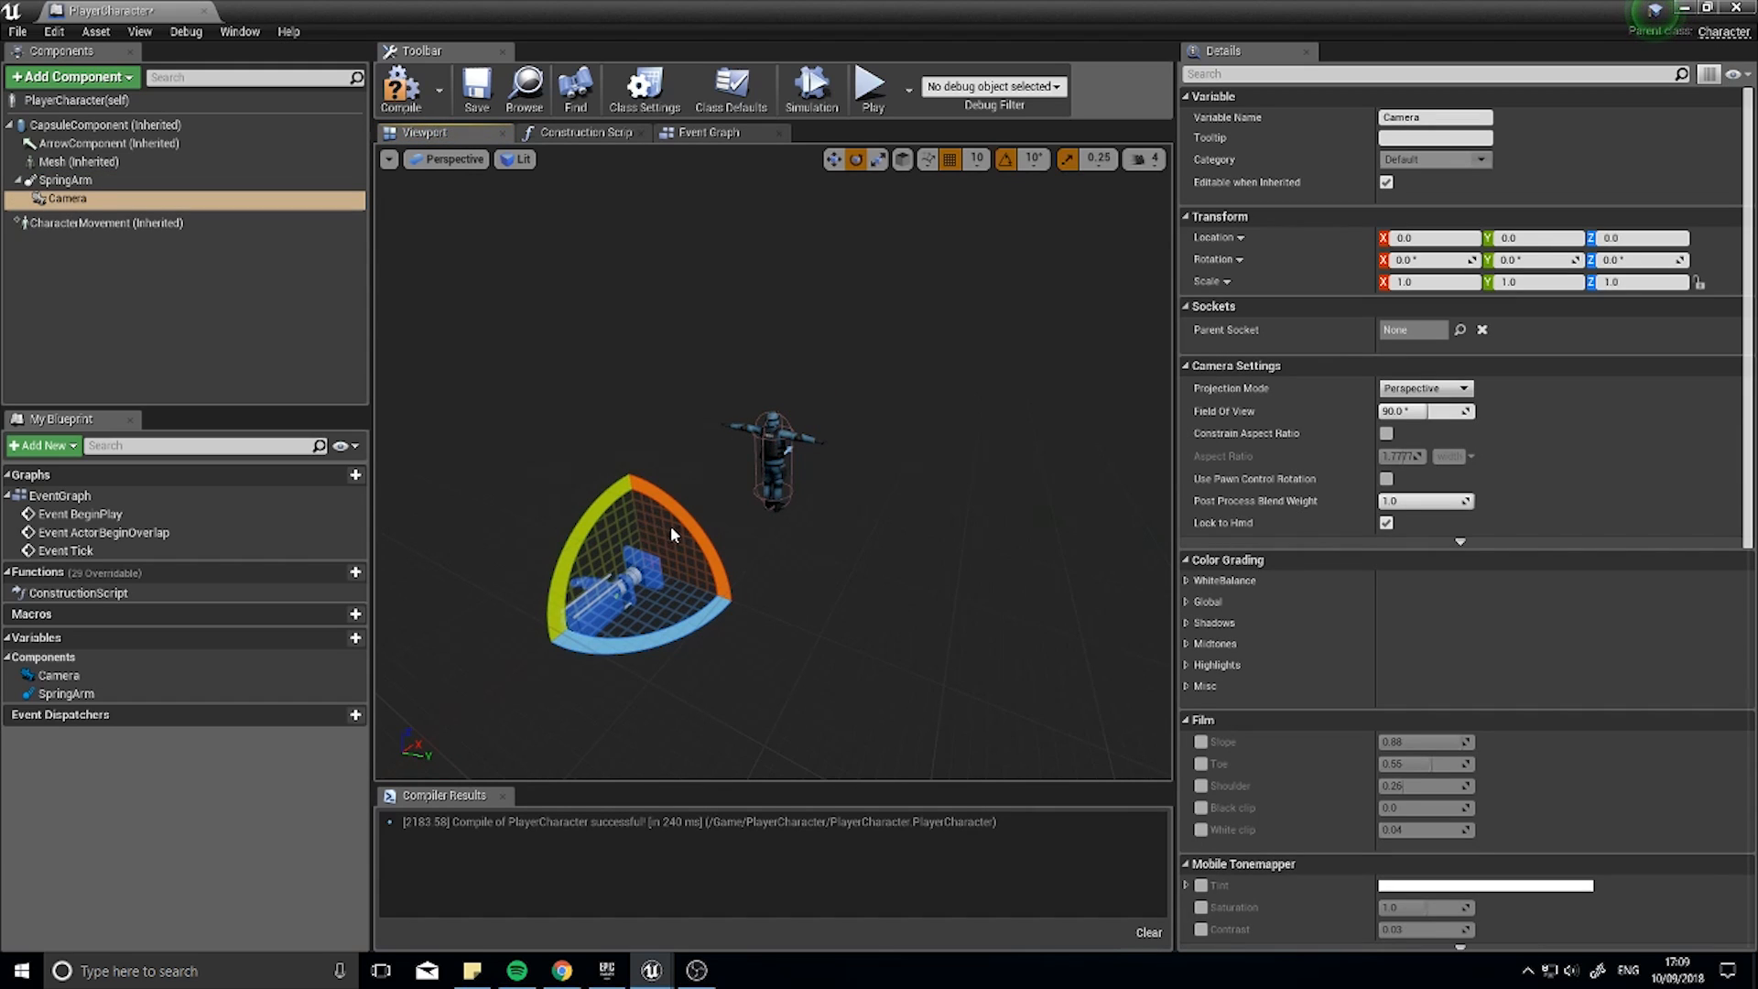
left_click(65, 180)
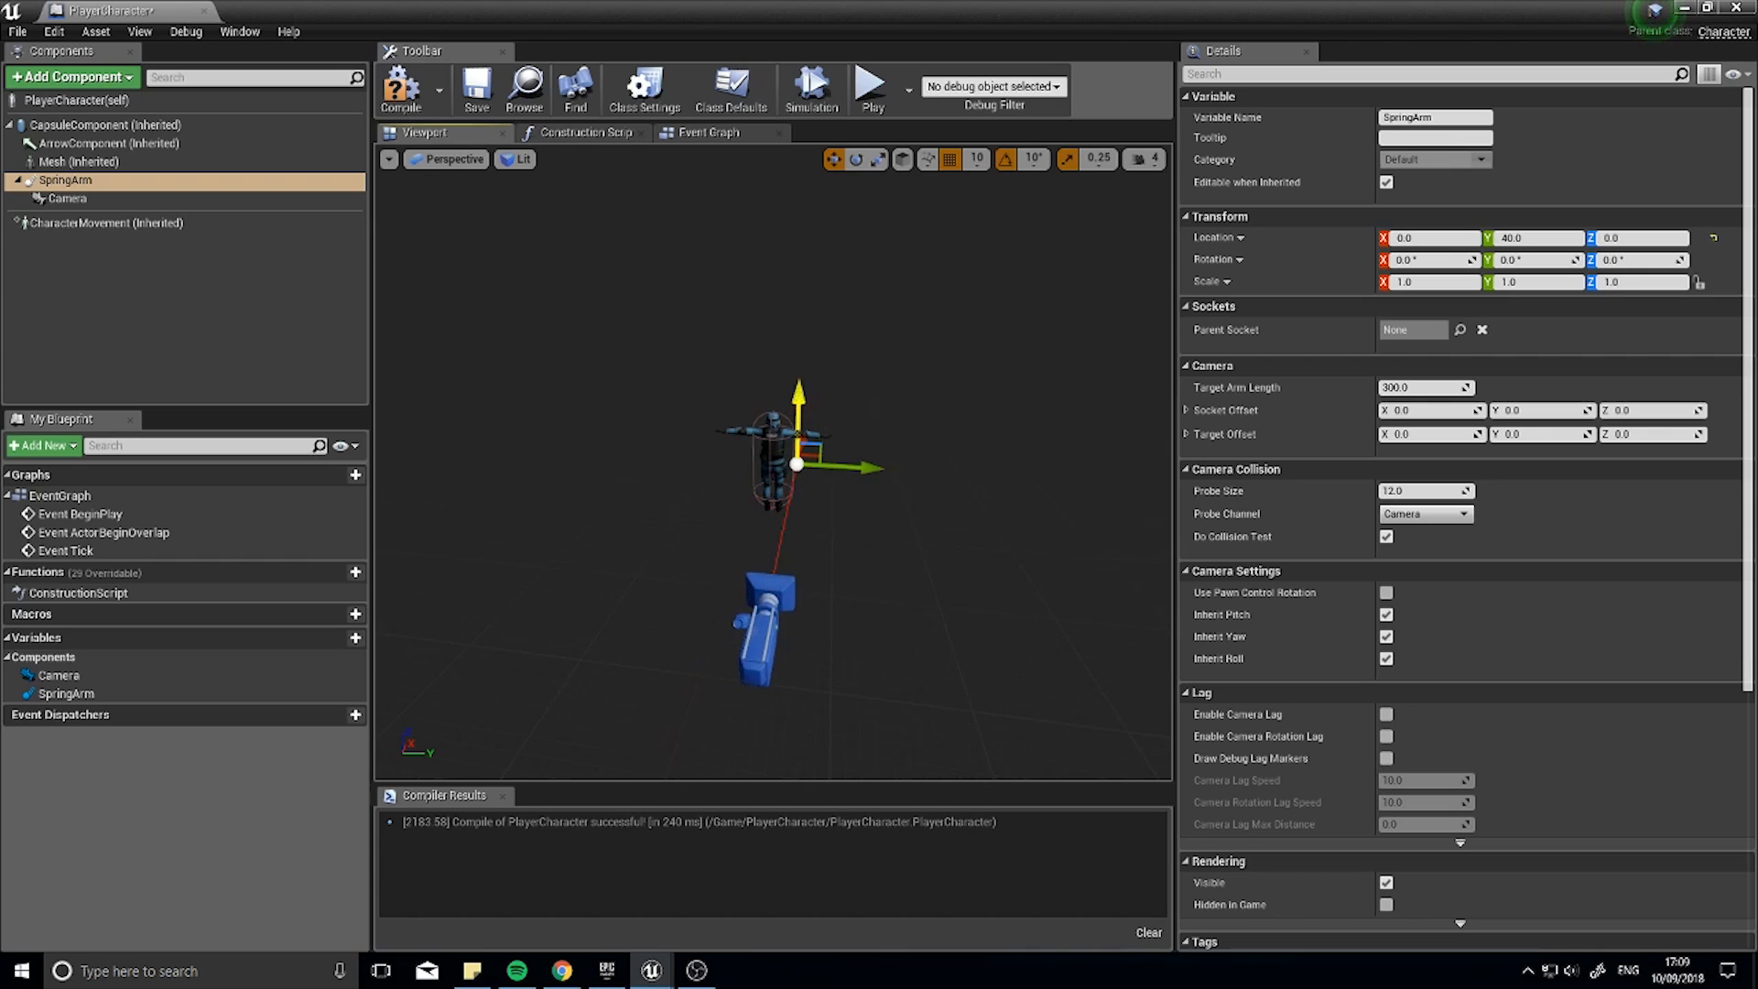
left_click_drag(796, 387, 800, 359)
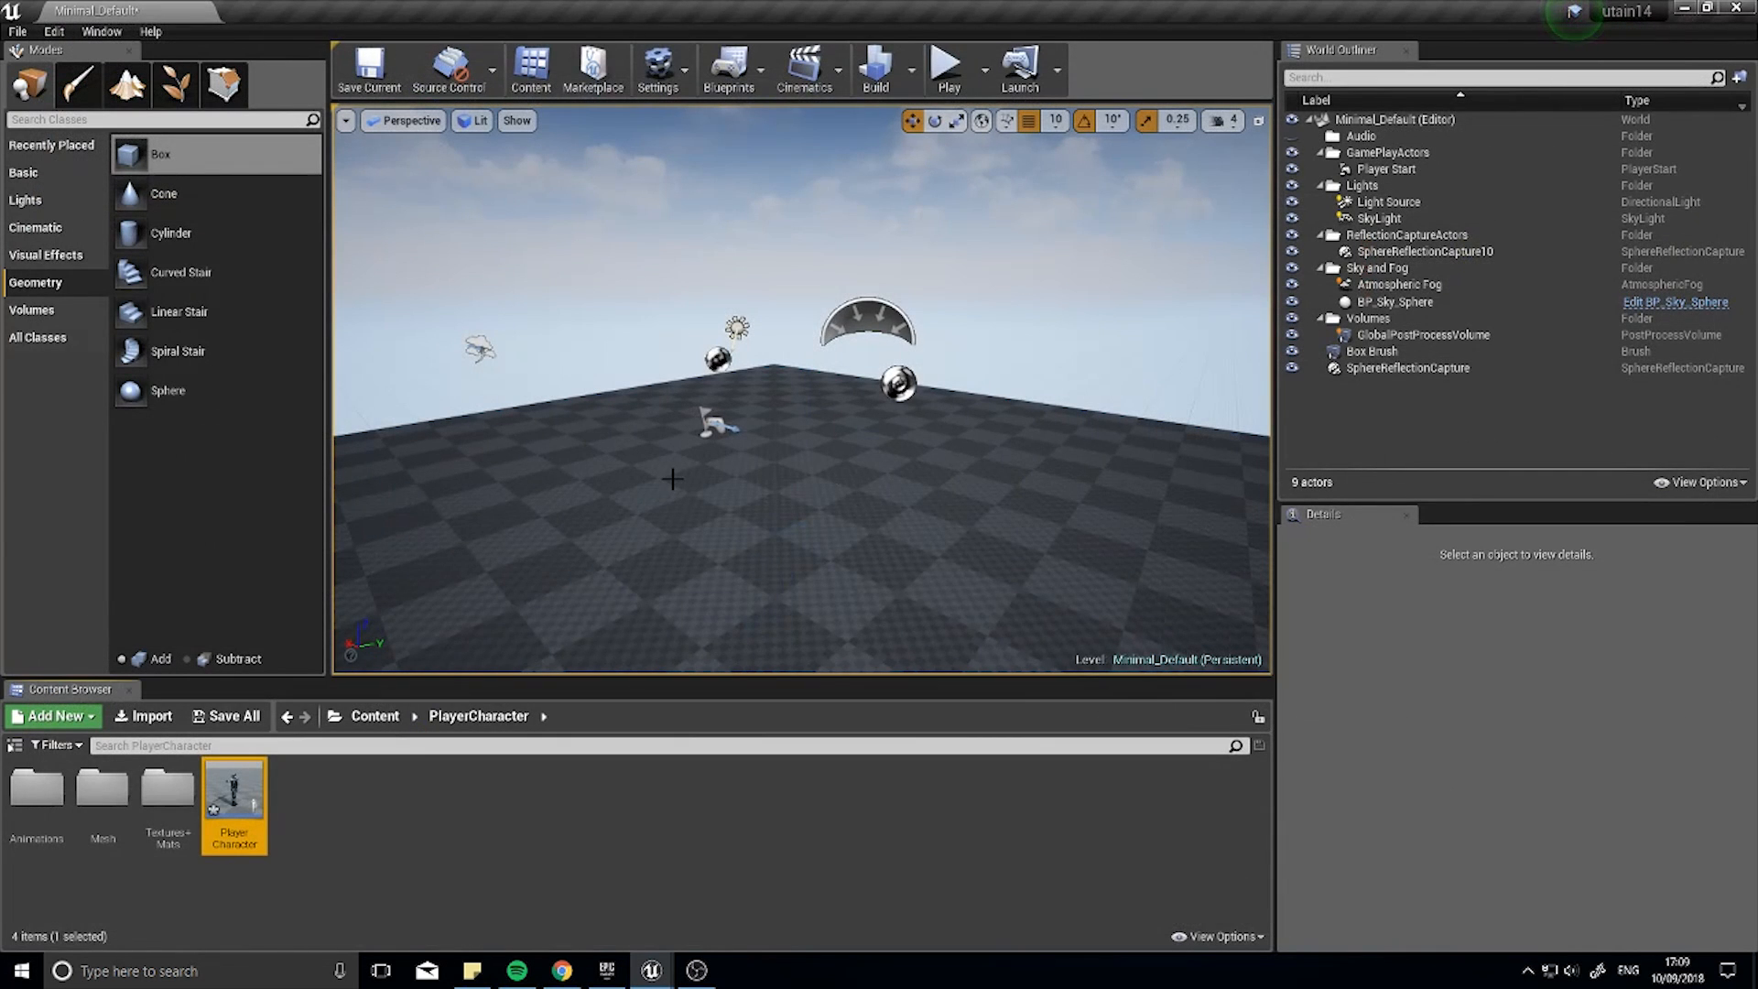
Step: Drop PlayerCharacter into the level, recompile with the SpringArm settings, and close the blueprint editor
left_click_drag(234, 805, 651, 426)
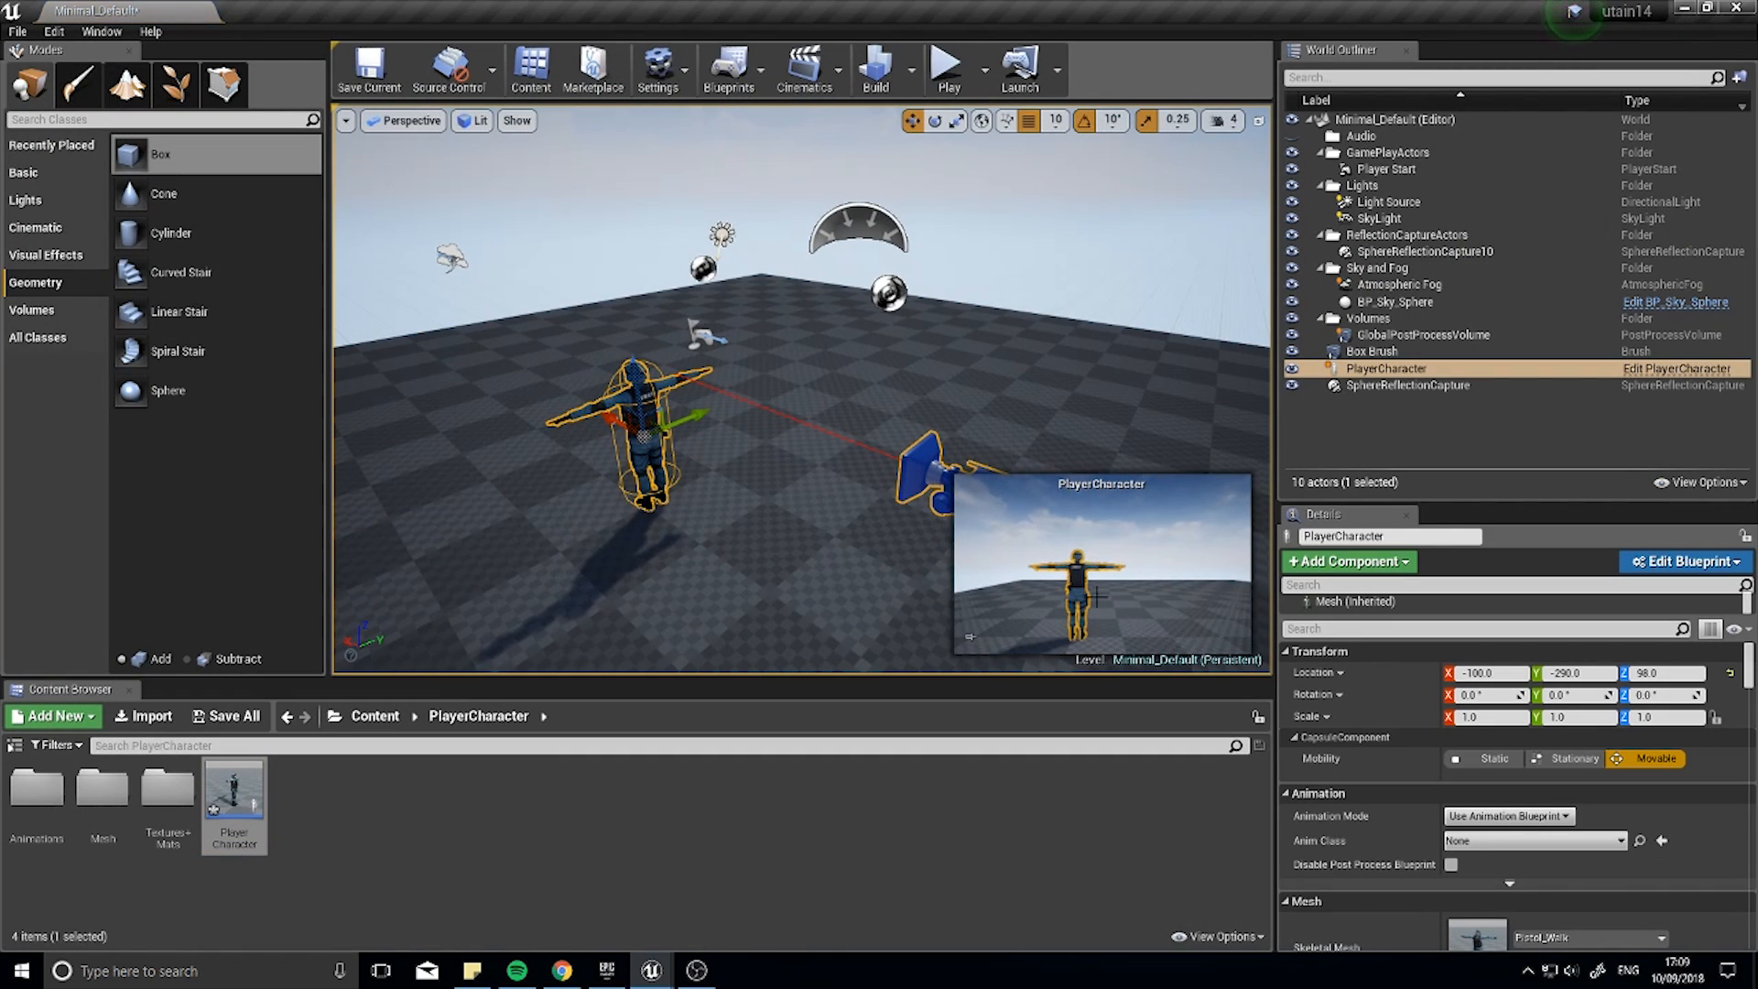
mouse_move(235, 785)
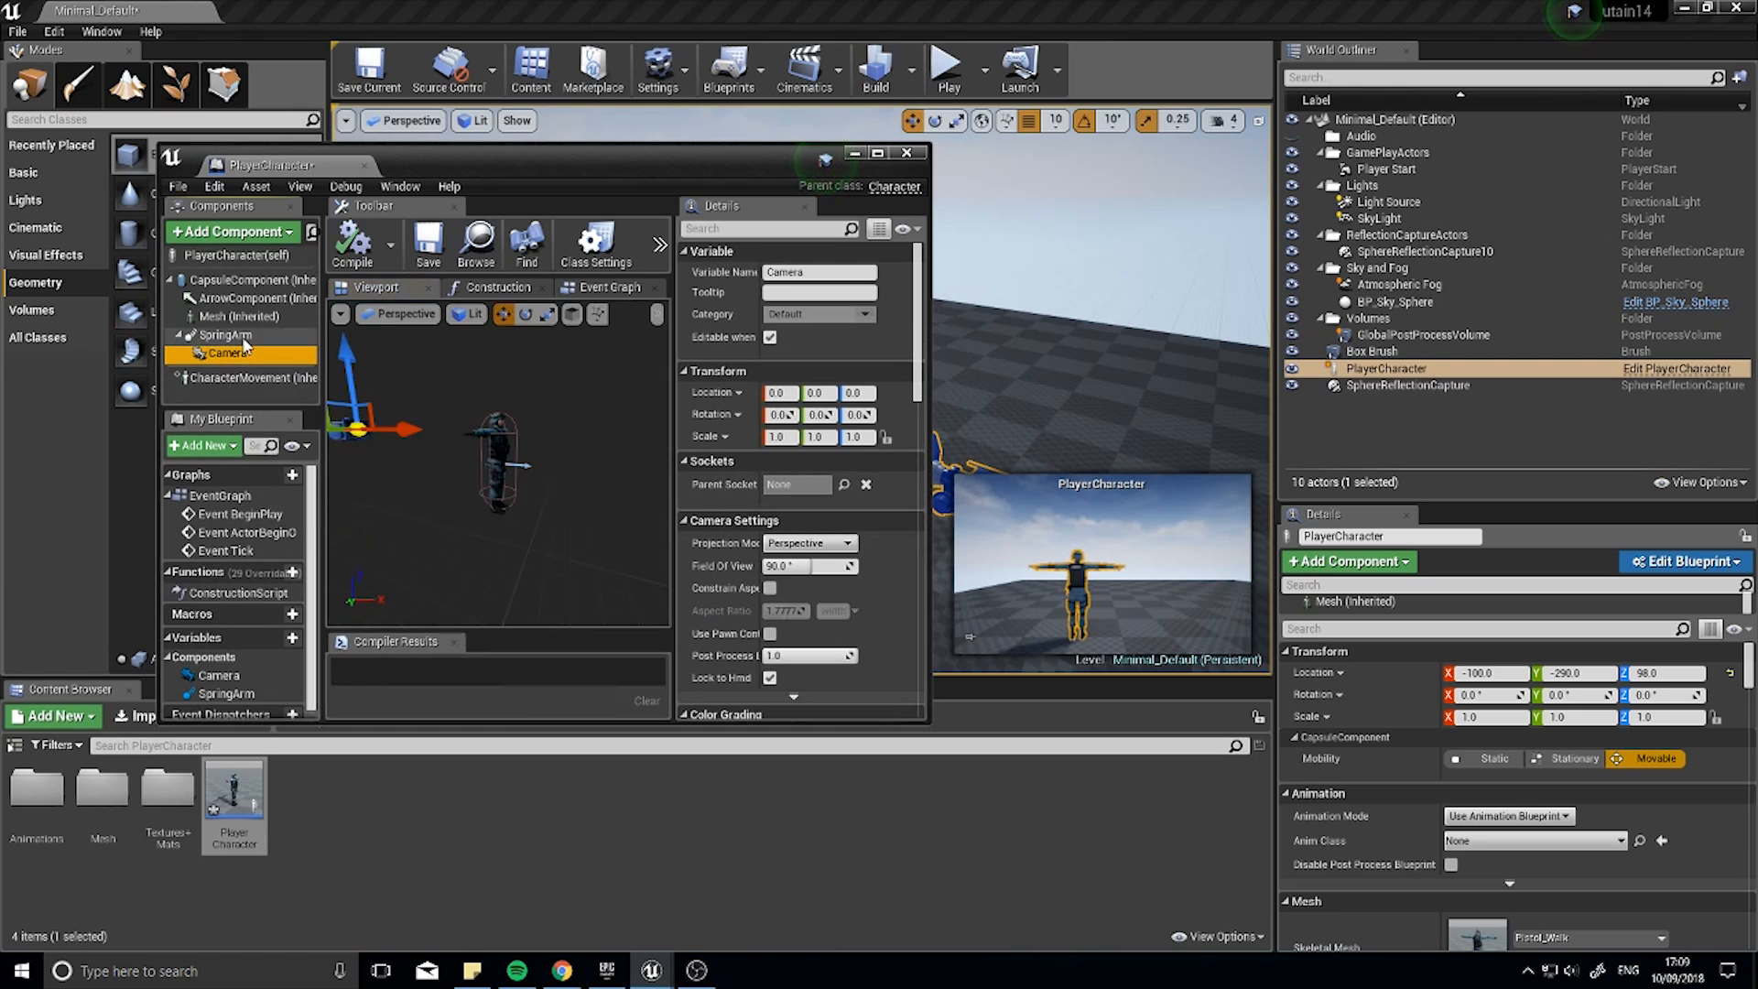
left_click(224, 335)
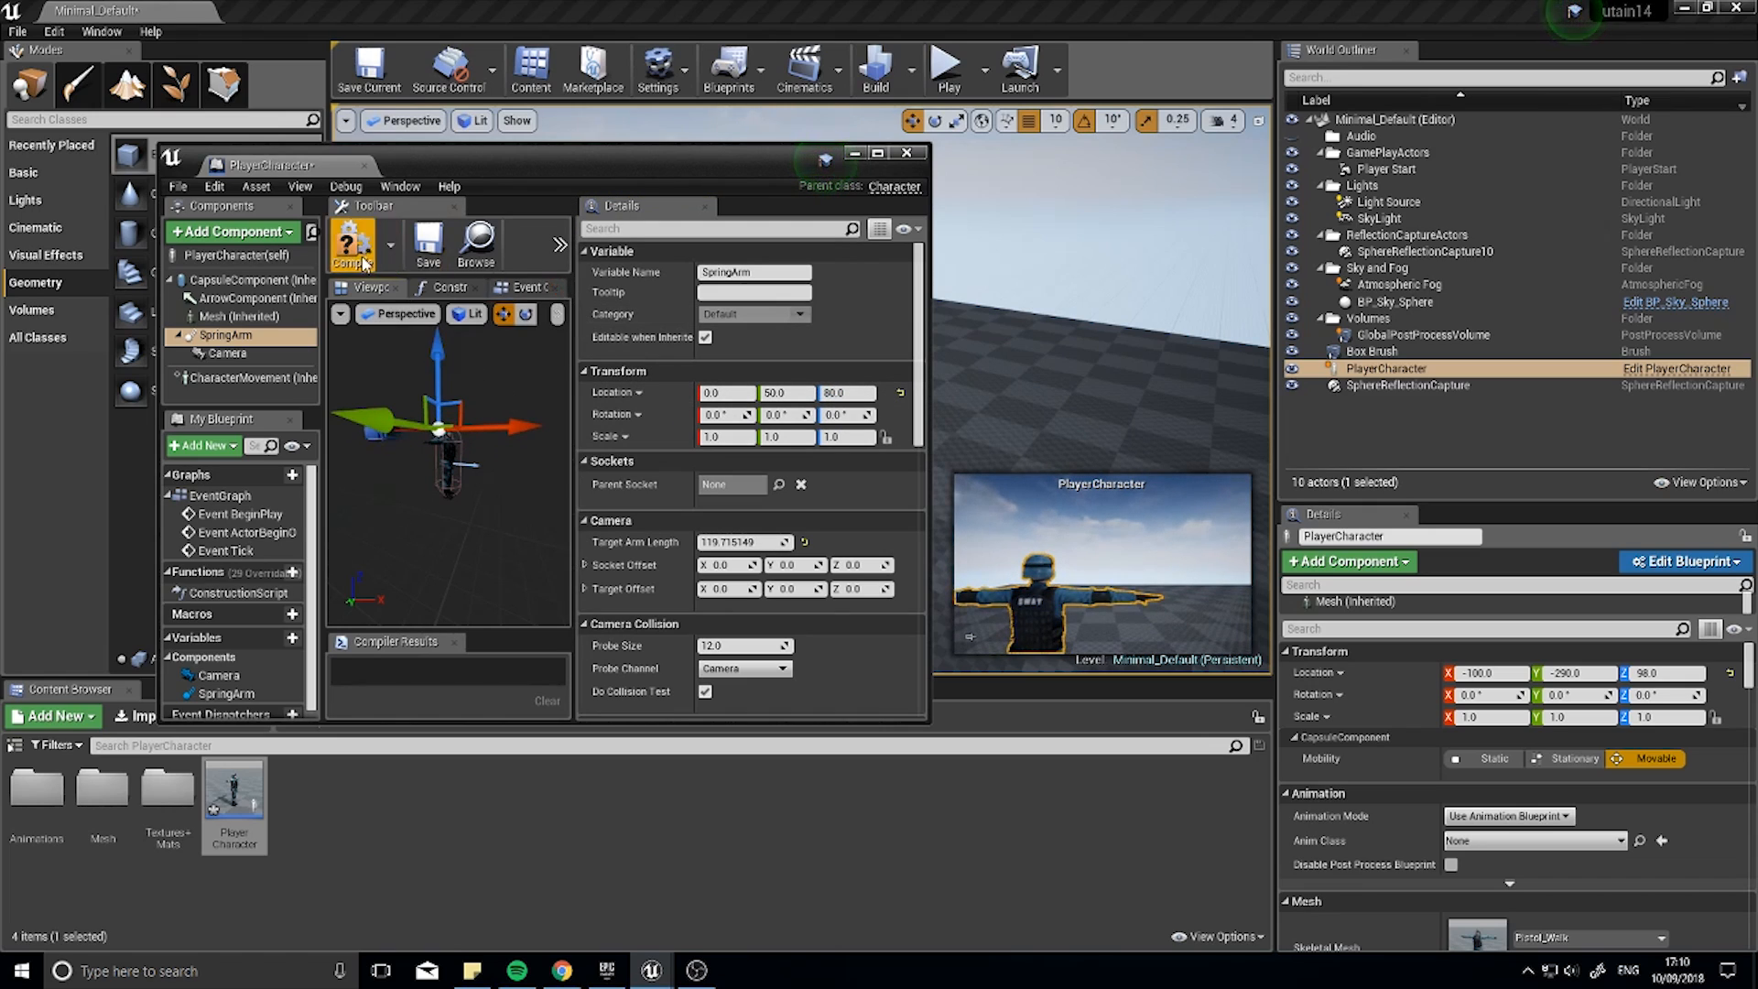
left_click(351, 244)
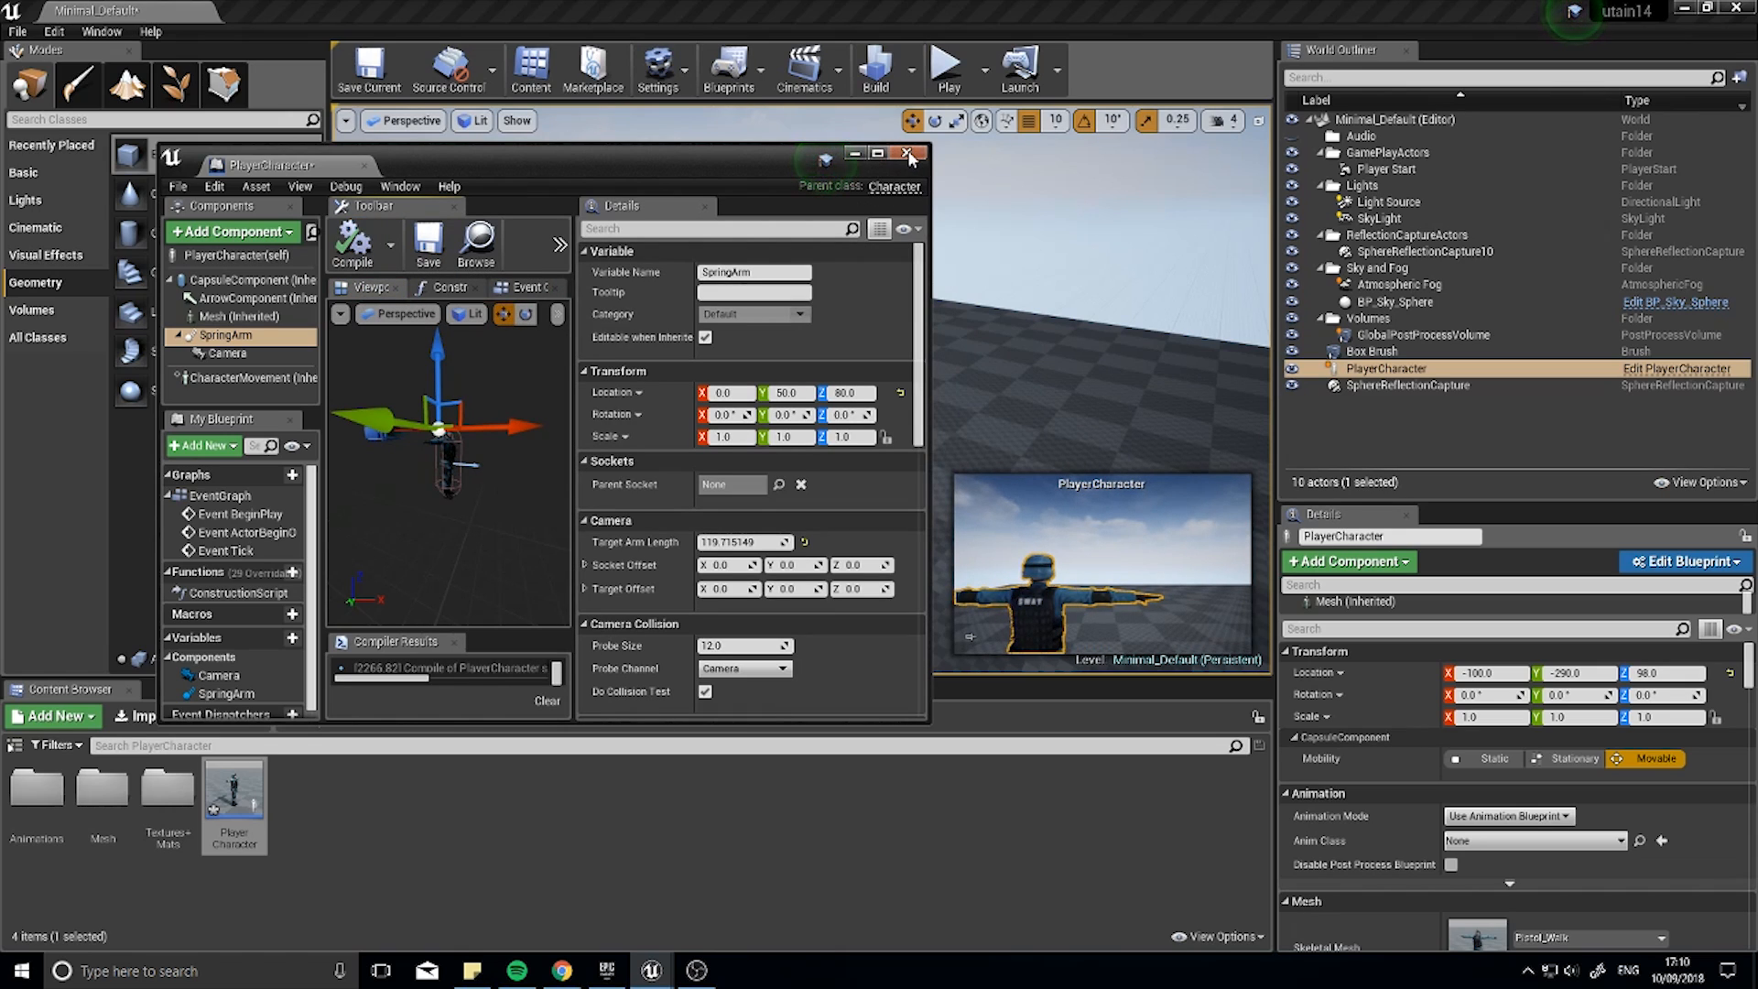
left_click(909, 154)
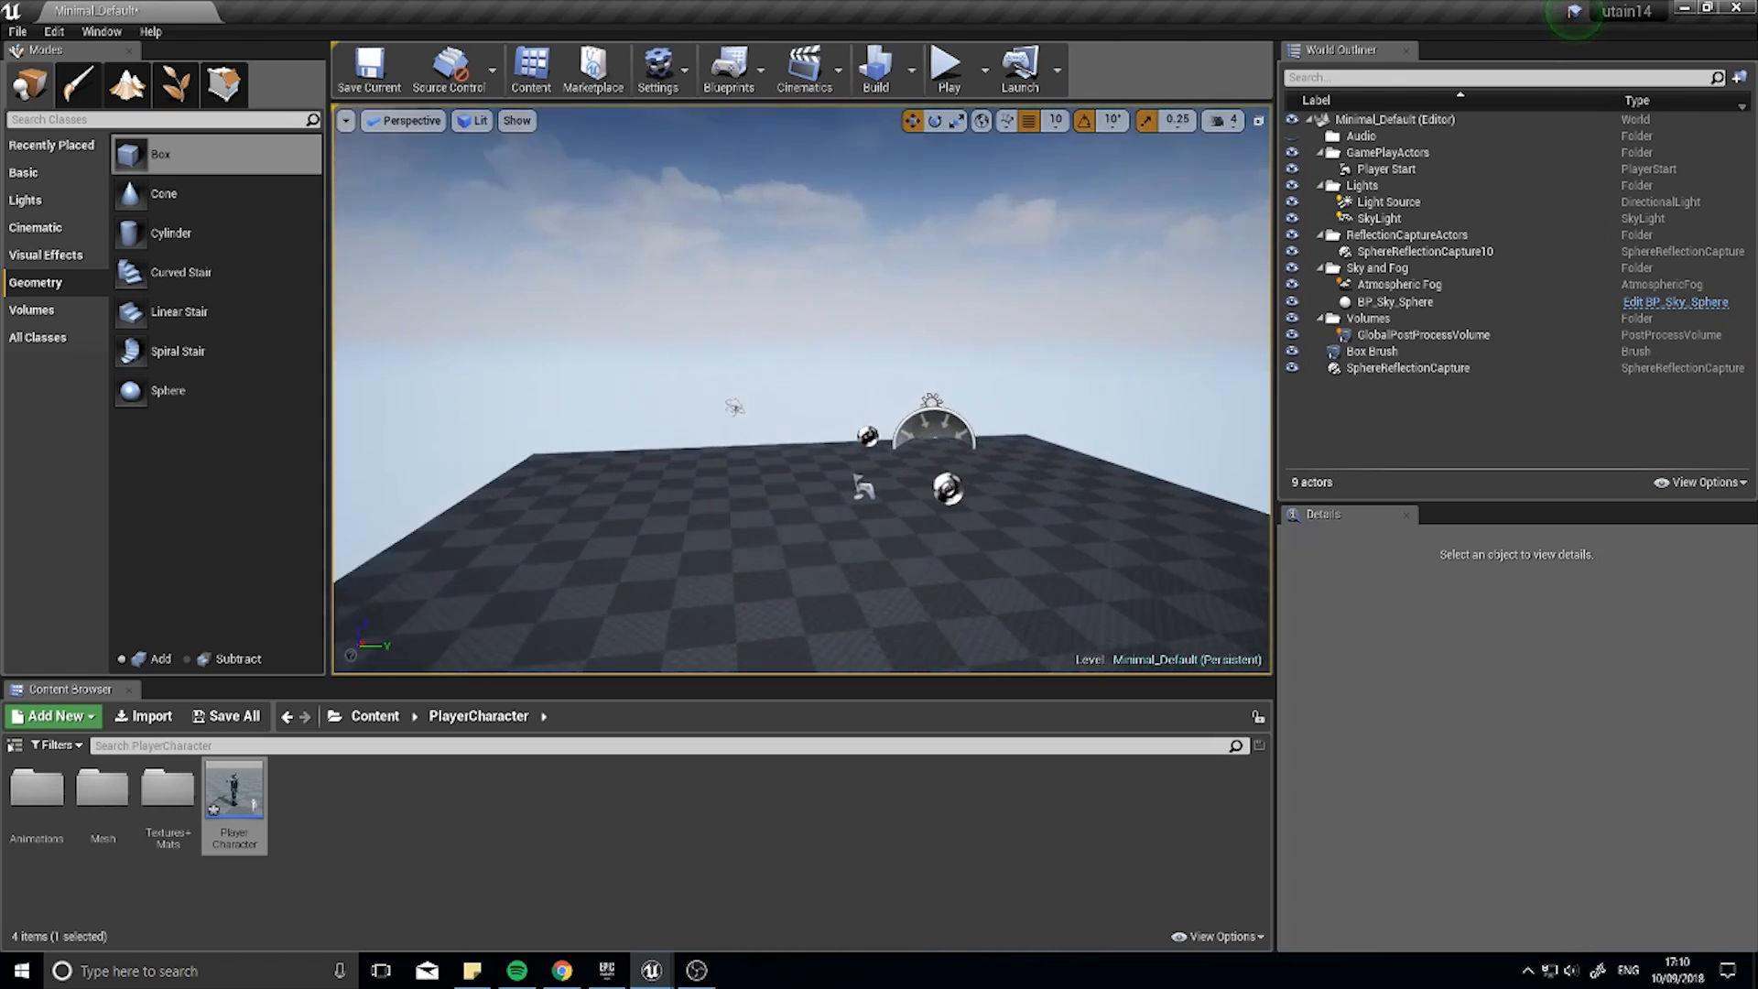
Step: From the top Content folder, create a Game Mode Base blueprint named MyGameMode
left_click(1386, 168)
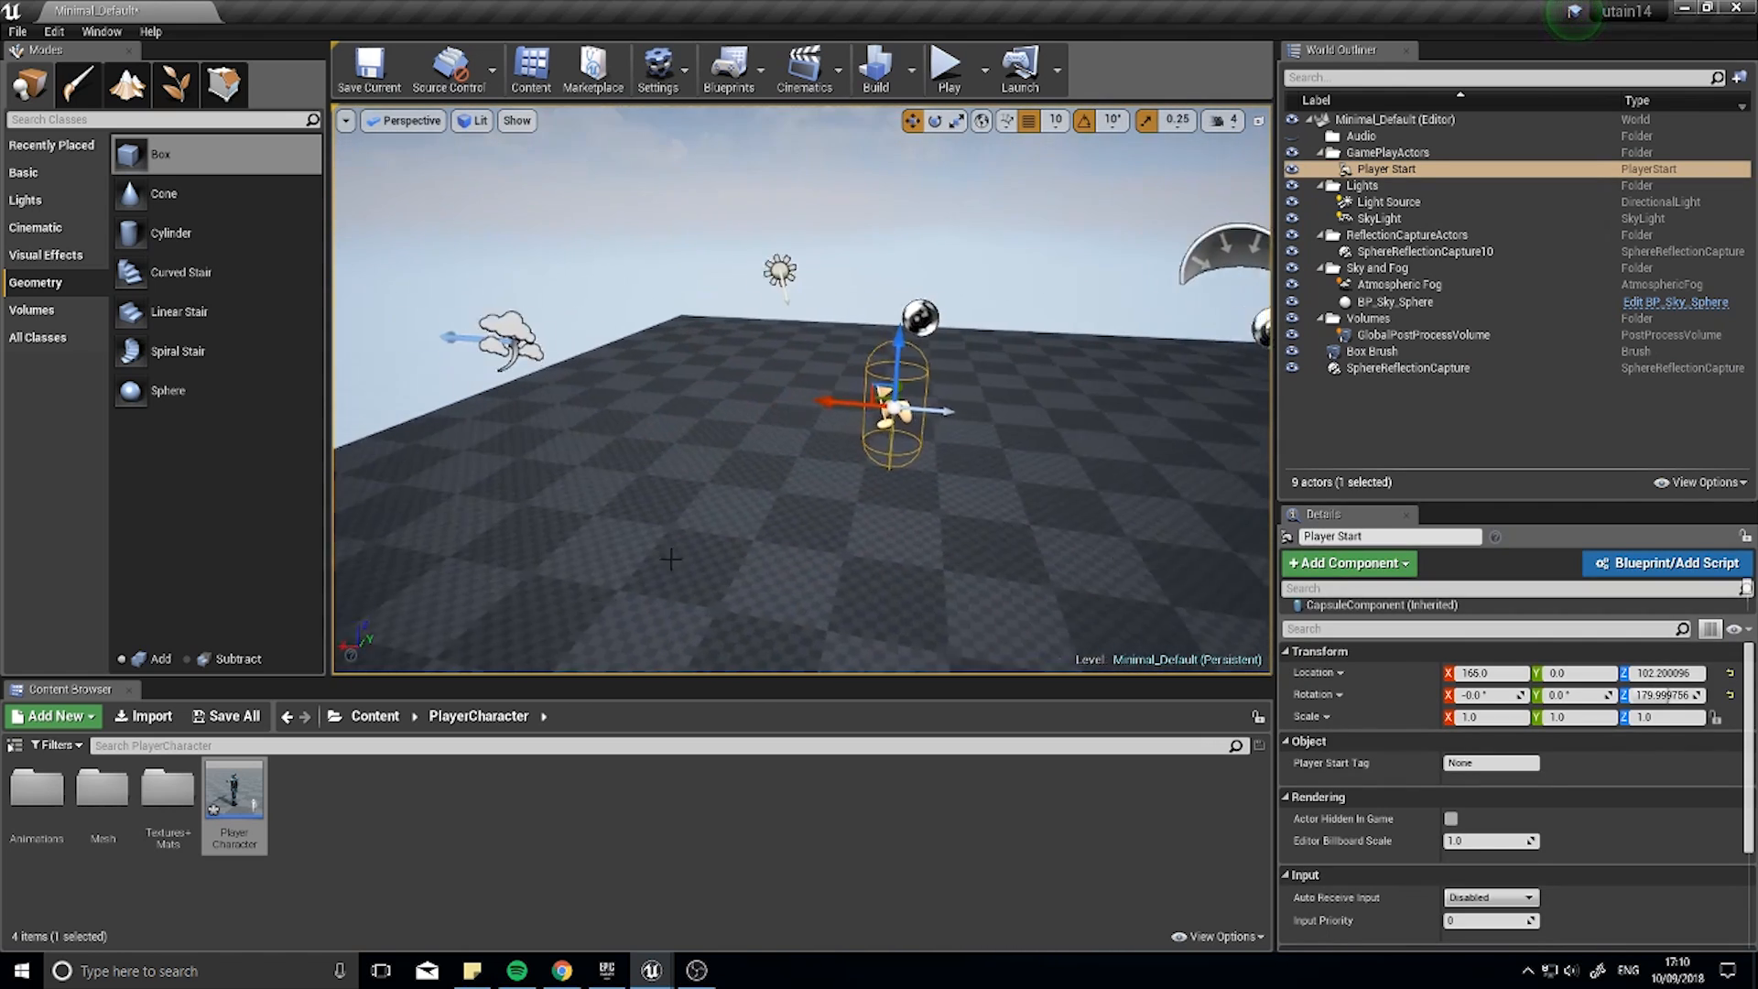
left_click(375, 716)
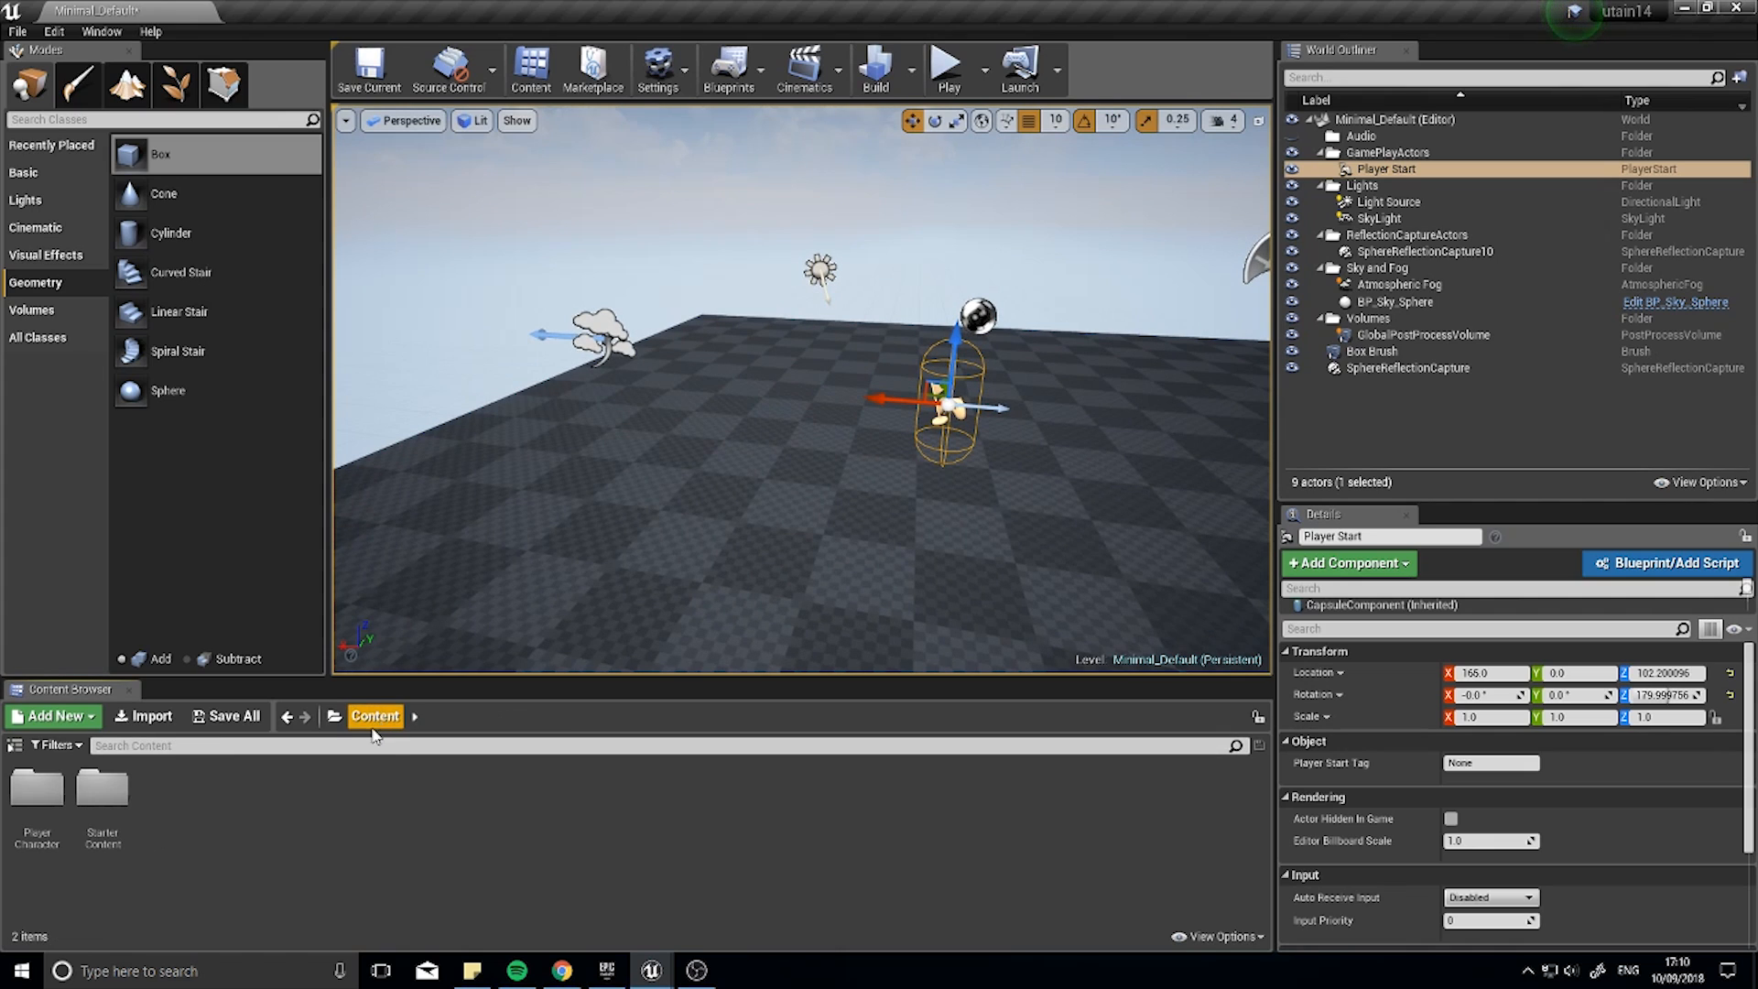
left_click(51, 715)
type("MyGameMode")
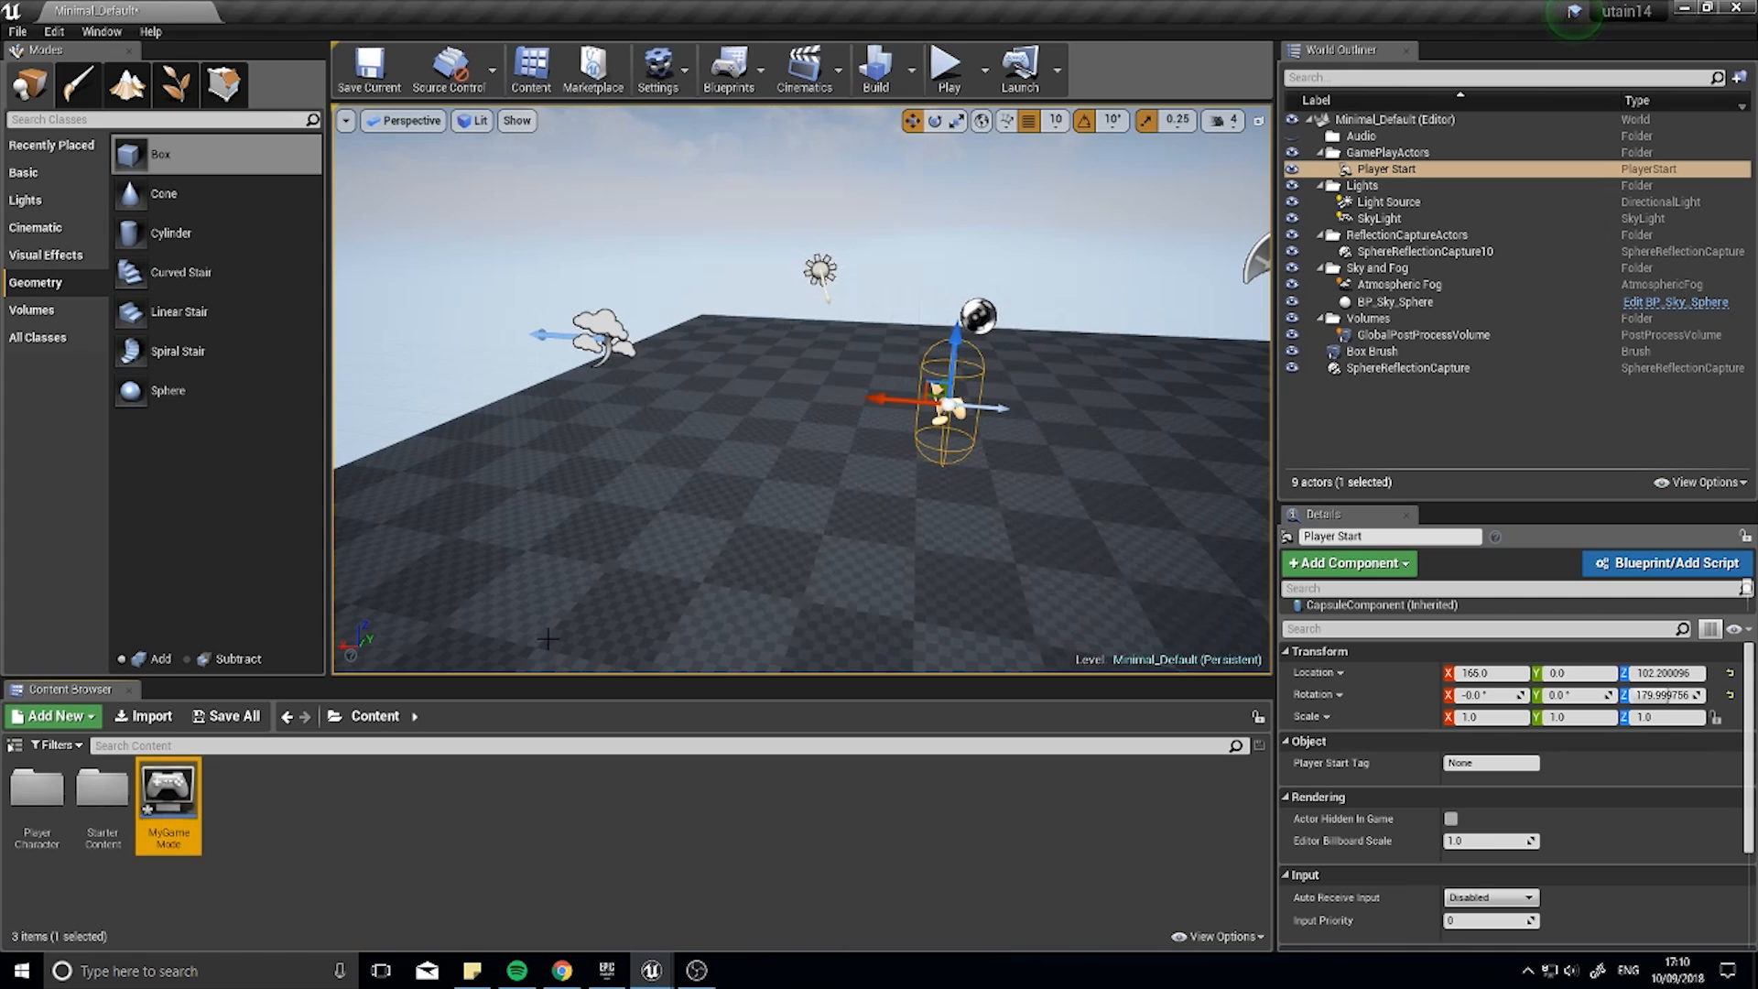
Step: Set MyGameMode's Default Pawn Class to PlayerCharacter and compile it
double_click(166, 785)
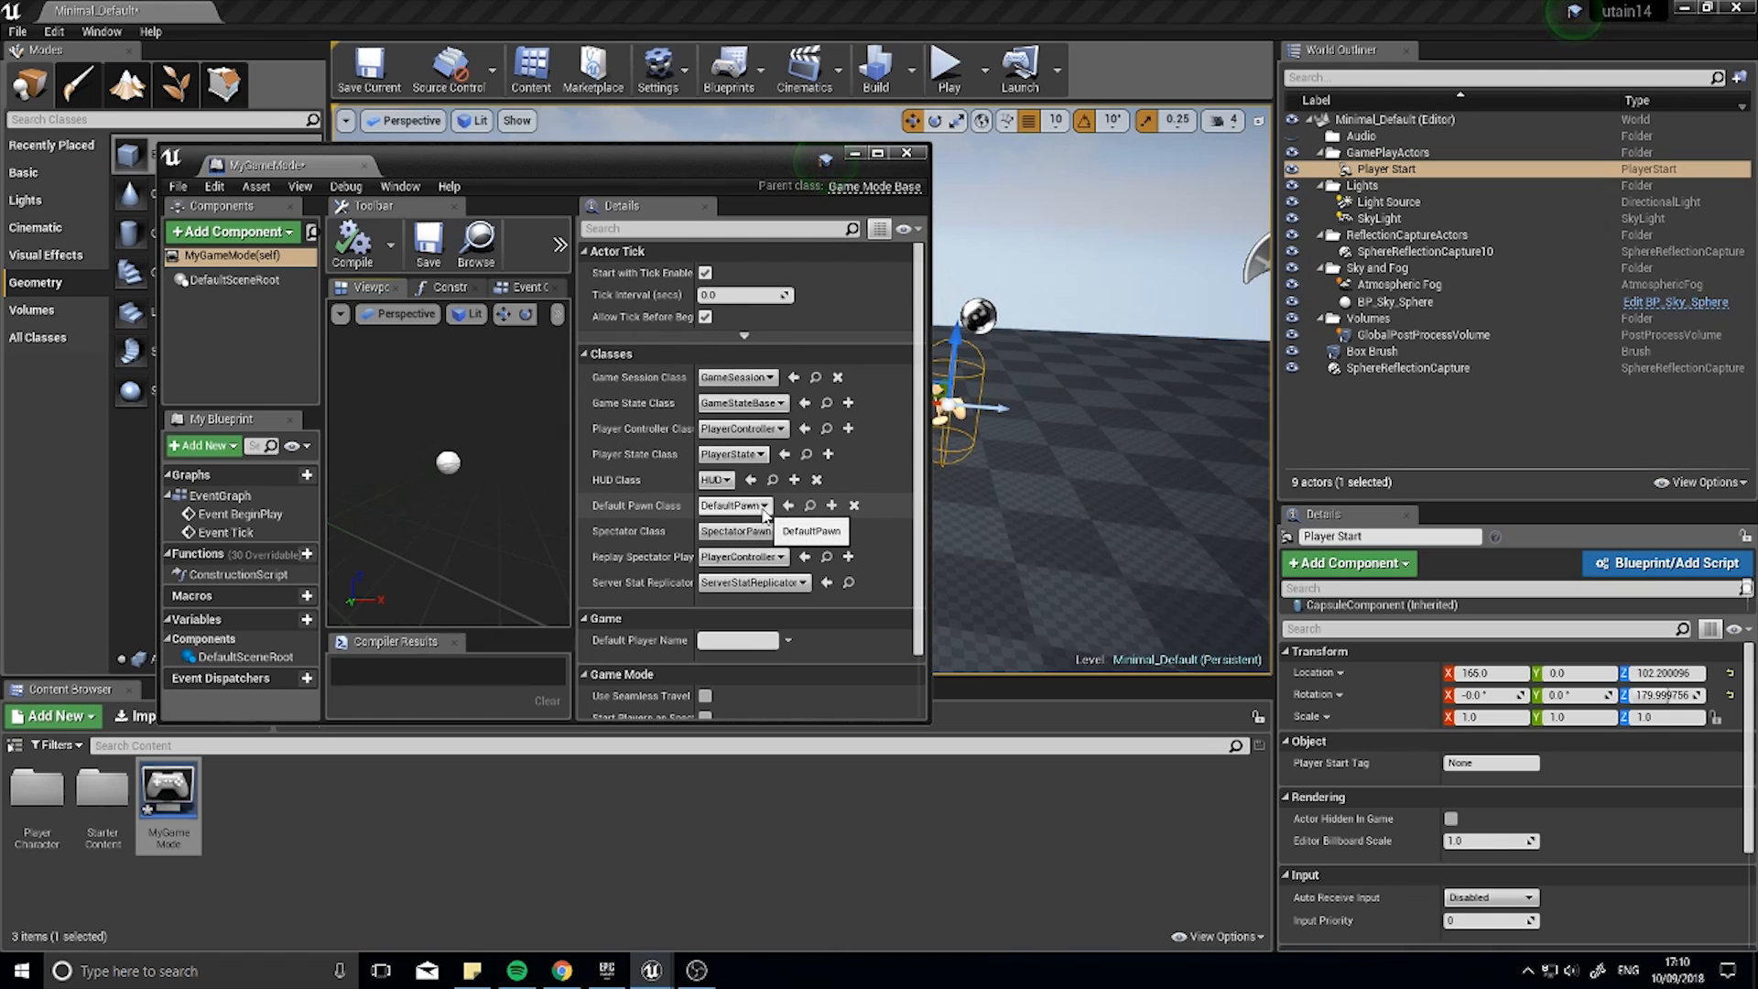
left_click(765, 506)
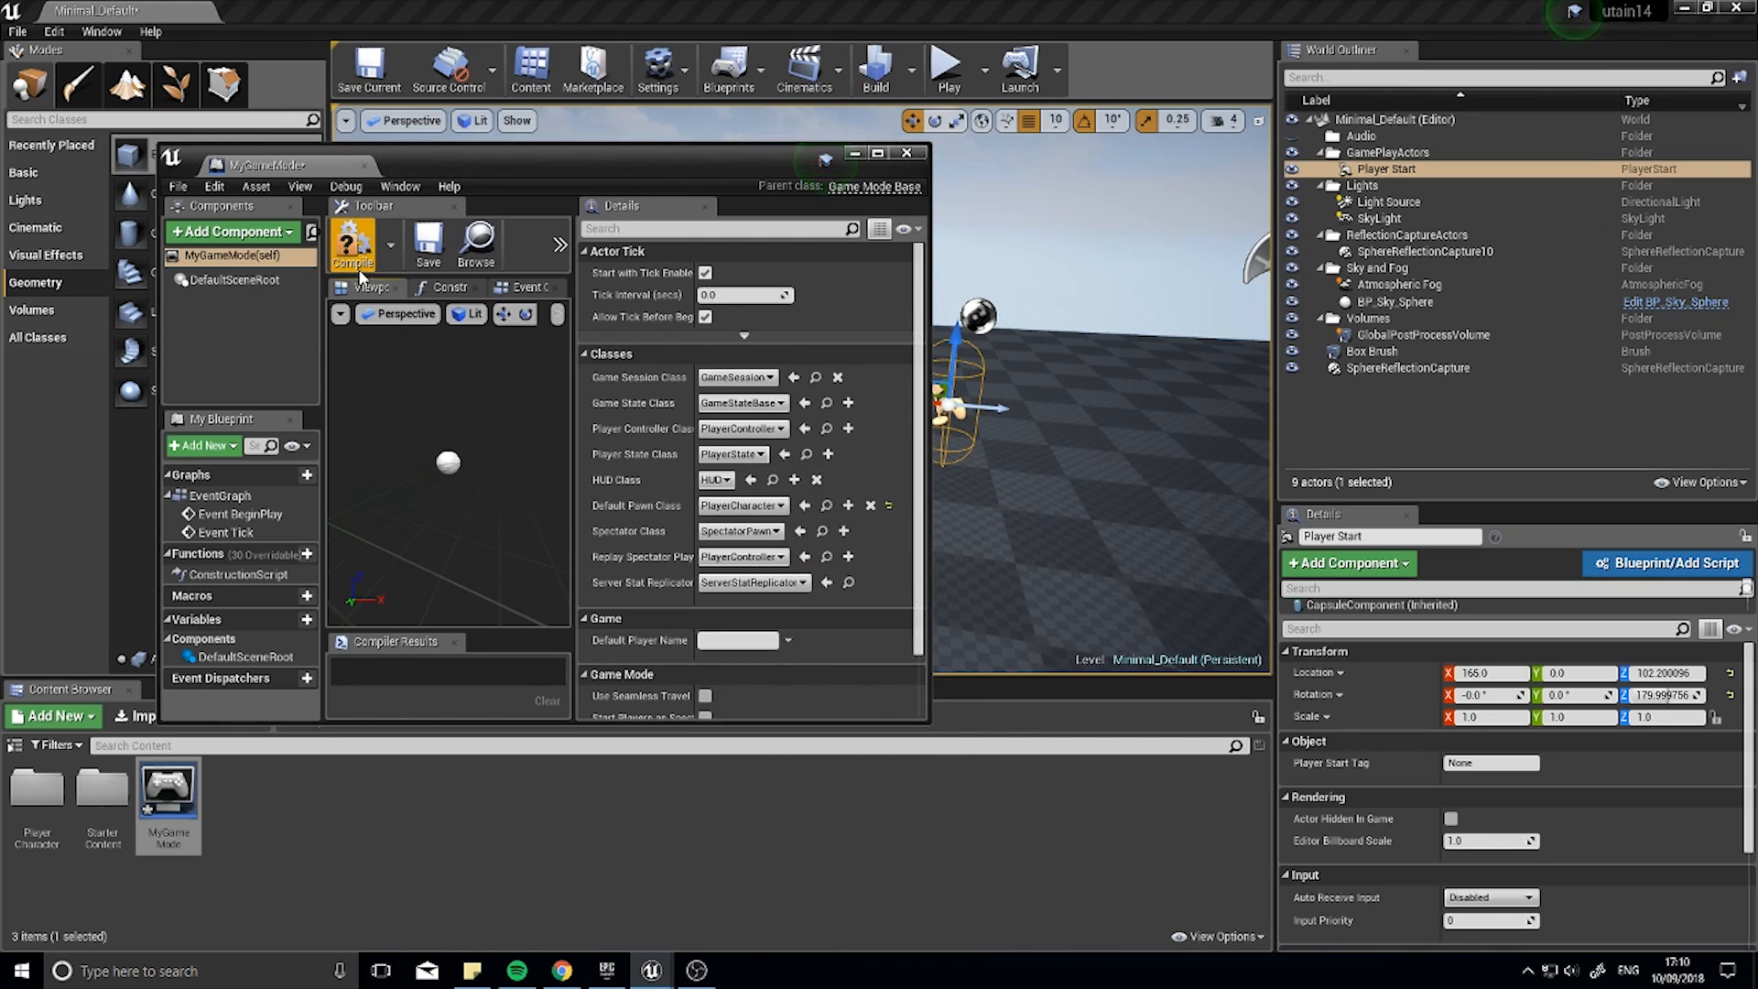
left_click(906, 153)
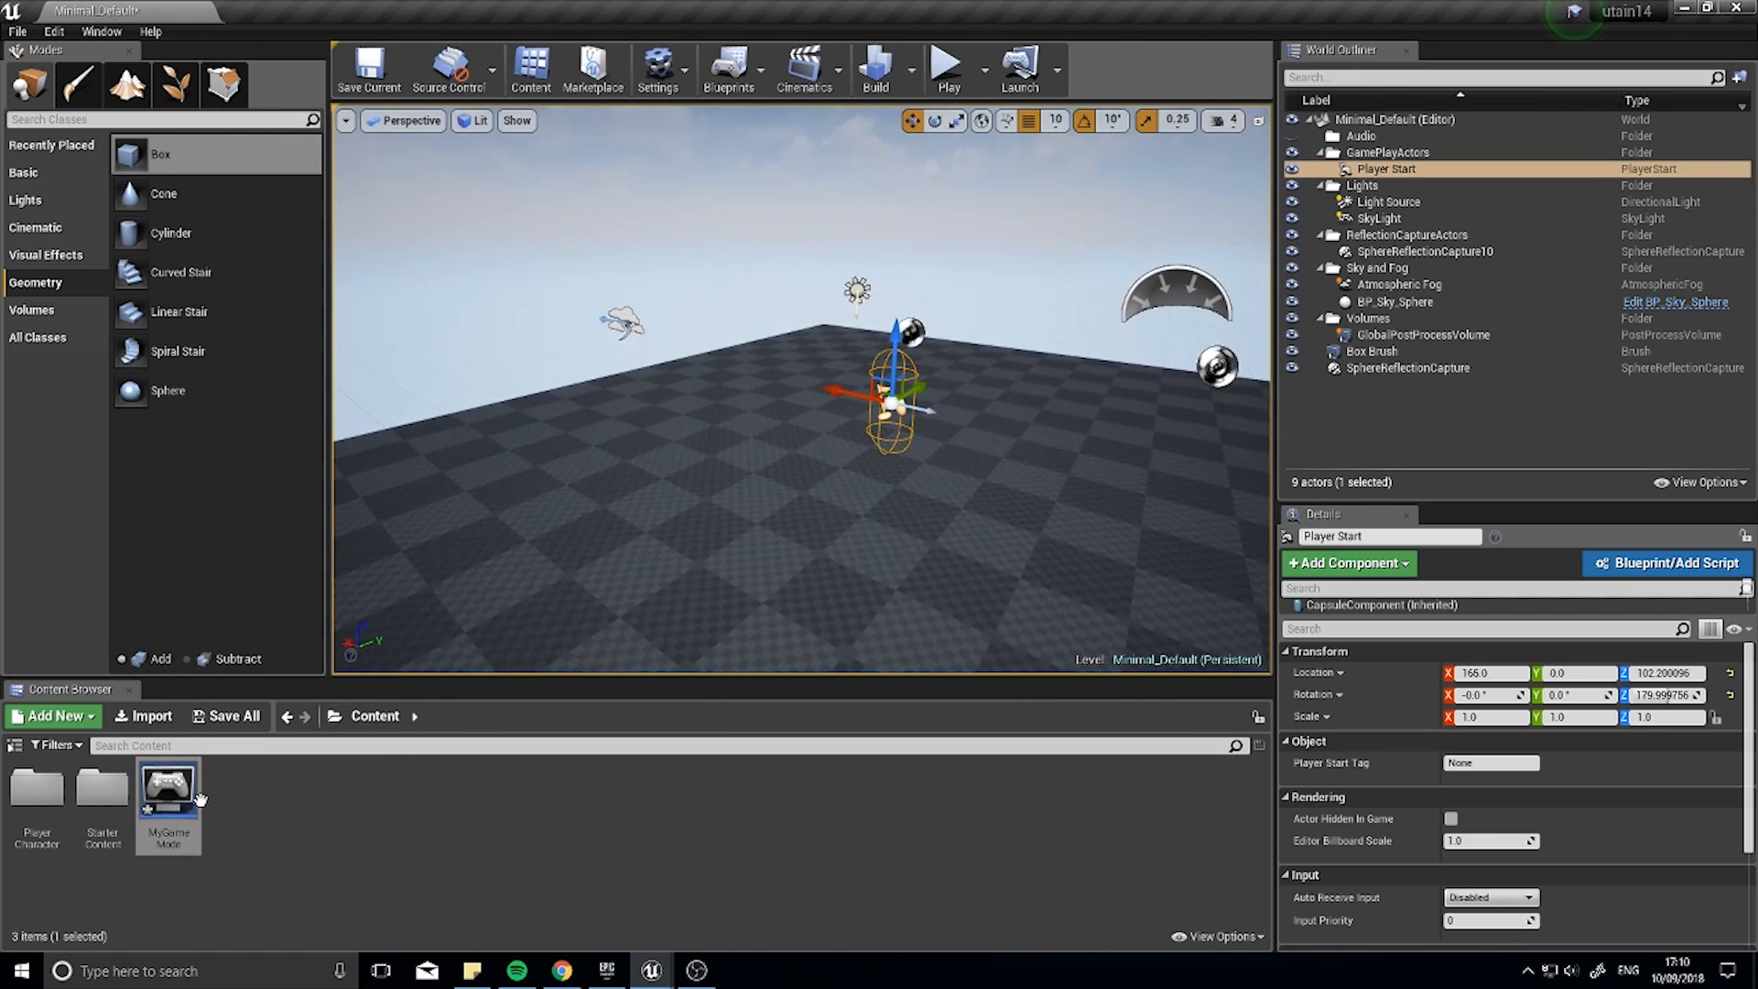
left_click(53, 31)
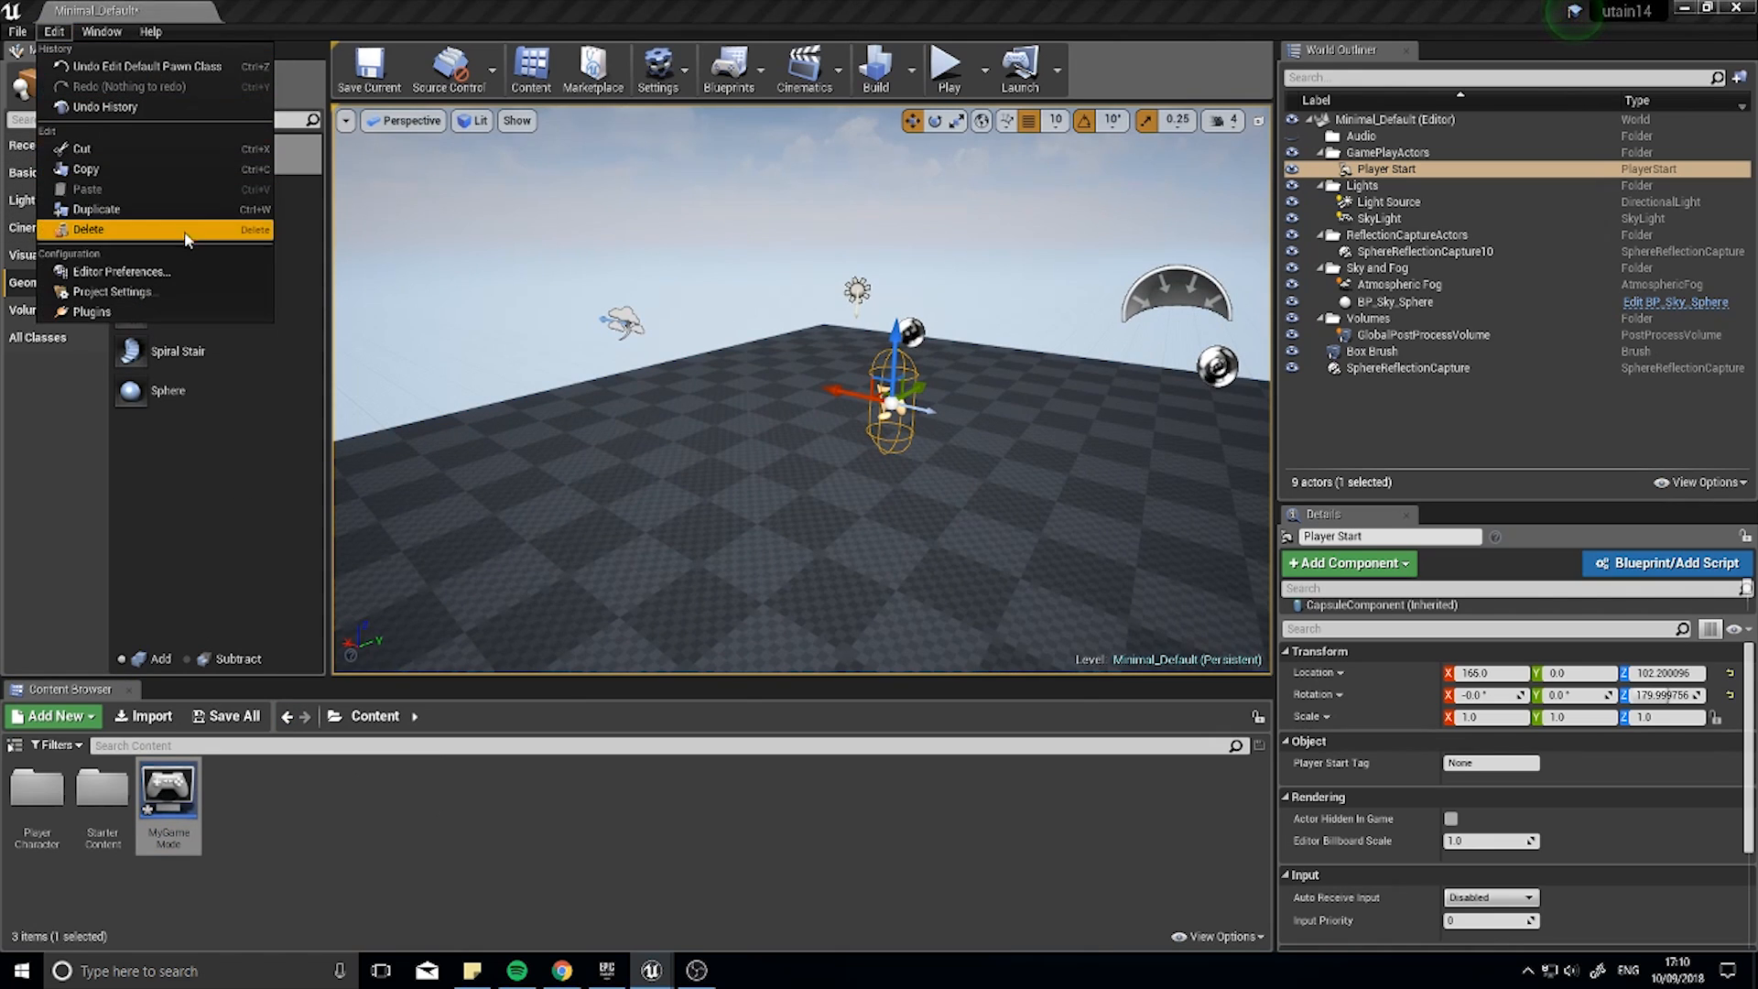
left_click(115, 296)
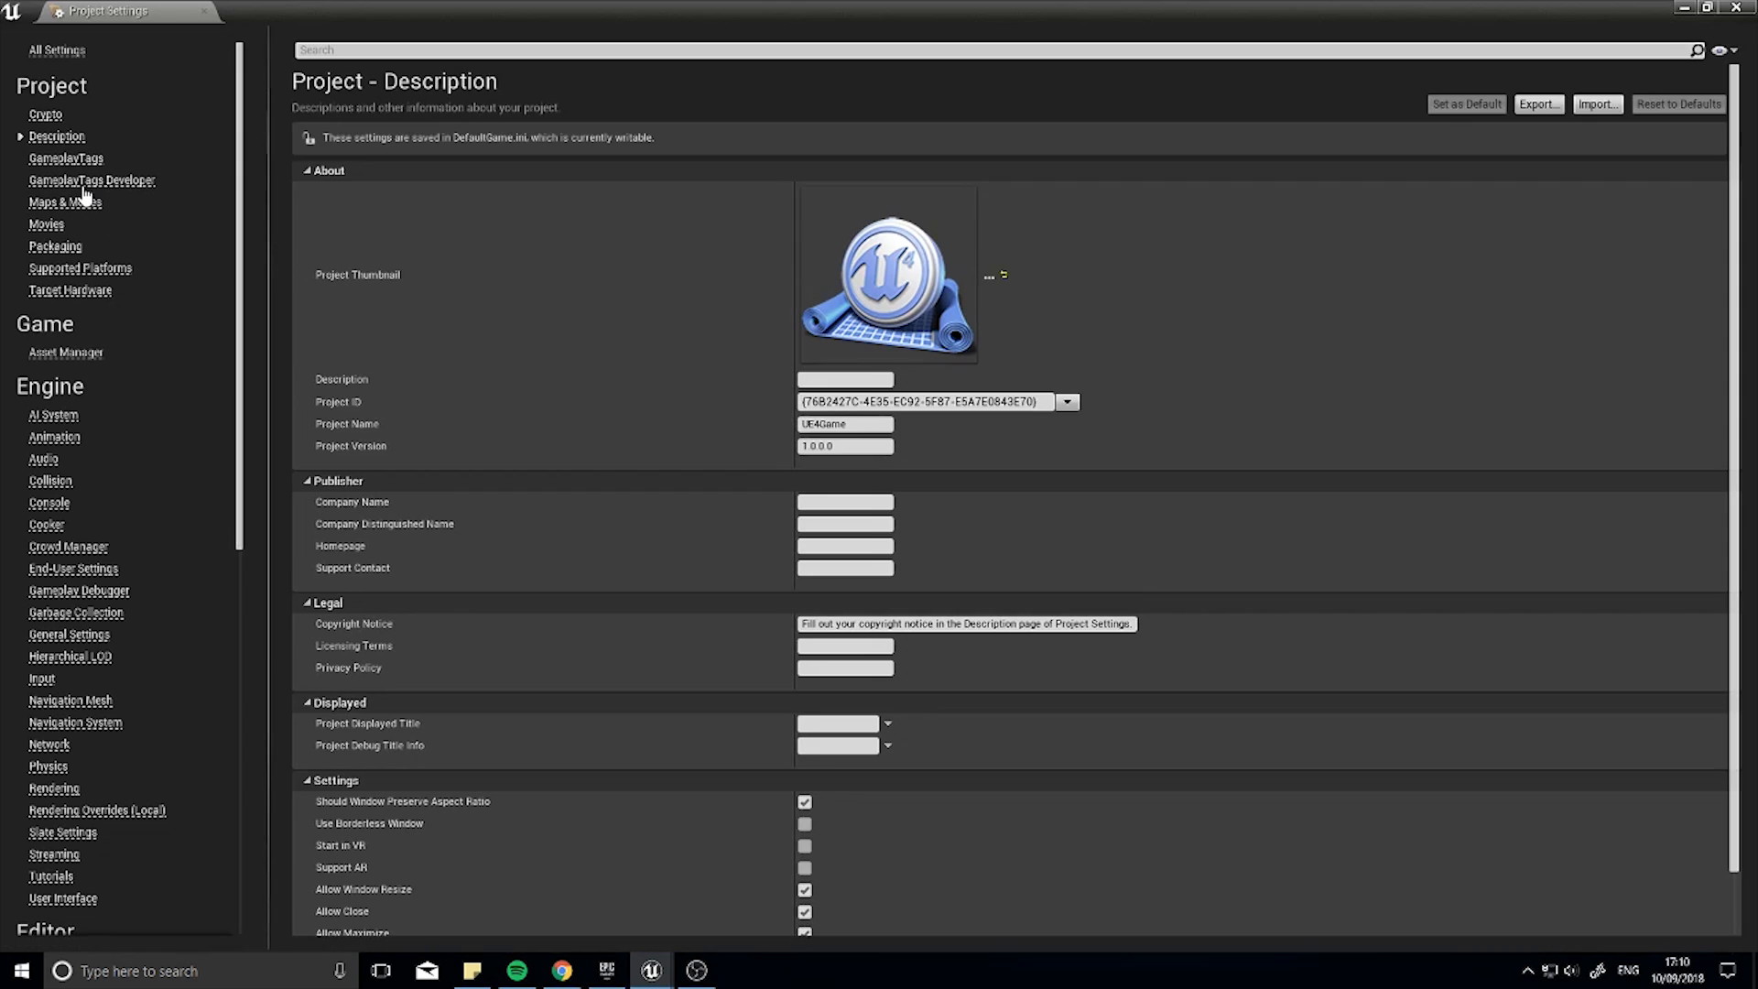
left_click(65, 203)
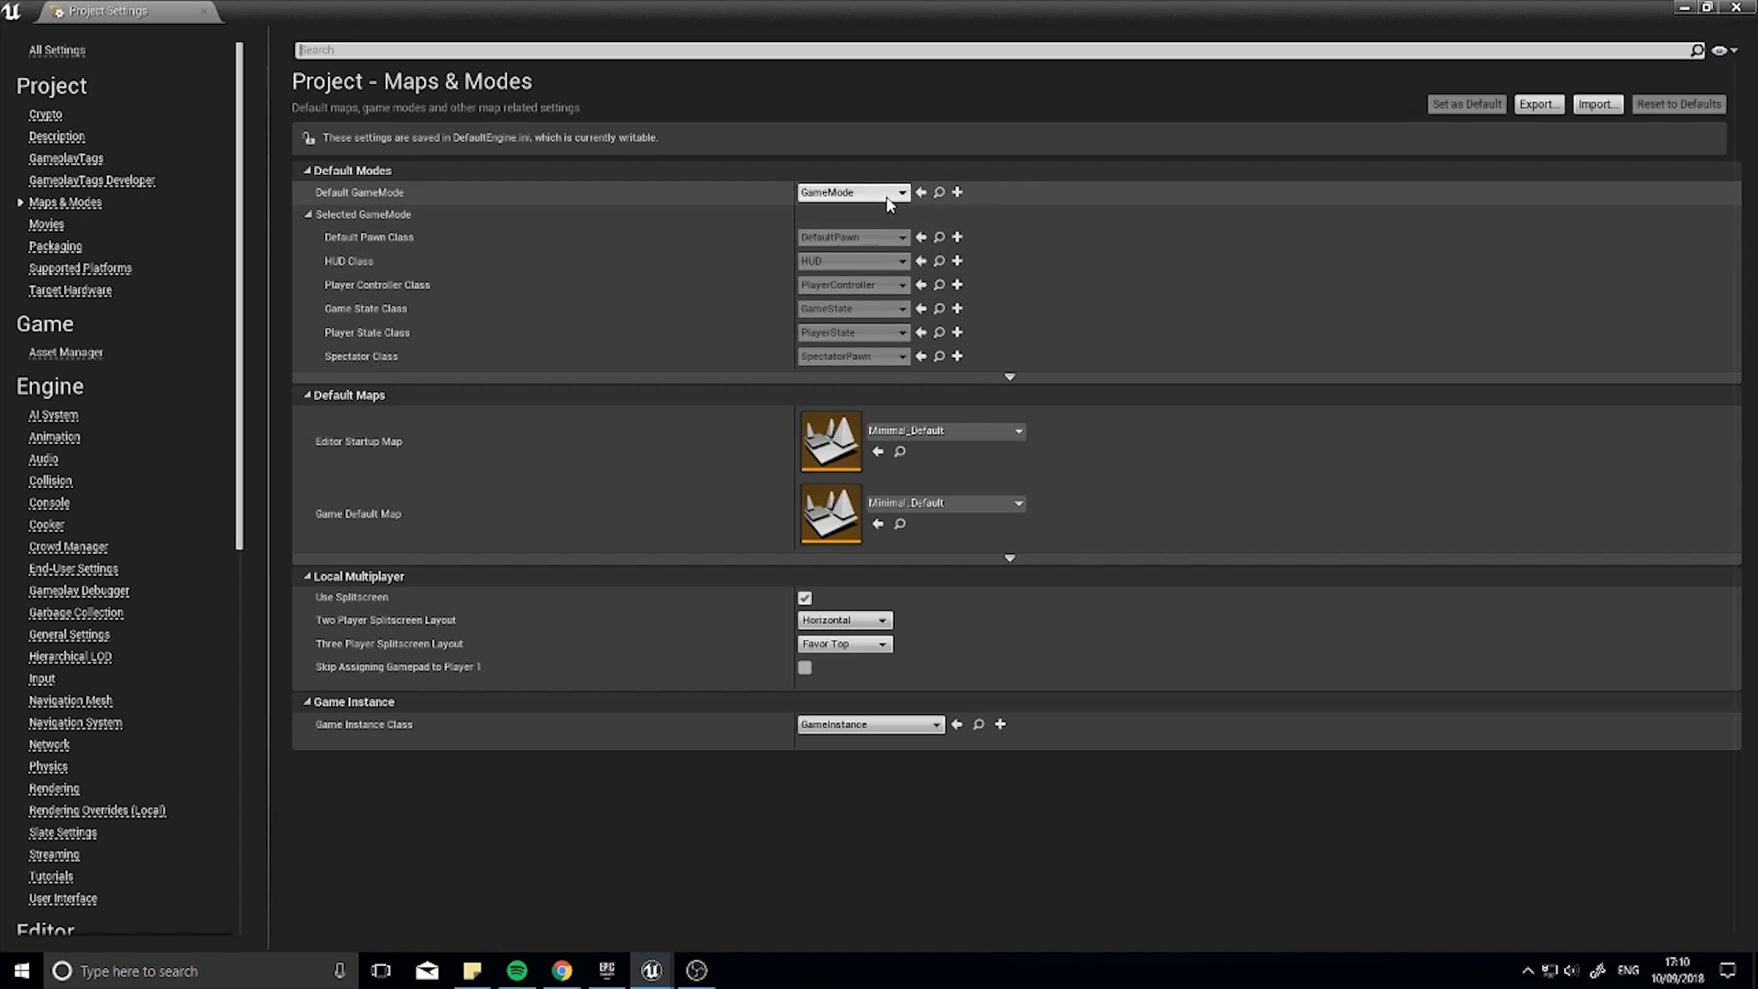
left_click(852, 191)
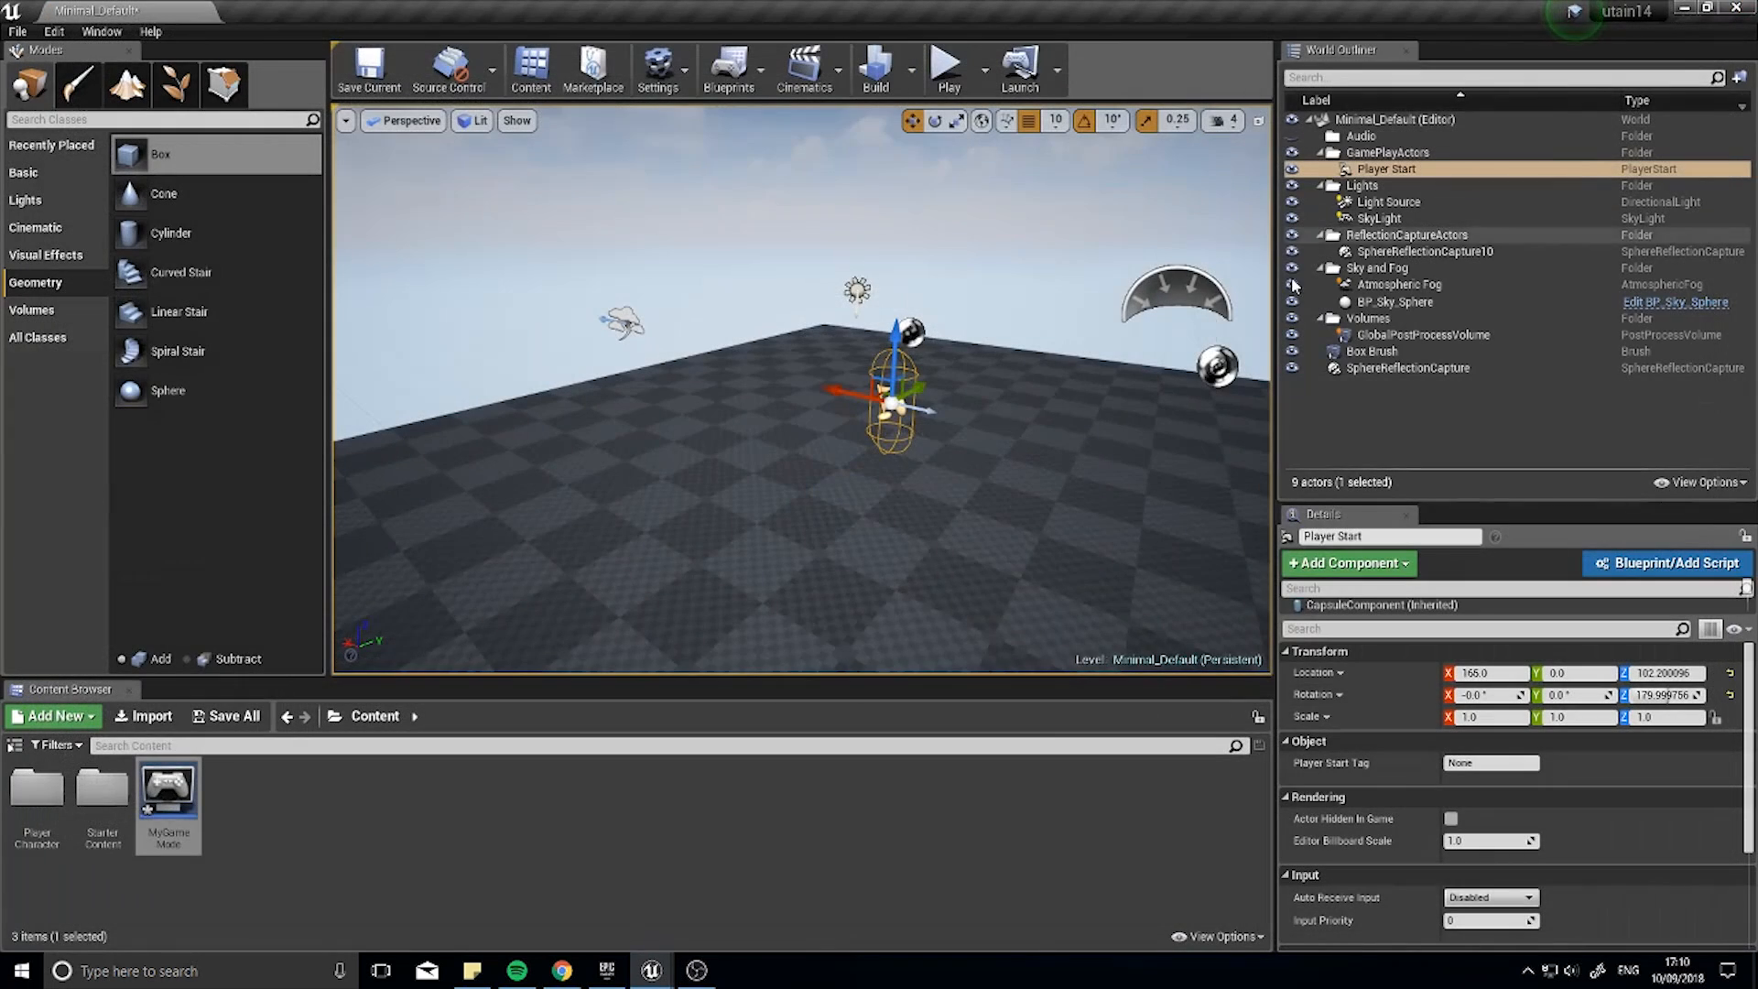
Step: Play the level in the editor and view the spawned SWAT soldier from behind
left_click(945, 67)
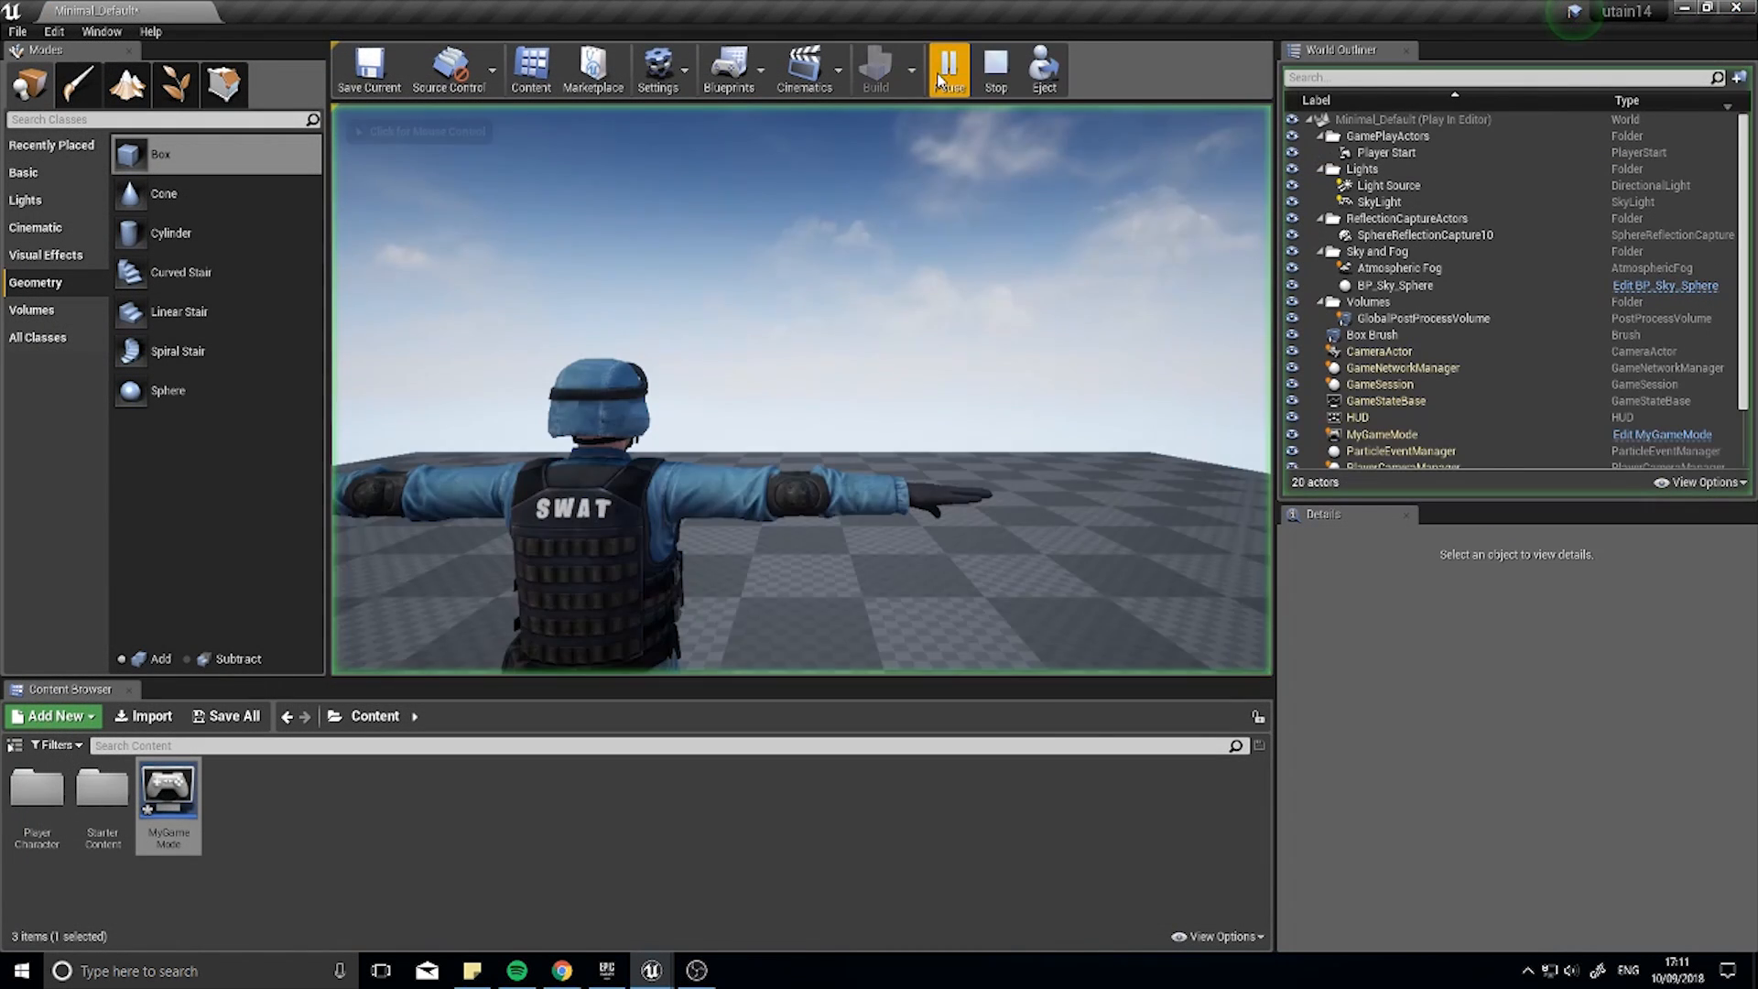
left_click(947, 67)
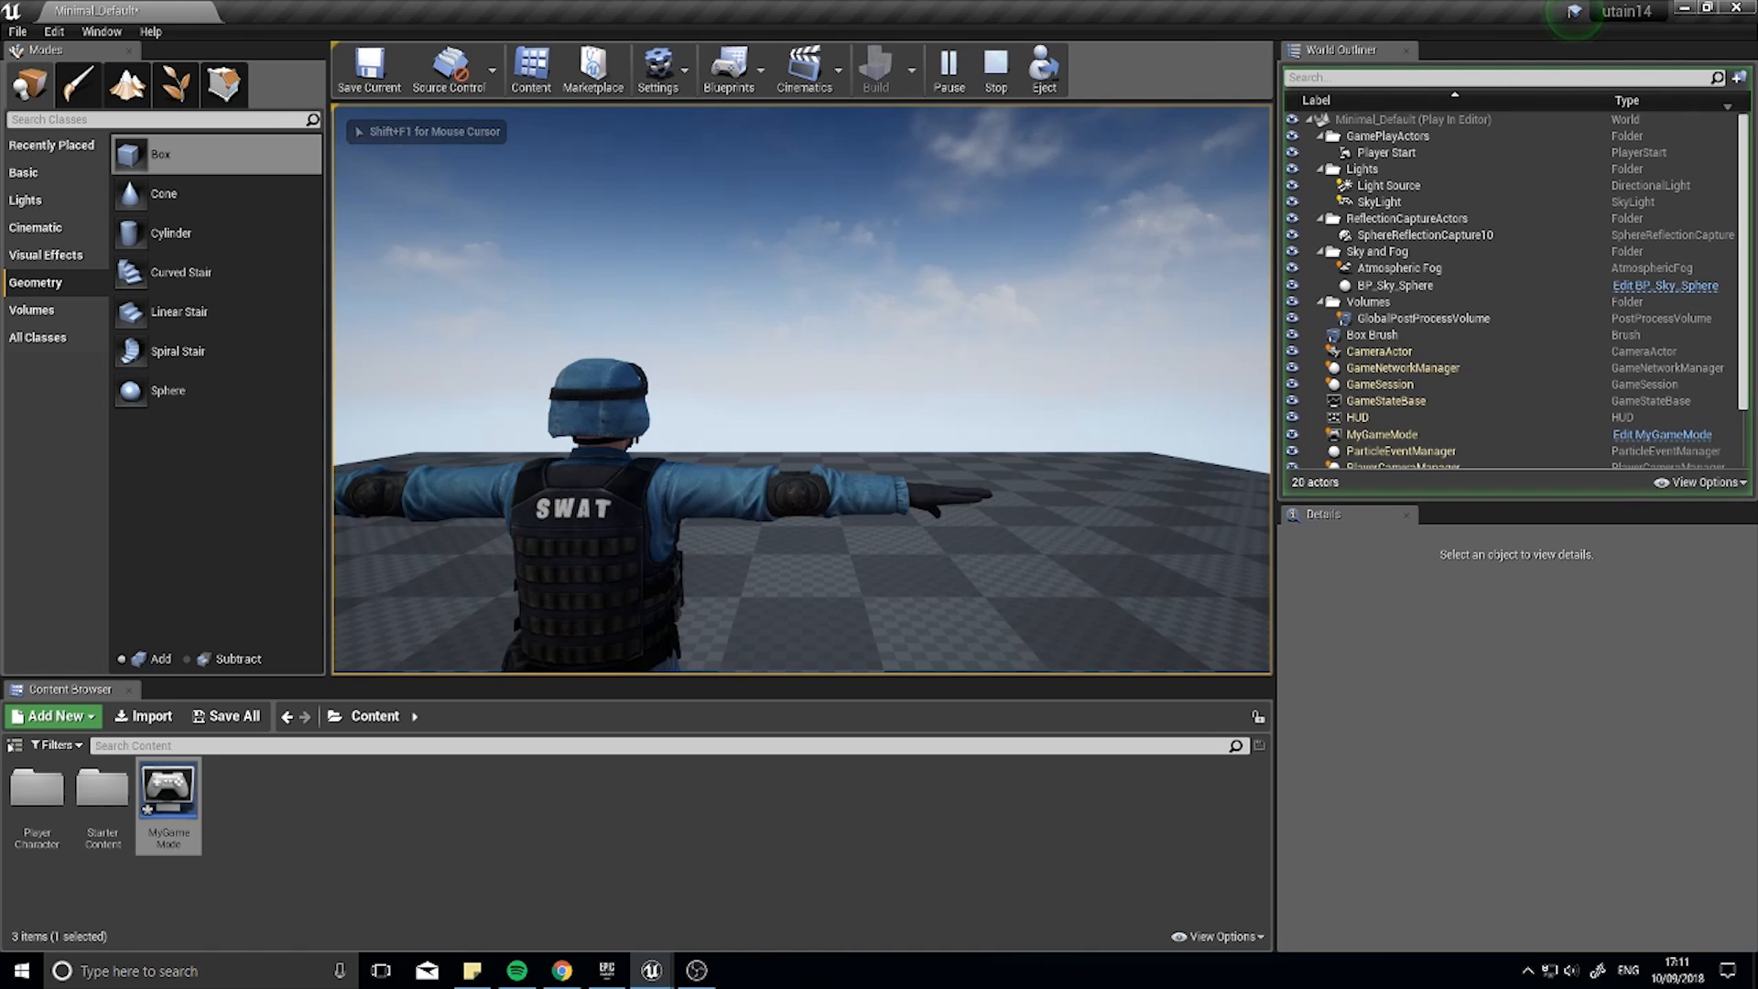
left_click(994, 69)
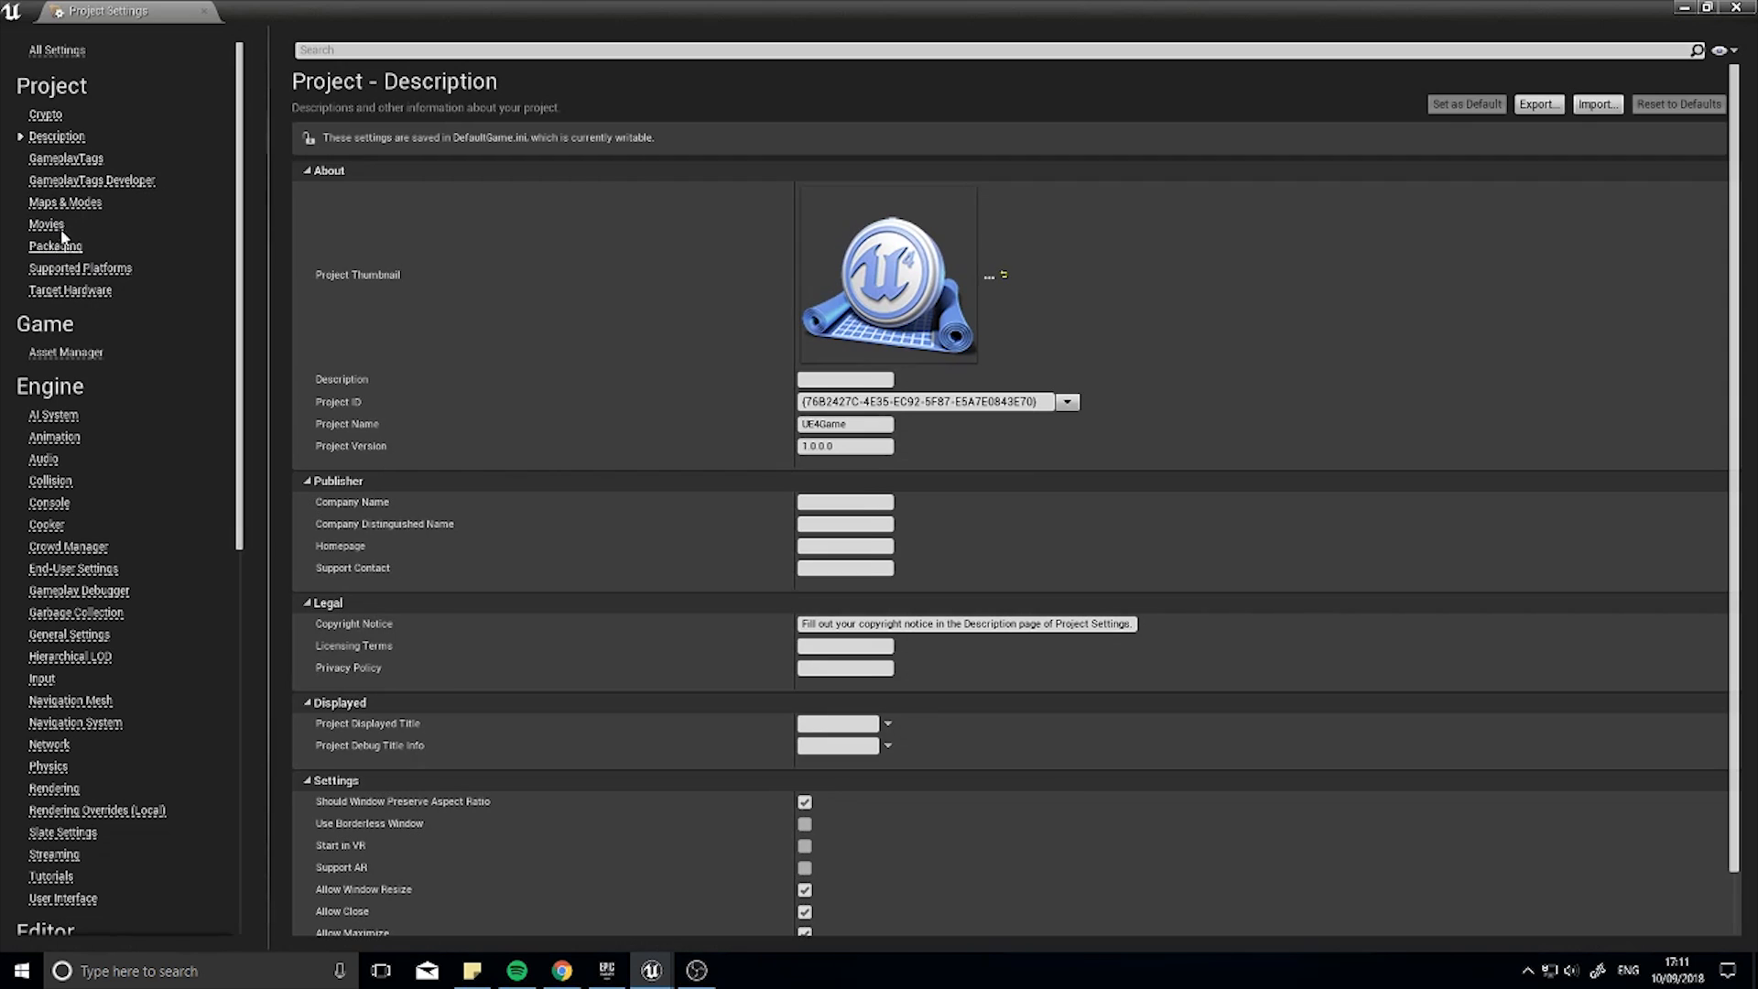
Step: Show the Engine > Input page in Project Settings
left_click(41, 678)
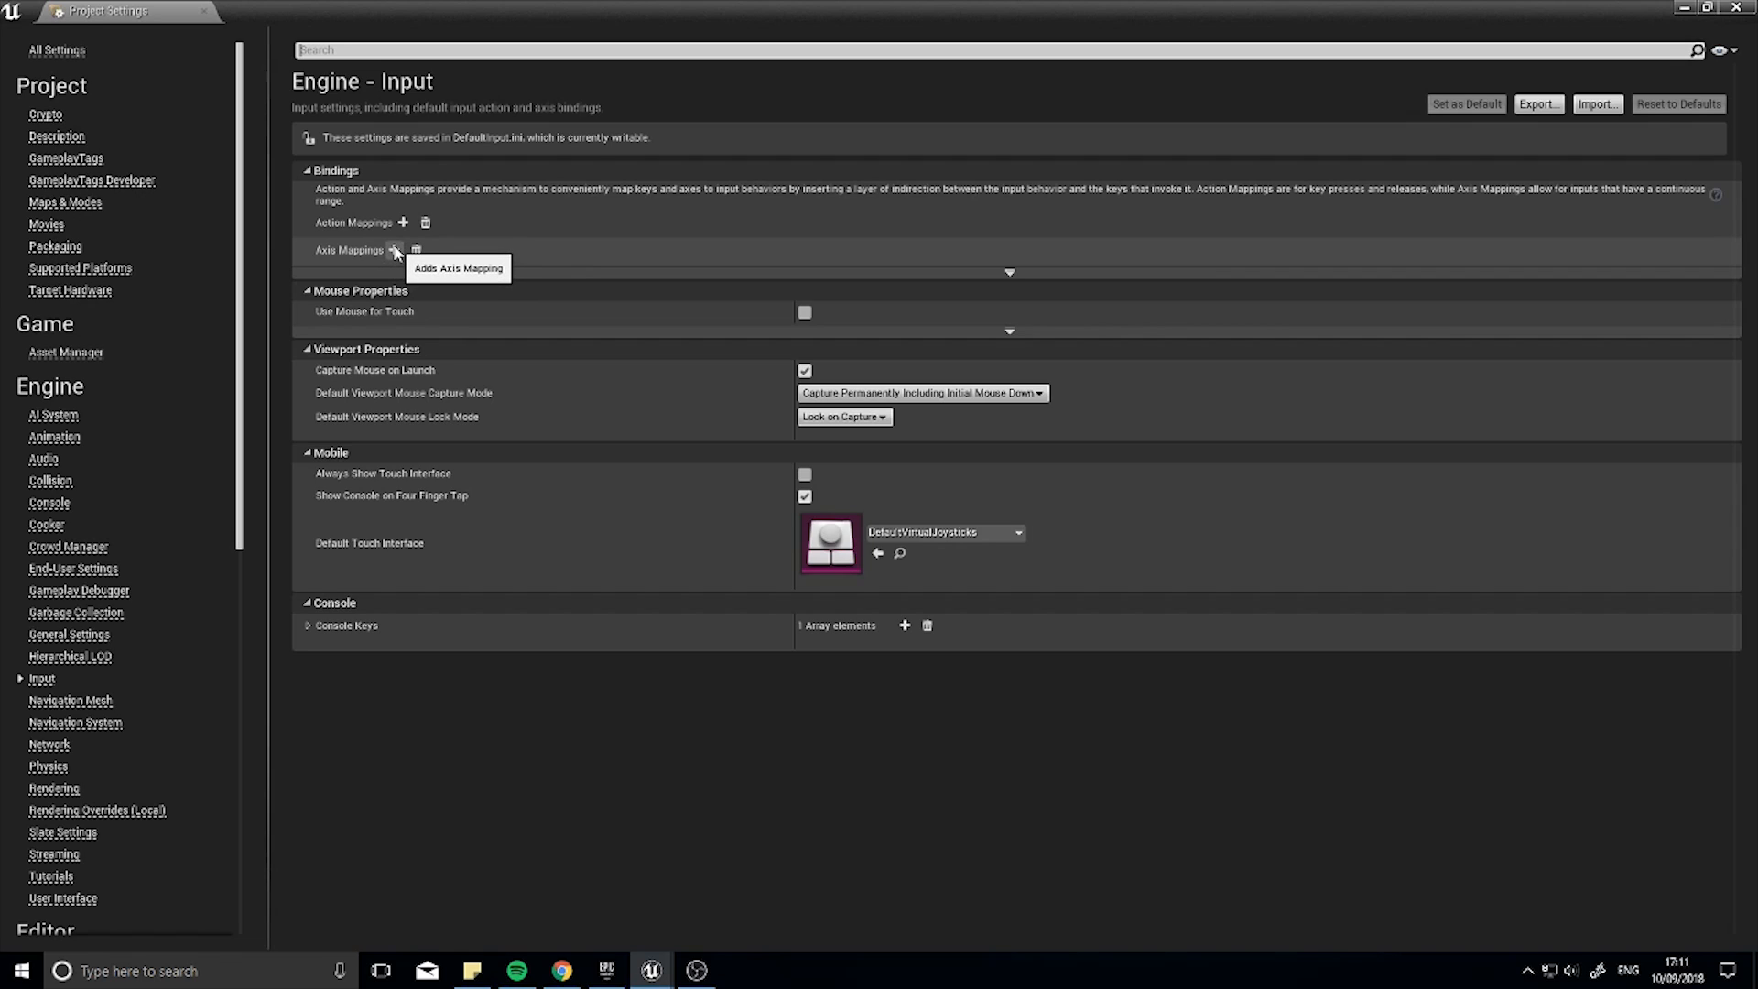
mouse_move(400, 222)
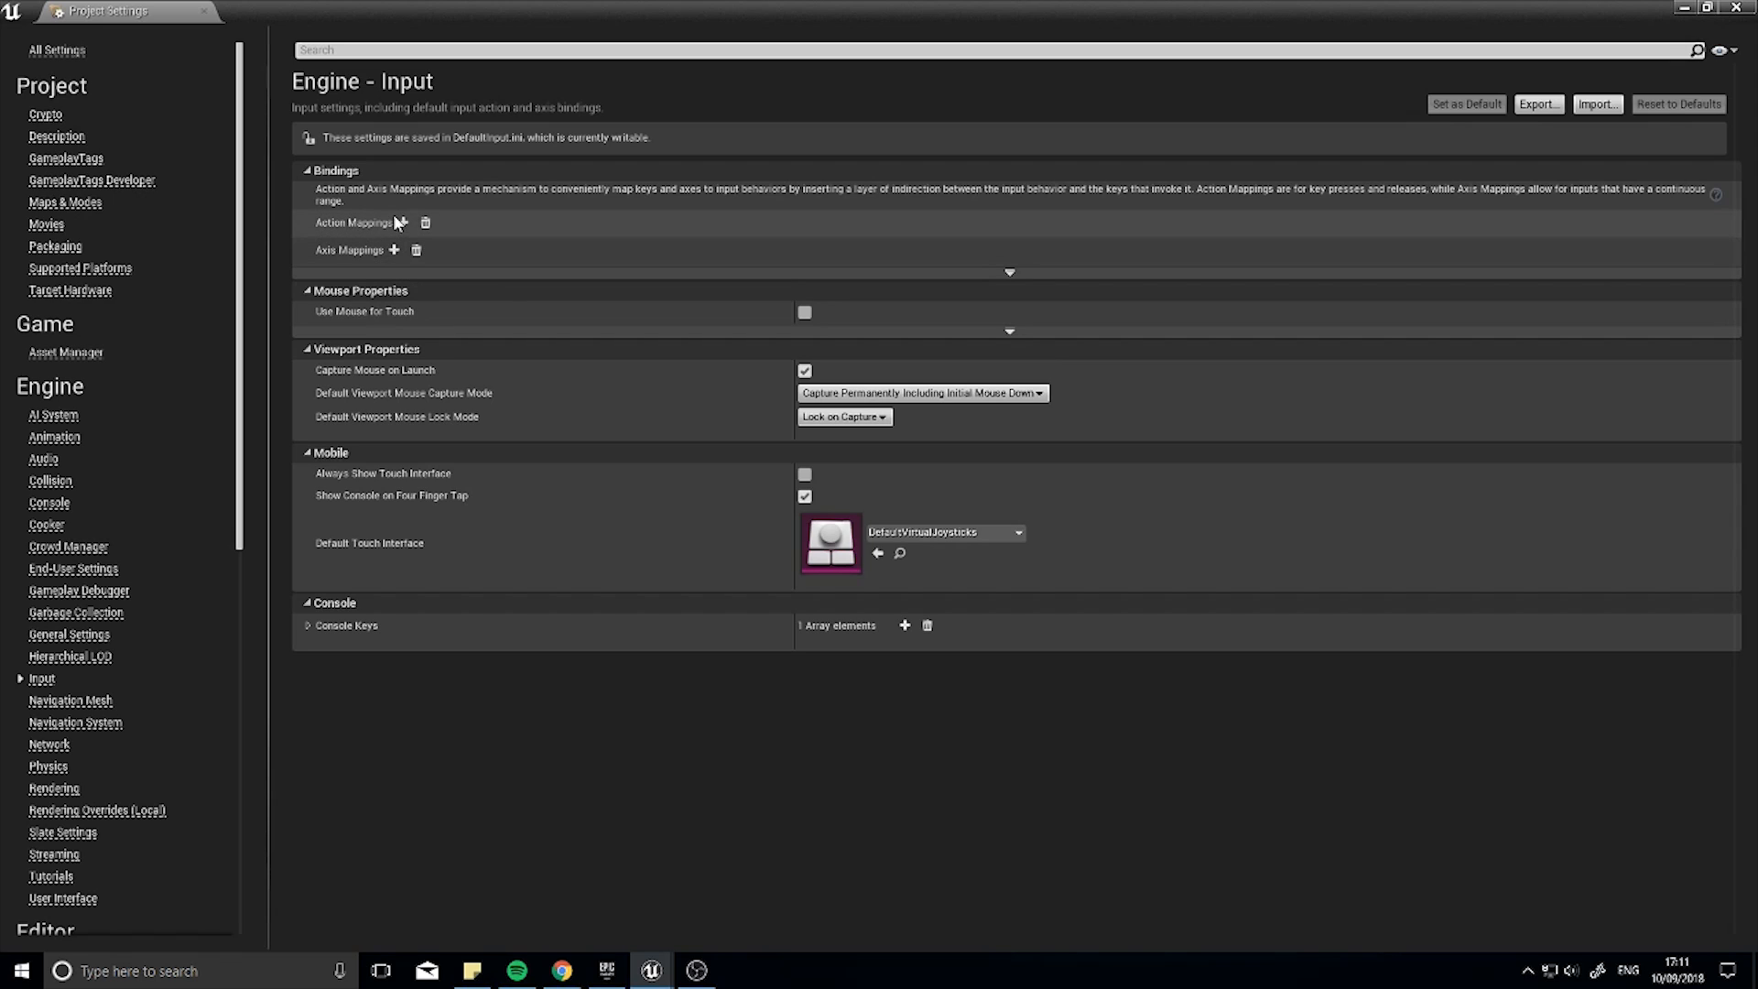
mouse_move(403, 221)
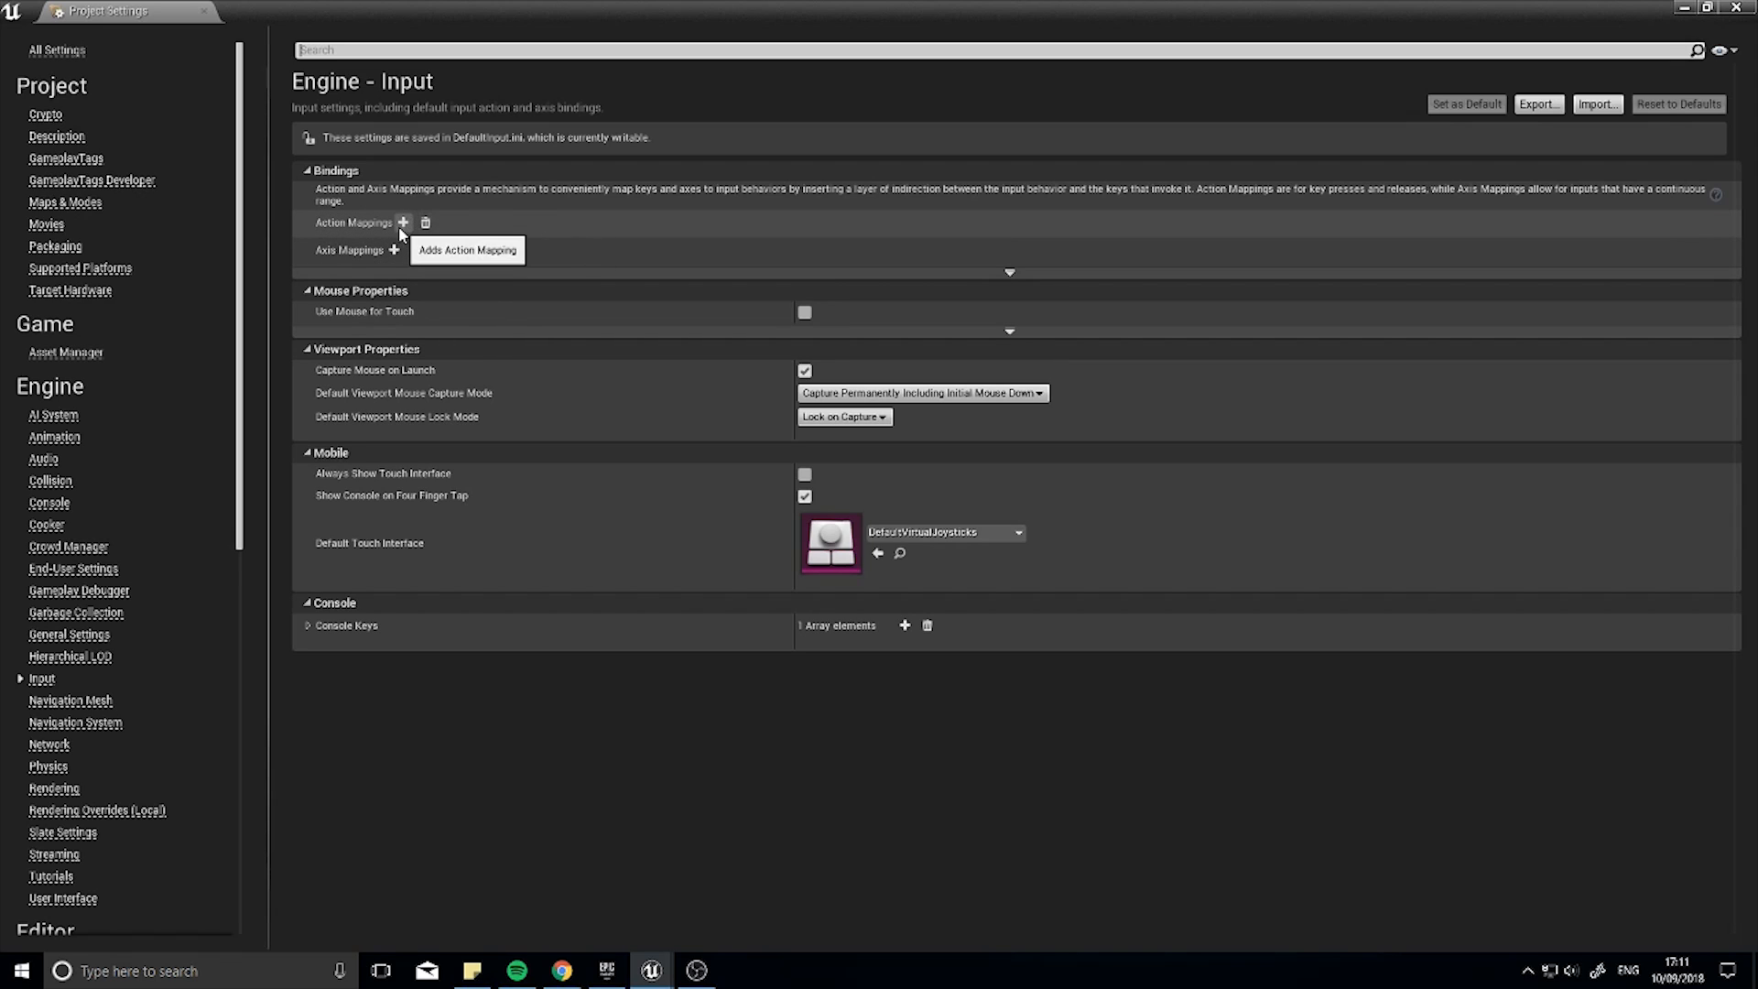
mouse_move(399, 250)
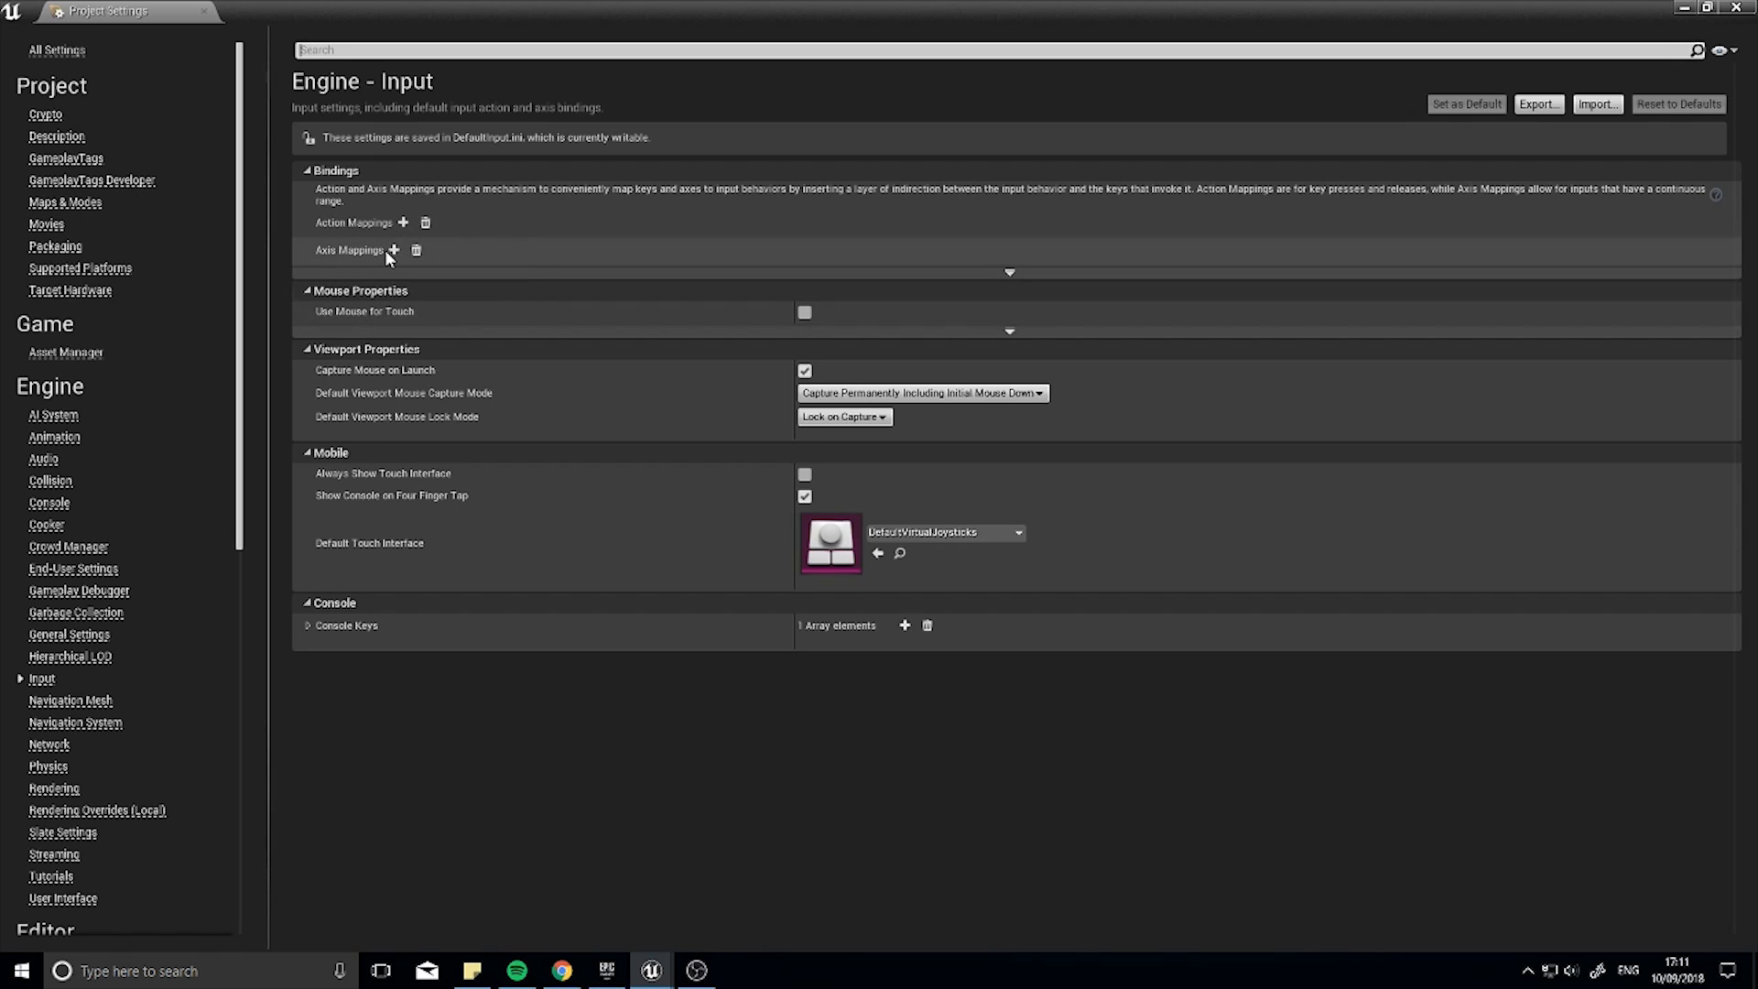
Step: Create axis mapping MoveForward bound to W (scale 1.0) and S (scale -1.0)
left_click(393, 250)
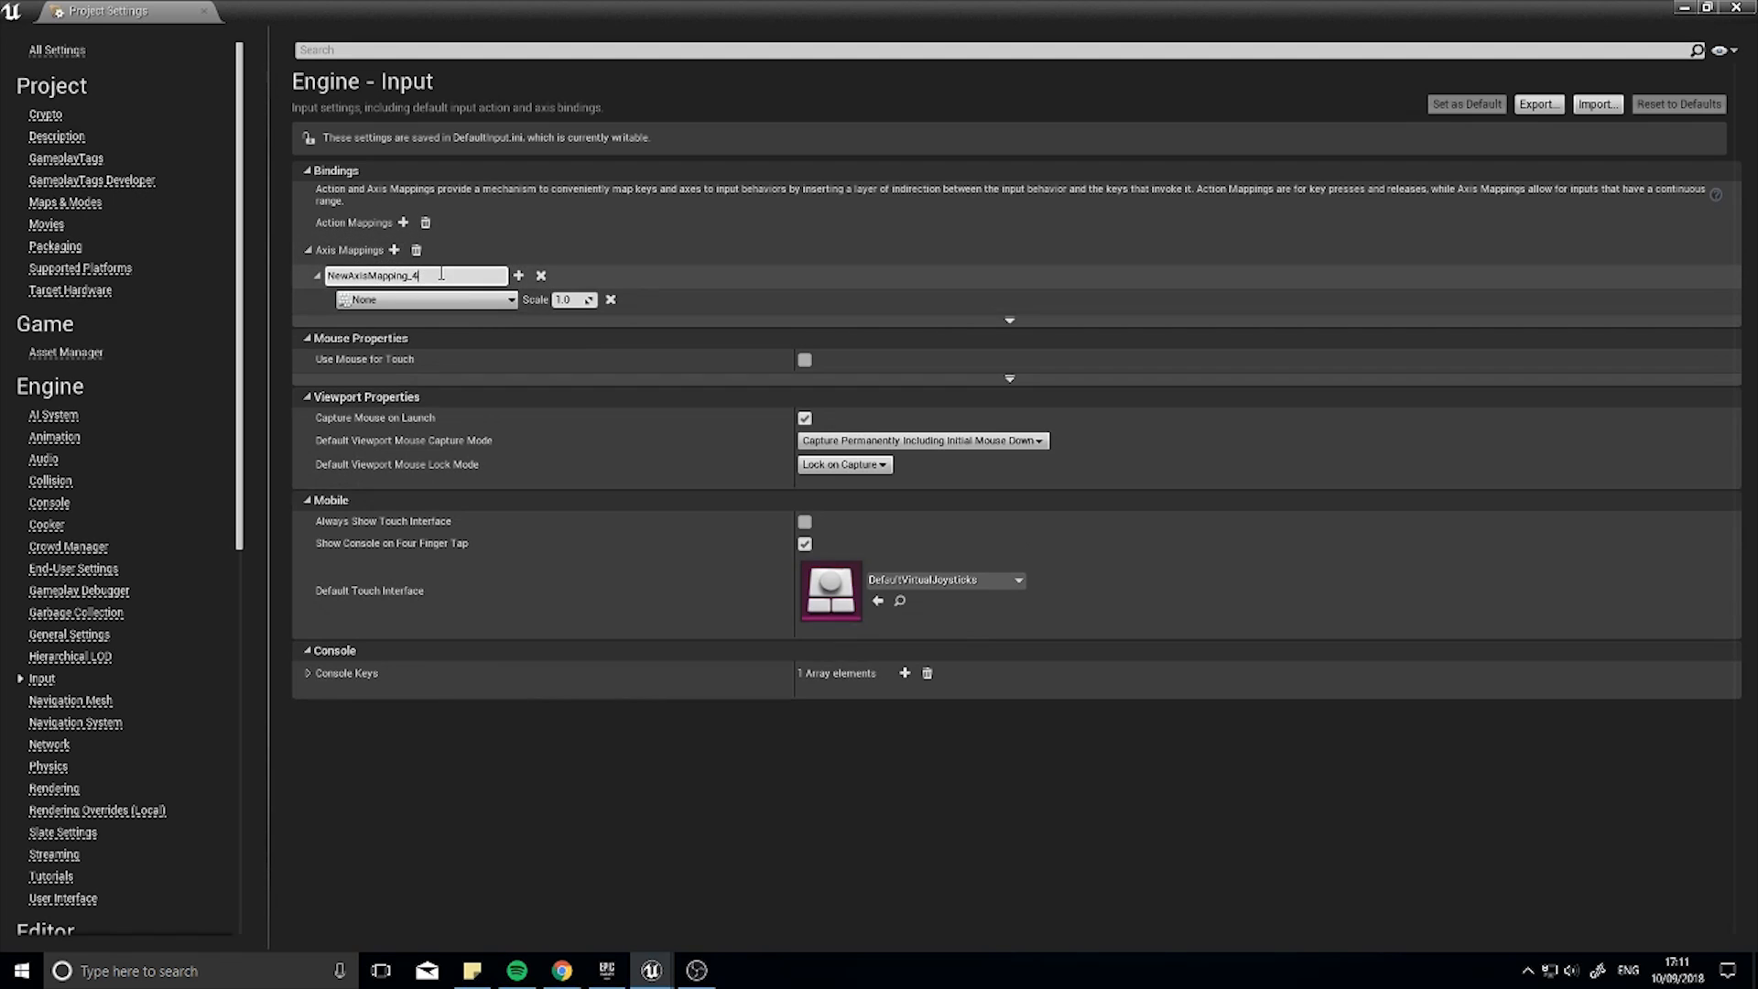
type("MoveForward")
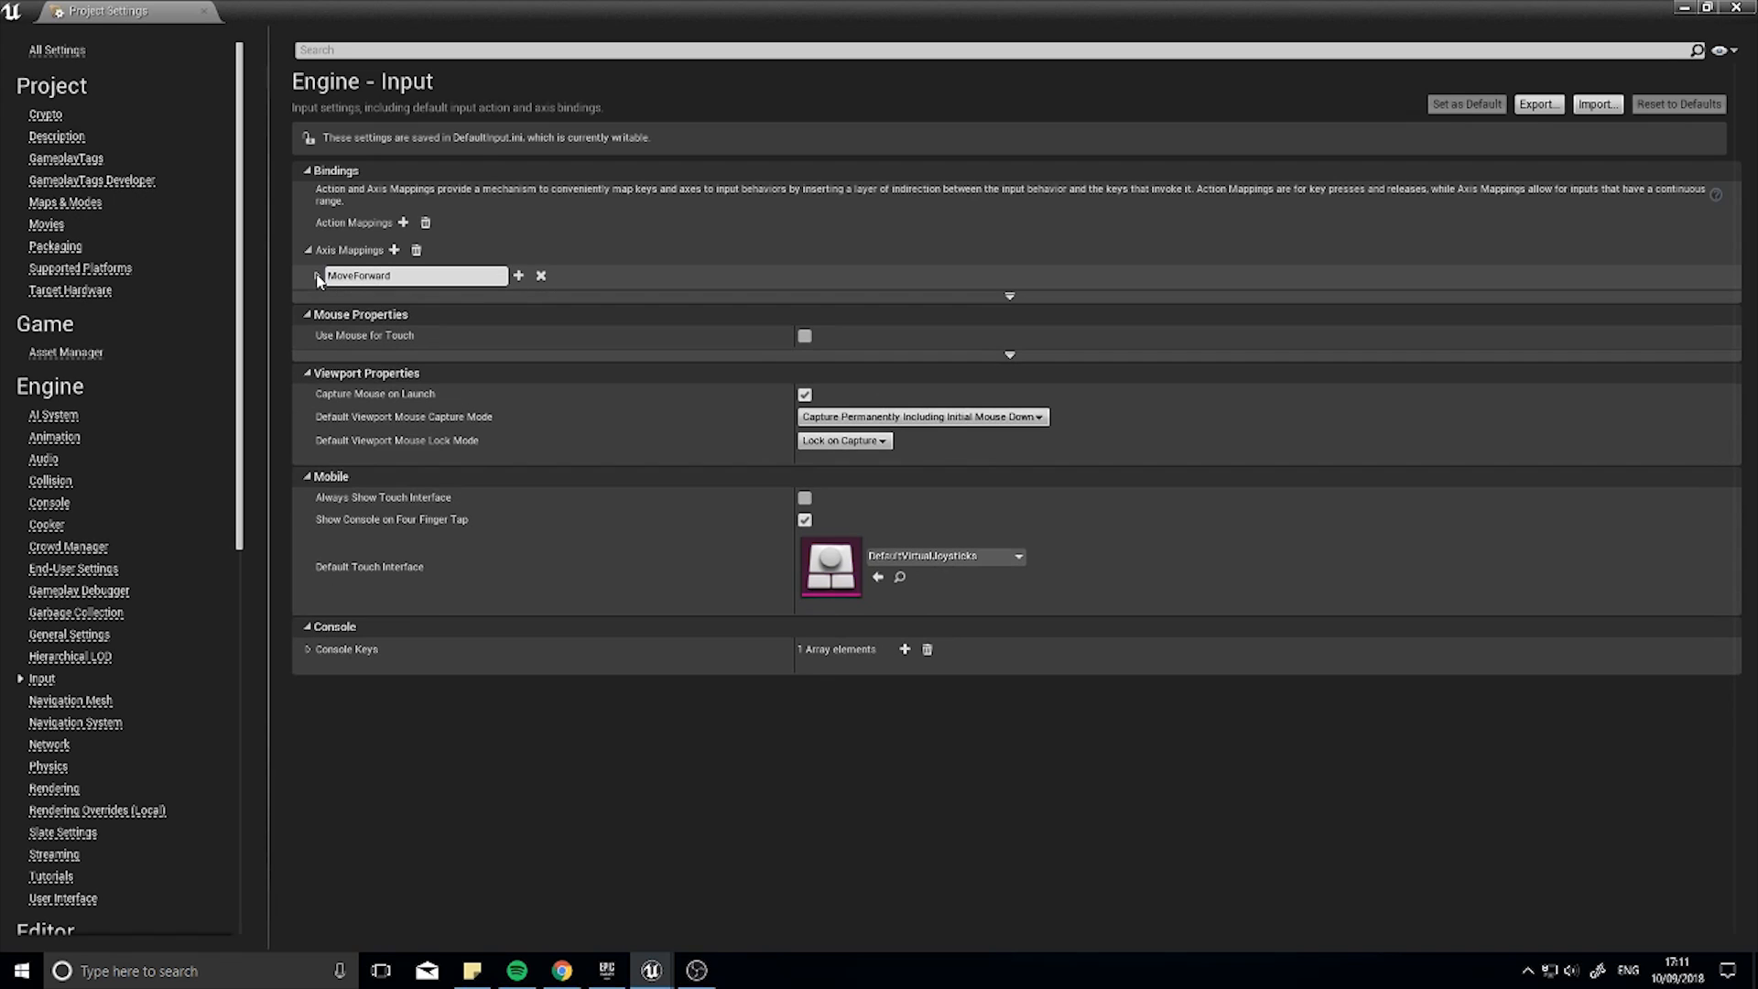
left_click(516, 275)
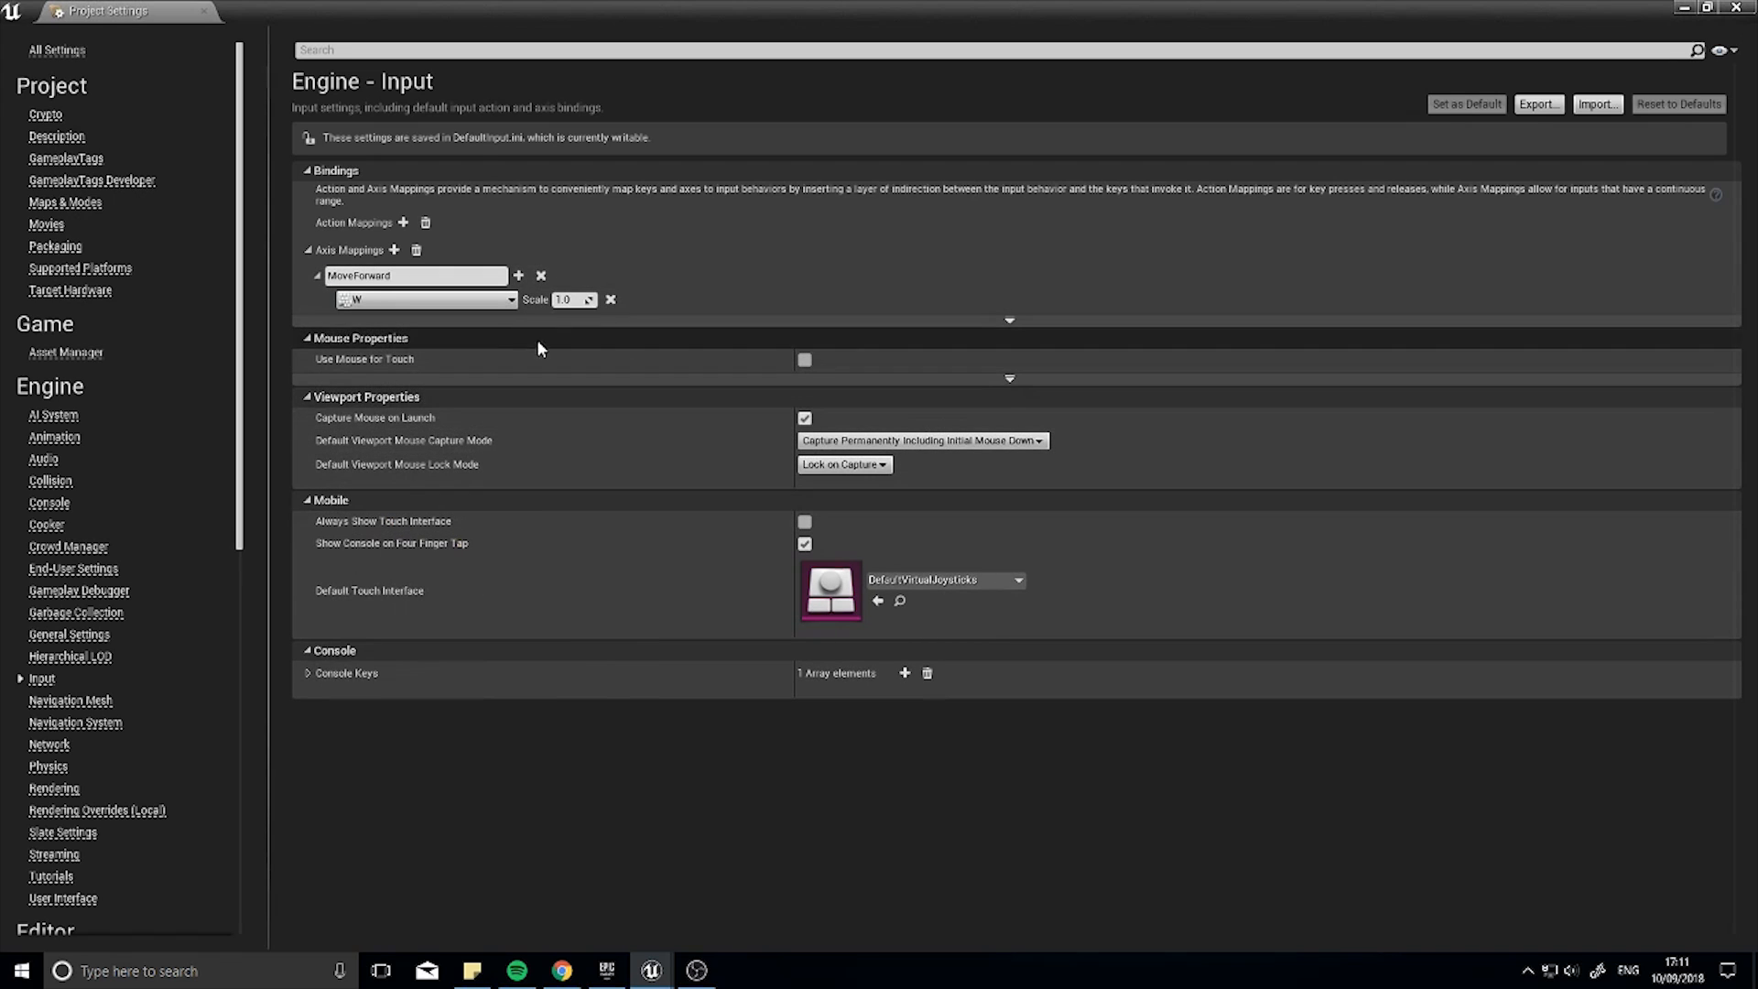
left_click(449, 276)
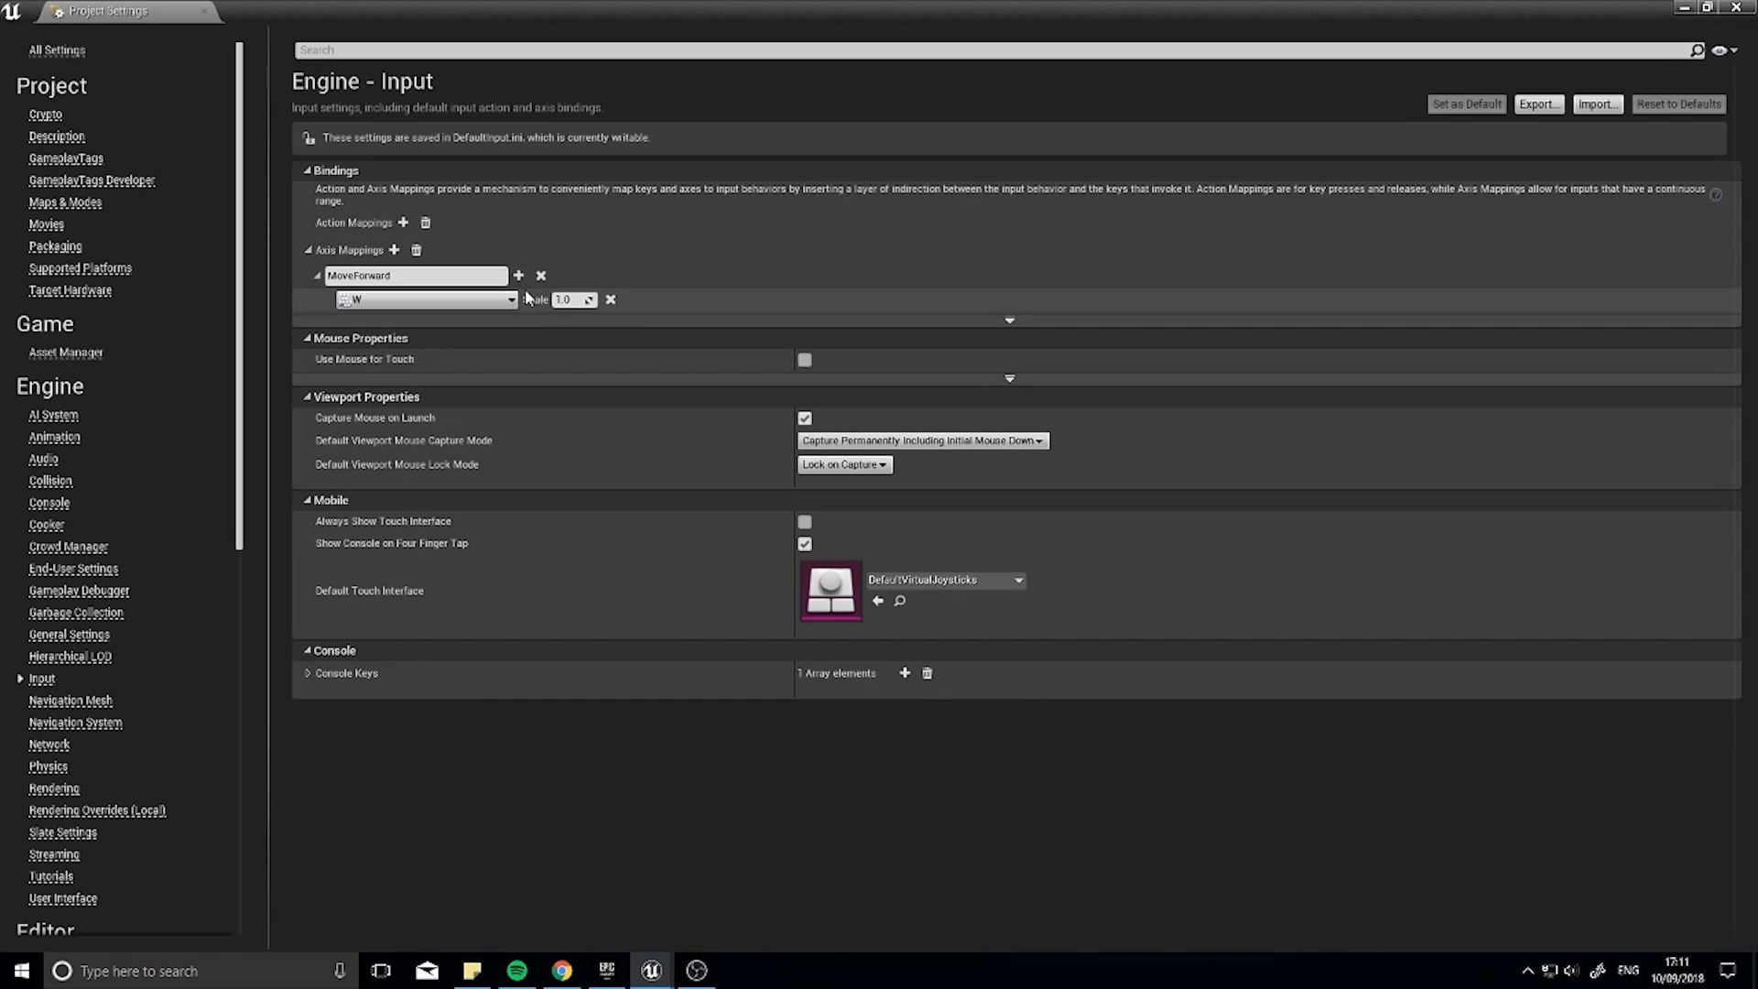
mouse_move(519, 274)
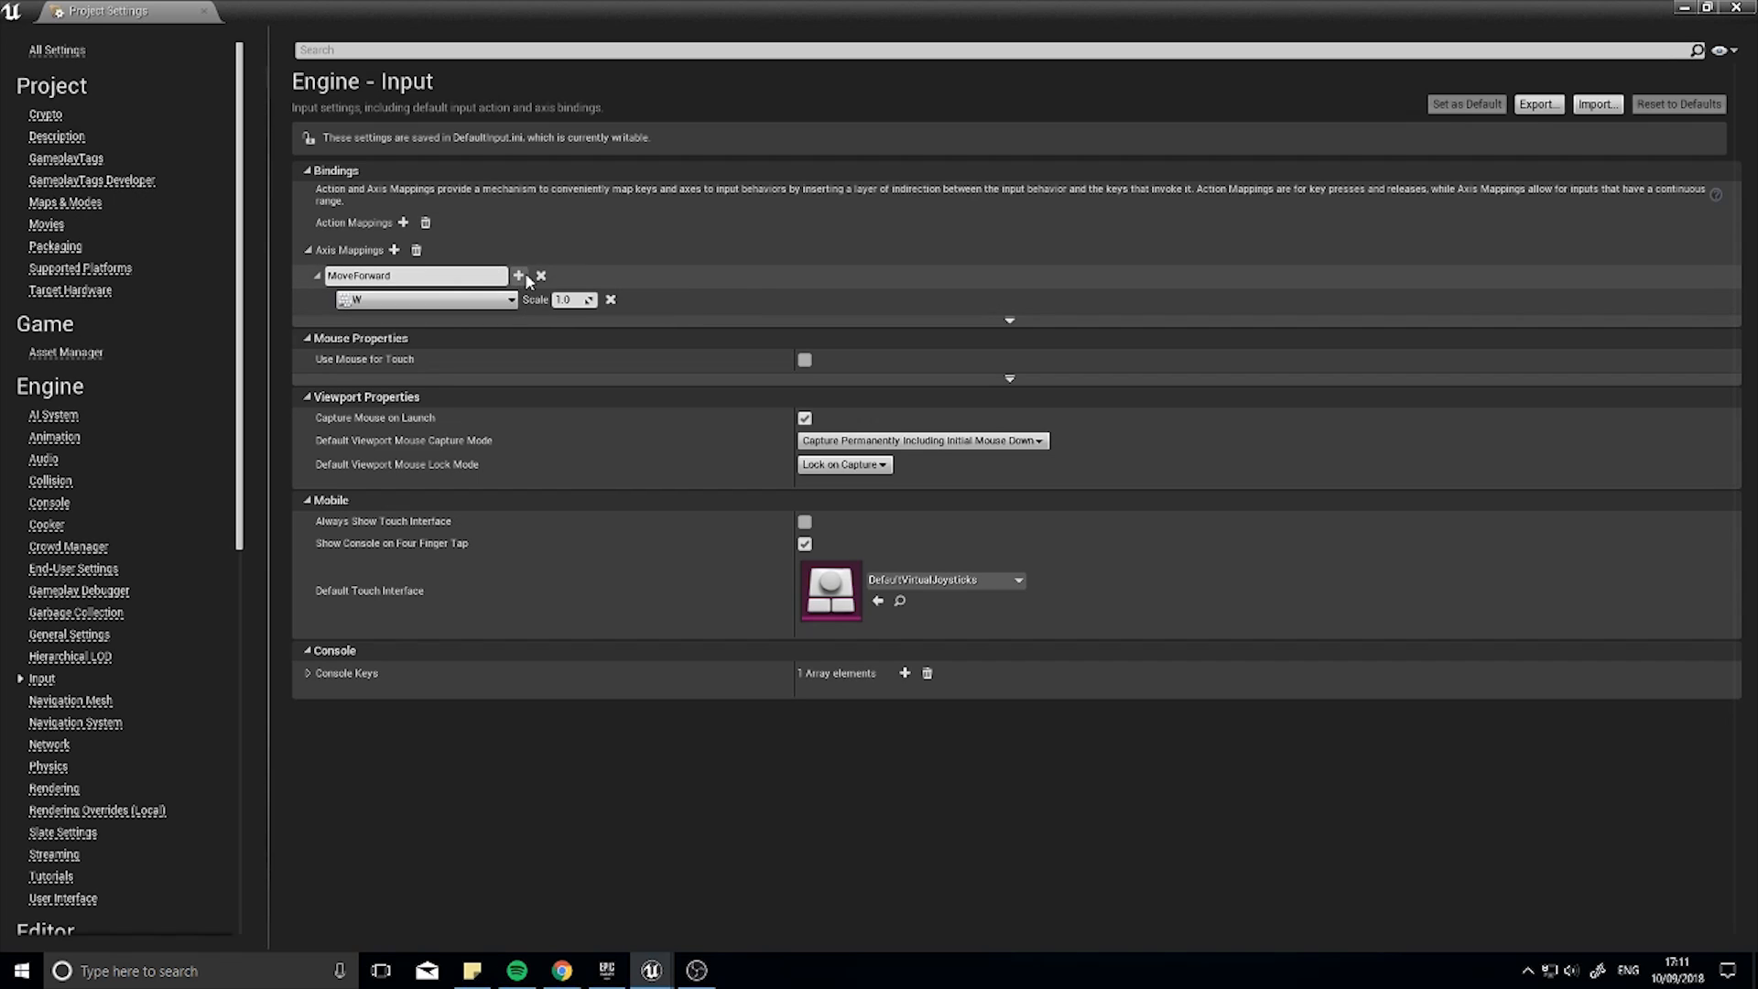
left_click(519, 276)
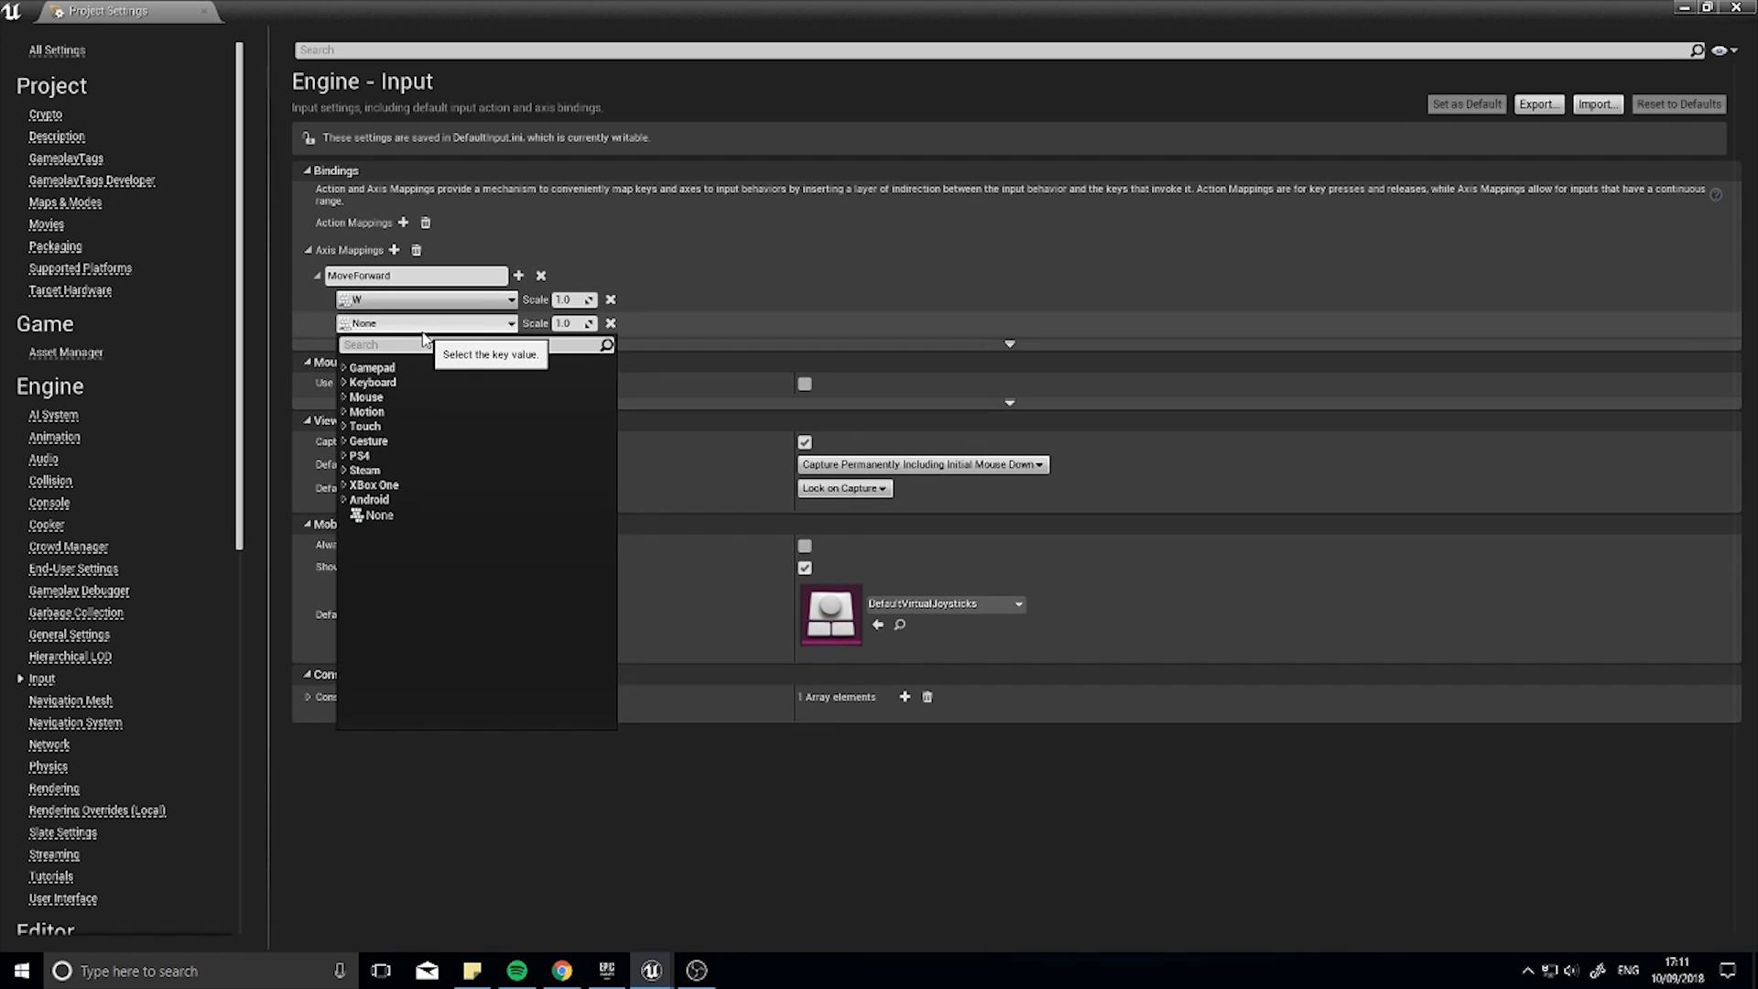
type("s")
left_click(574, 323)
type("-1")
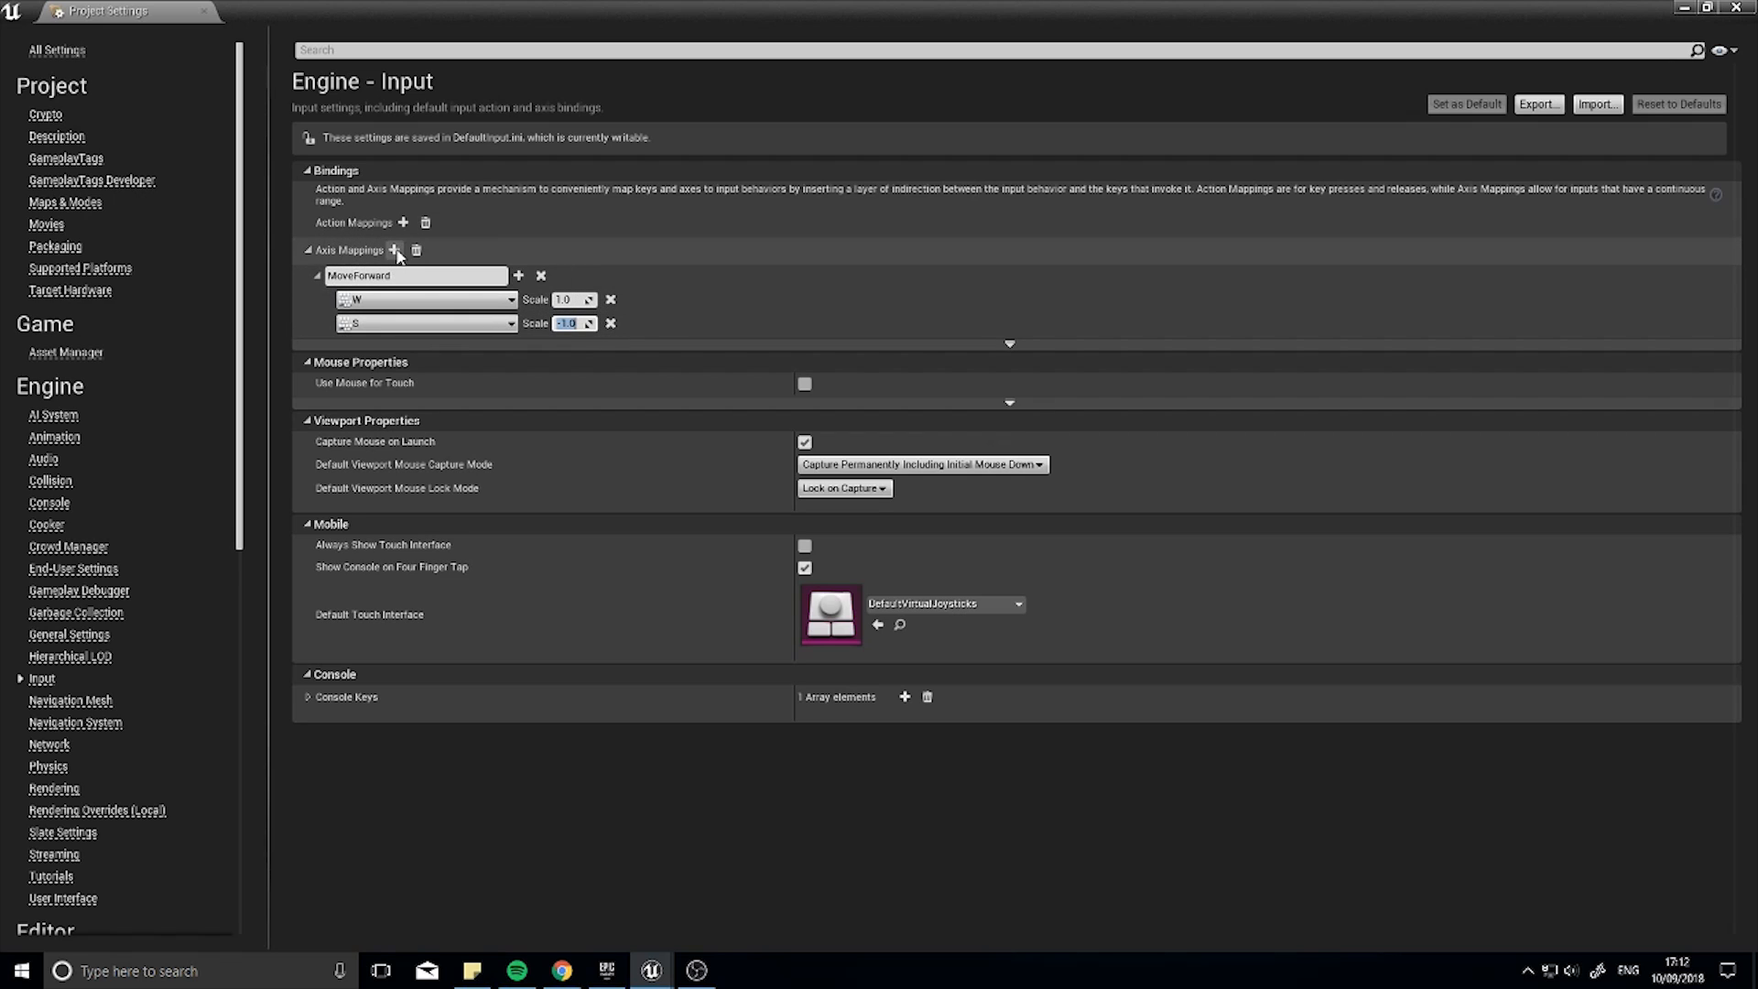
Step: Rename the new axis mapping to MoveRight and bind it to the D key
left_click(394, 250)
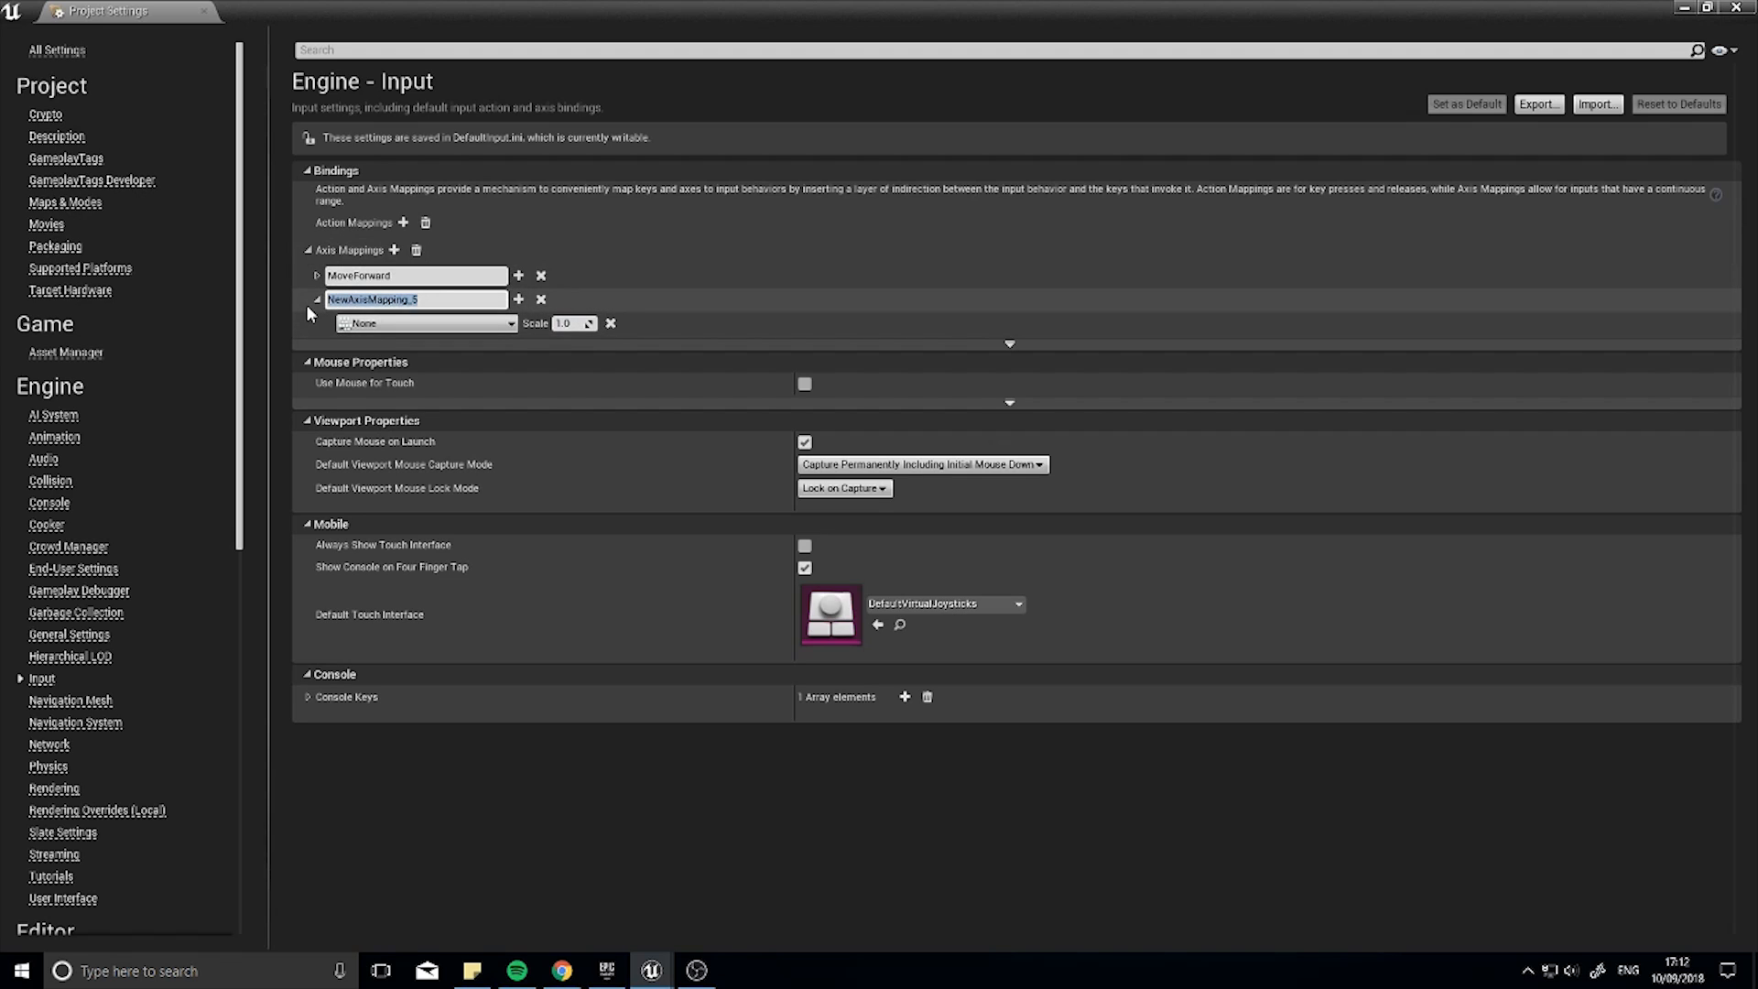
type("MoveRight")
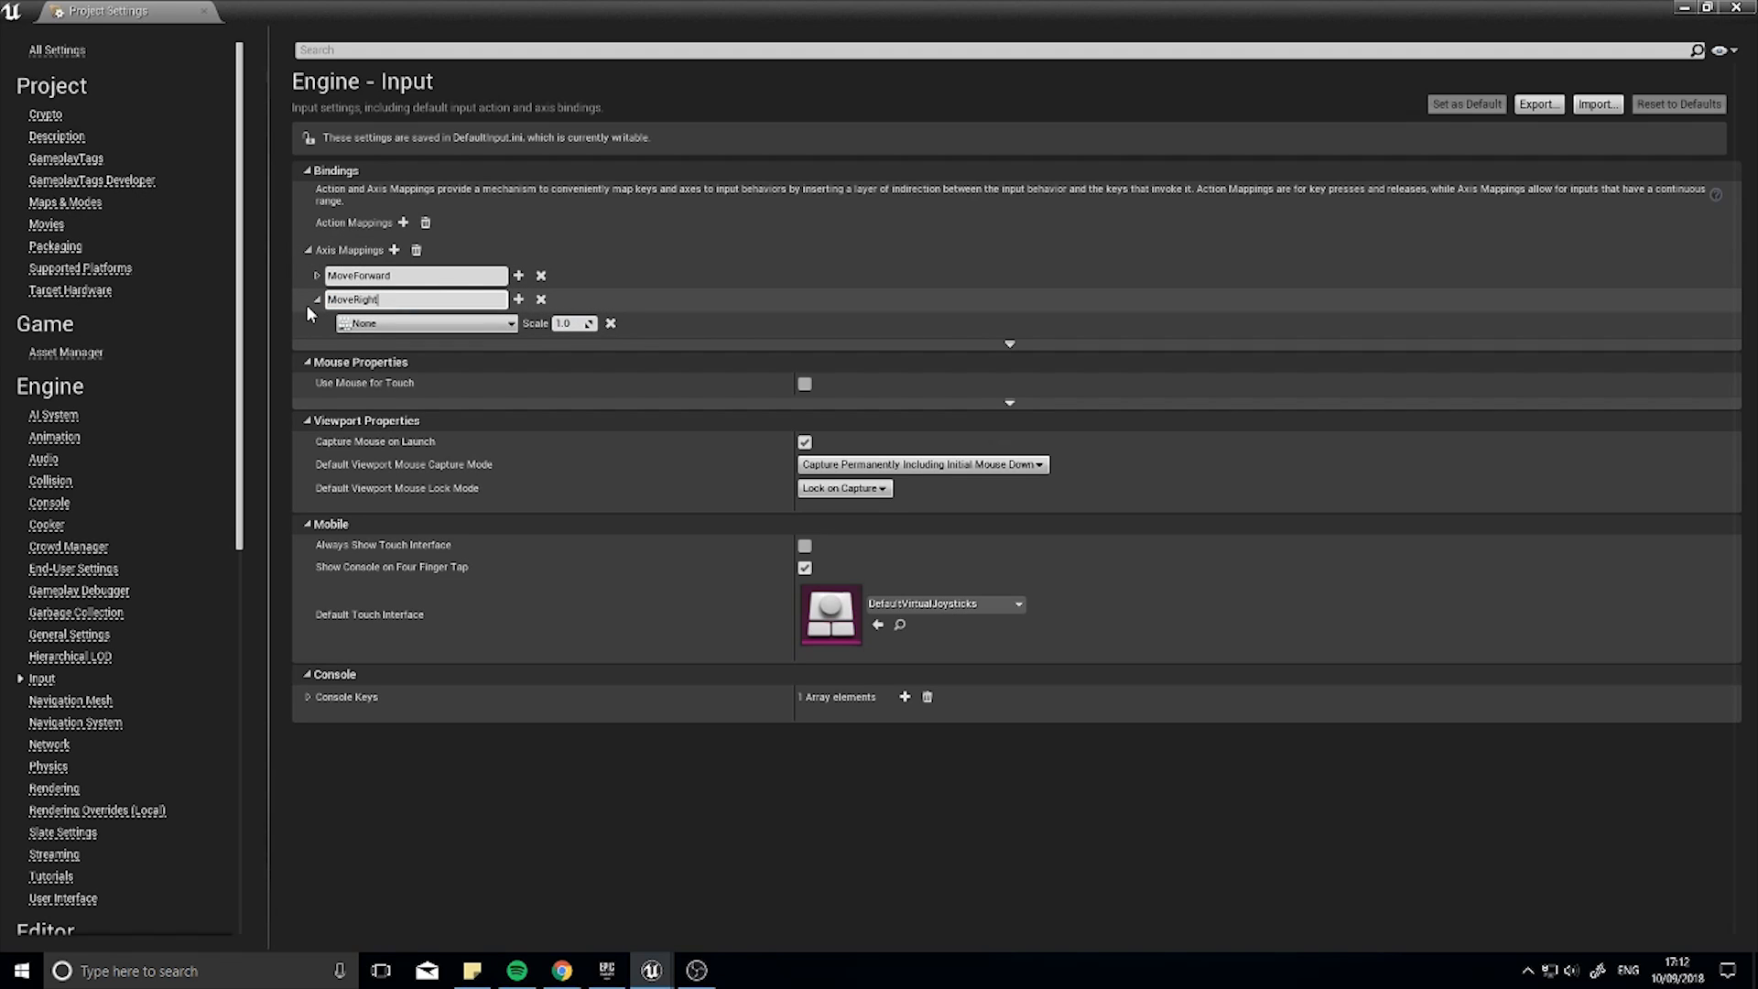
left_click(426, 323)
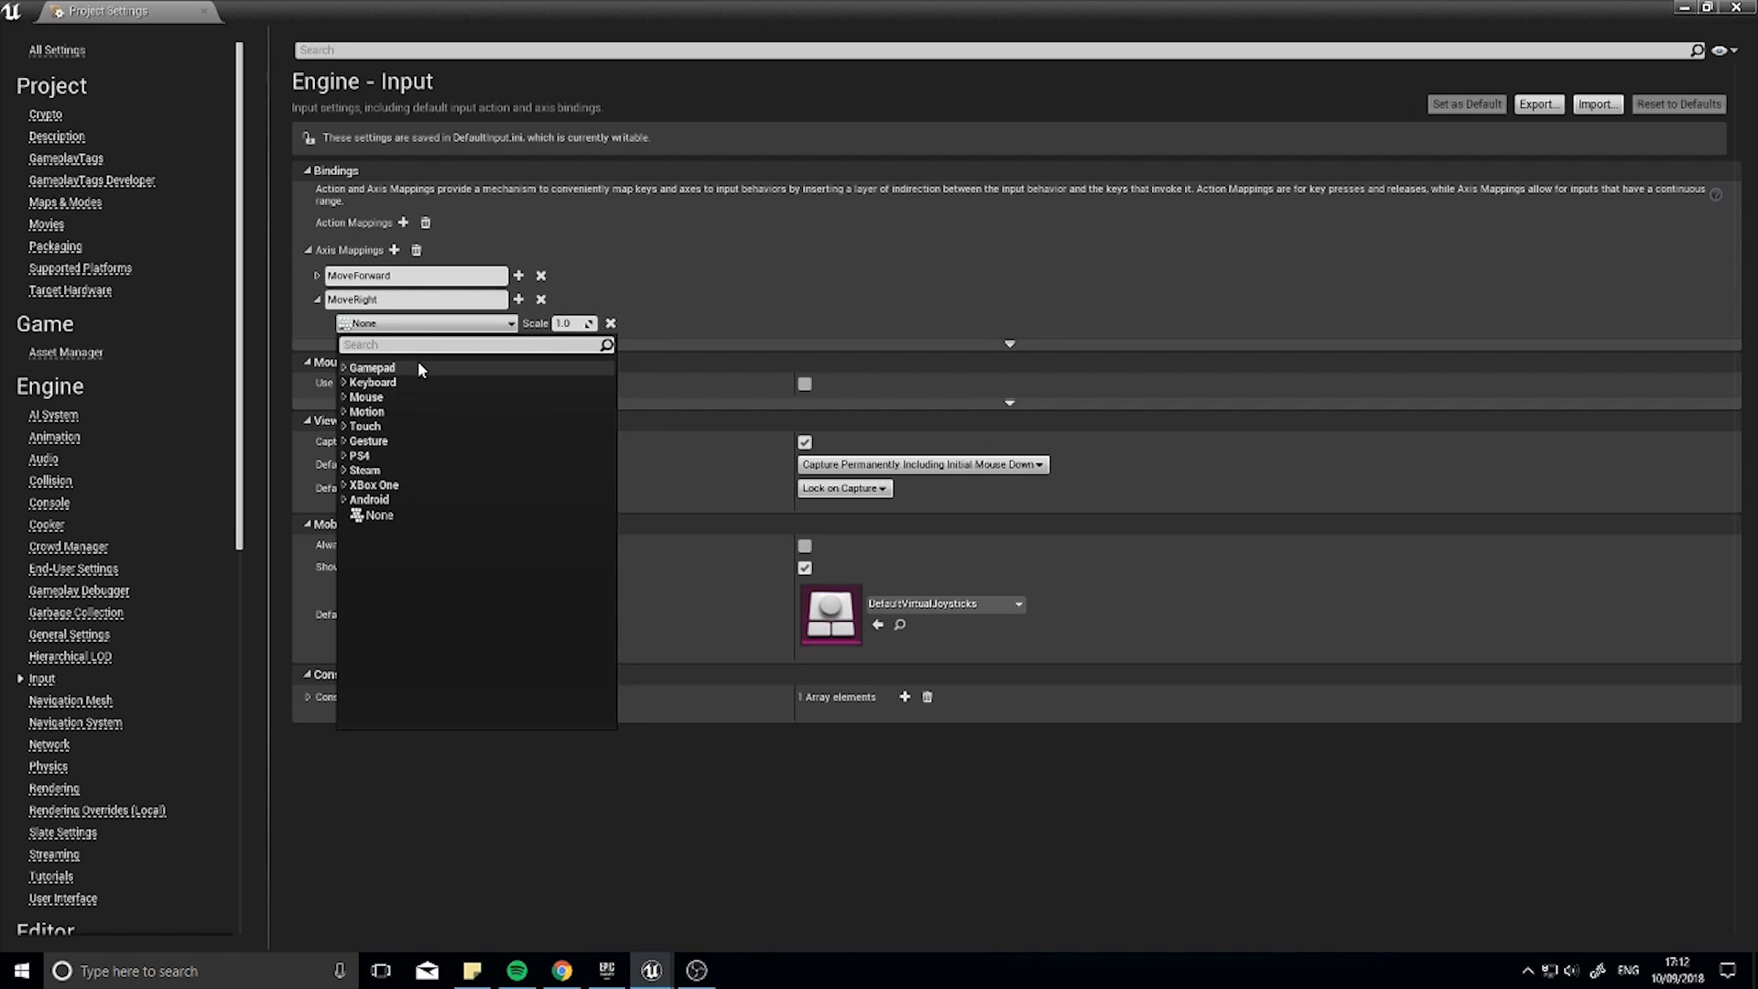
type("d")
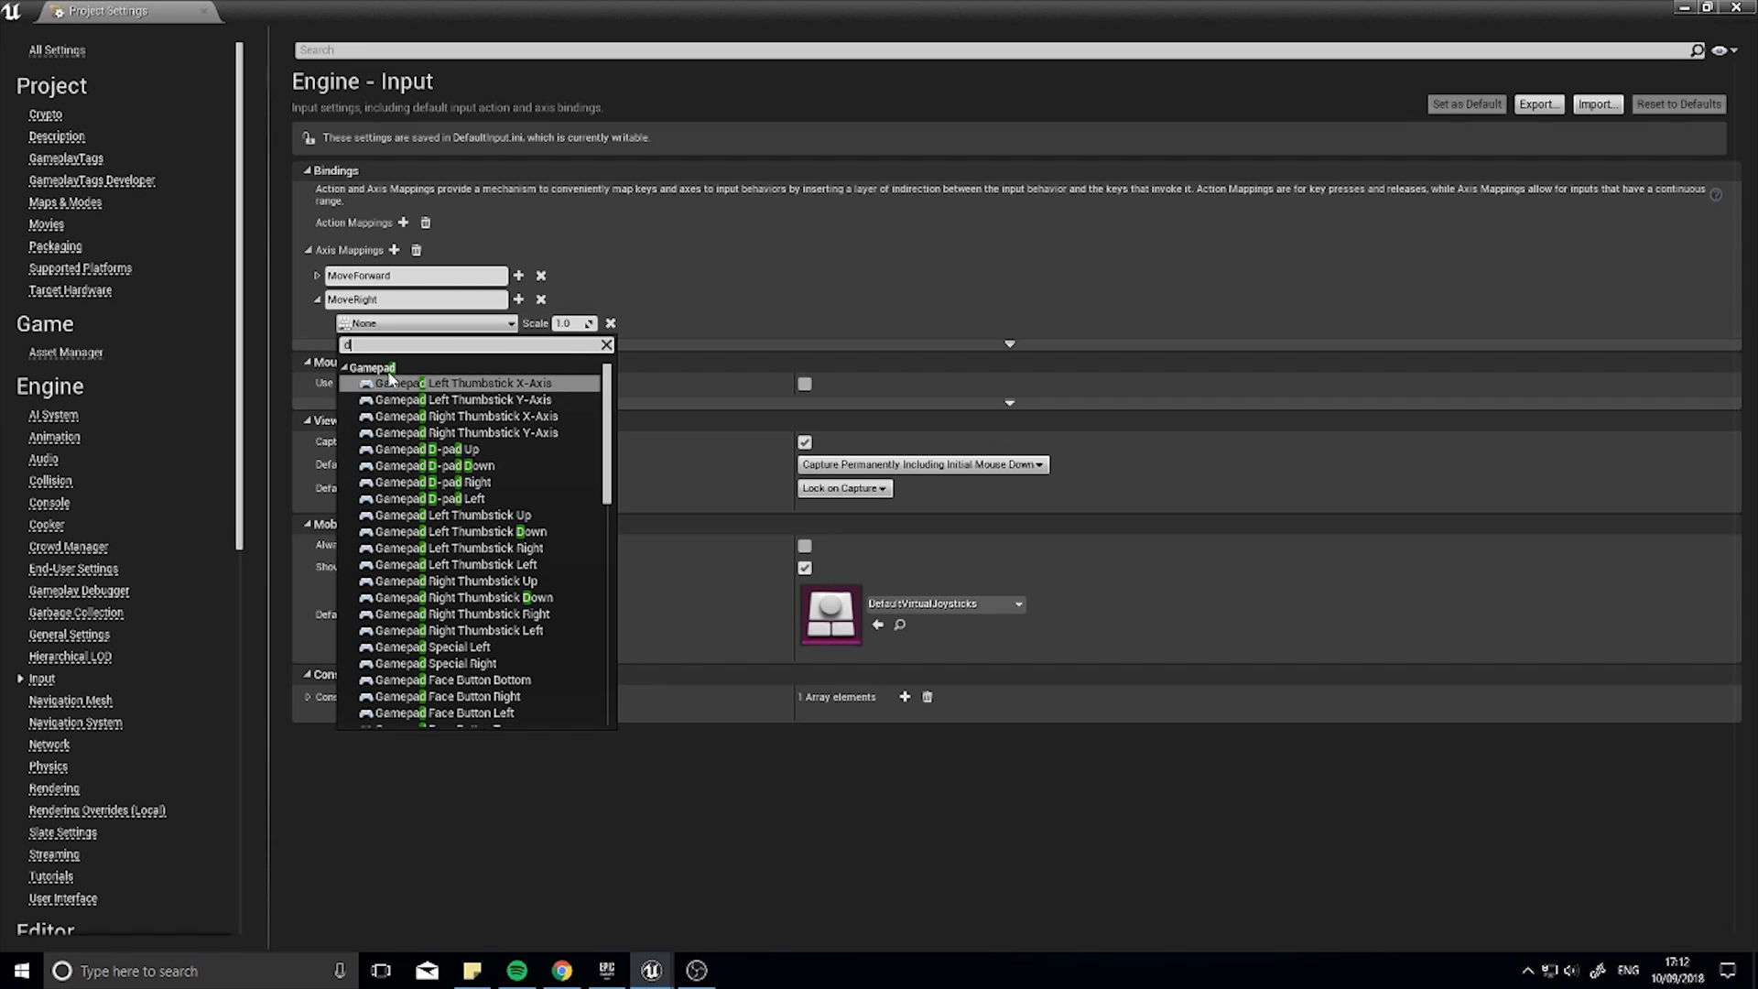
scroll("down", 3)
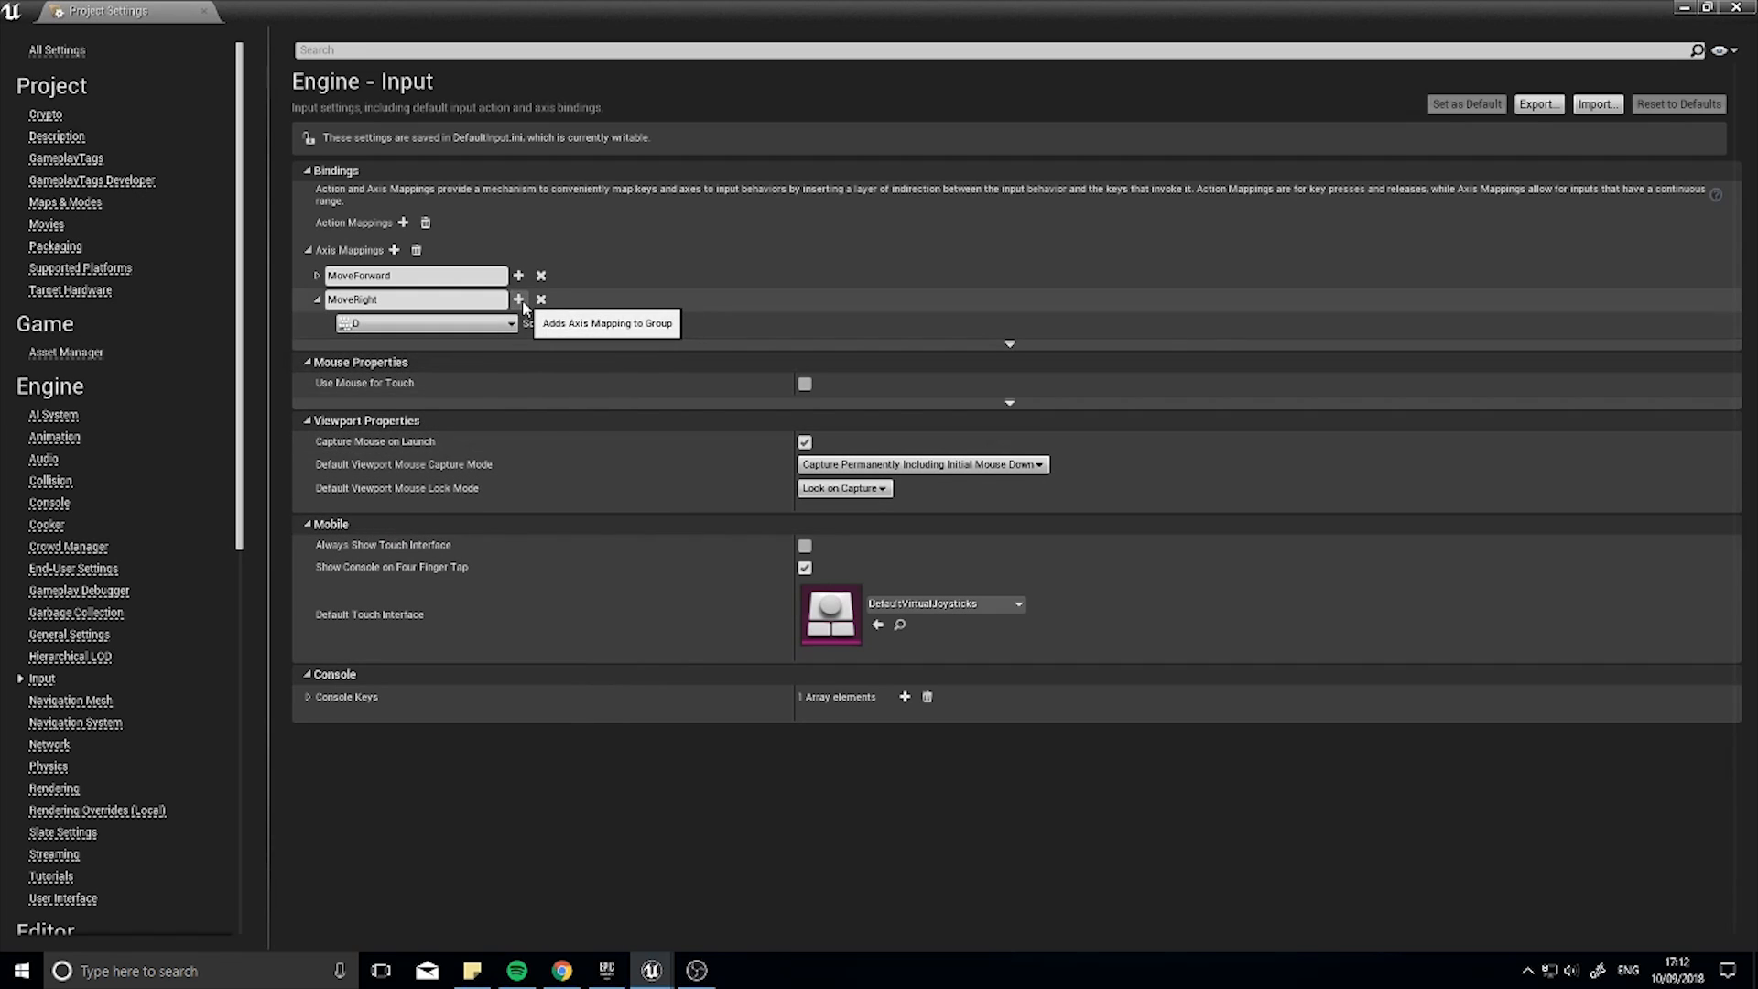
Step: Add A as MoveRight's second key and add another new axis mapping
left_click(519, 300)
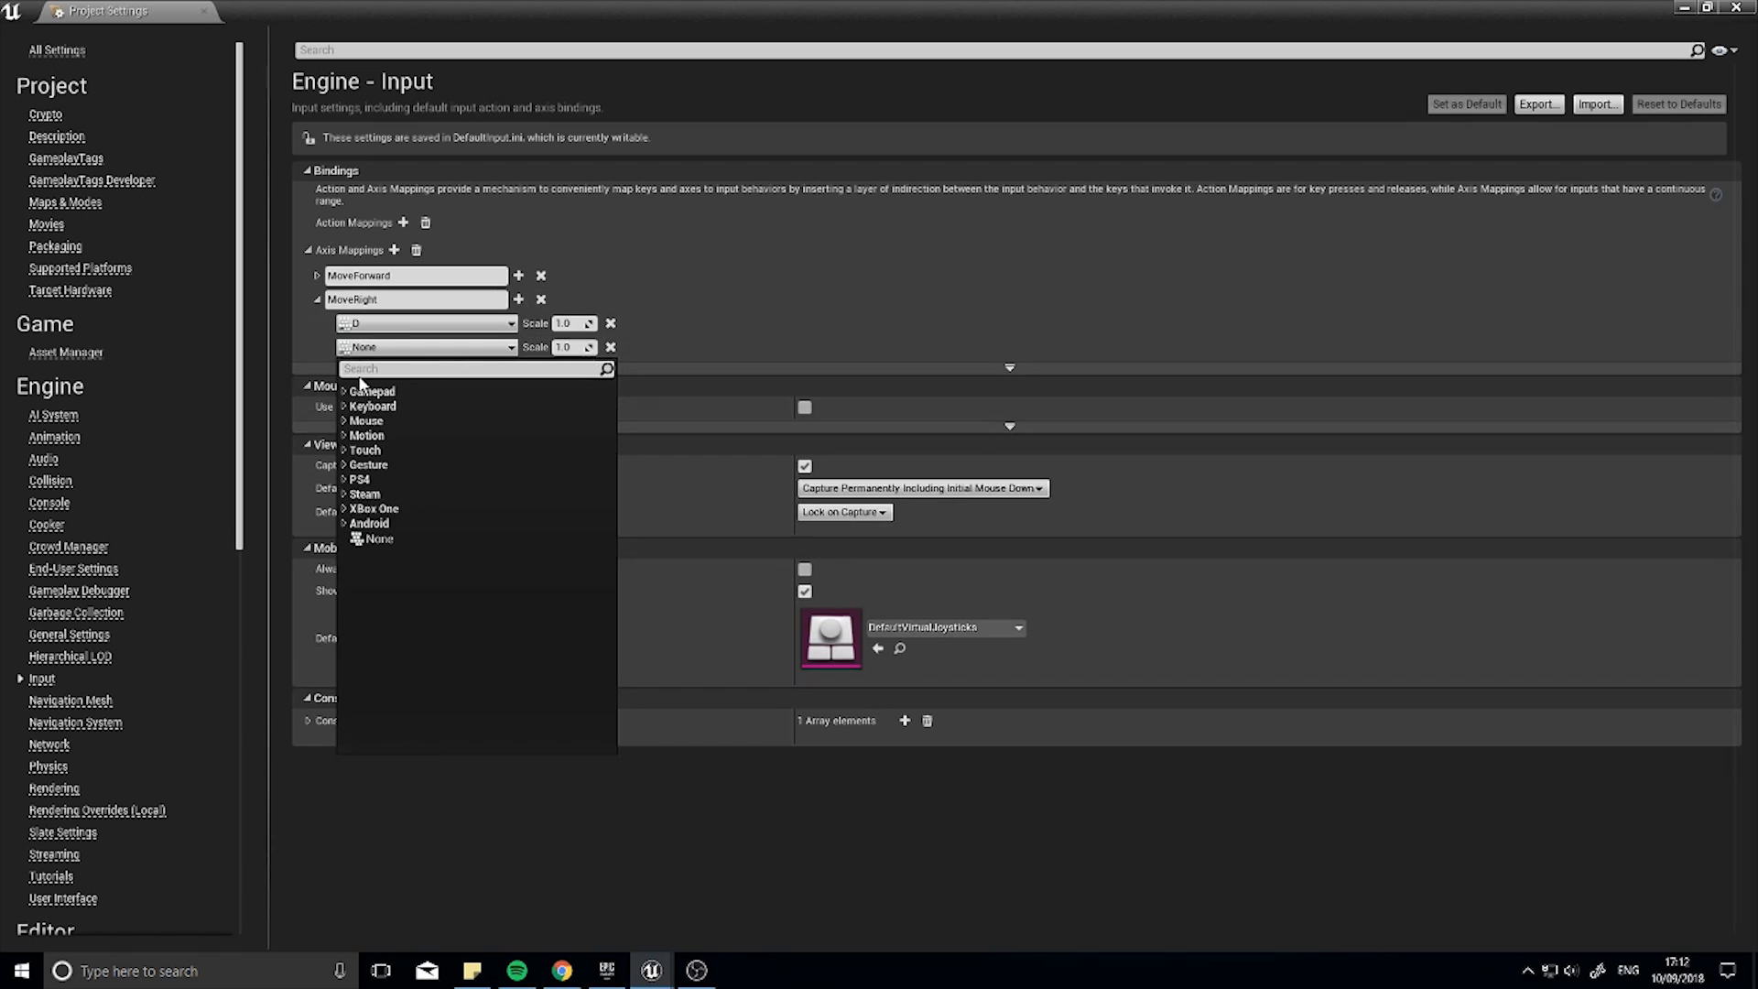
type("a")
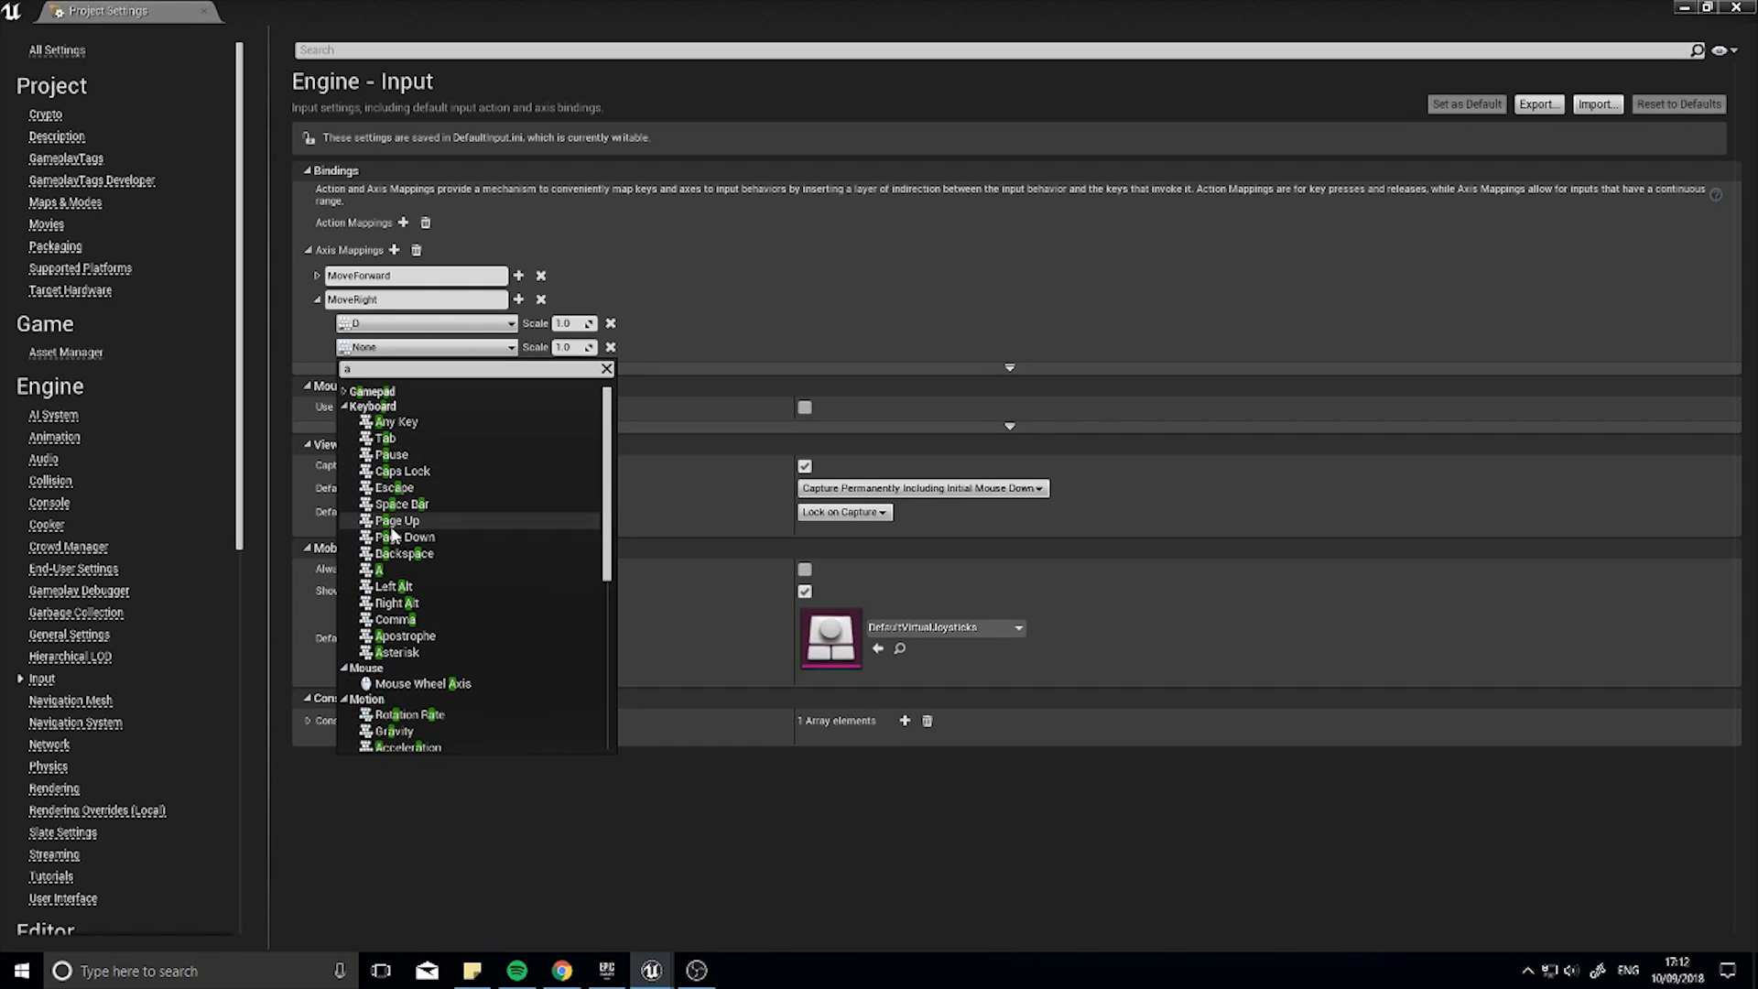
left_click(380, 569)
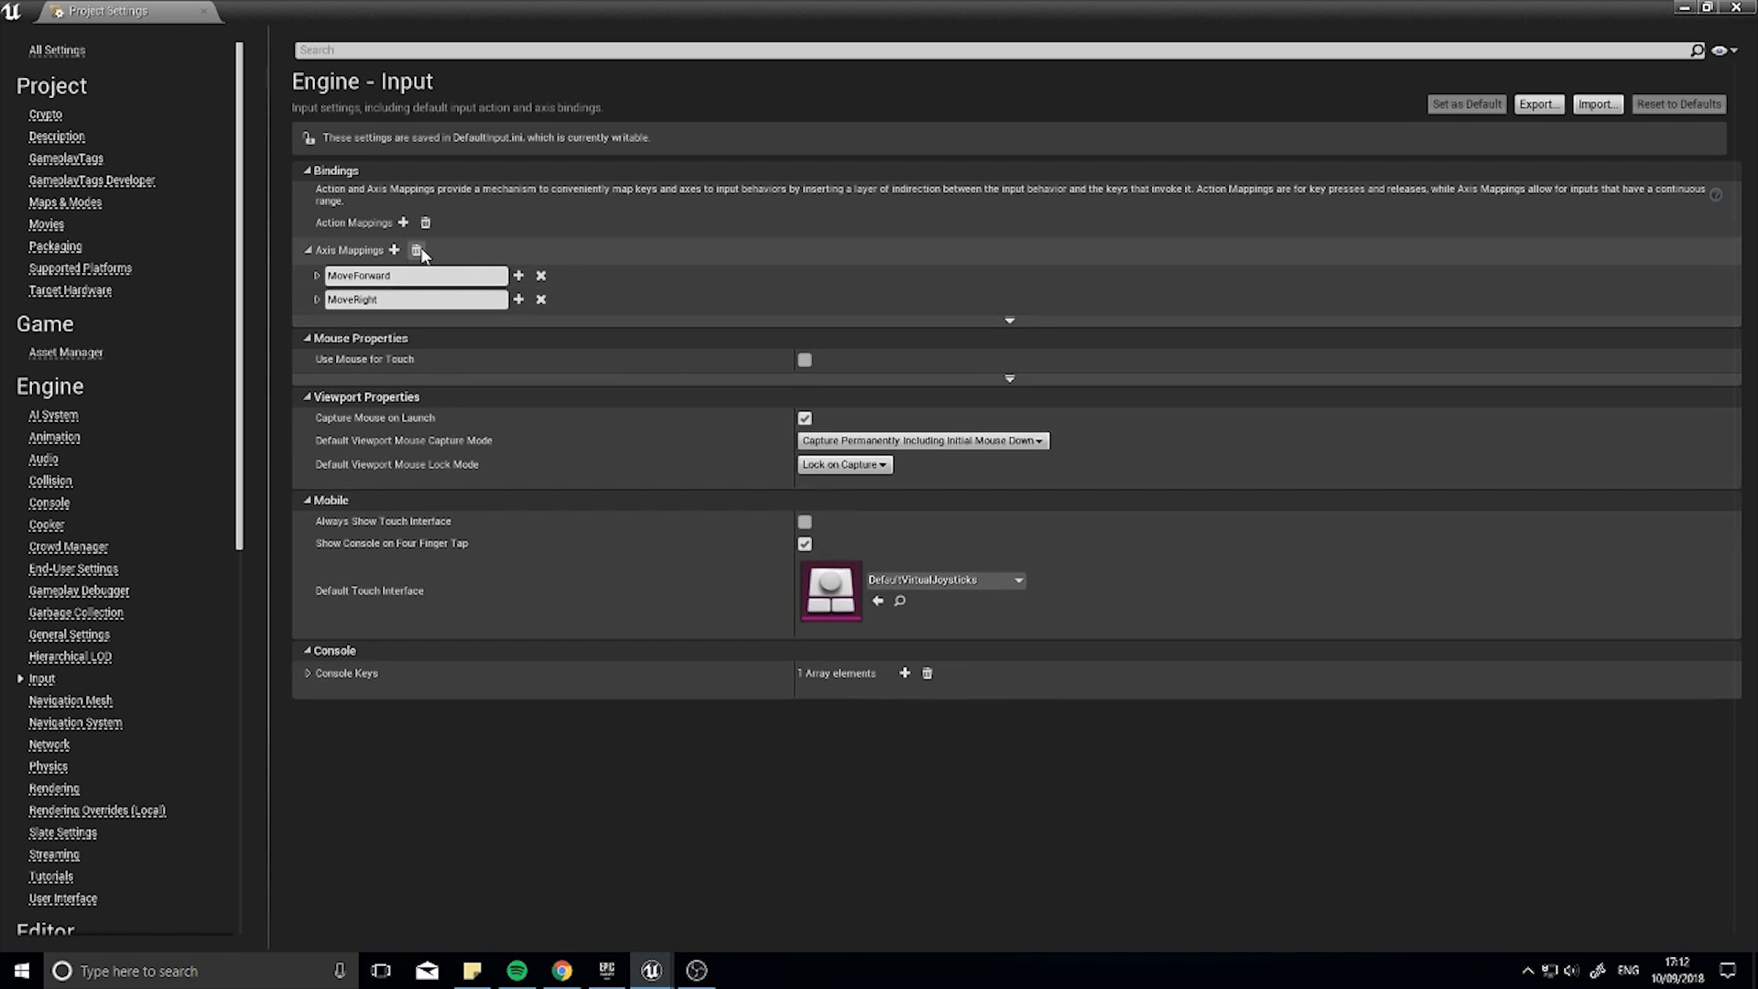
left_click(392, 249)
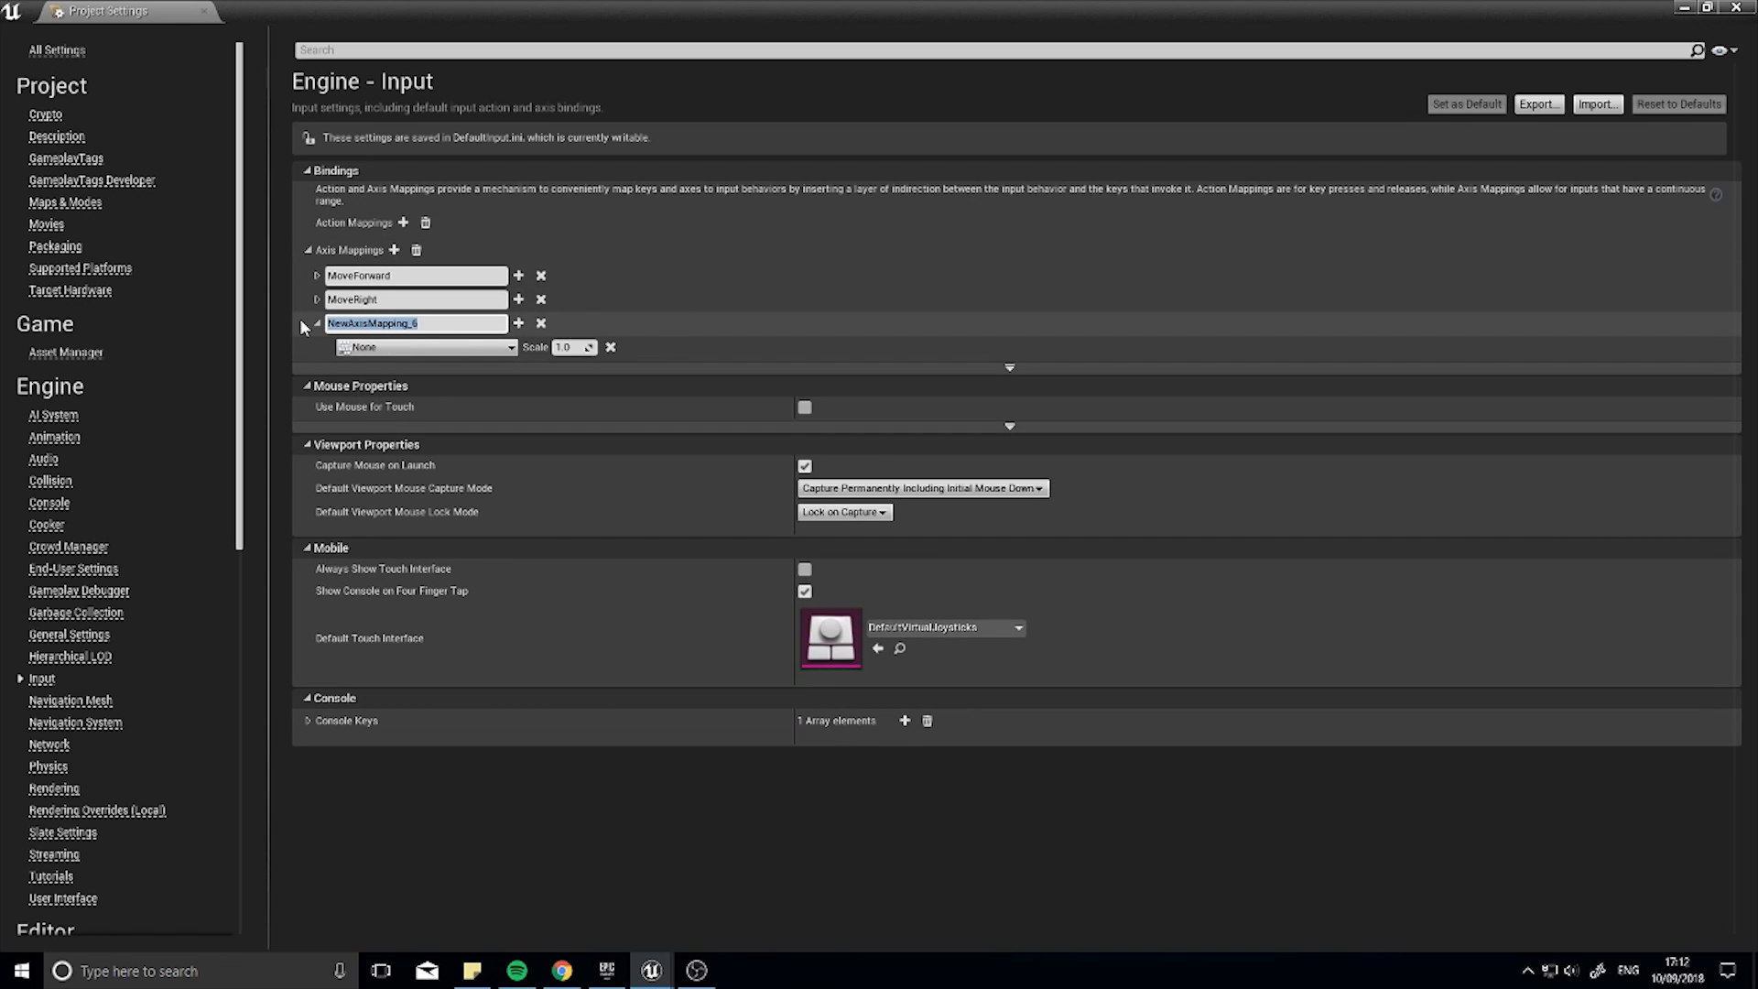
Step: Give key A a -1.0 scale and bind the Turn mapping to Mouse X
type("1")
type("Turn")
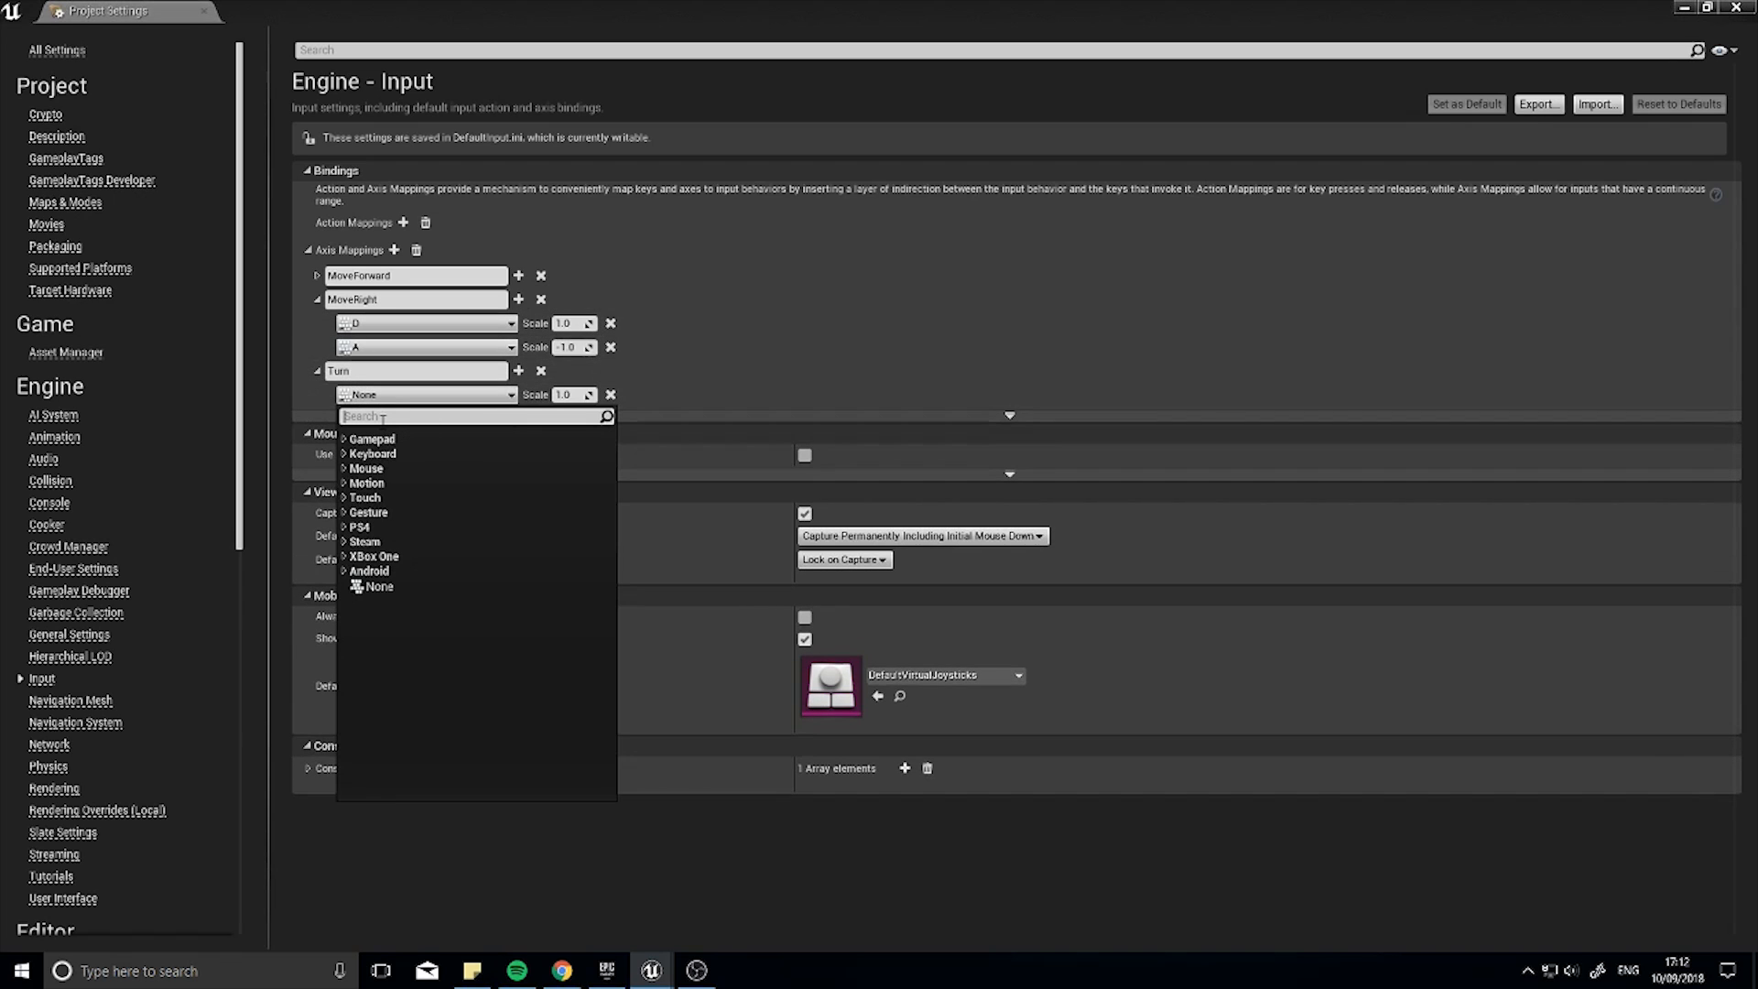
type("mouse")
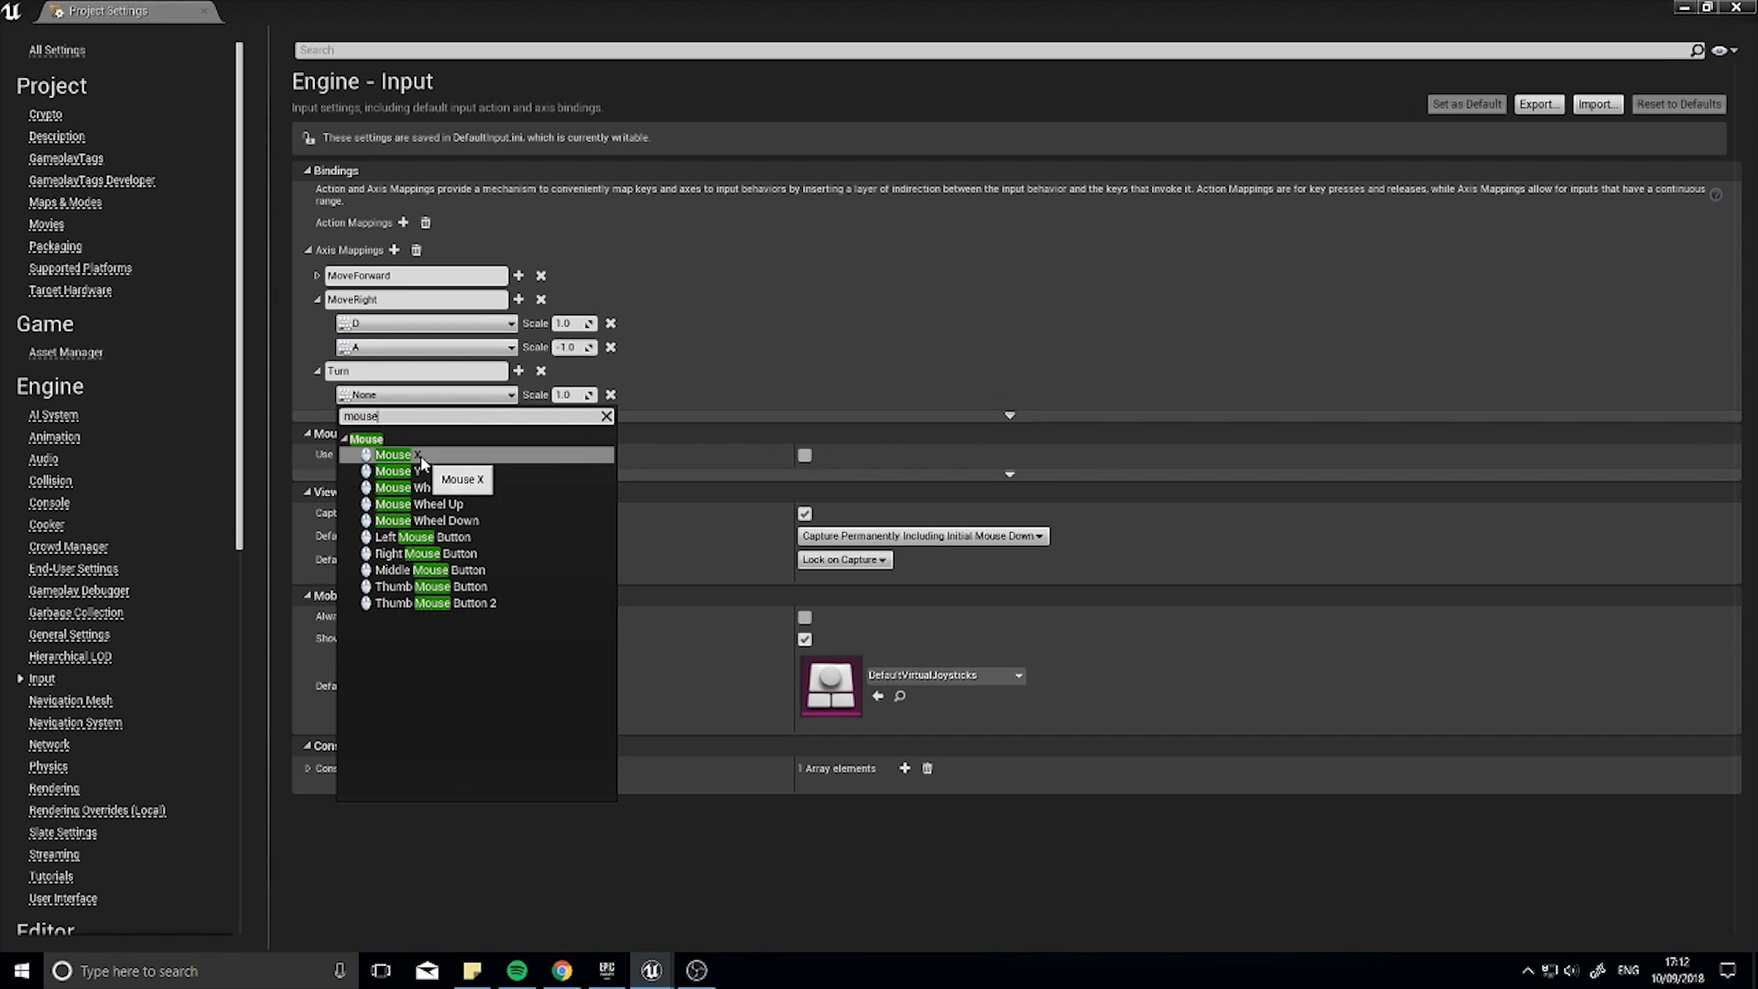
left_click(393, 454)
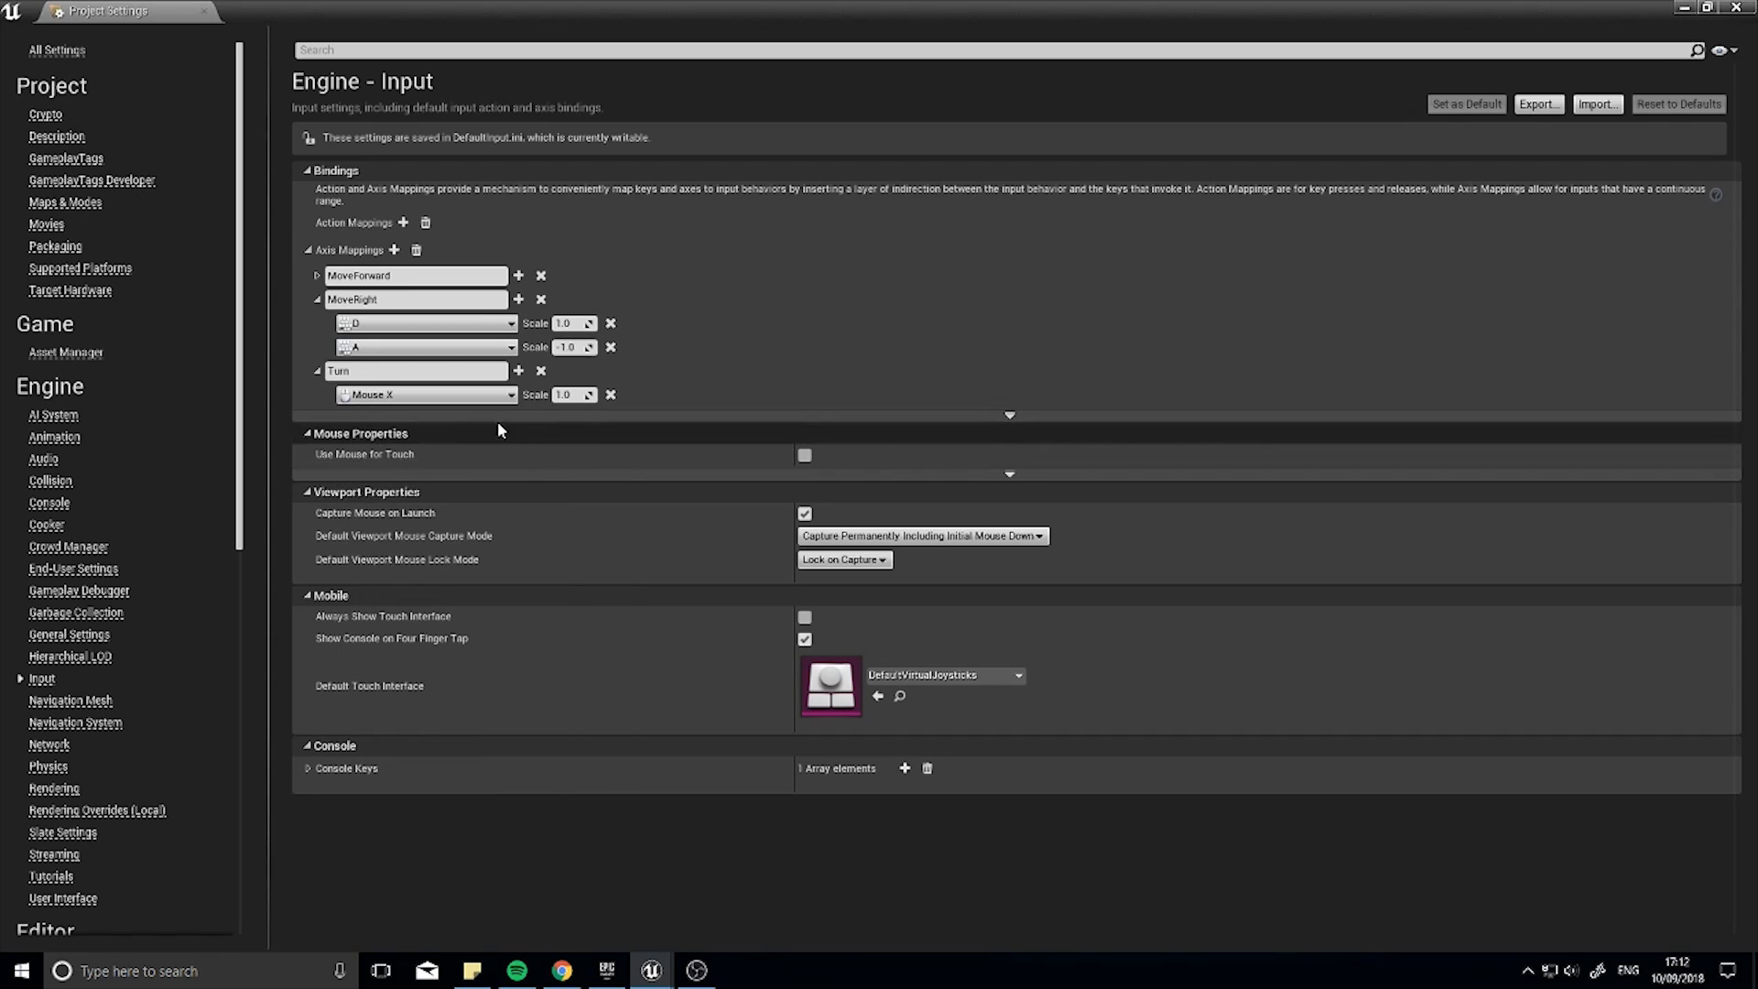
mouse_move(409, 454)
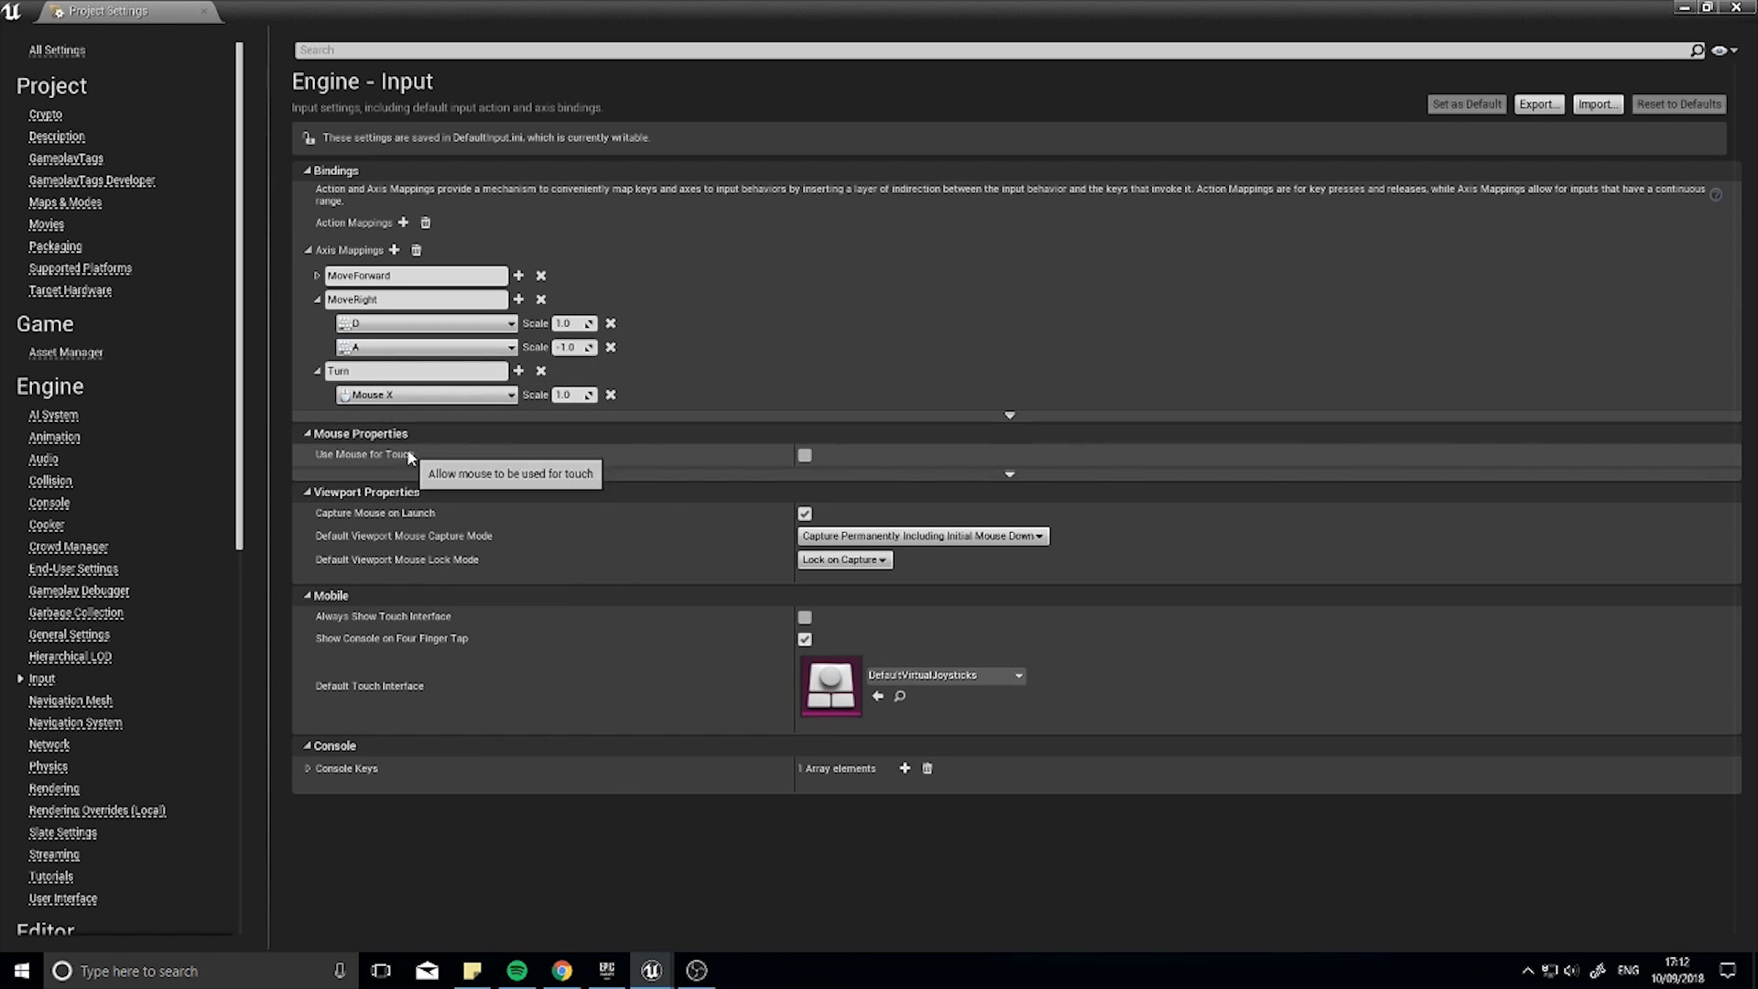
Step: Add a LookUp axis mapping bound to vertical mouse movement
left_click(393, 249)
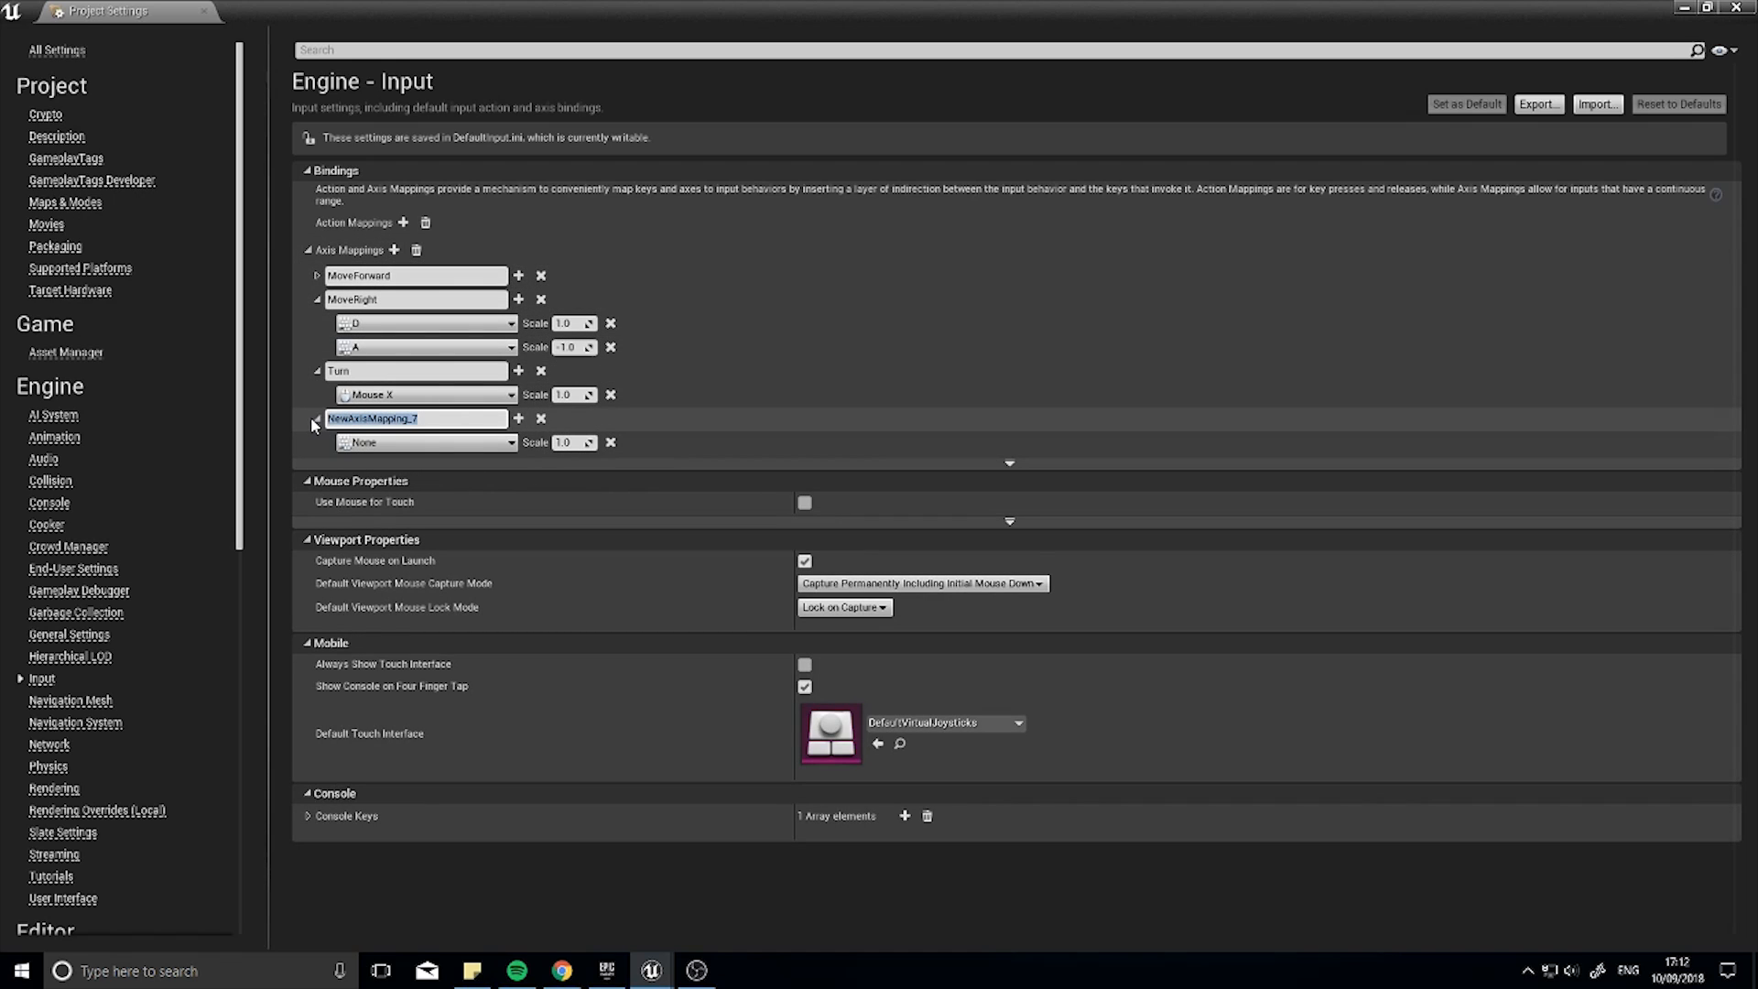
type("LookUp")
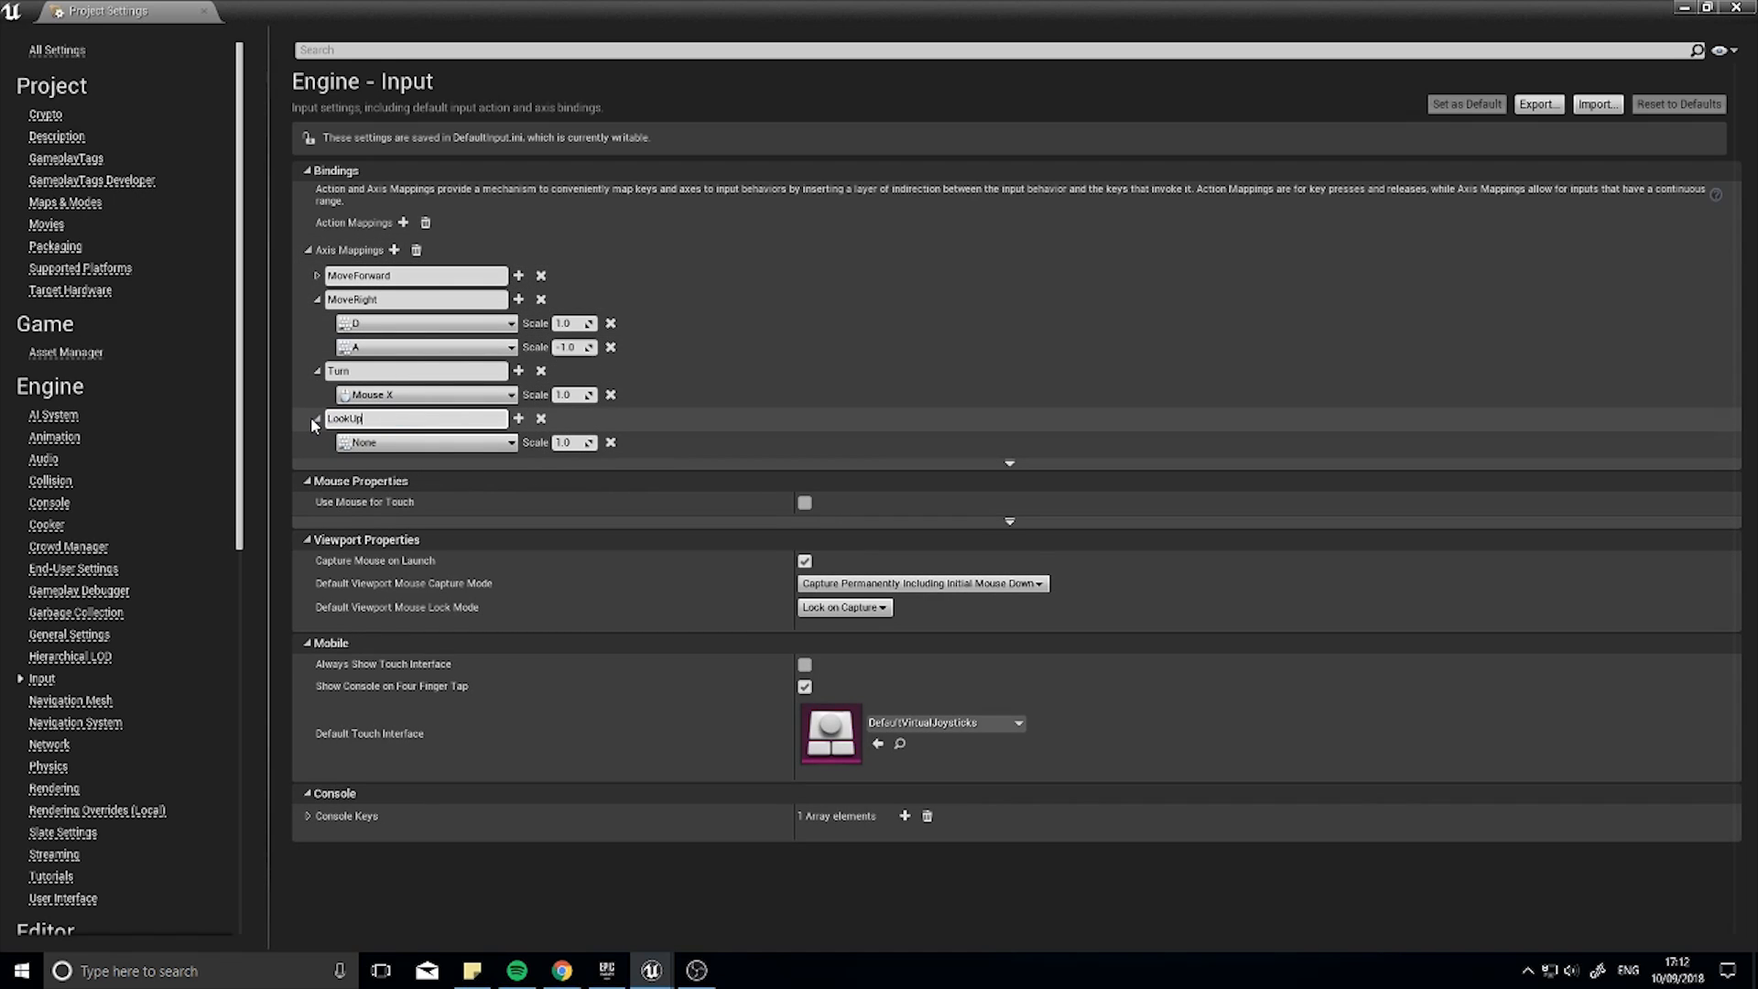
left_click(426, 418)
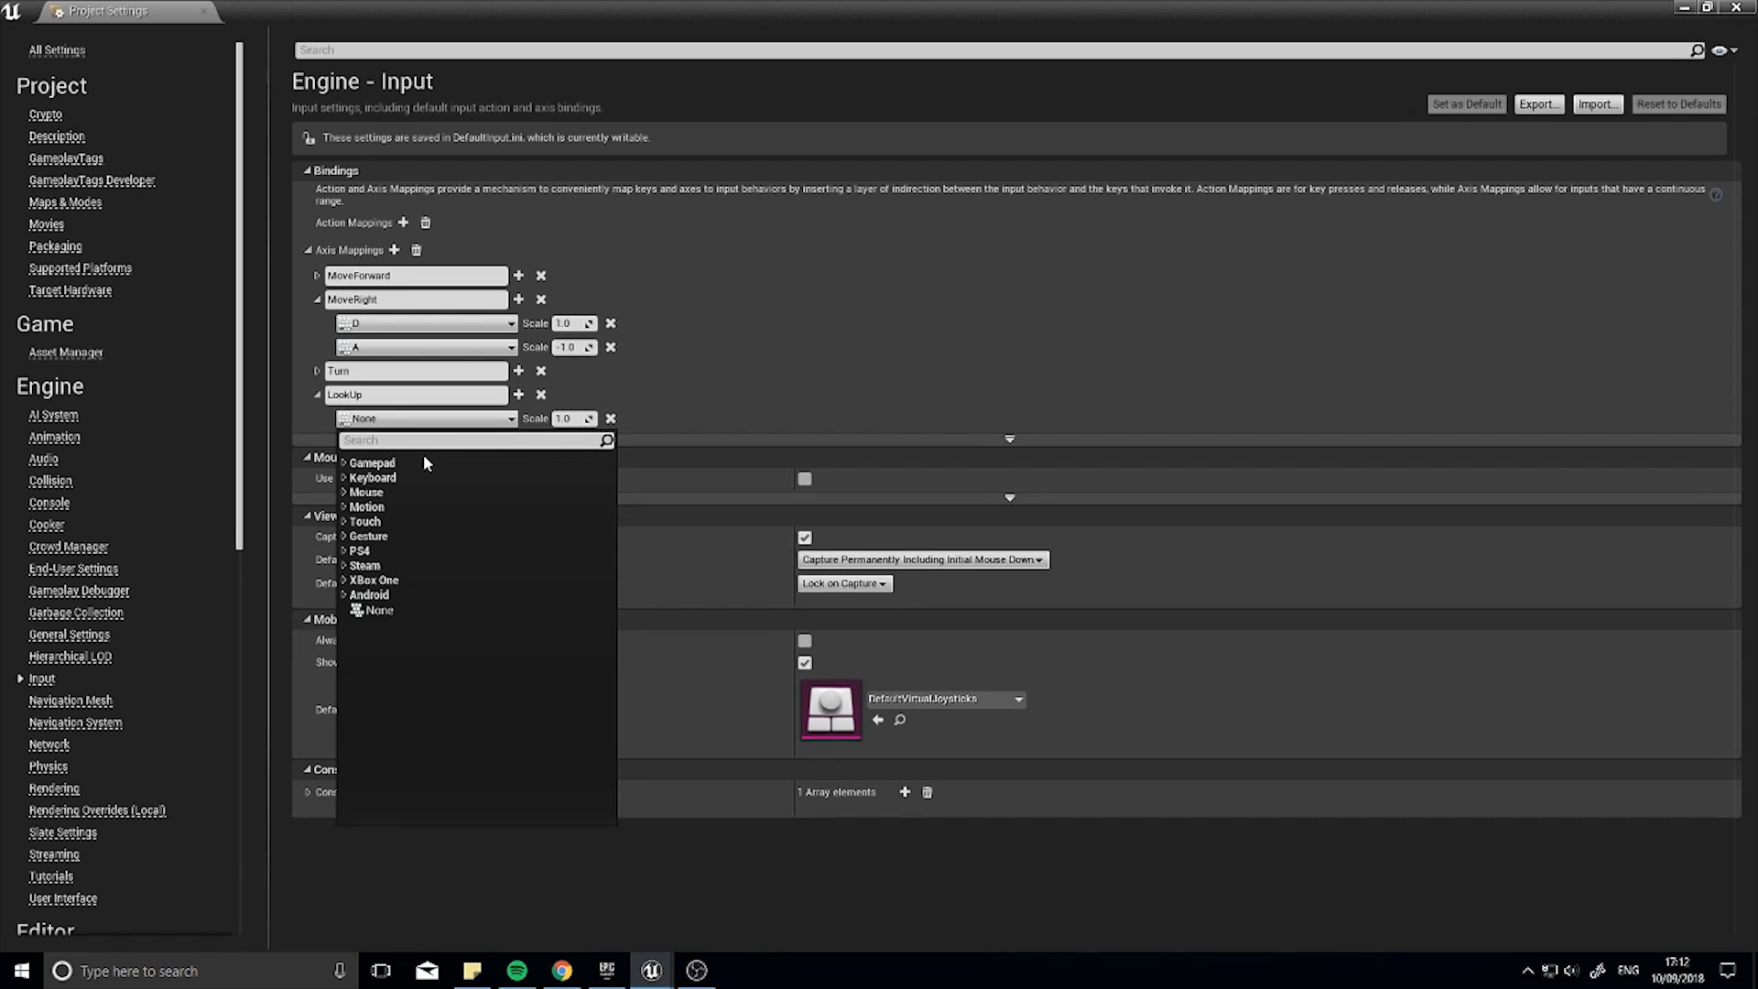
type("mouse")
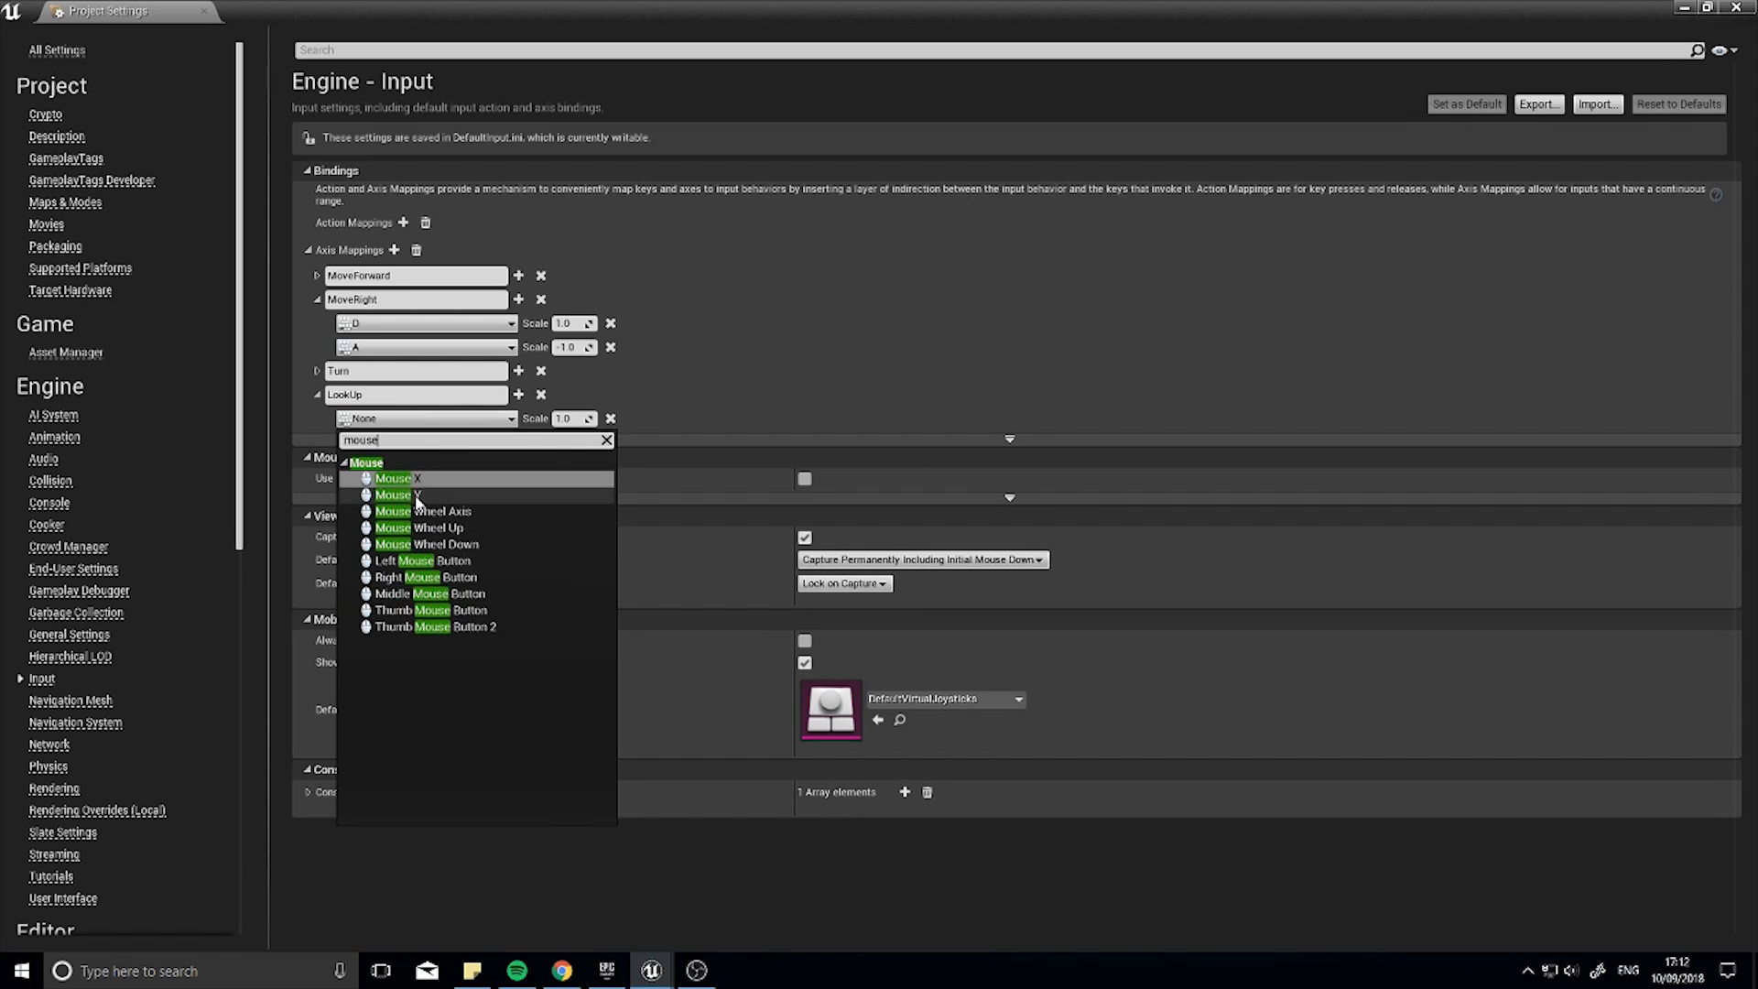
left_click(392, 495)
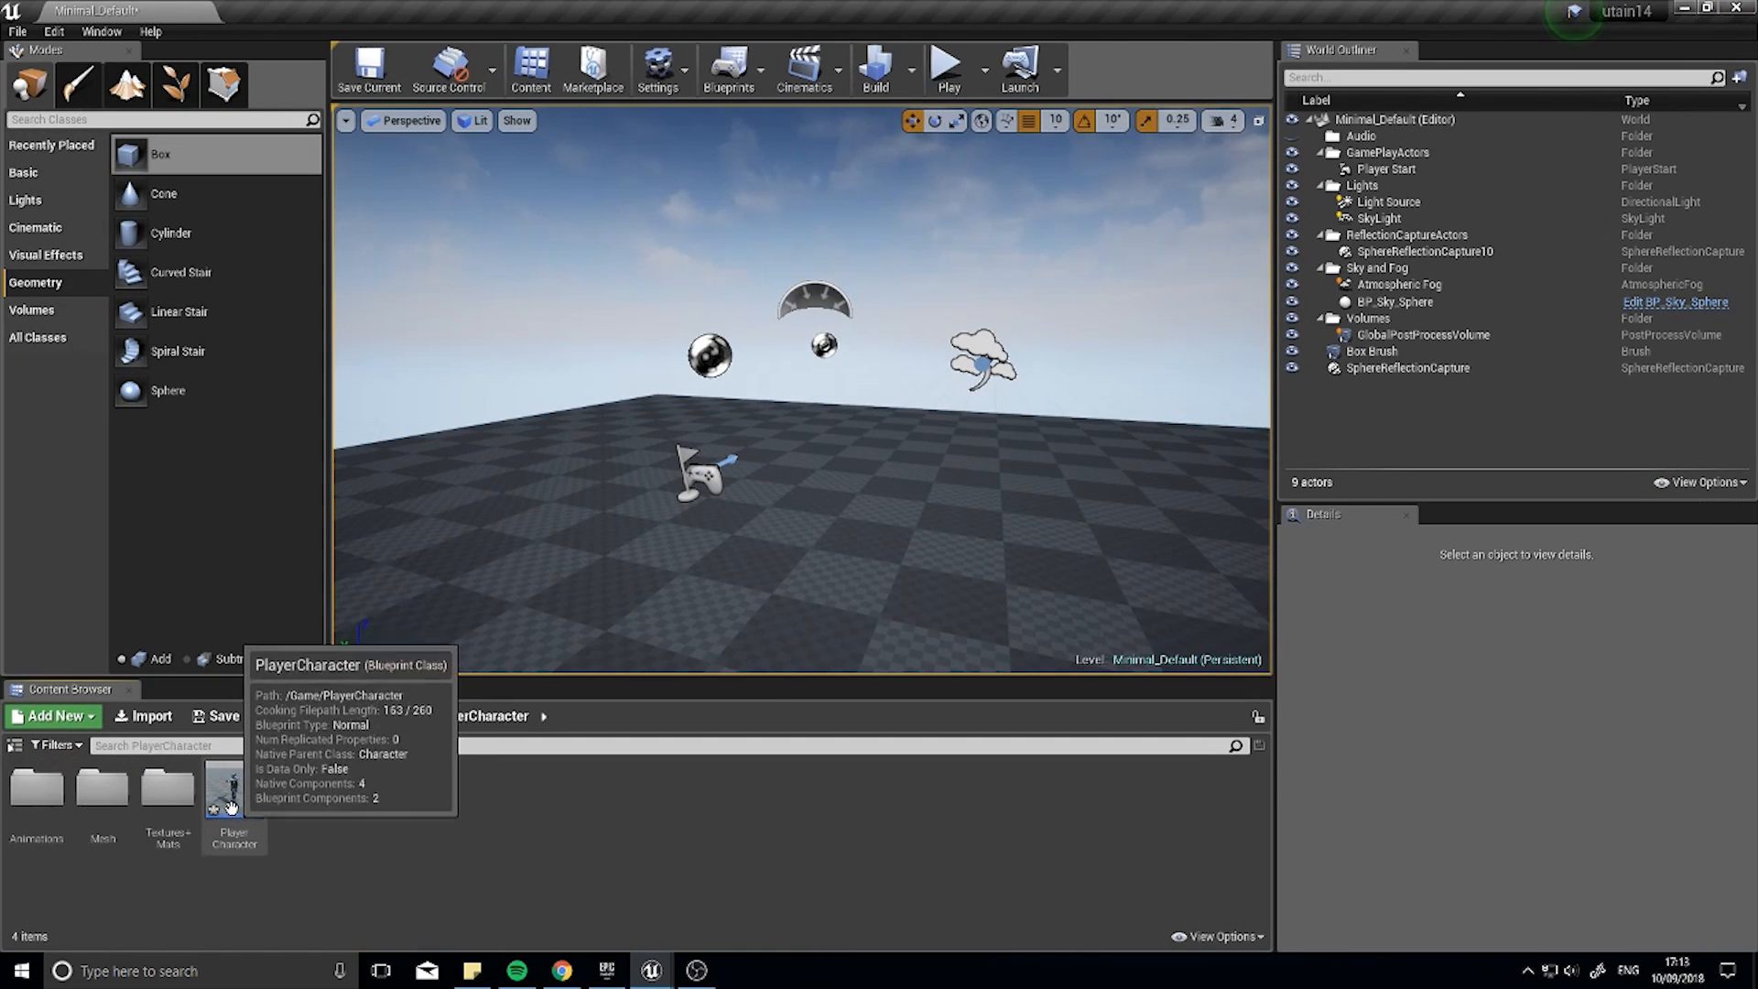
Step: Open the PlayerCharacter blueprint and place an InputAxis MoveForward event
double_click(233, 785)
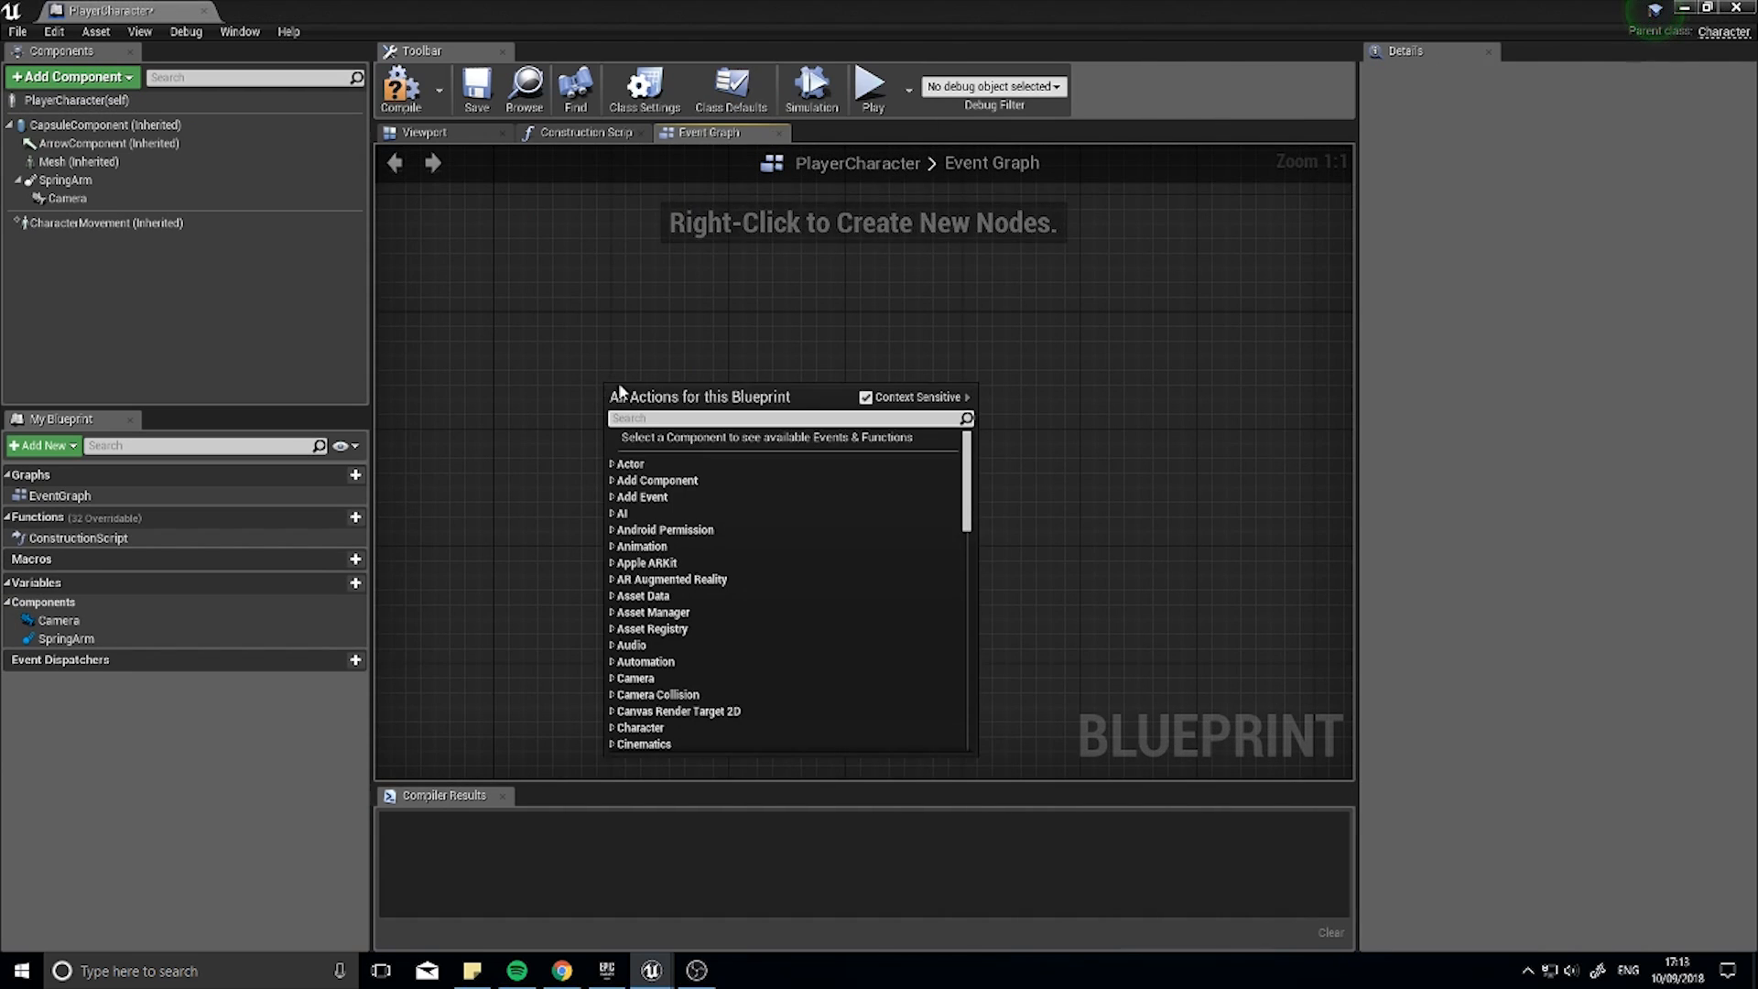
type("move")
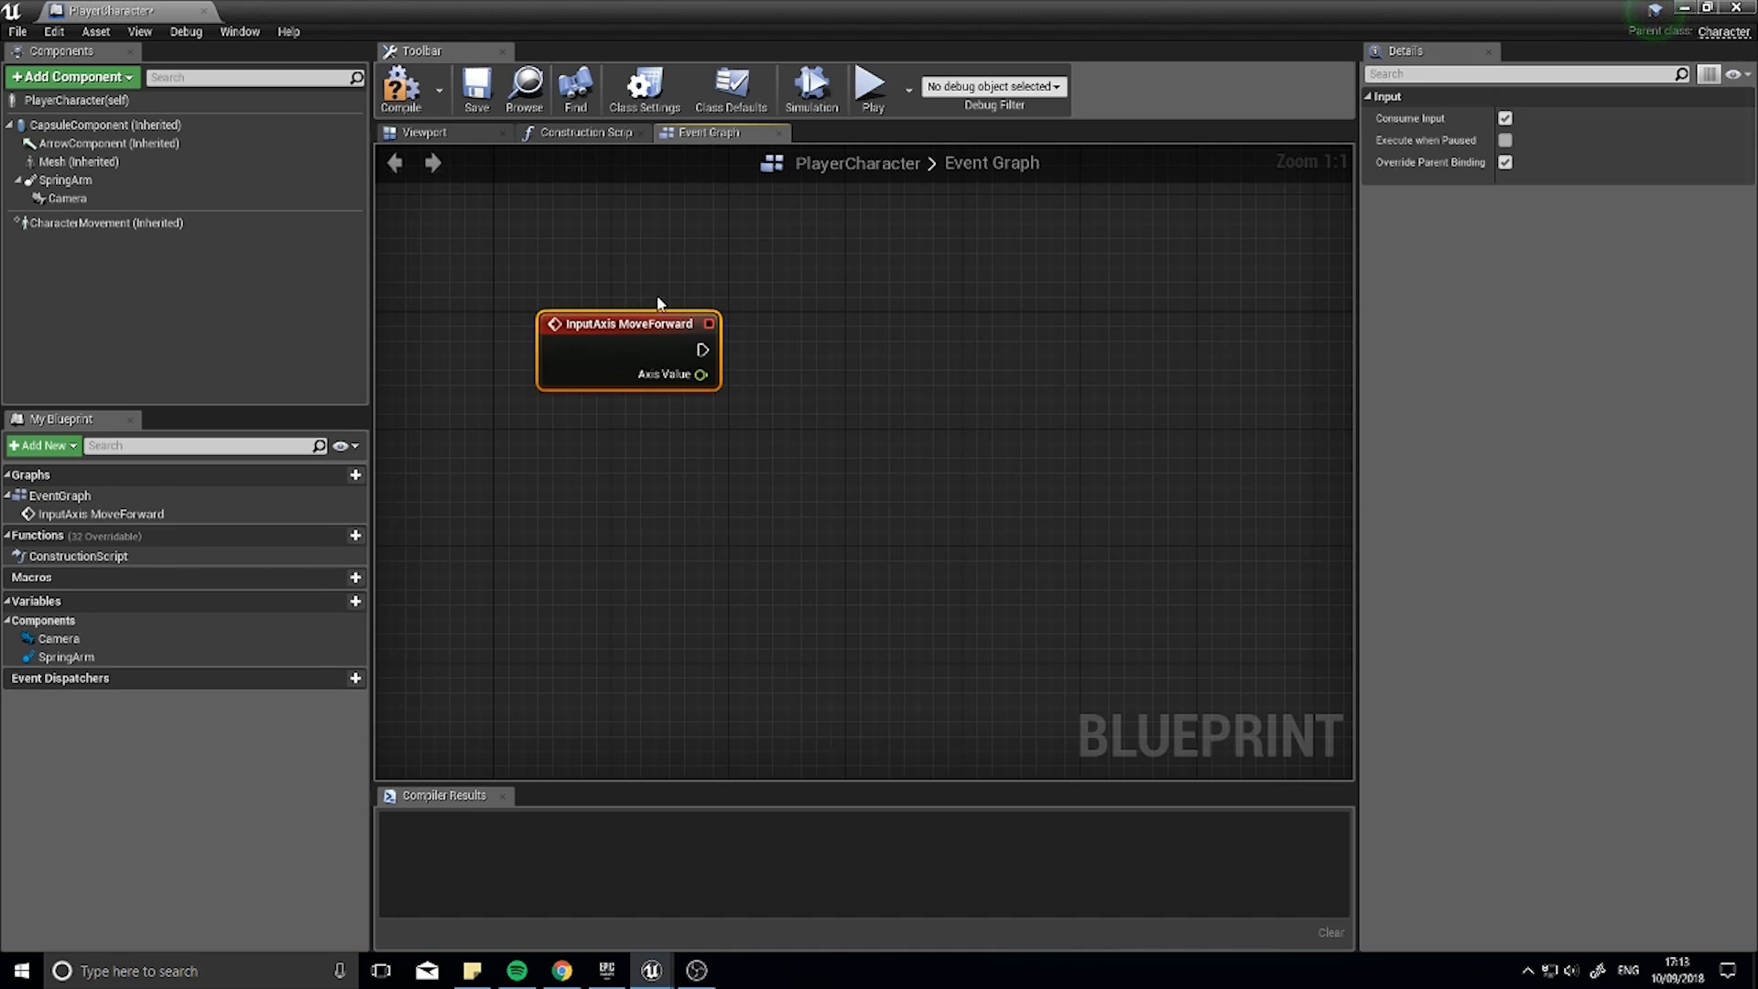
left_click_drag(656, 325, 626, 297)
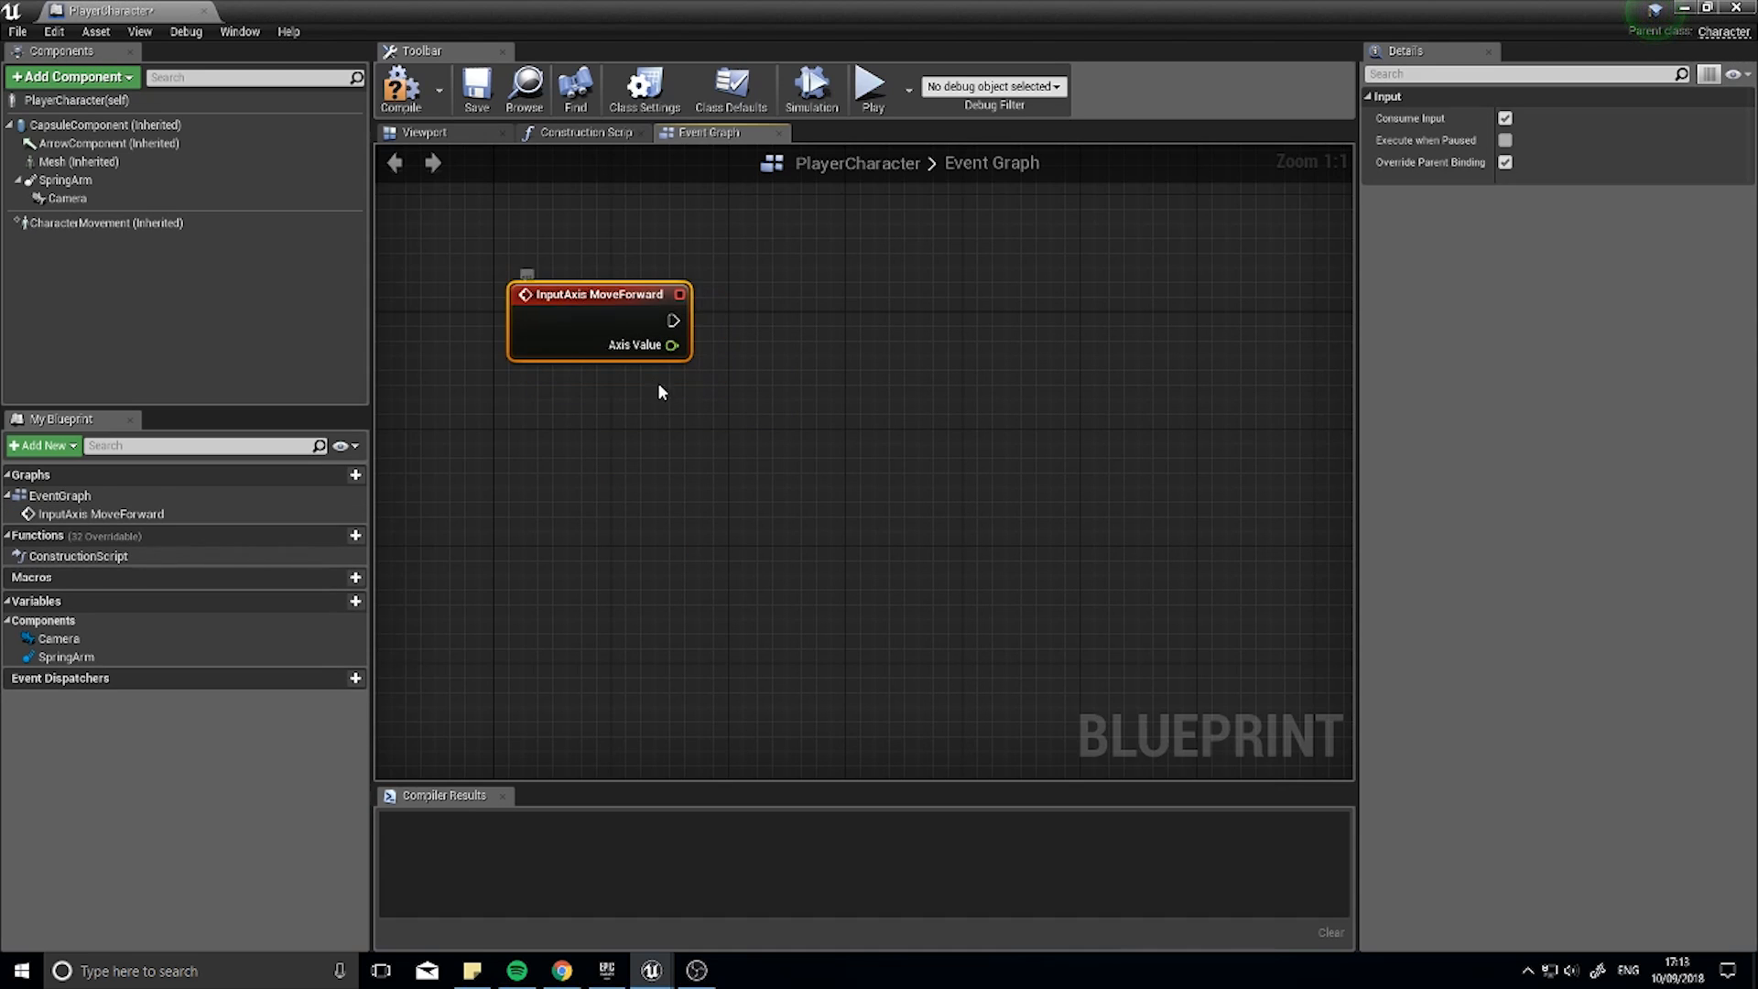
left_click_drag(598, 294, 496, 351)
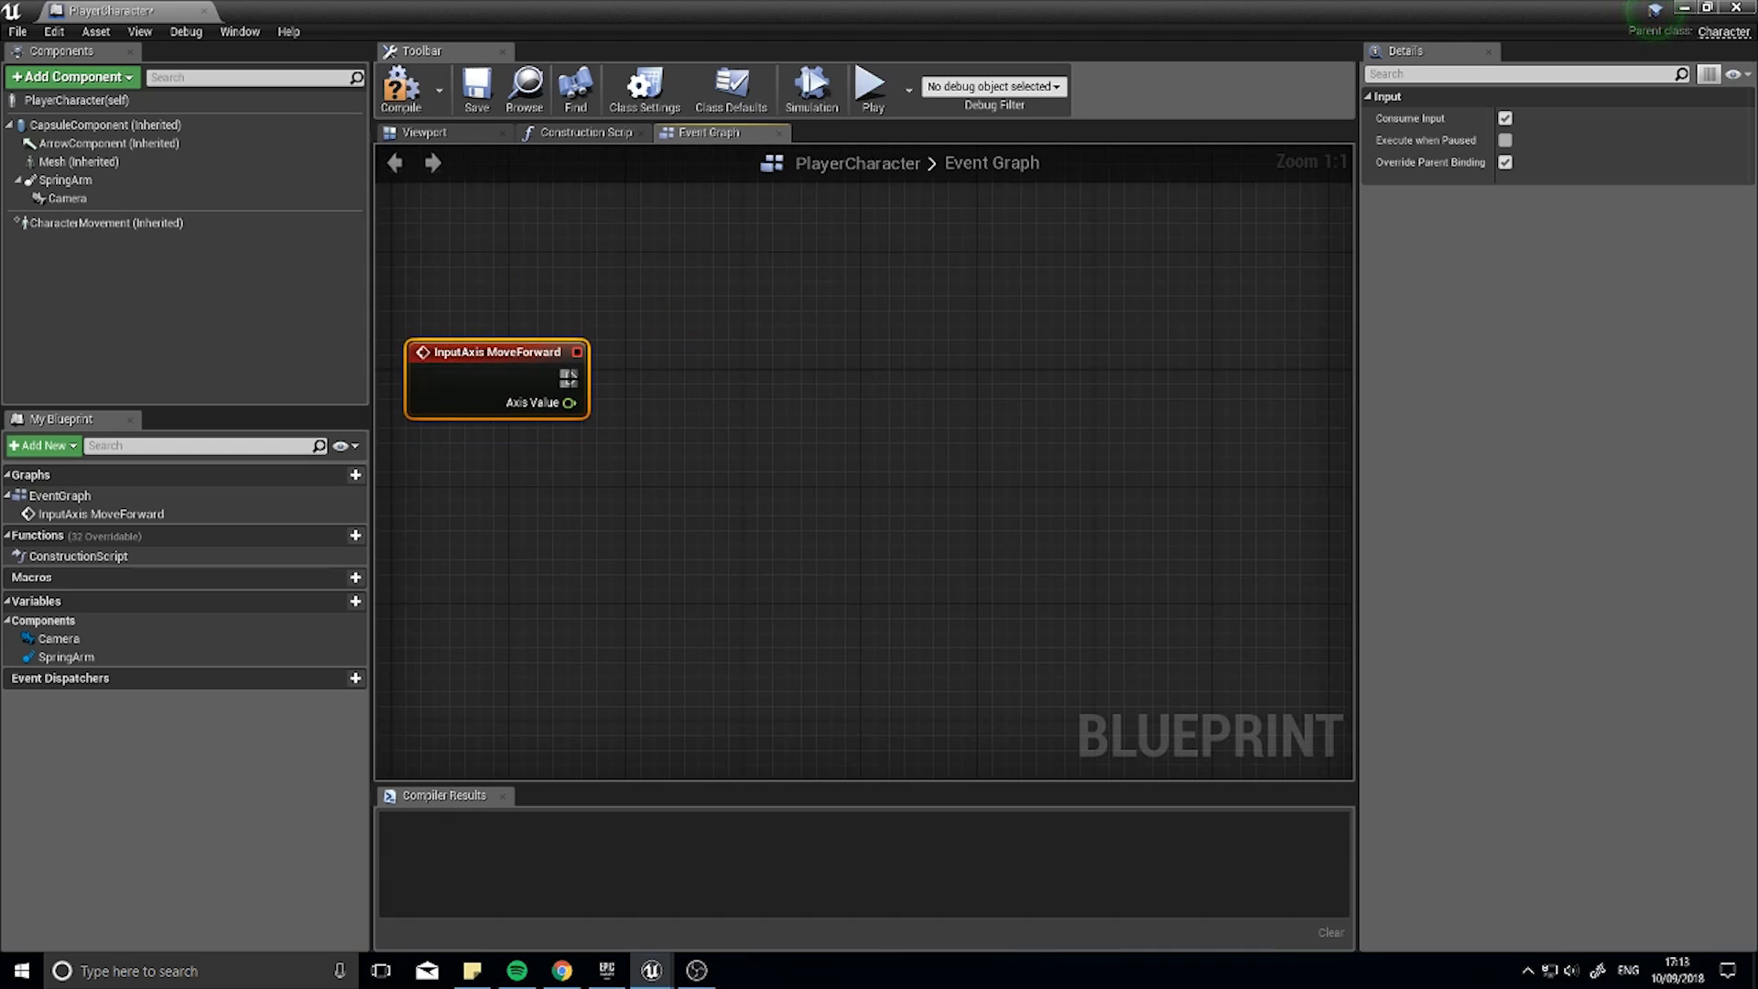
Step: Wire MoveForward to Add Movement Input, directed by Get Control Rotation's forward vector
left_click_drag(572, 403, 824, 383)
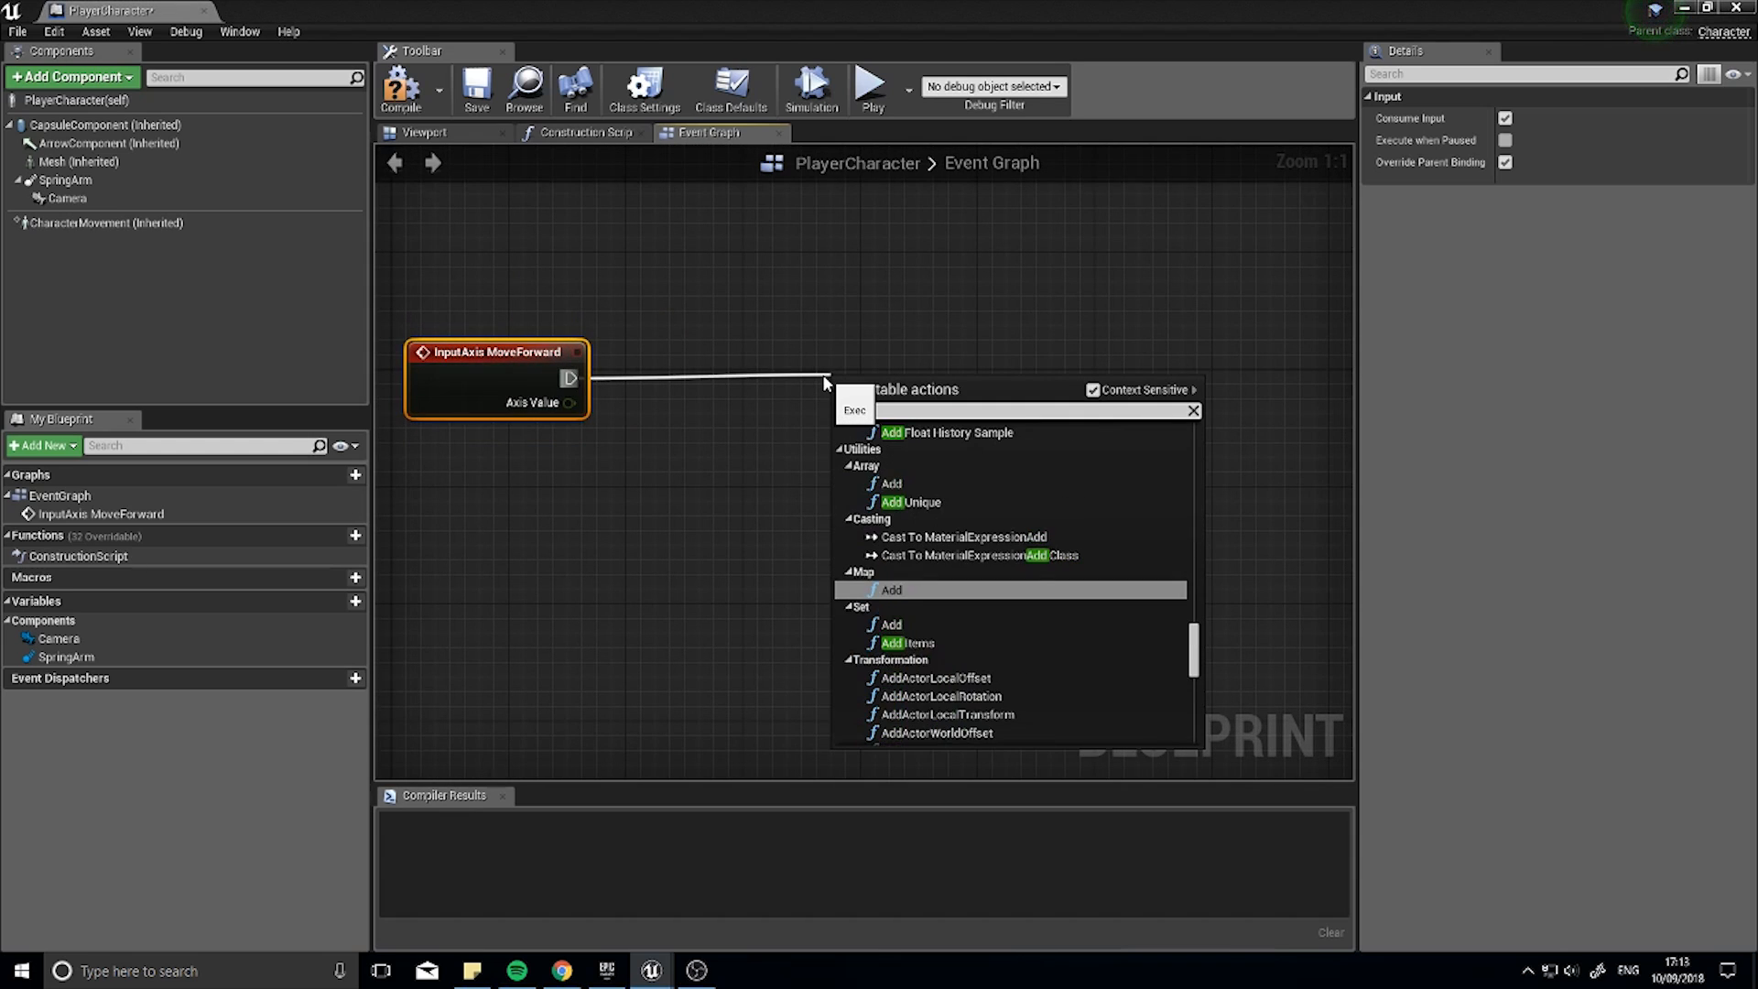
type("add movem")
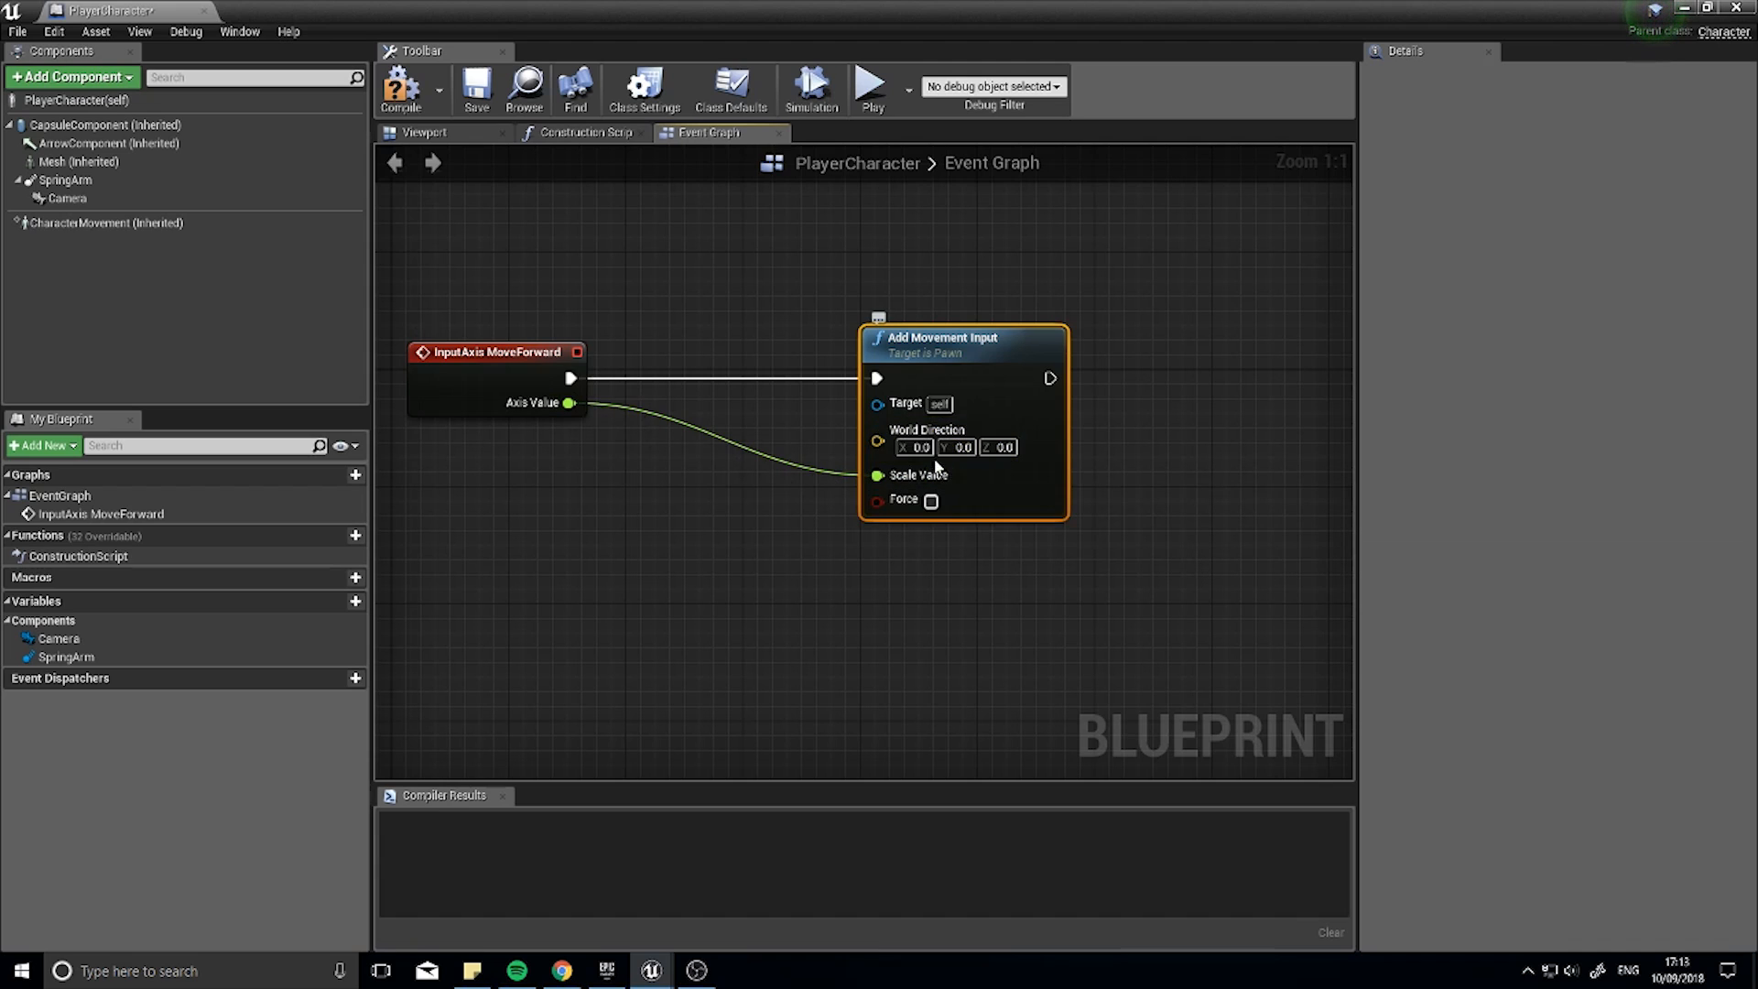
mouse_move(925, 429)
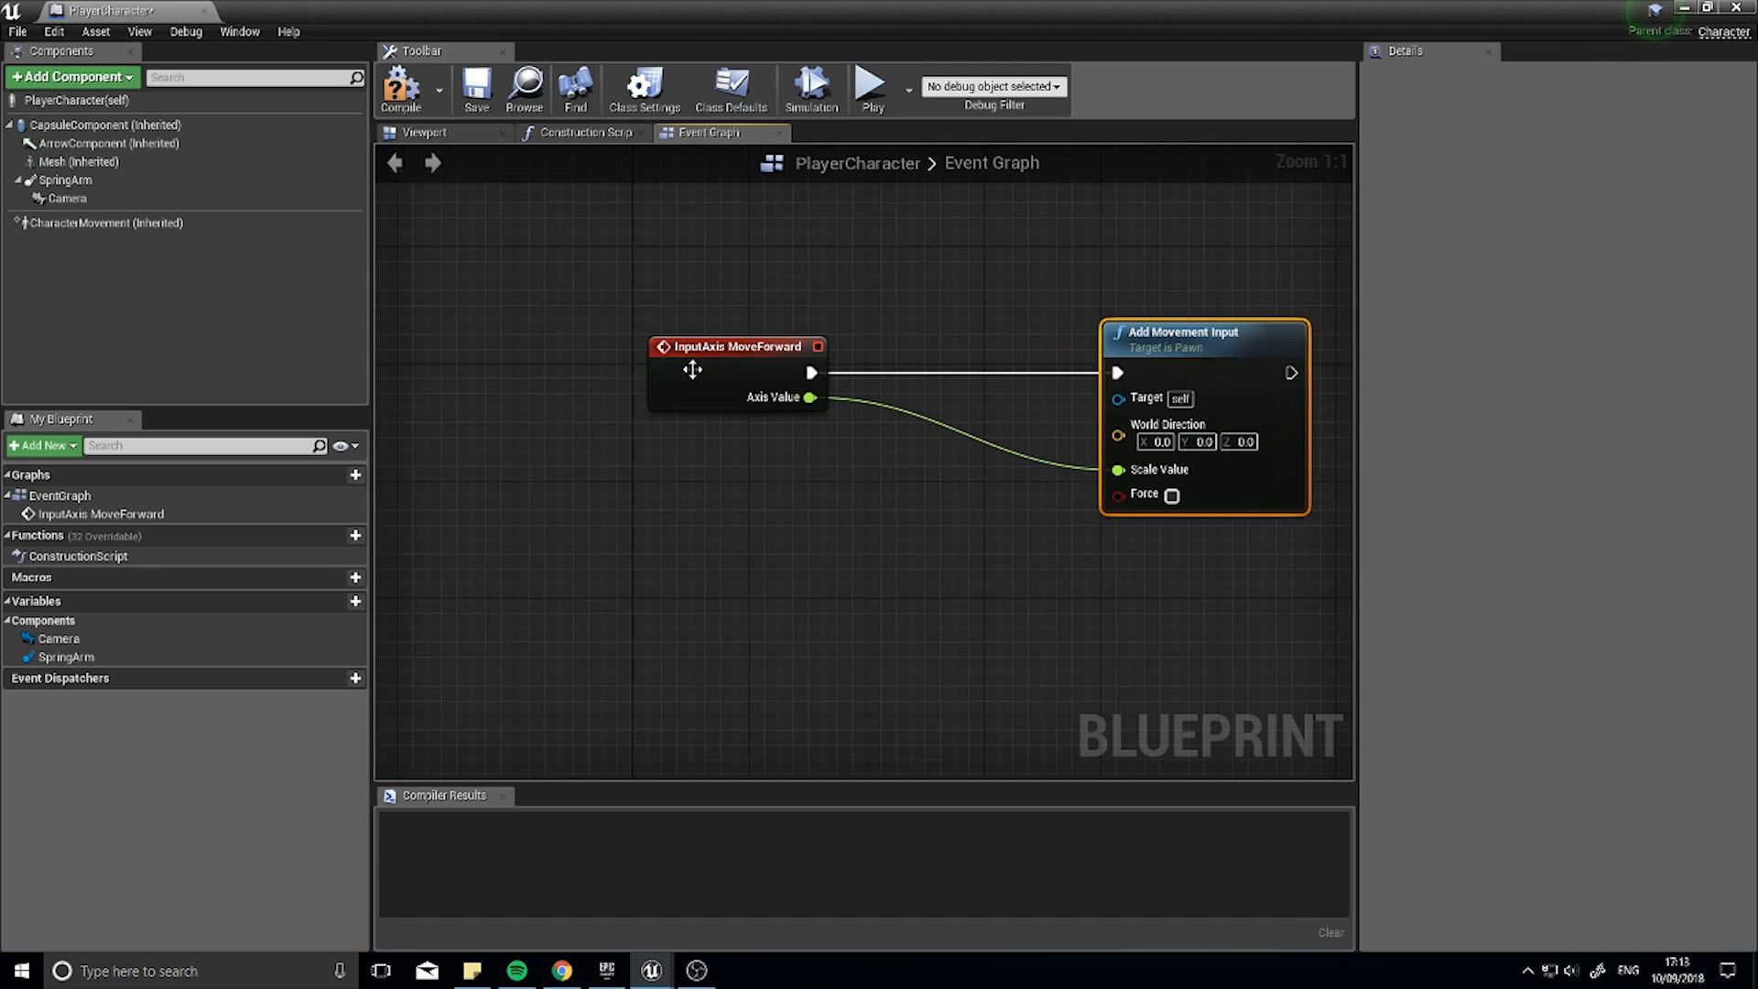
mouse_move(638, 550)
type("get contro")
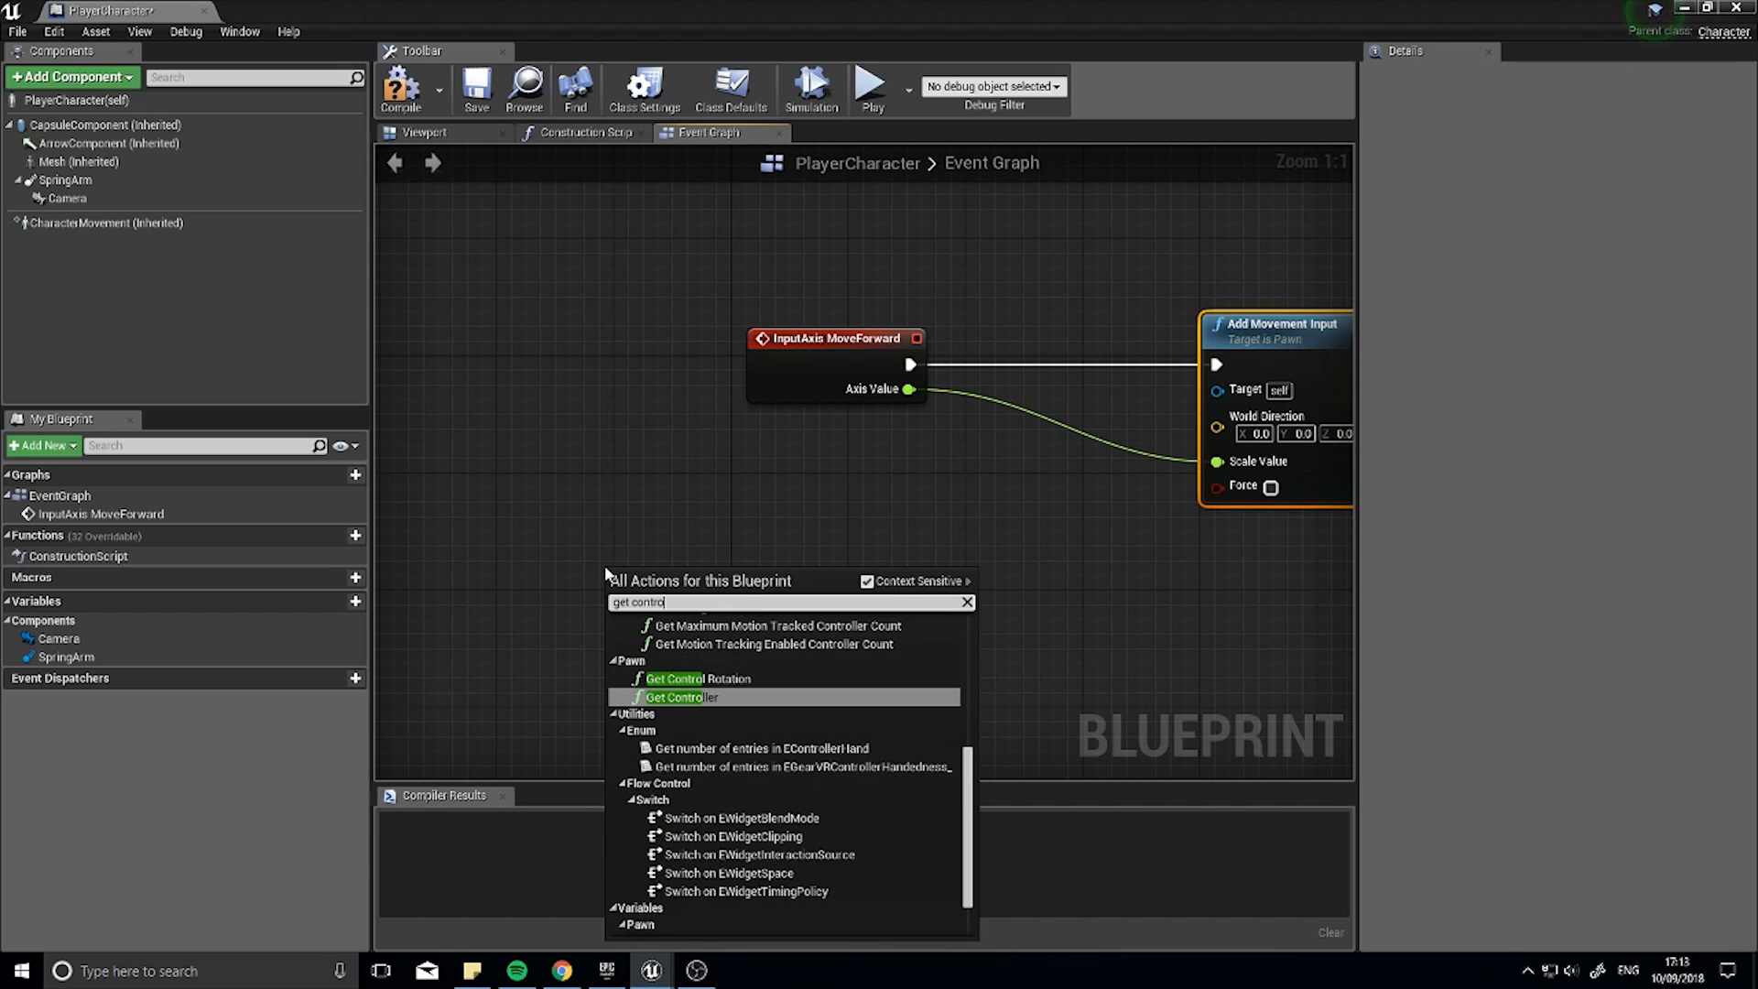
left_click(690, 679)
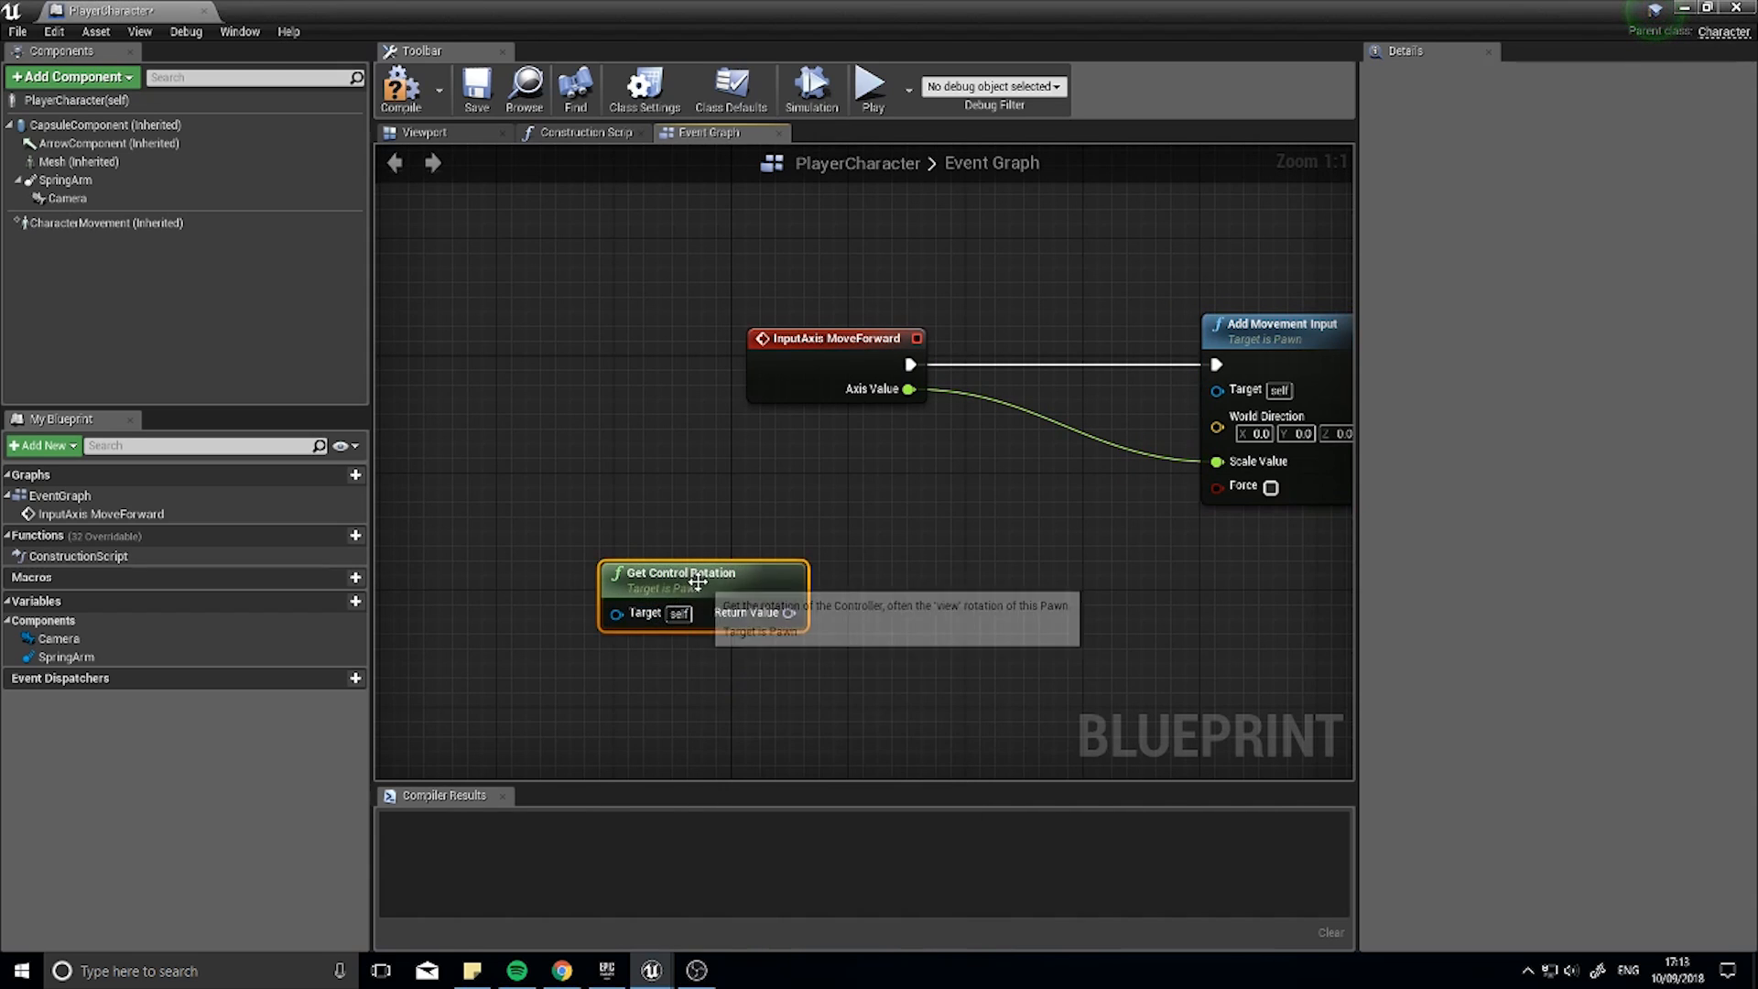
left_click_drag(704, 573, 615, 558)
type("get")
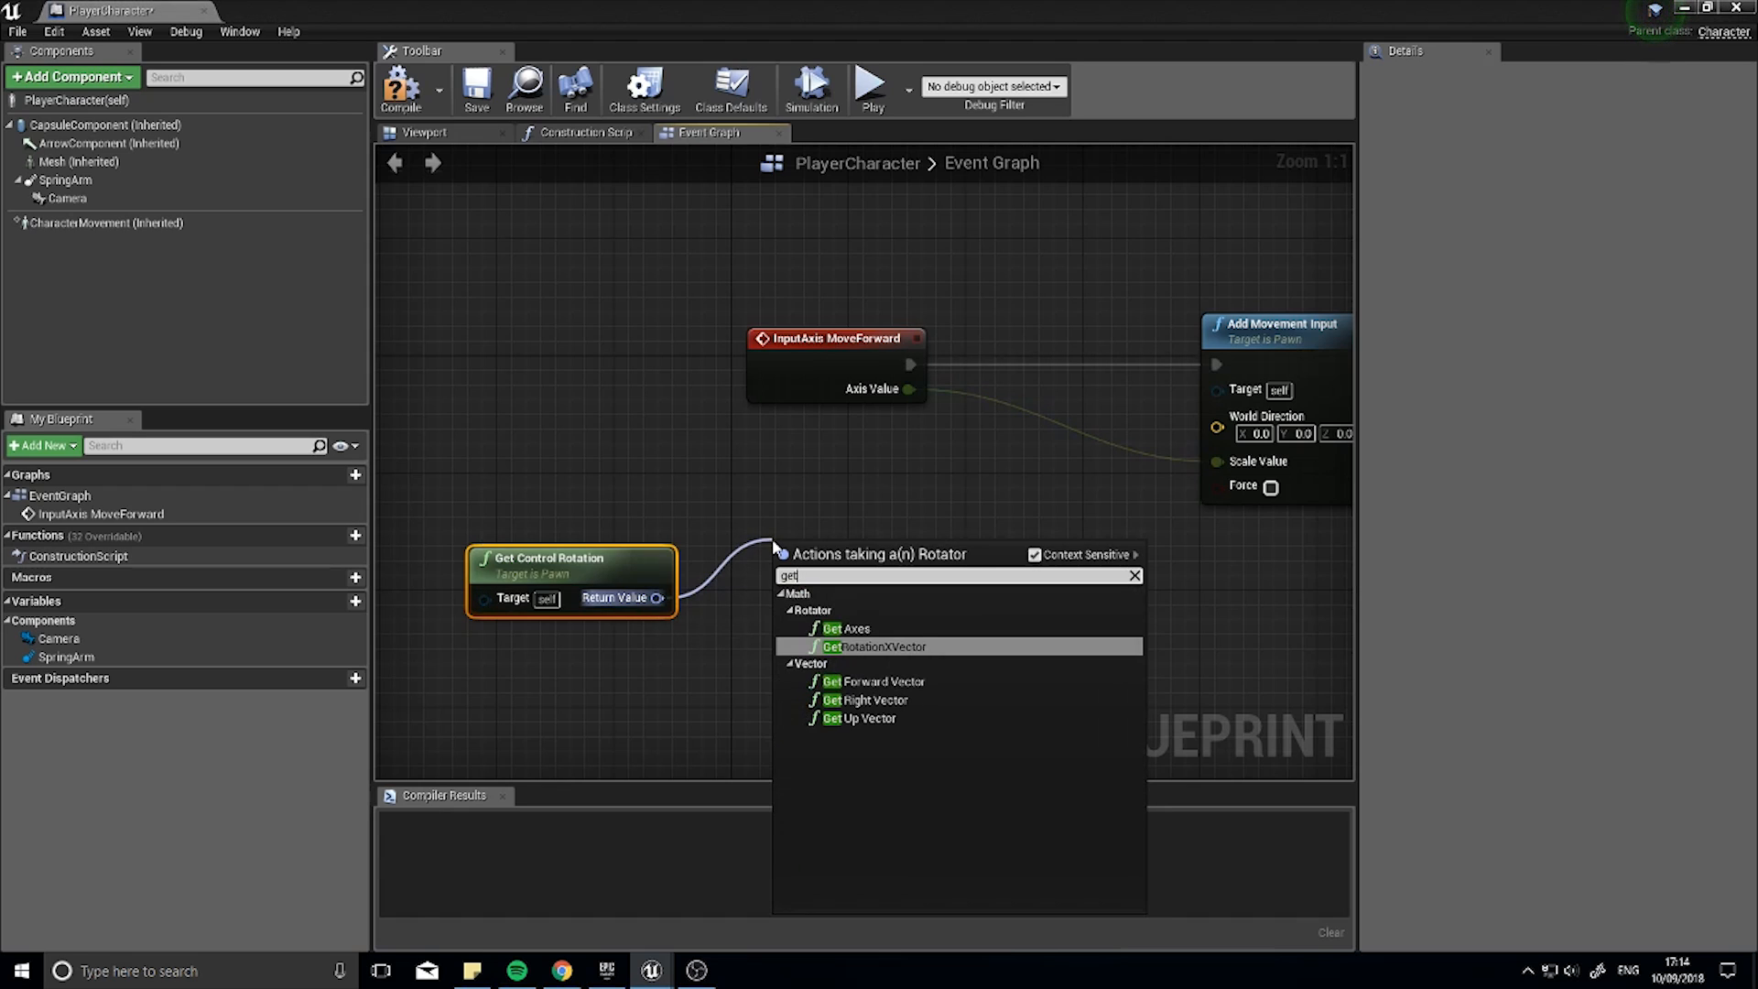
left_click(875, 681)
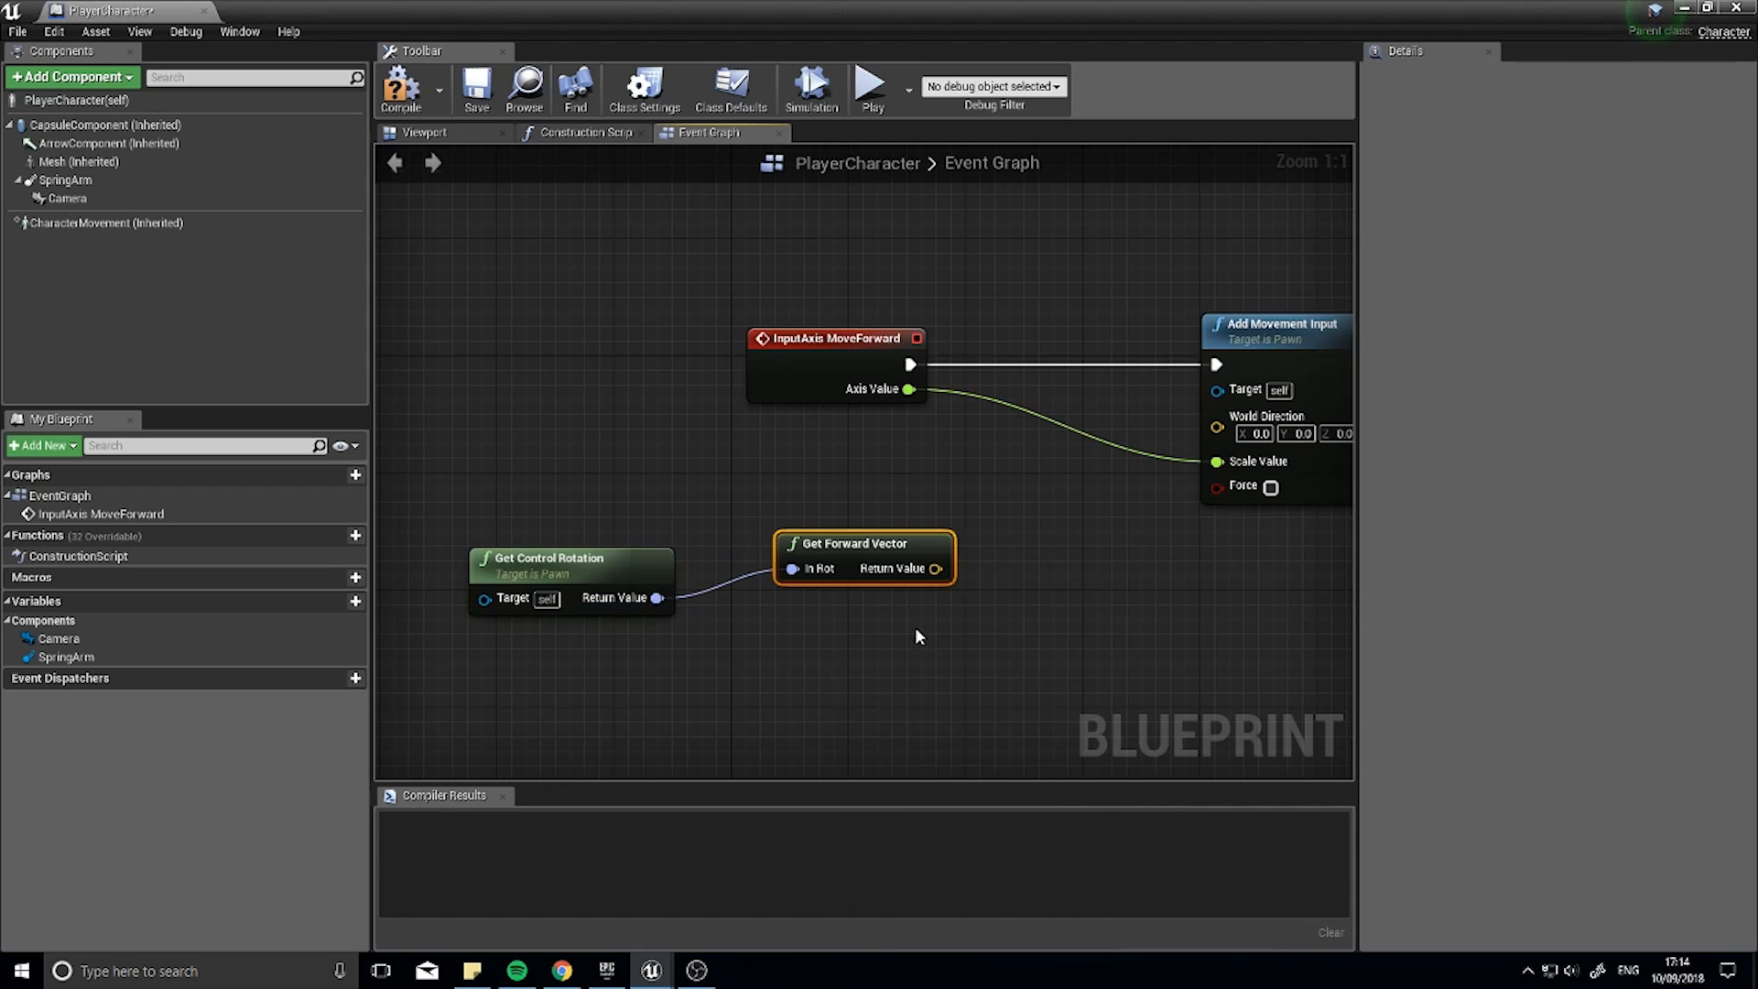
left_click_drag(864, 558, 834, 527)
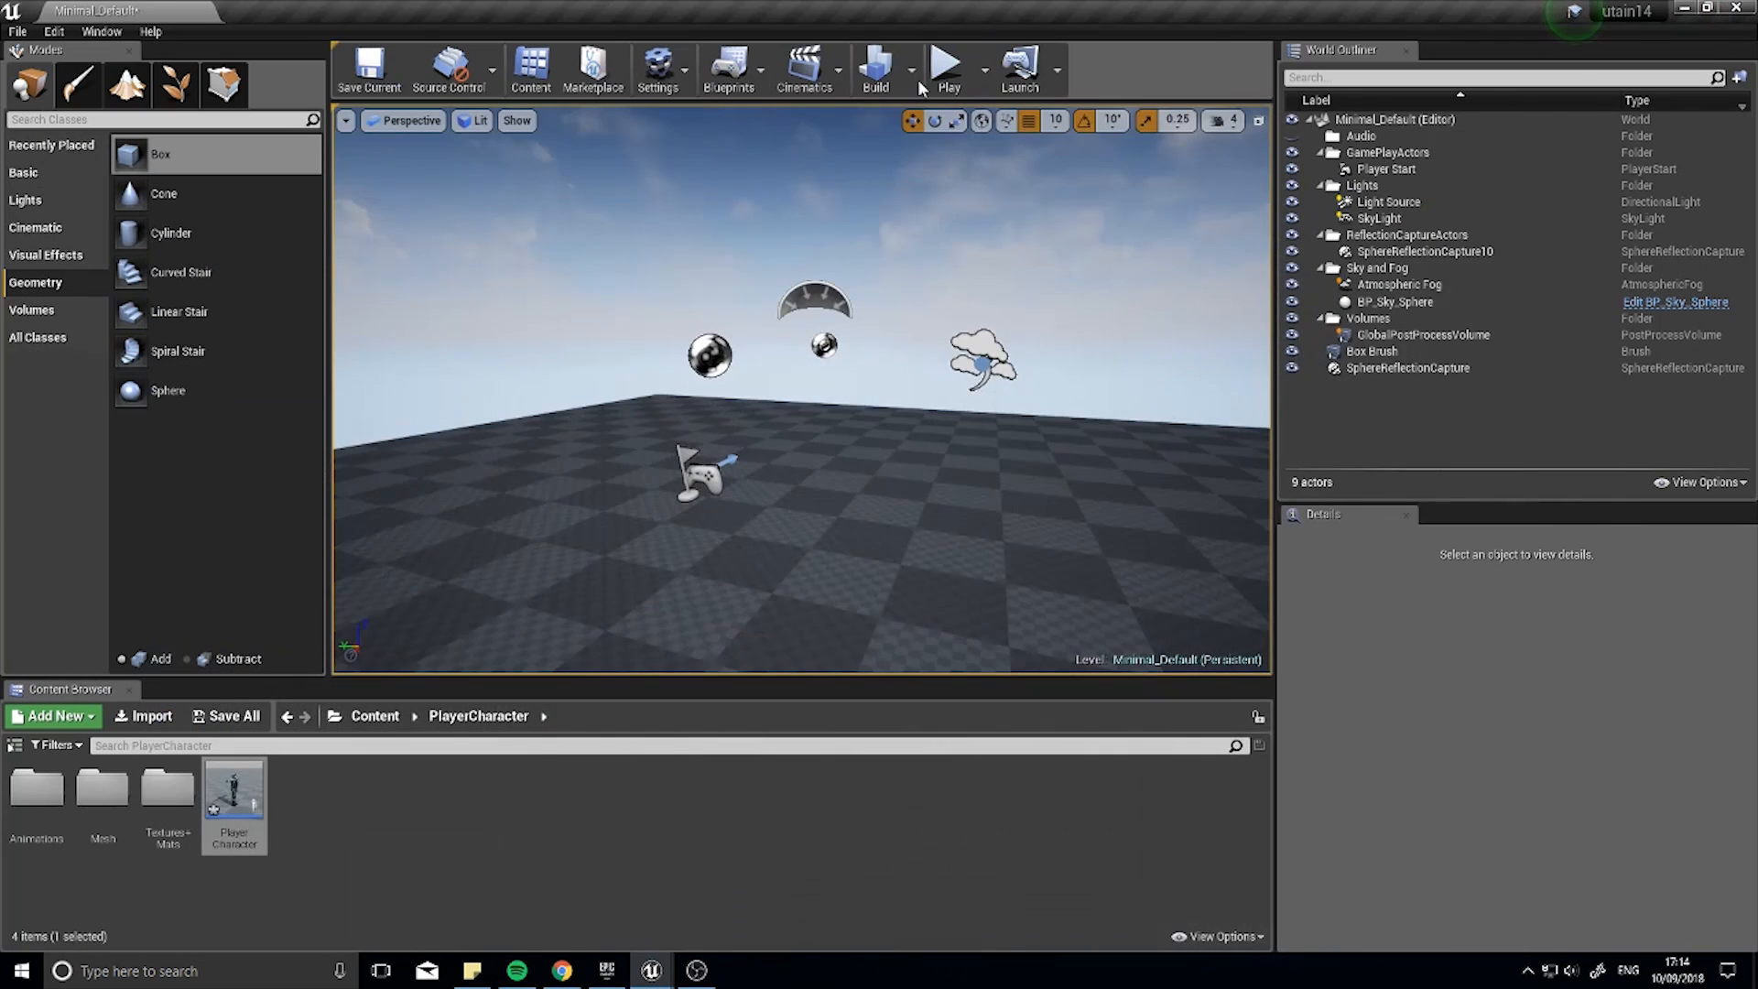
Step: Play the level and control the character to test forward movement
left_click(945, 67)
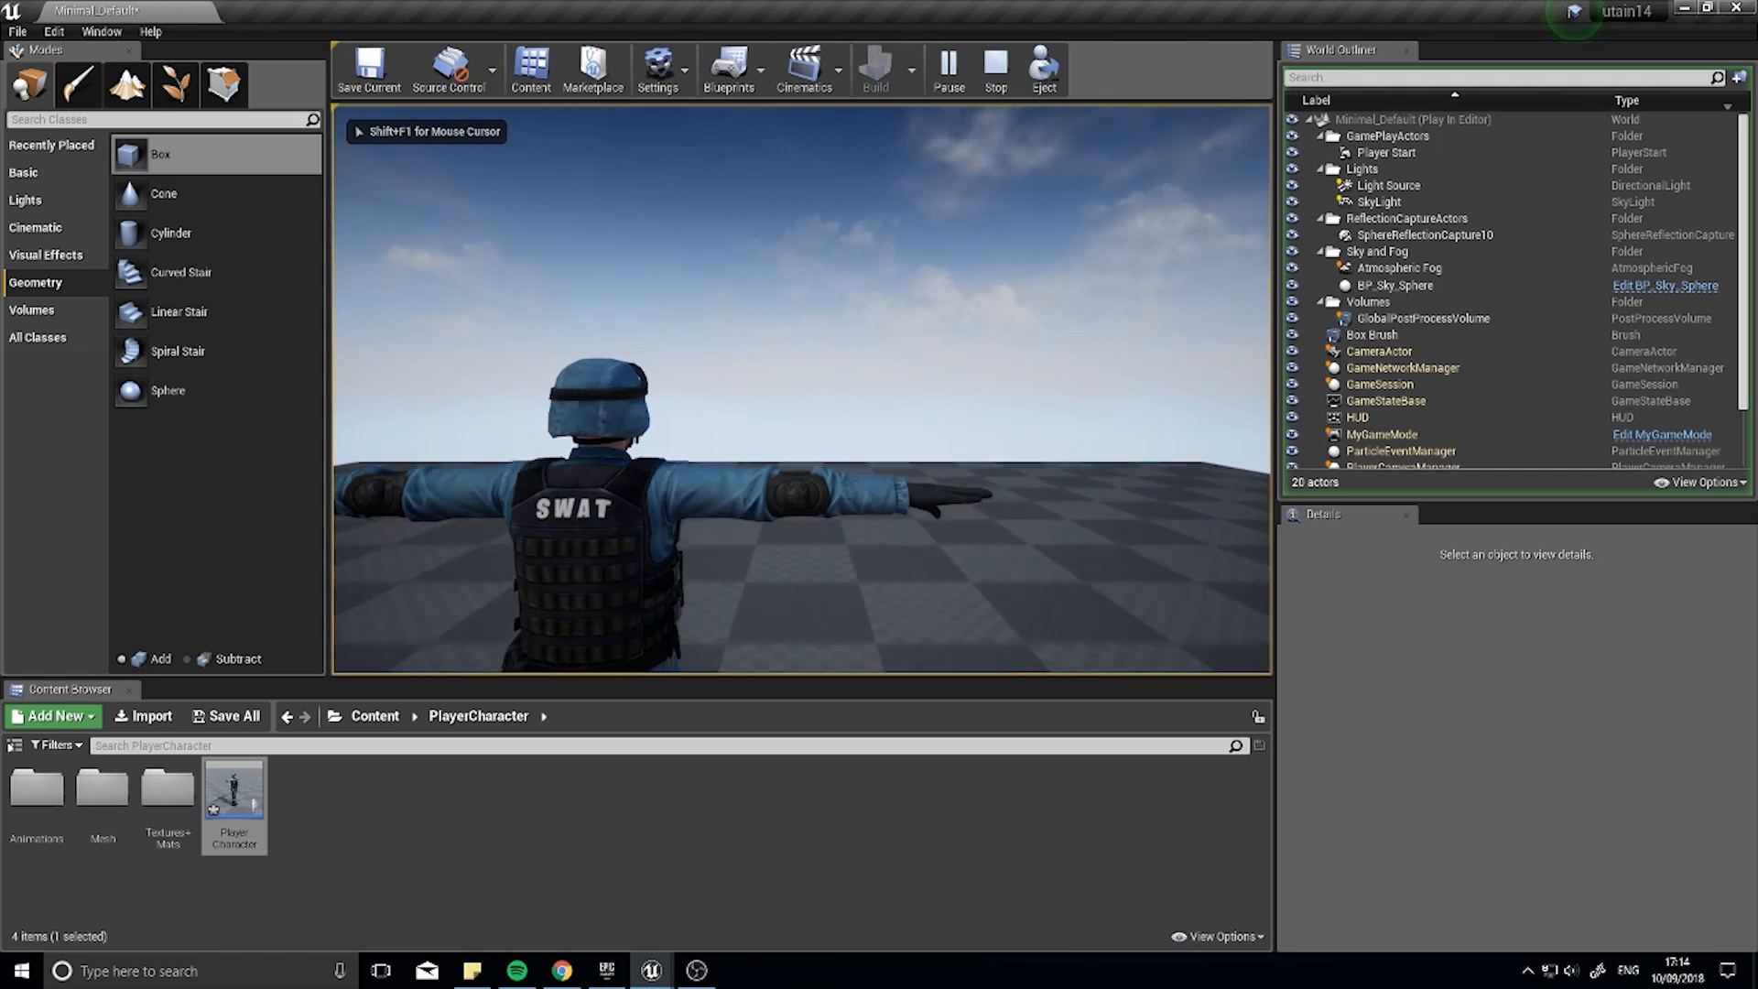
double_click(234, 779)
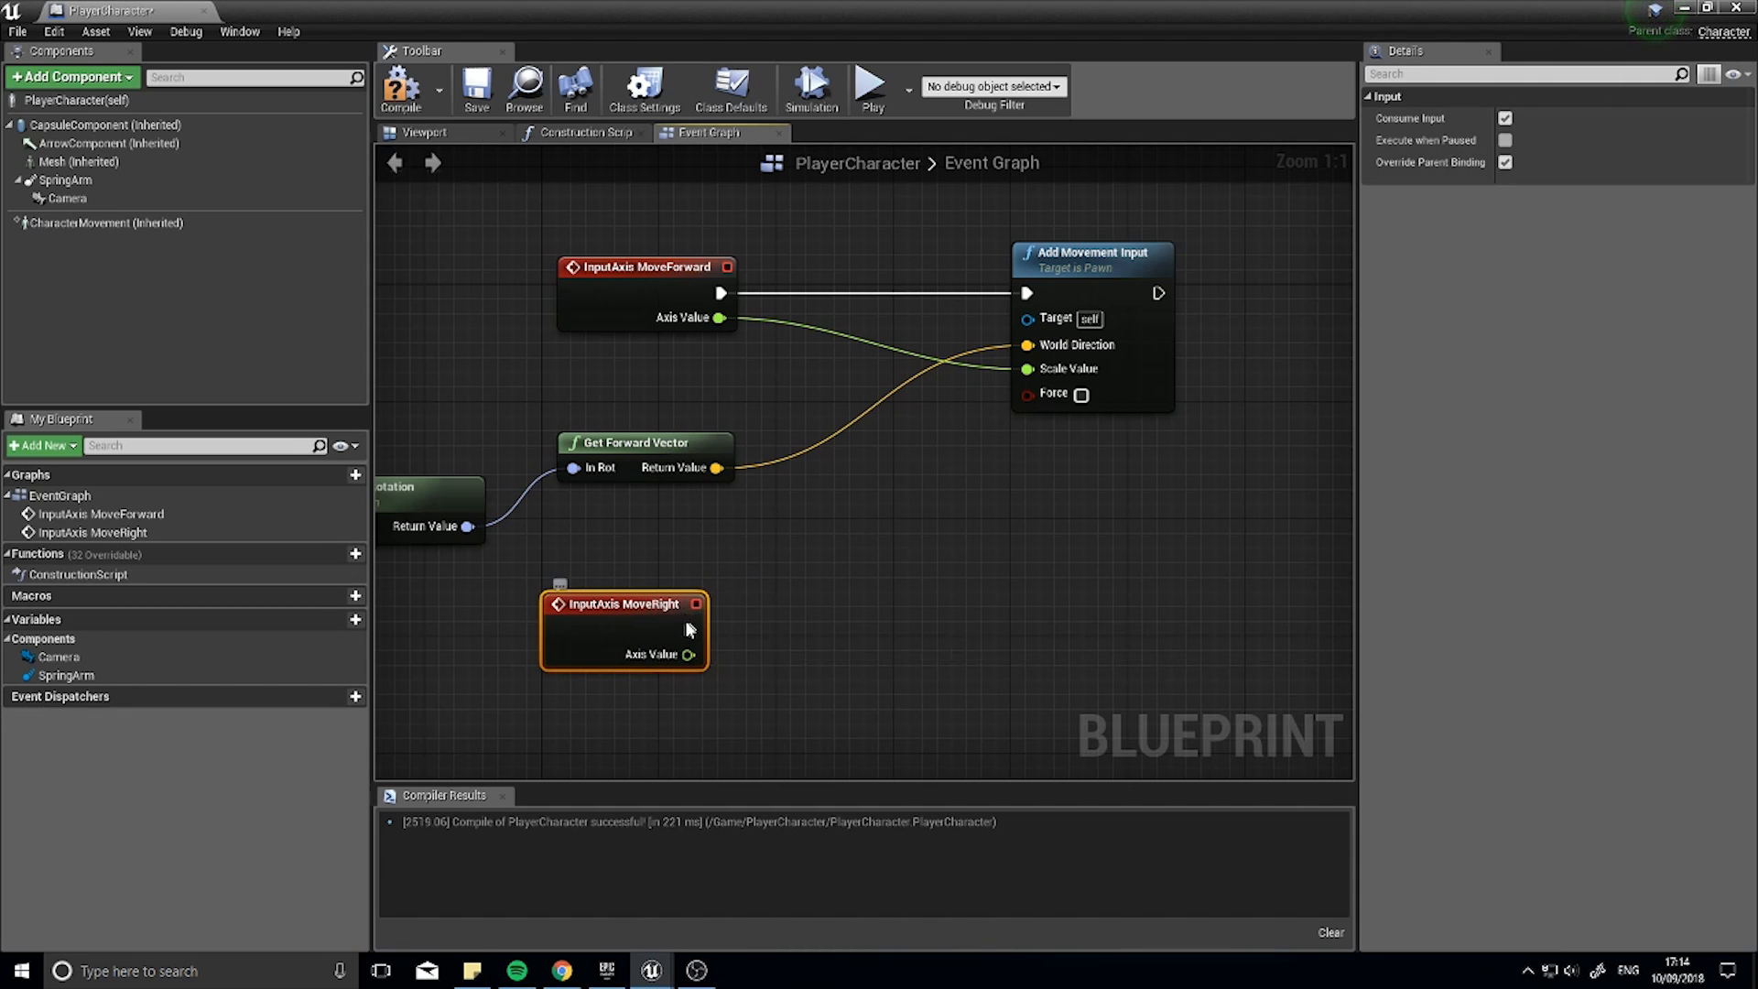
Step: Add Get Right Vector from control rotation and connect it to MoveRight's movement direction
left_click_drag(695, 629, 1054, 617)
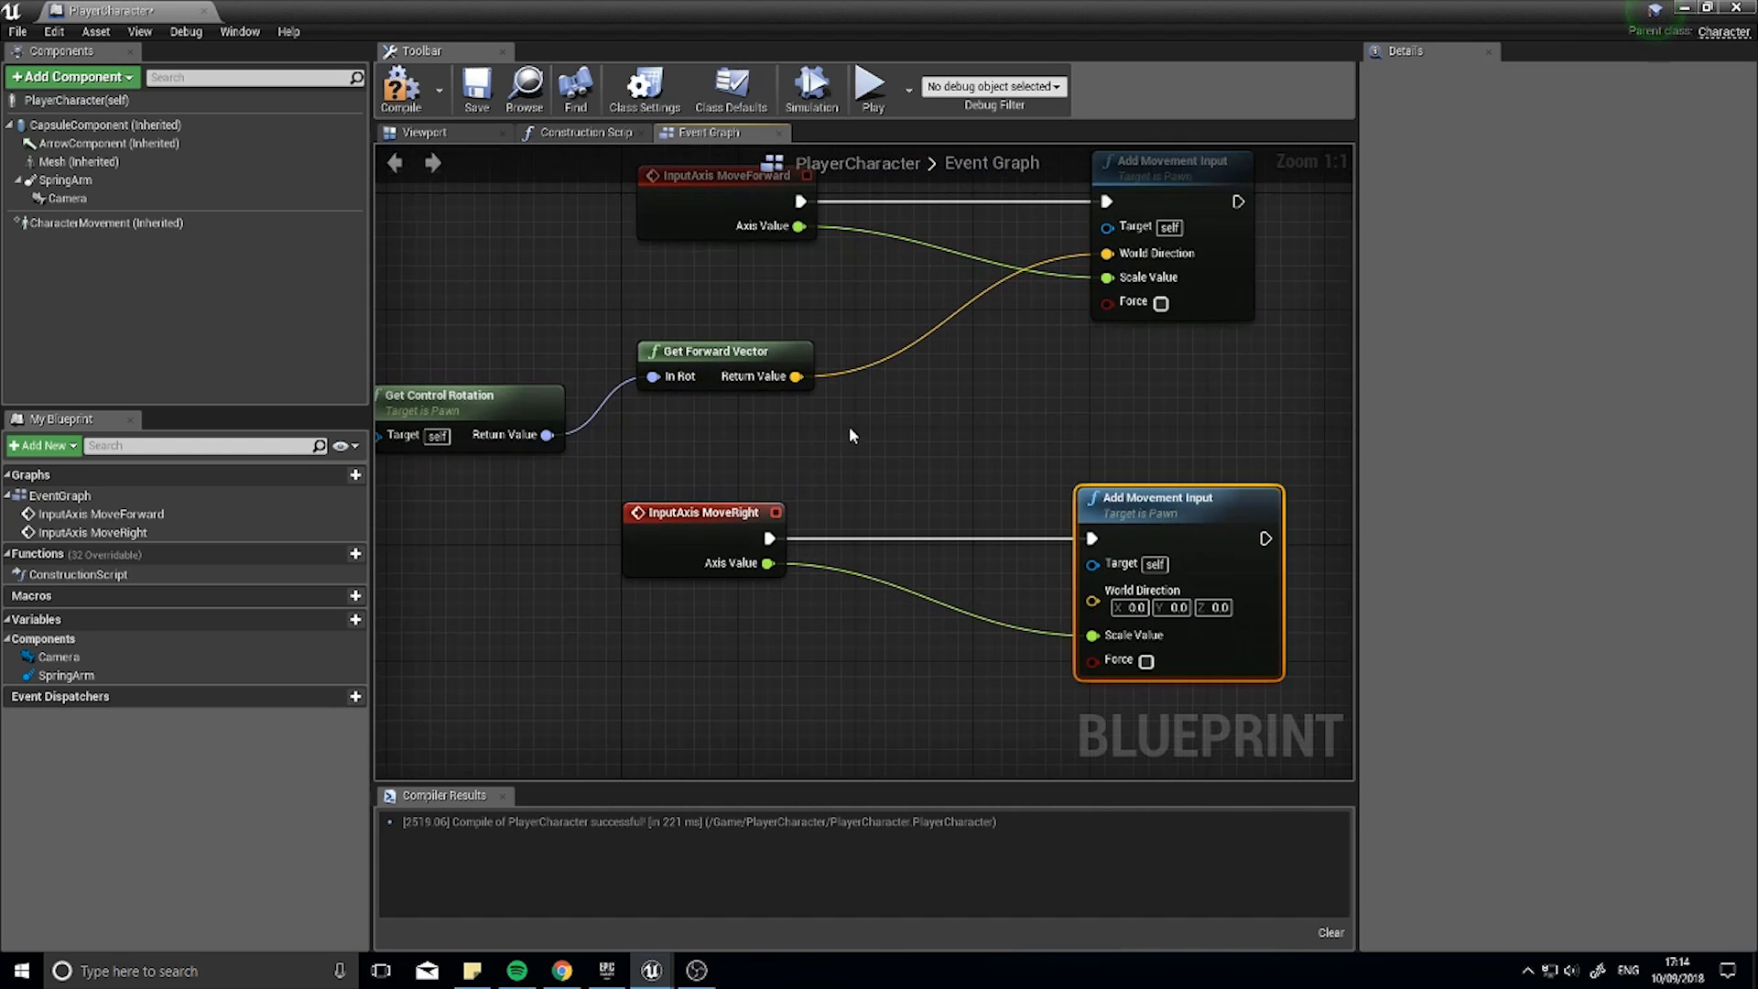
left_click(704, 541)
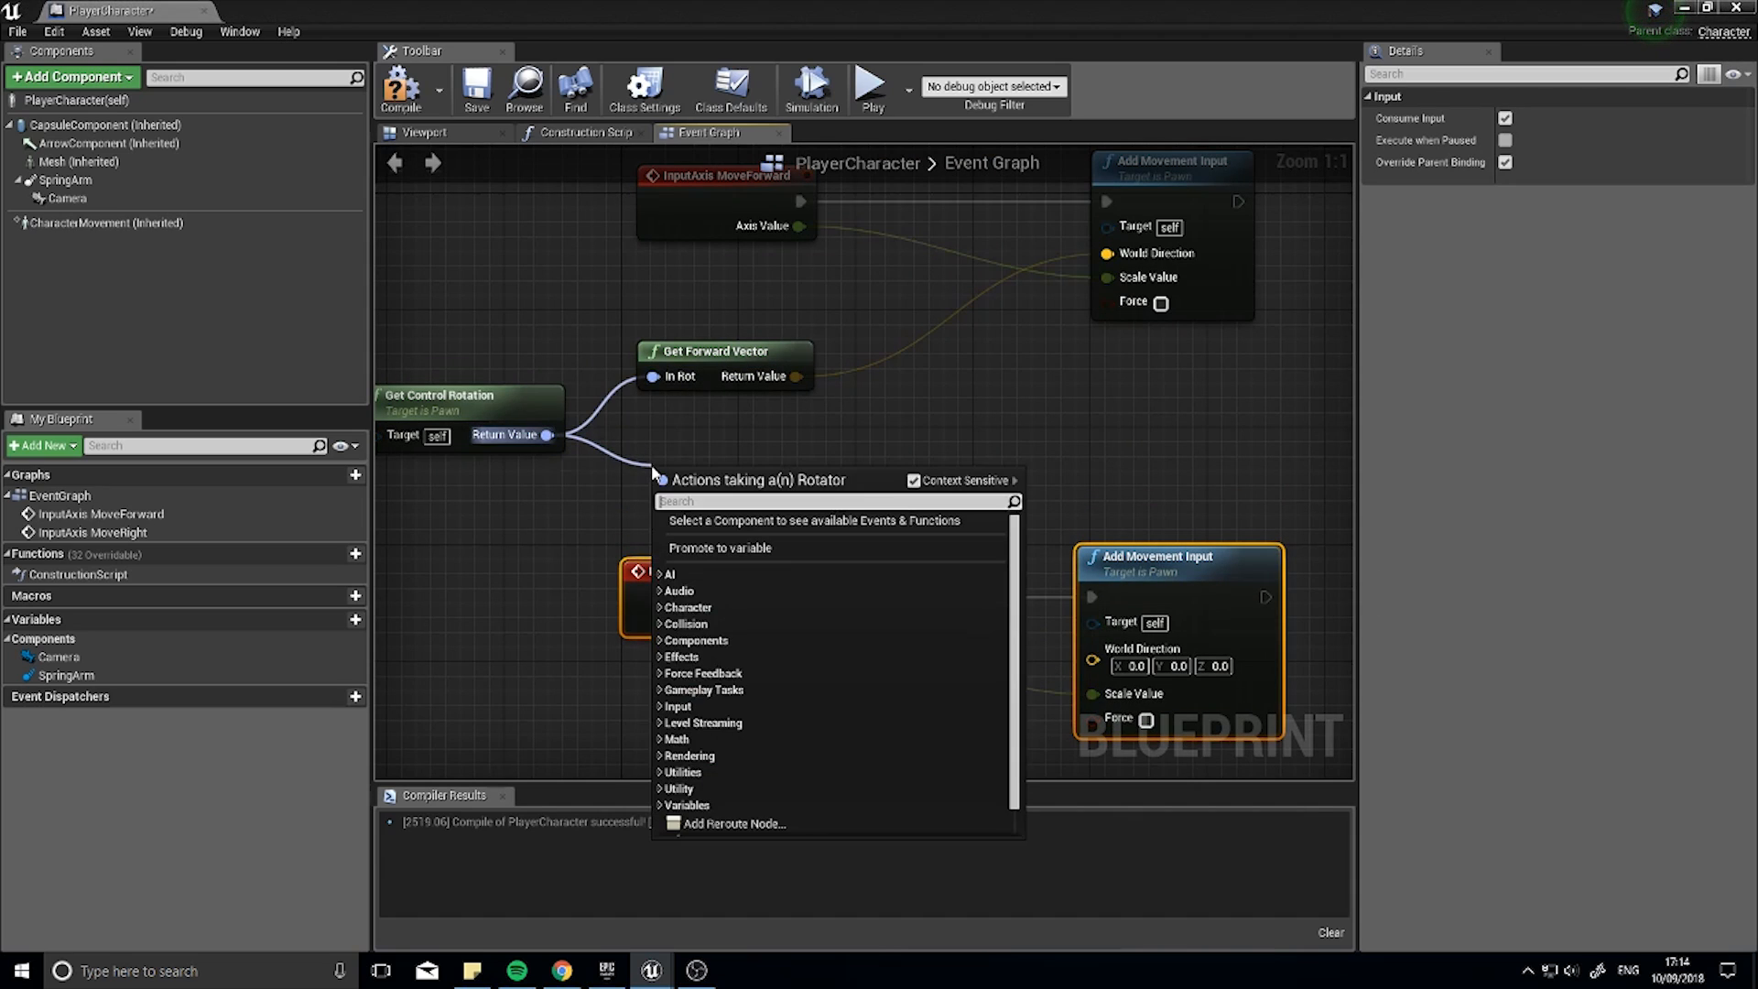
type("get right")
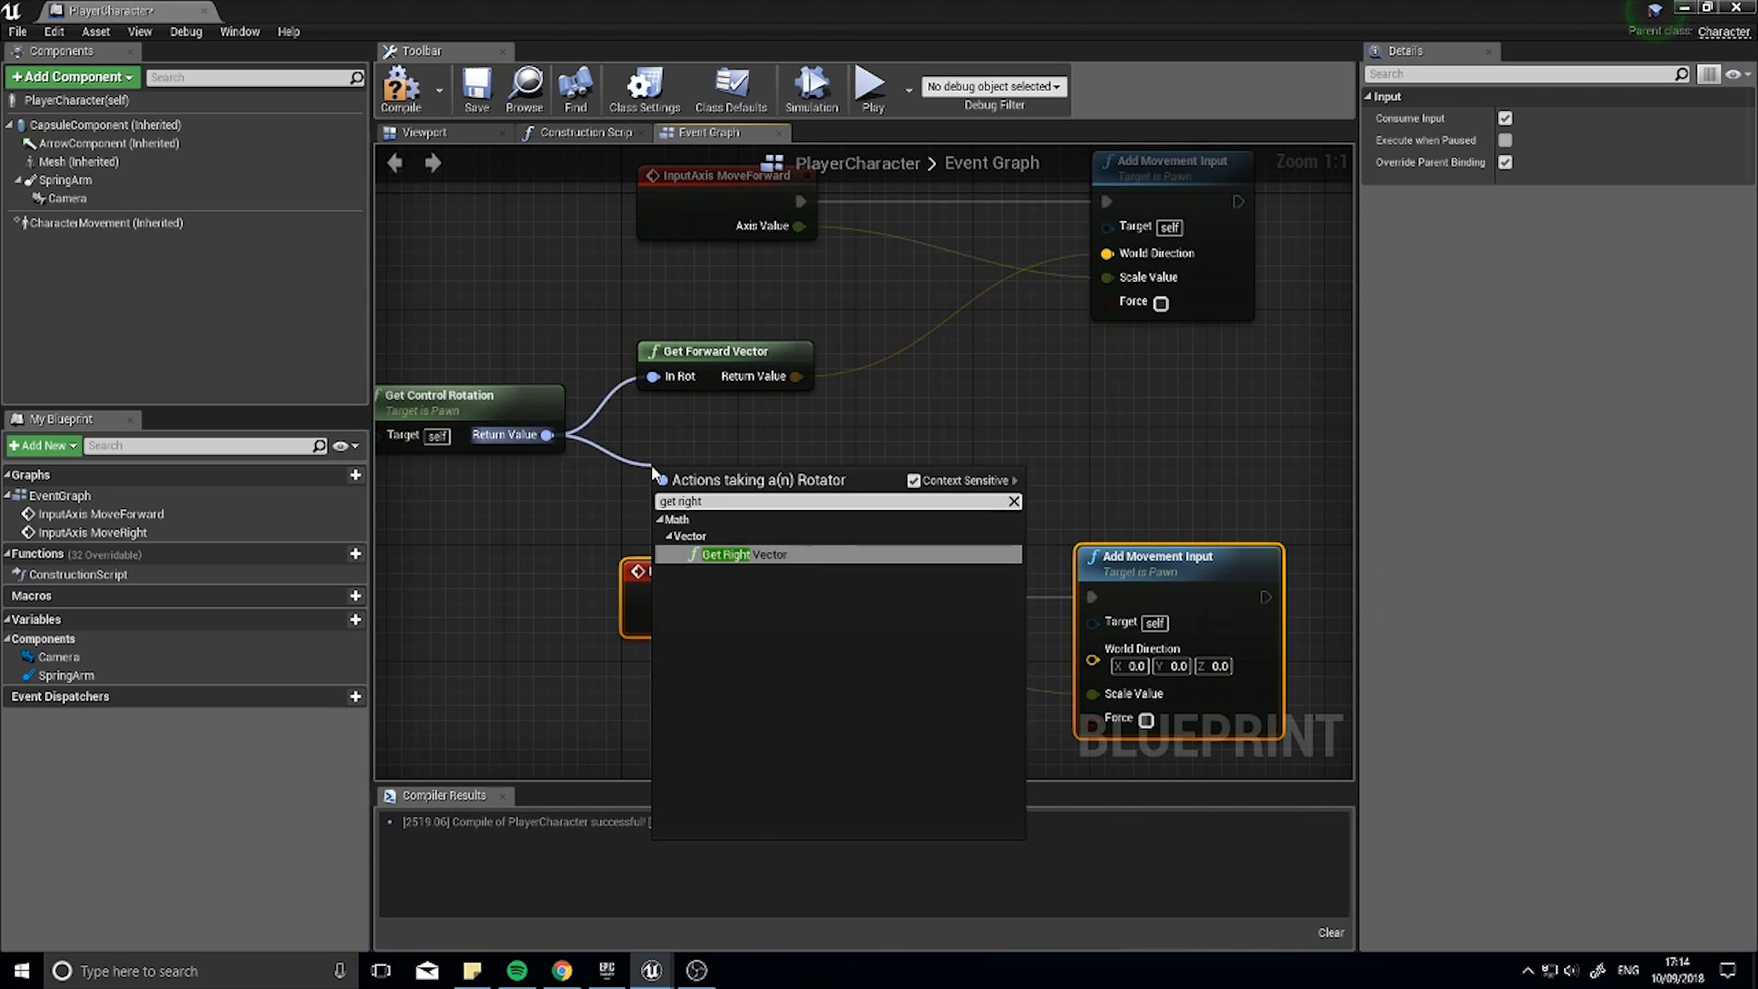
left_click(726, 554)
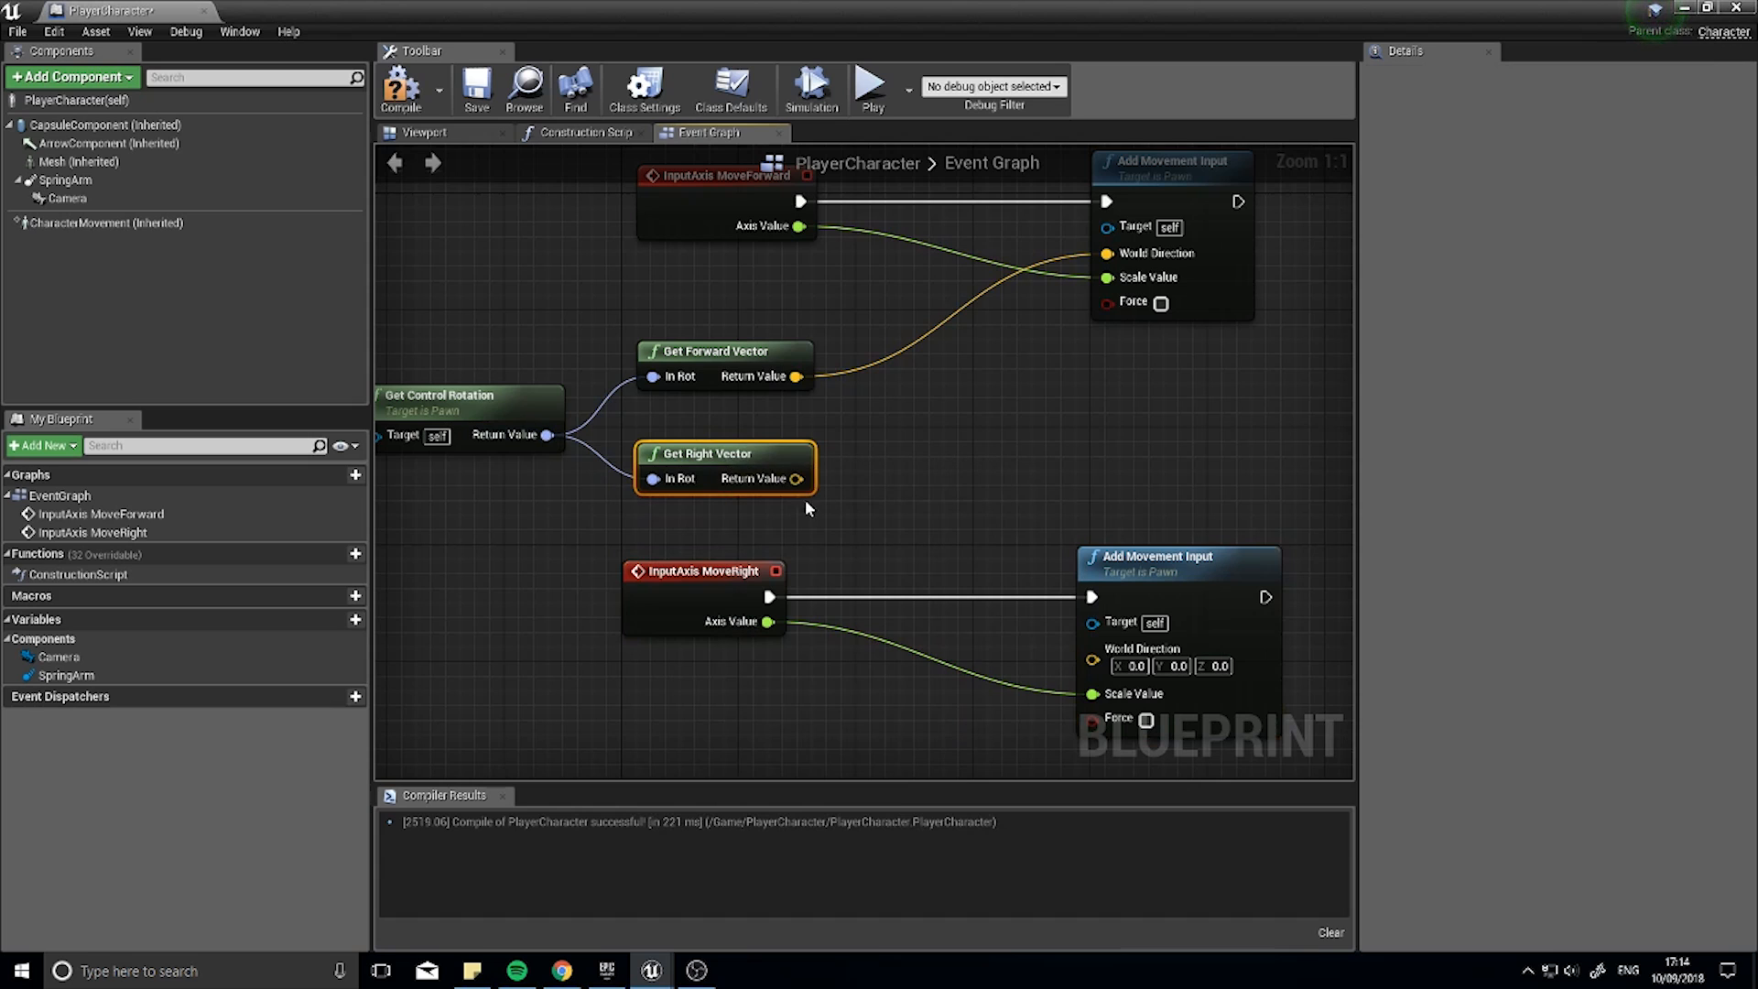
left_click_drag(796, 479, 1093, 648)
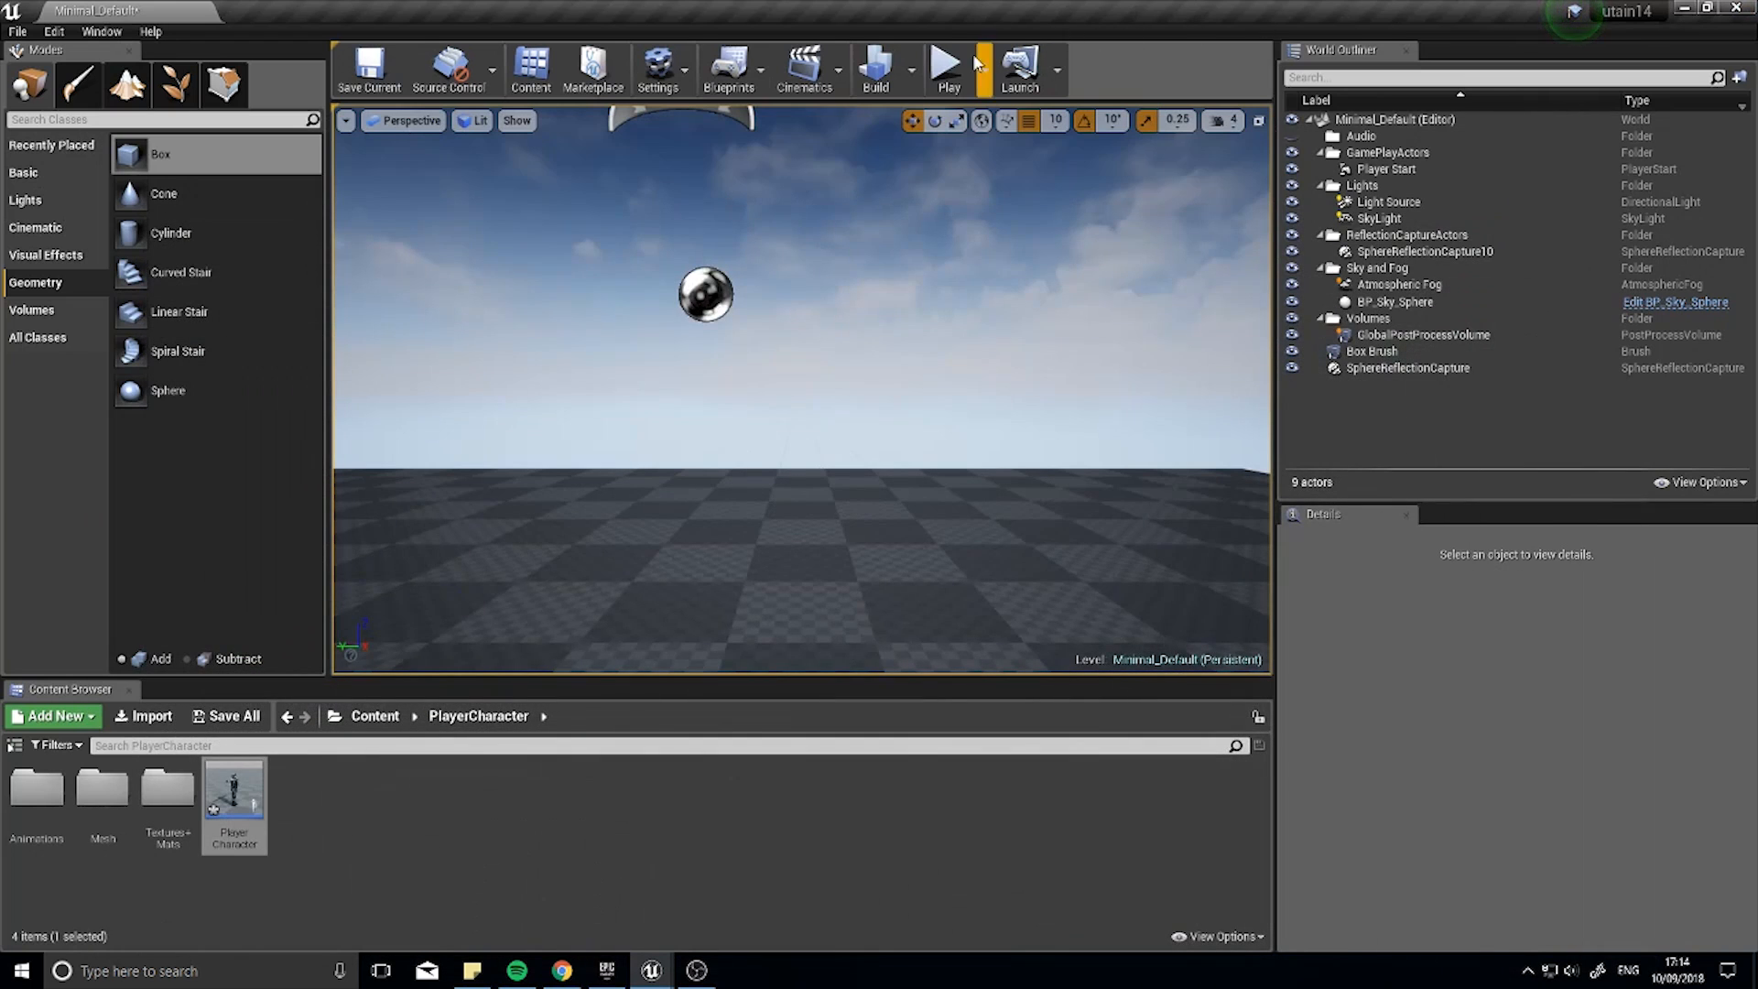
Step: Play-test right movement, then reopen the PlayerCharacter blueprint
left_click(945, 67)
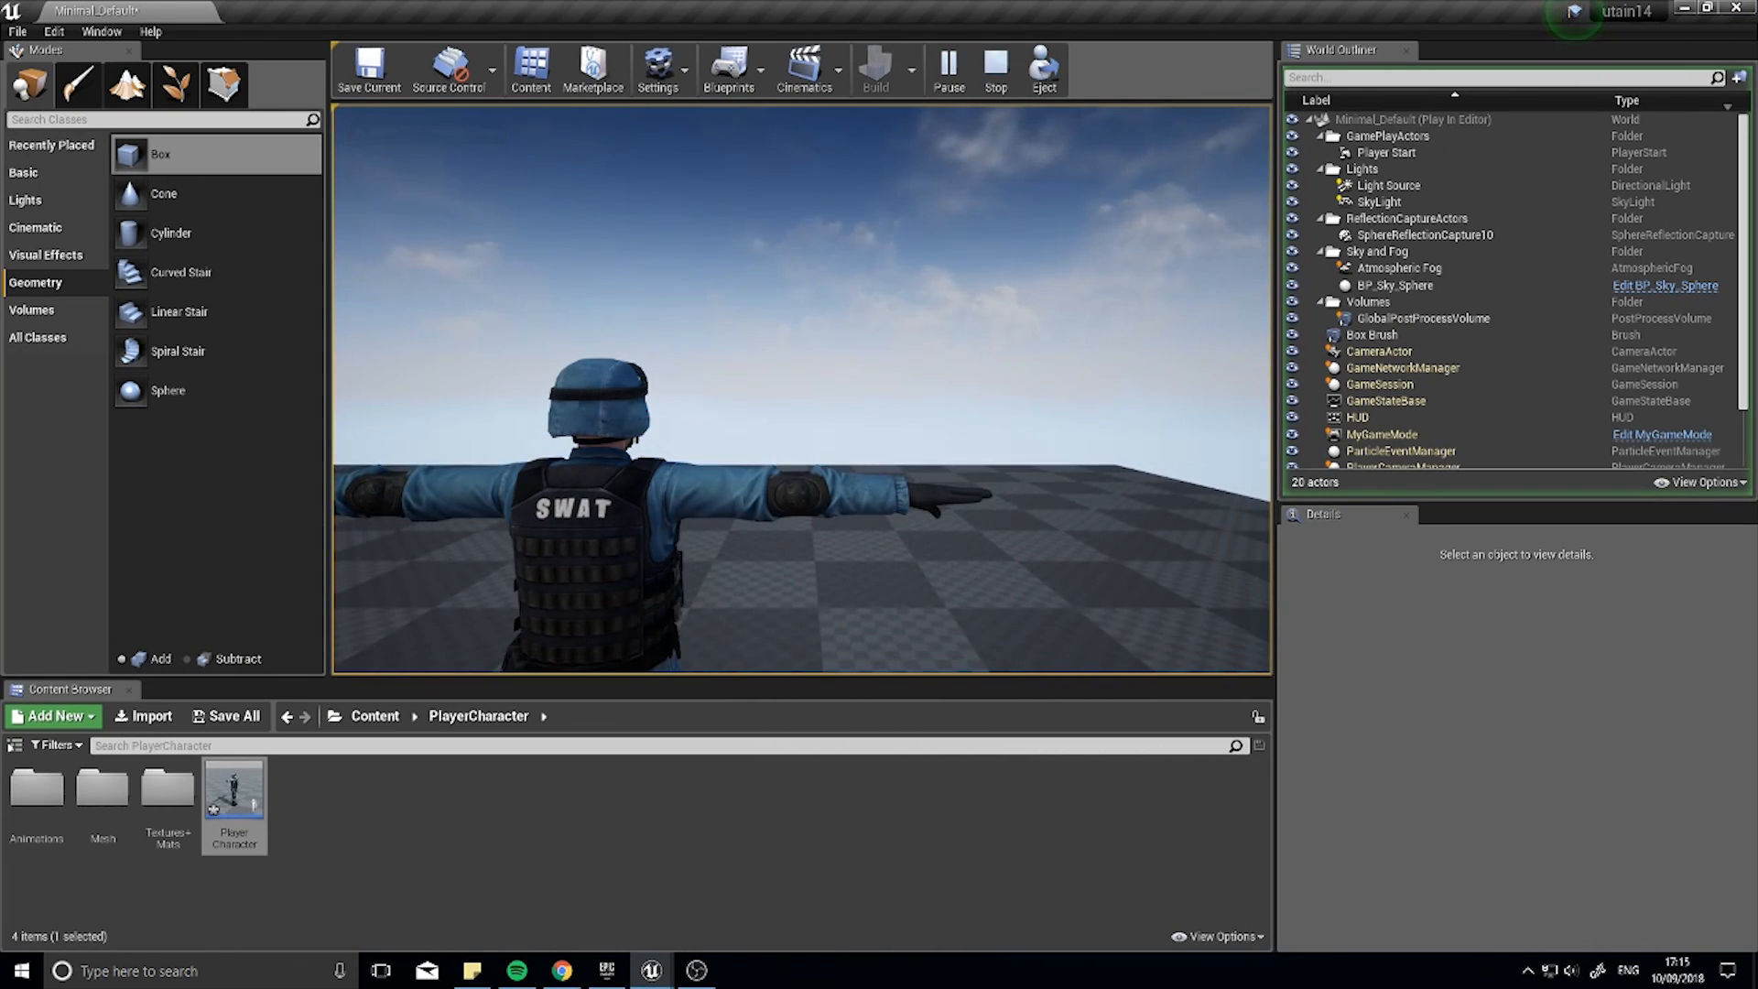
double_click(234, 785)
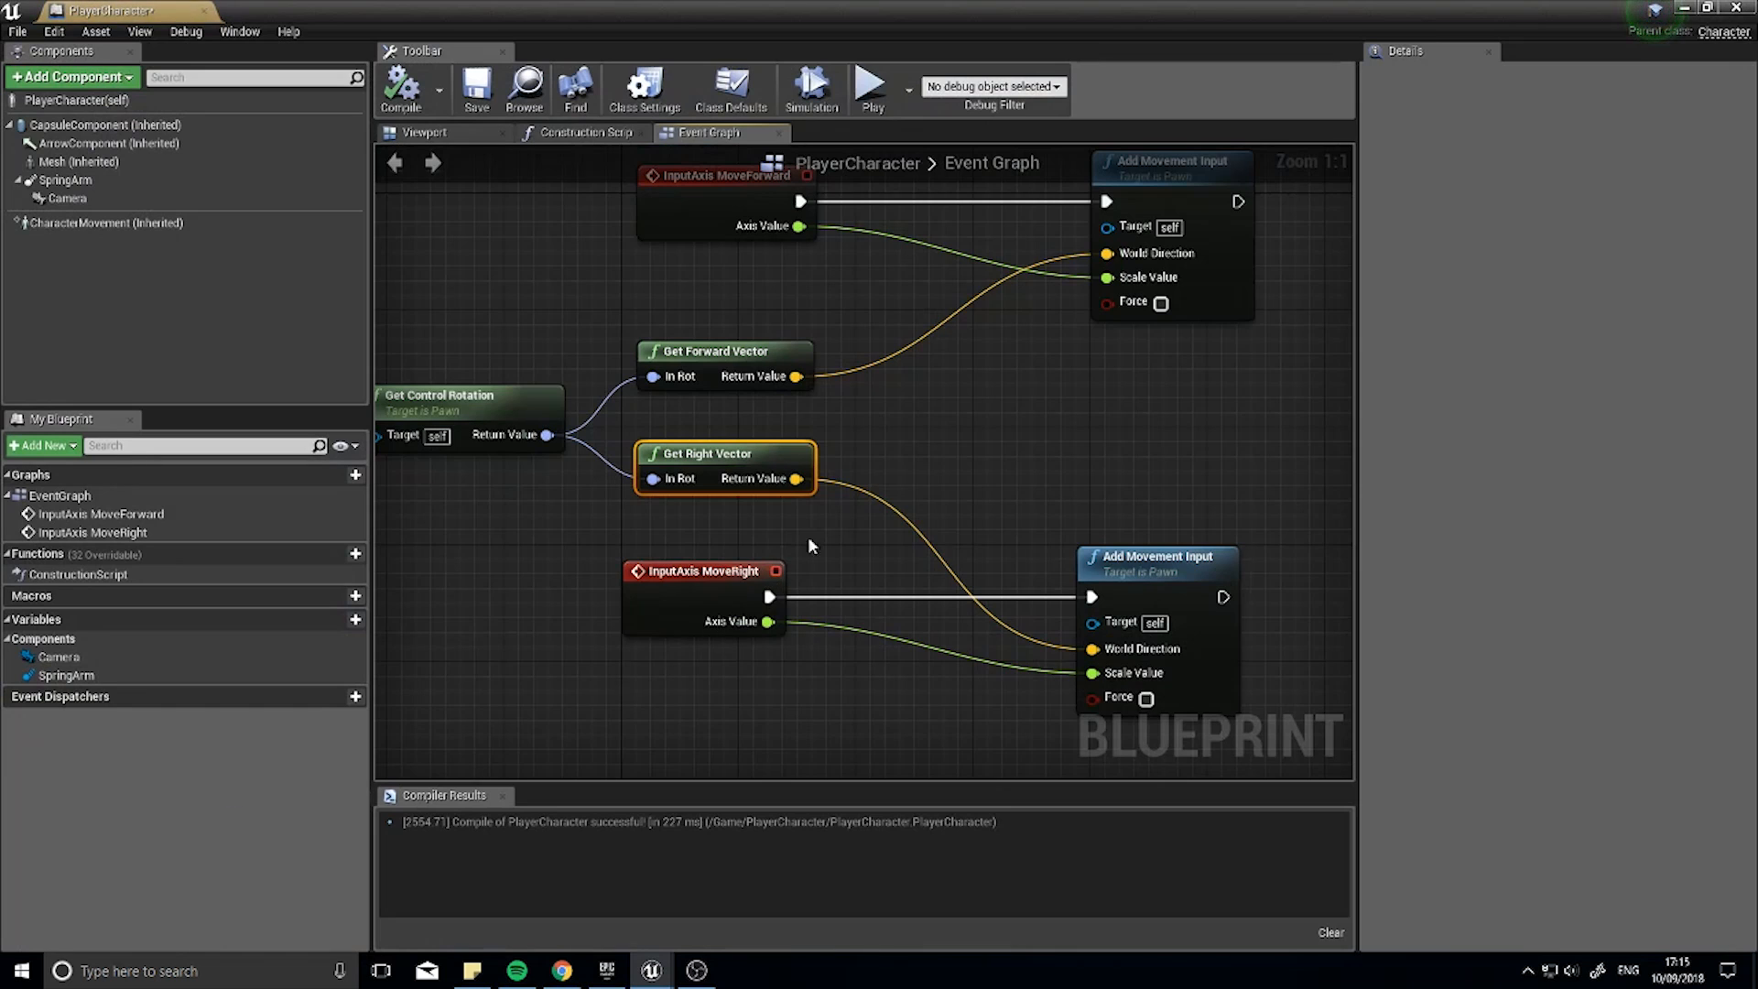
Step: Add an InputAxis Turn event feeding its axis value into Add Controller Yaw Input
scroll("down", 3)
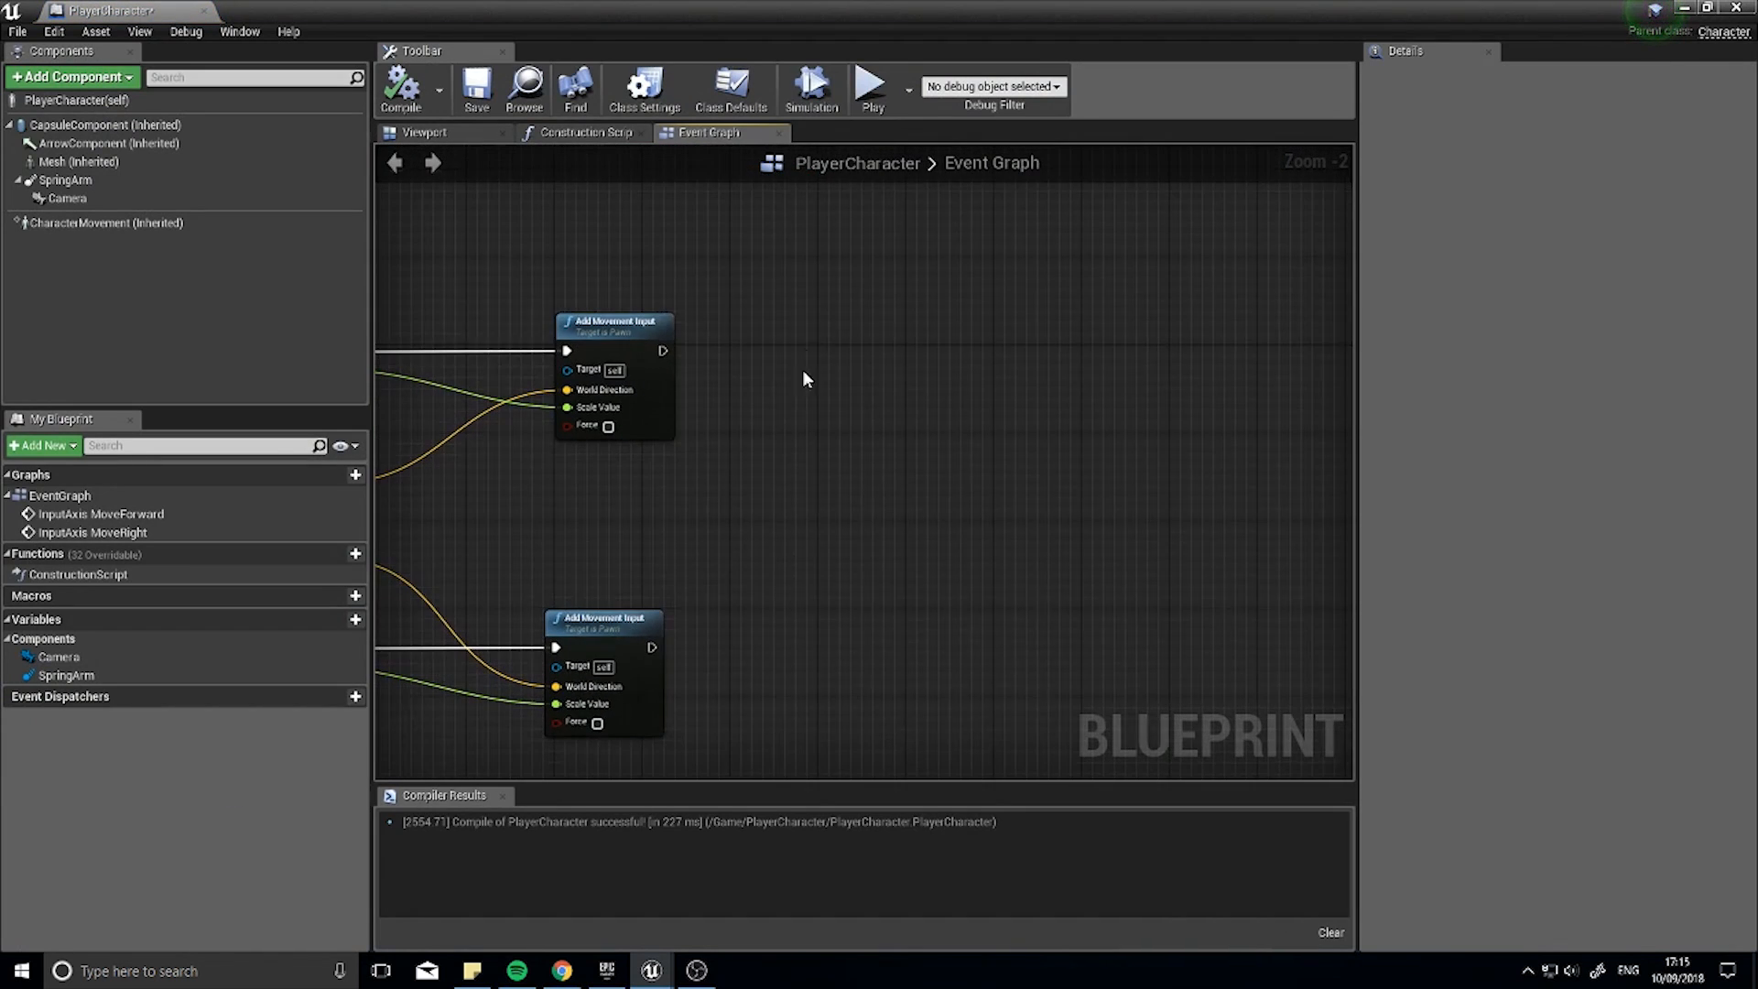
type("turn")
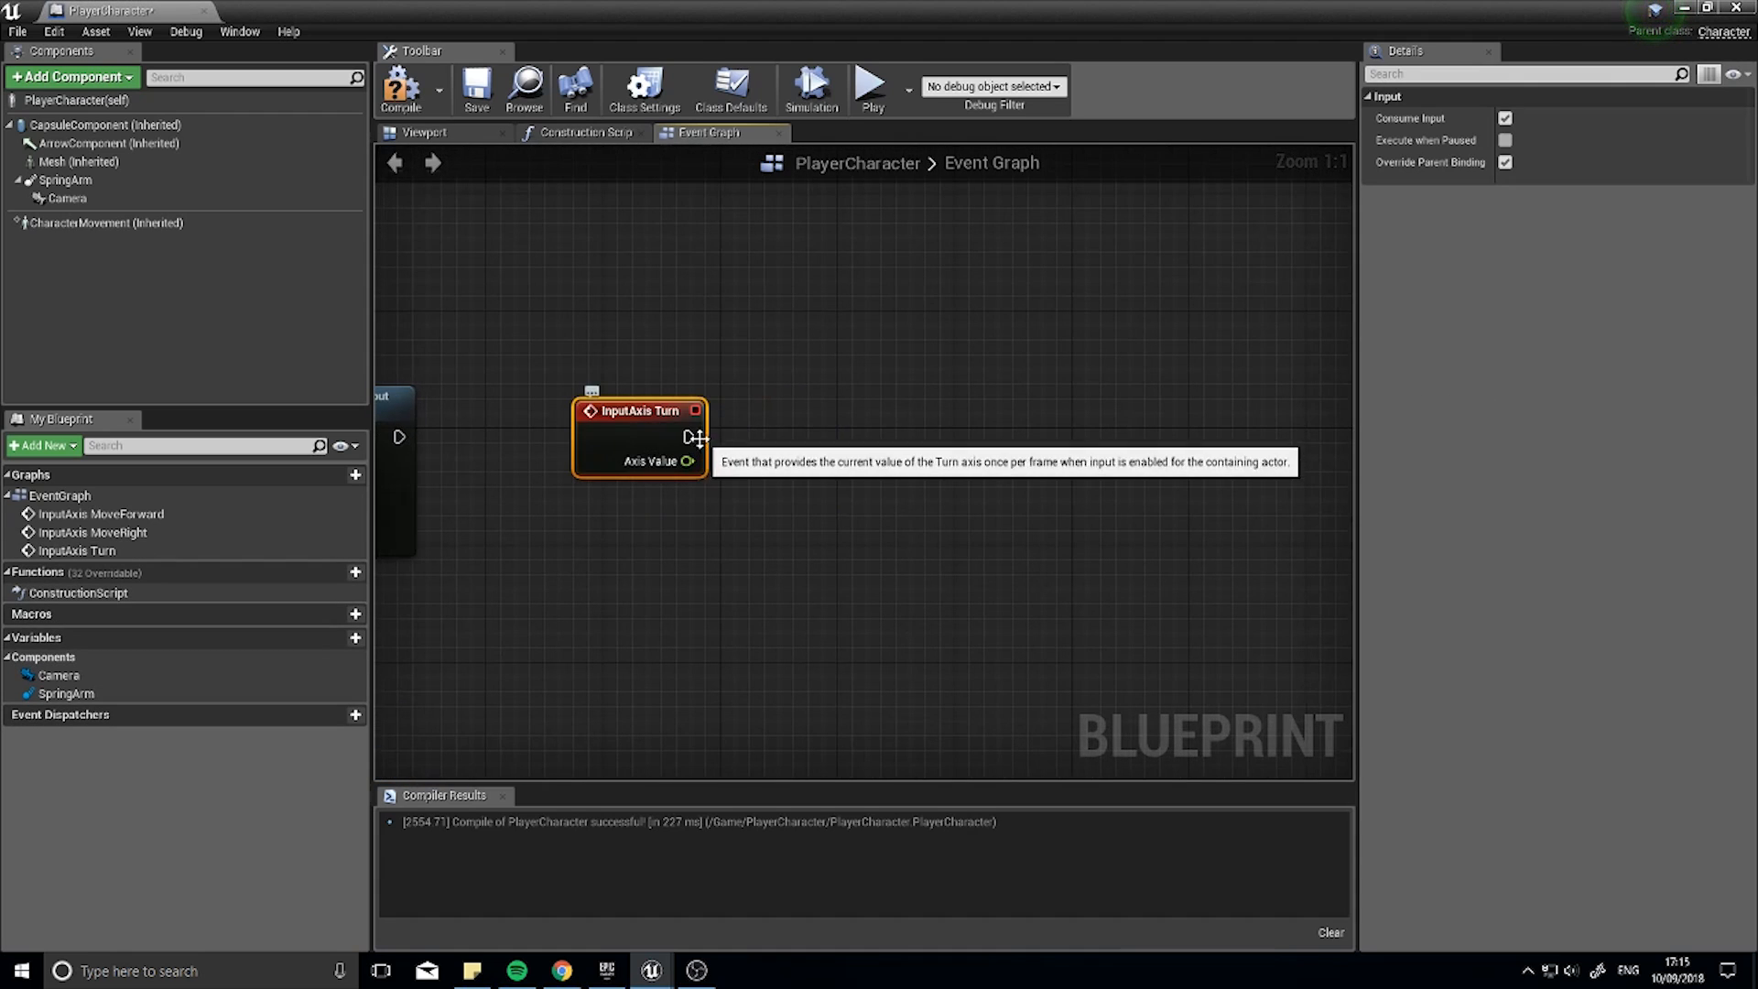
left_click_drag(688, 436, 886, 452)
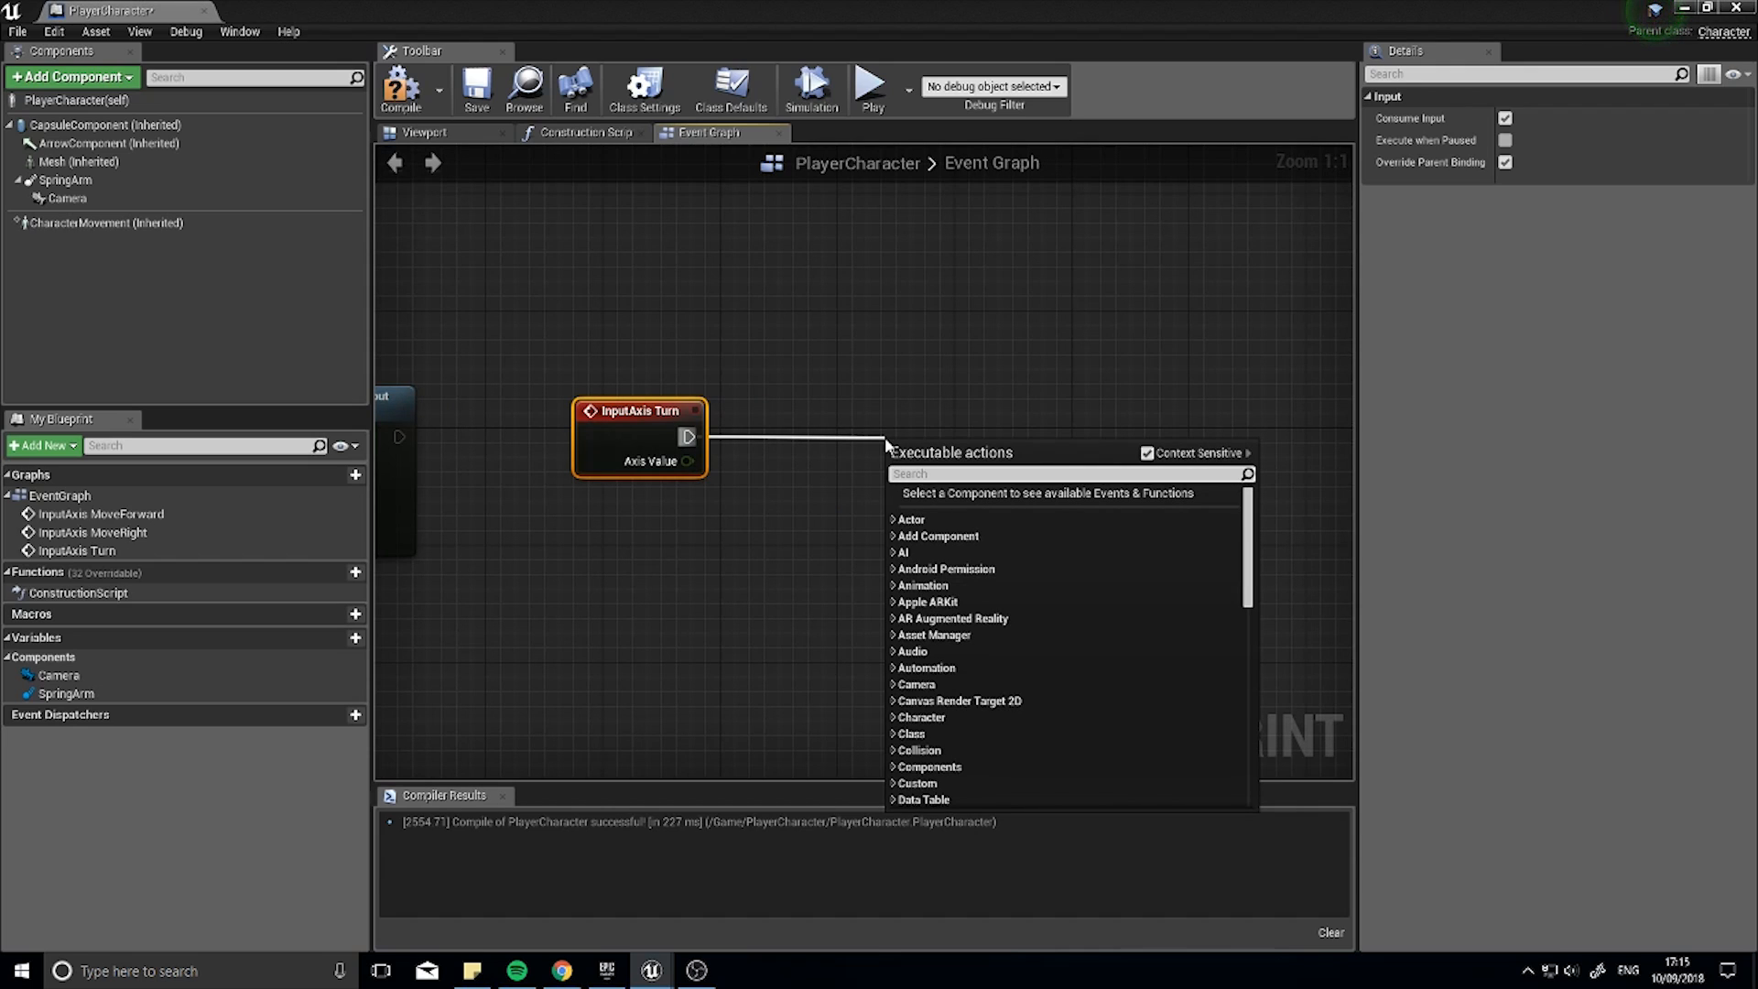
type("yaw")
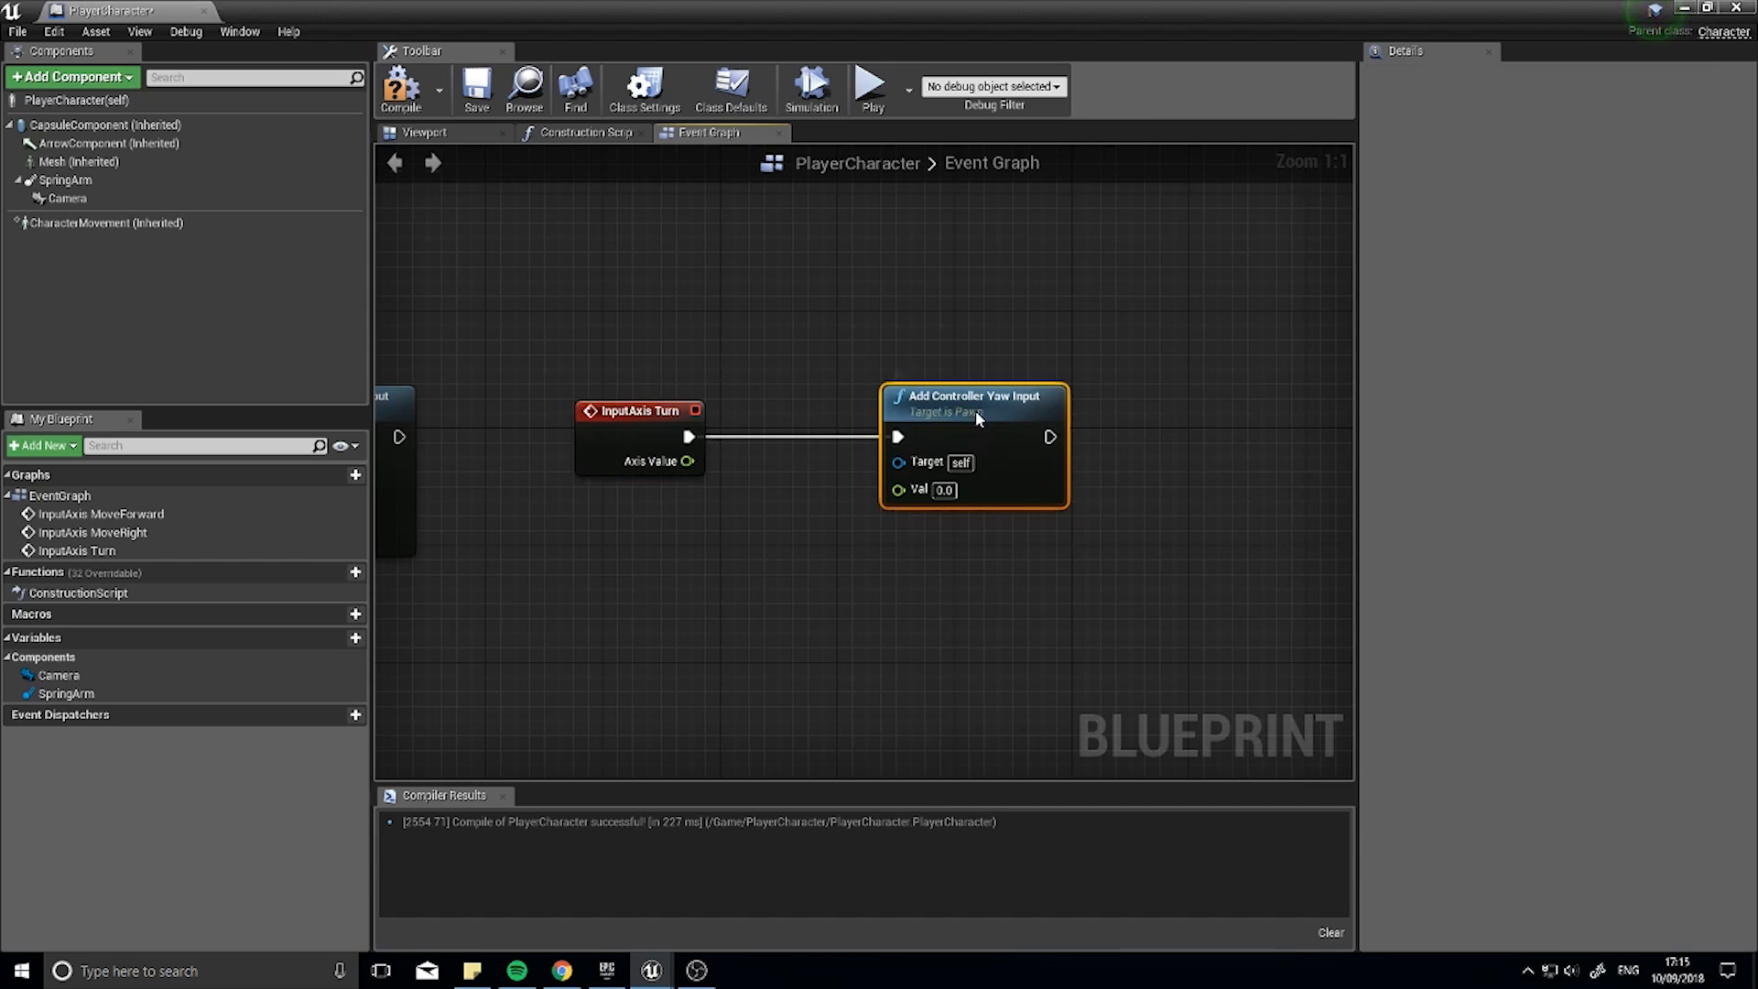
mouse_move(684, 461)
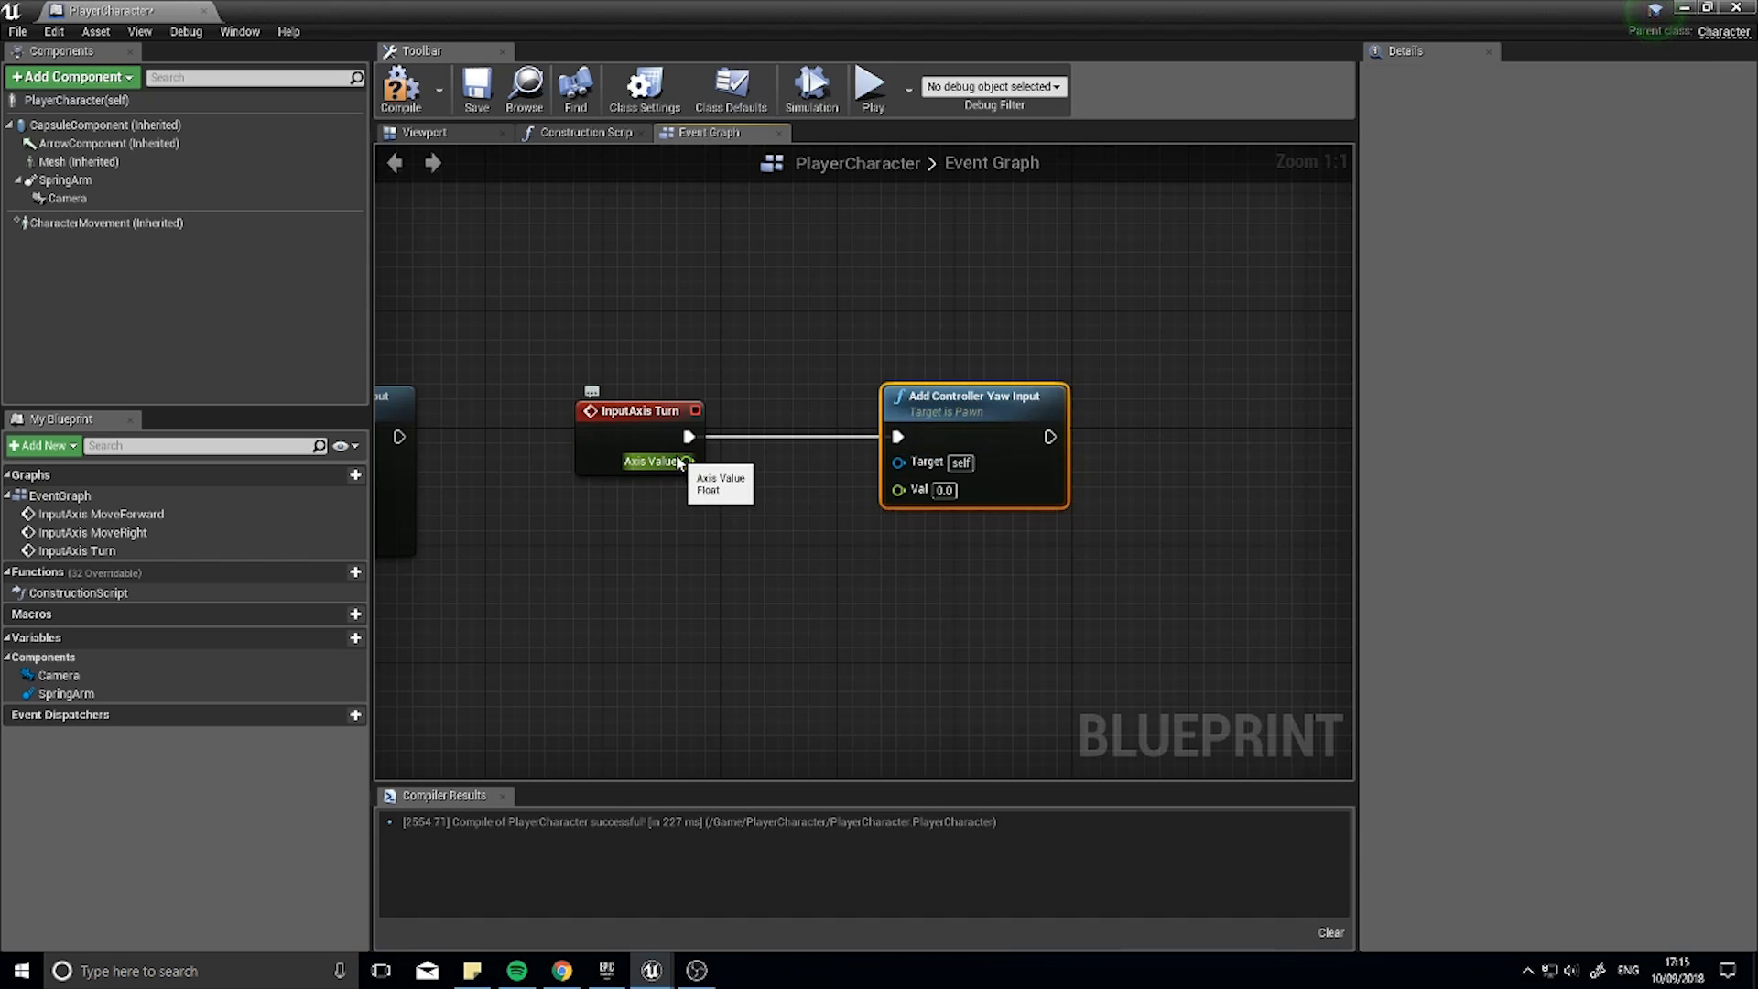
left_click_drag(688, 460, 864, 489)
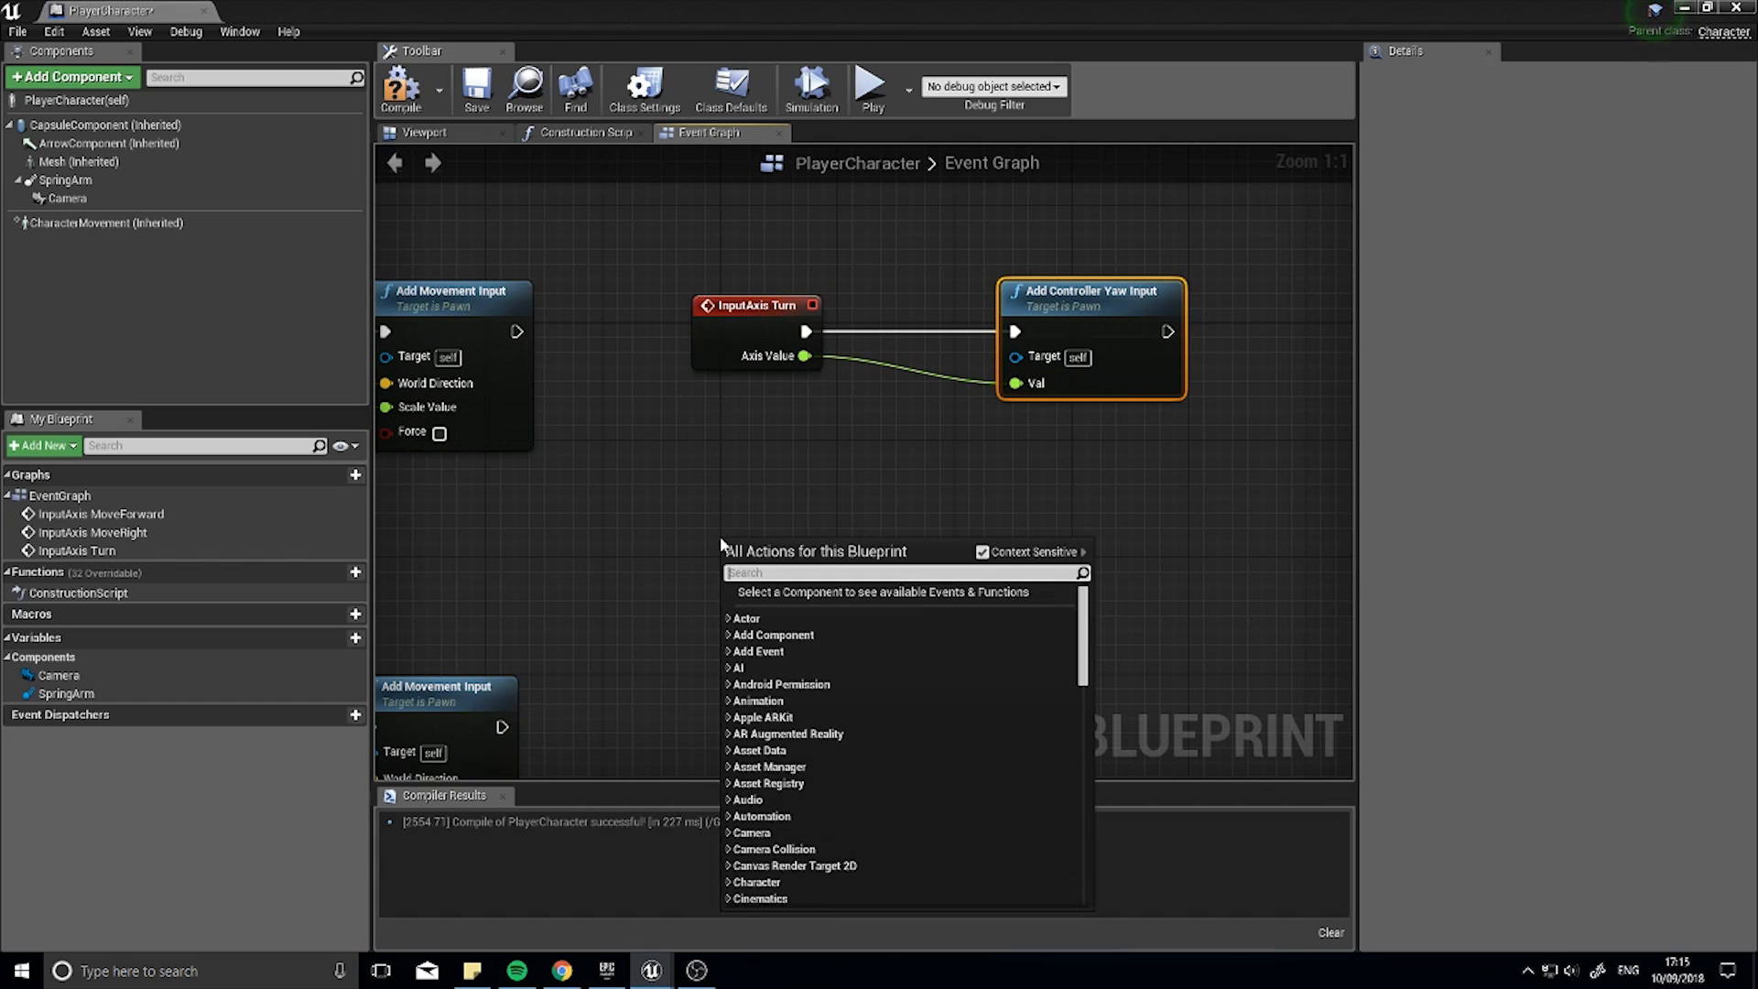
Step: Add an Add Controller Pitch Input node and an InputAxis LookUp event
type("pitch")
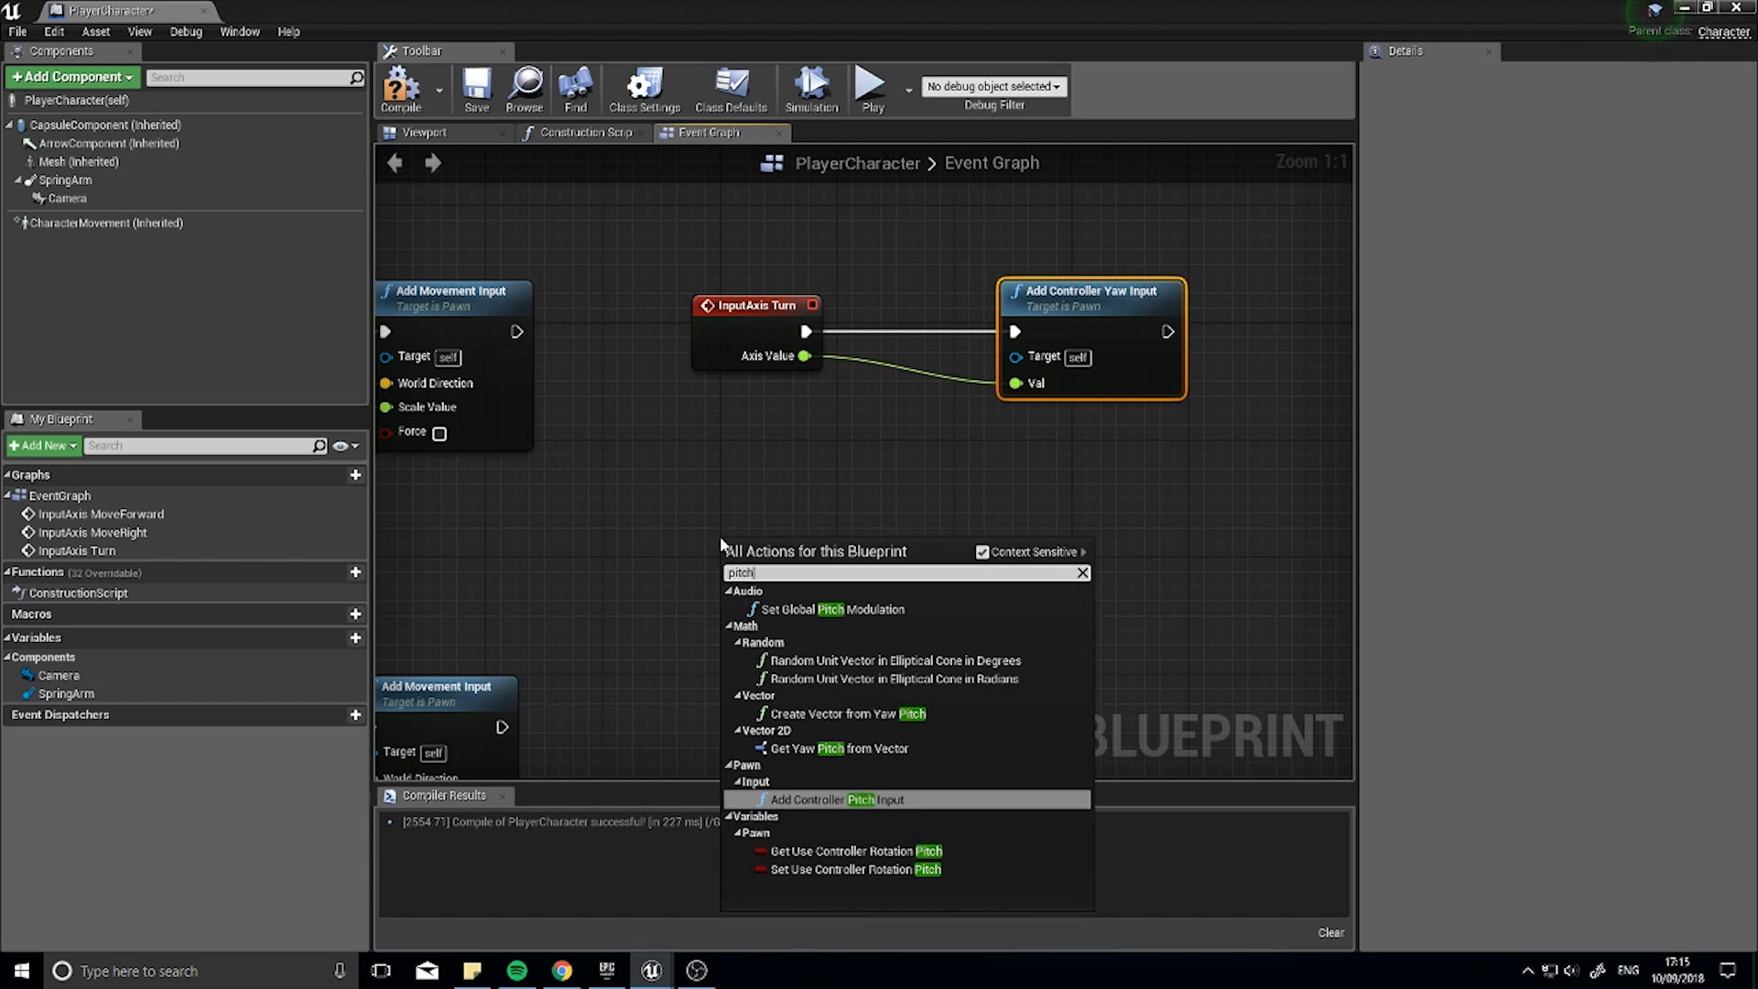
left_click(835, 798)
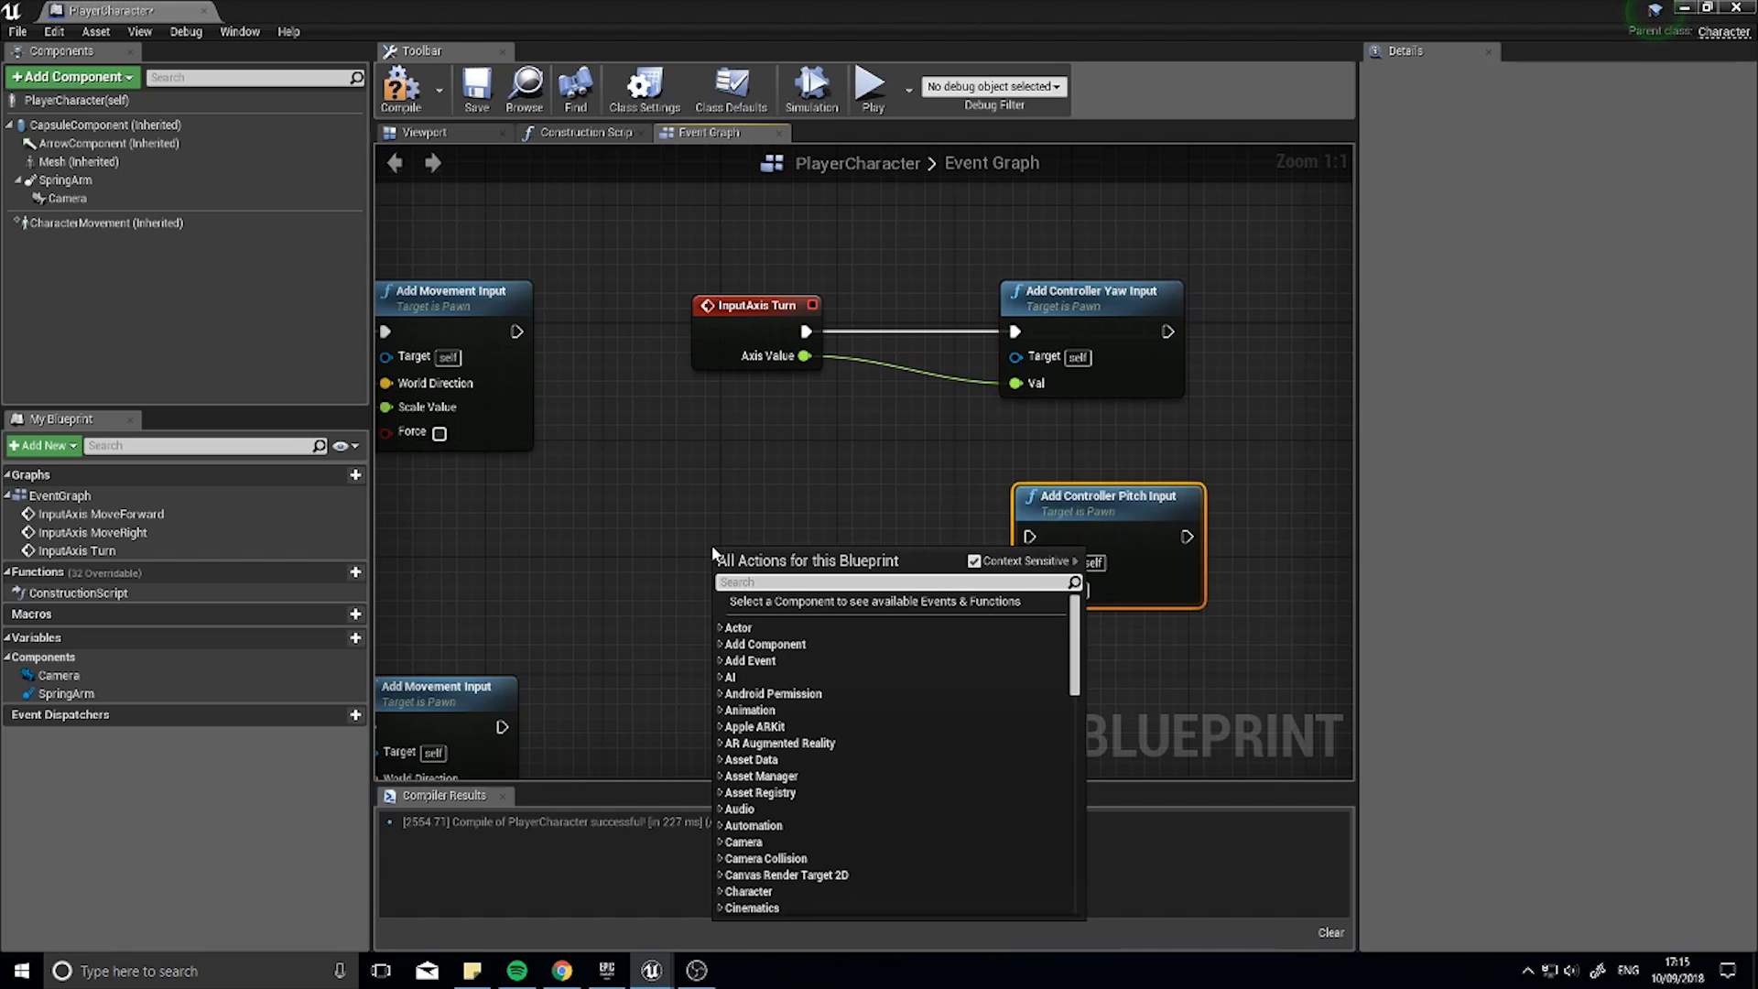
type("lookup")
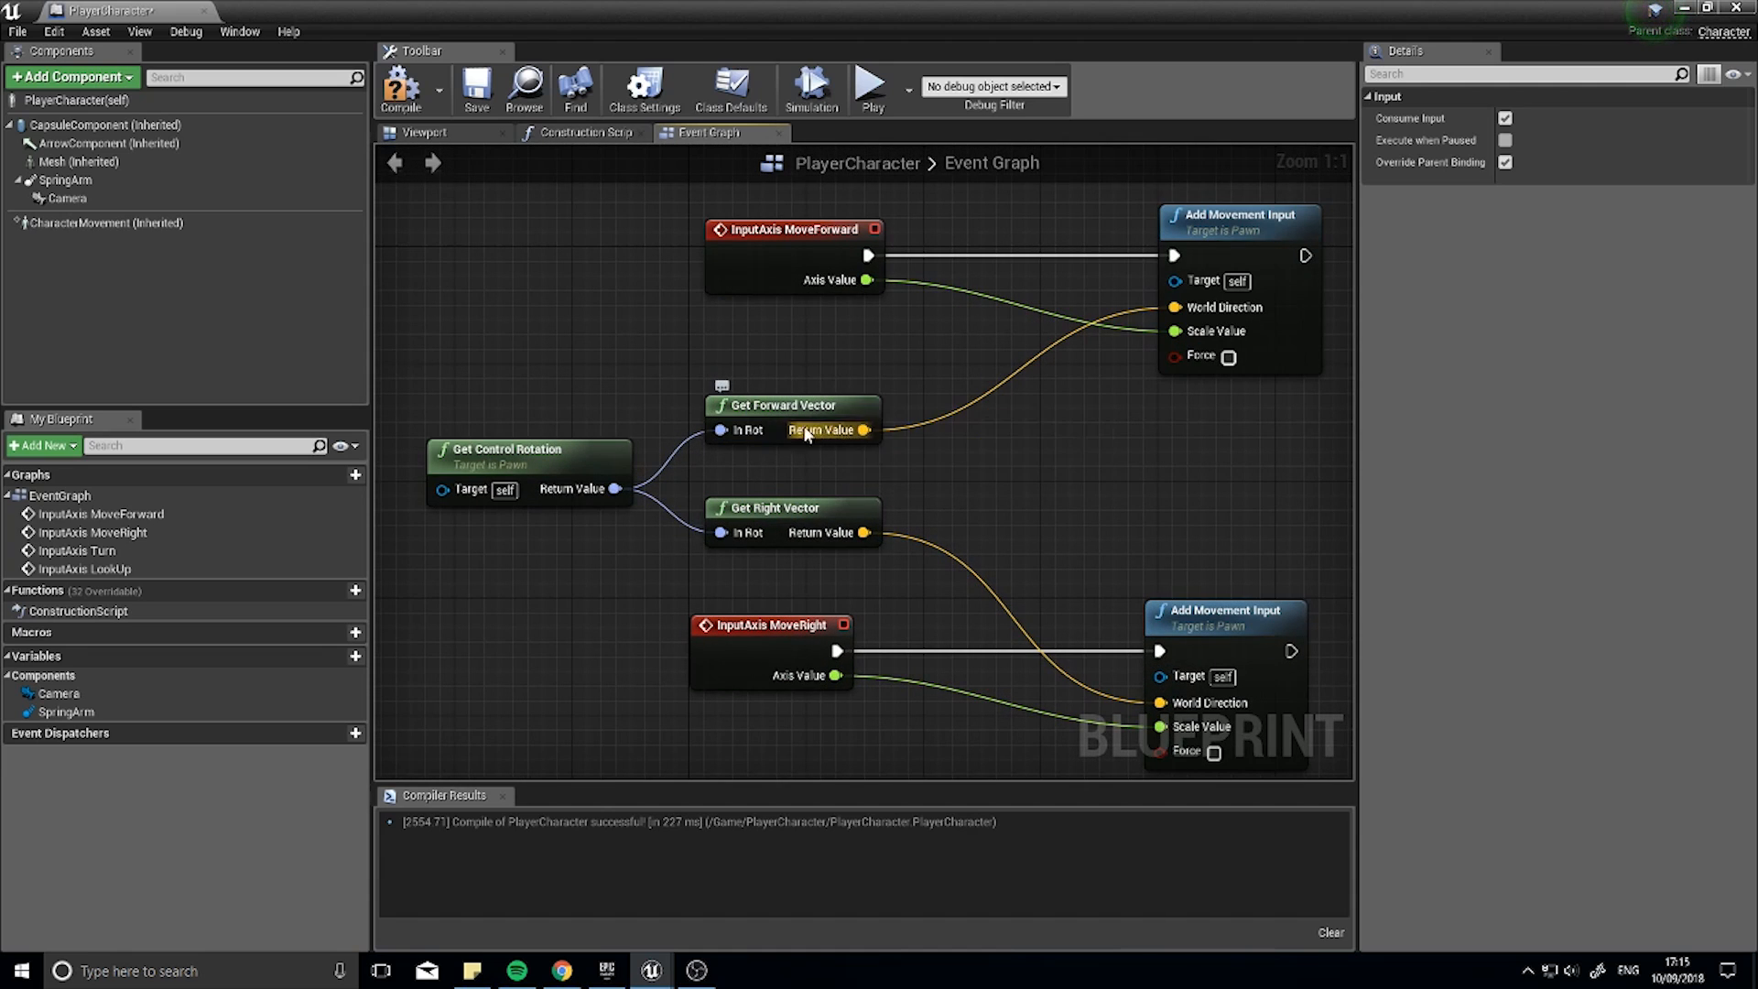
mouse_move(873, 504)
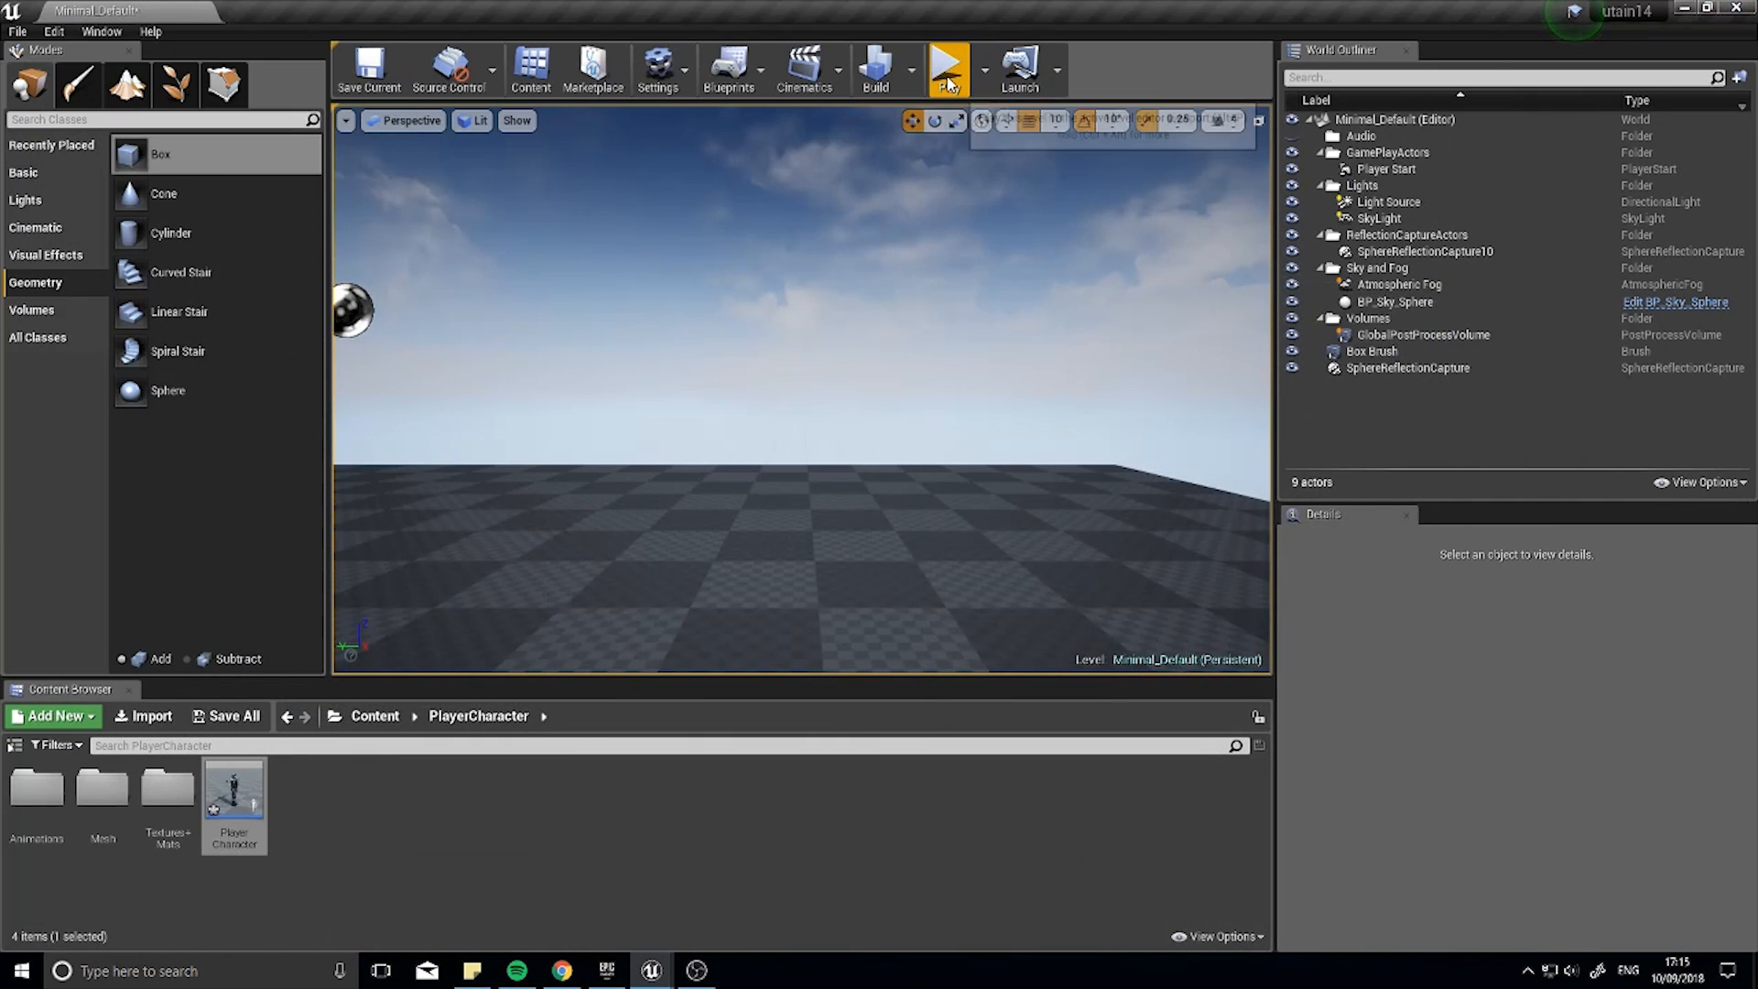
Step: Play-test mouse turning and looking, then bring up the SpringArm settings
left_click(948, 64)
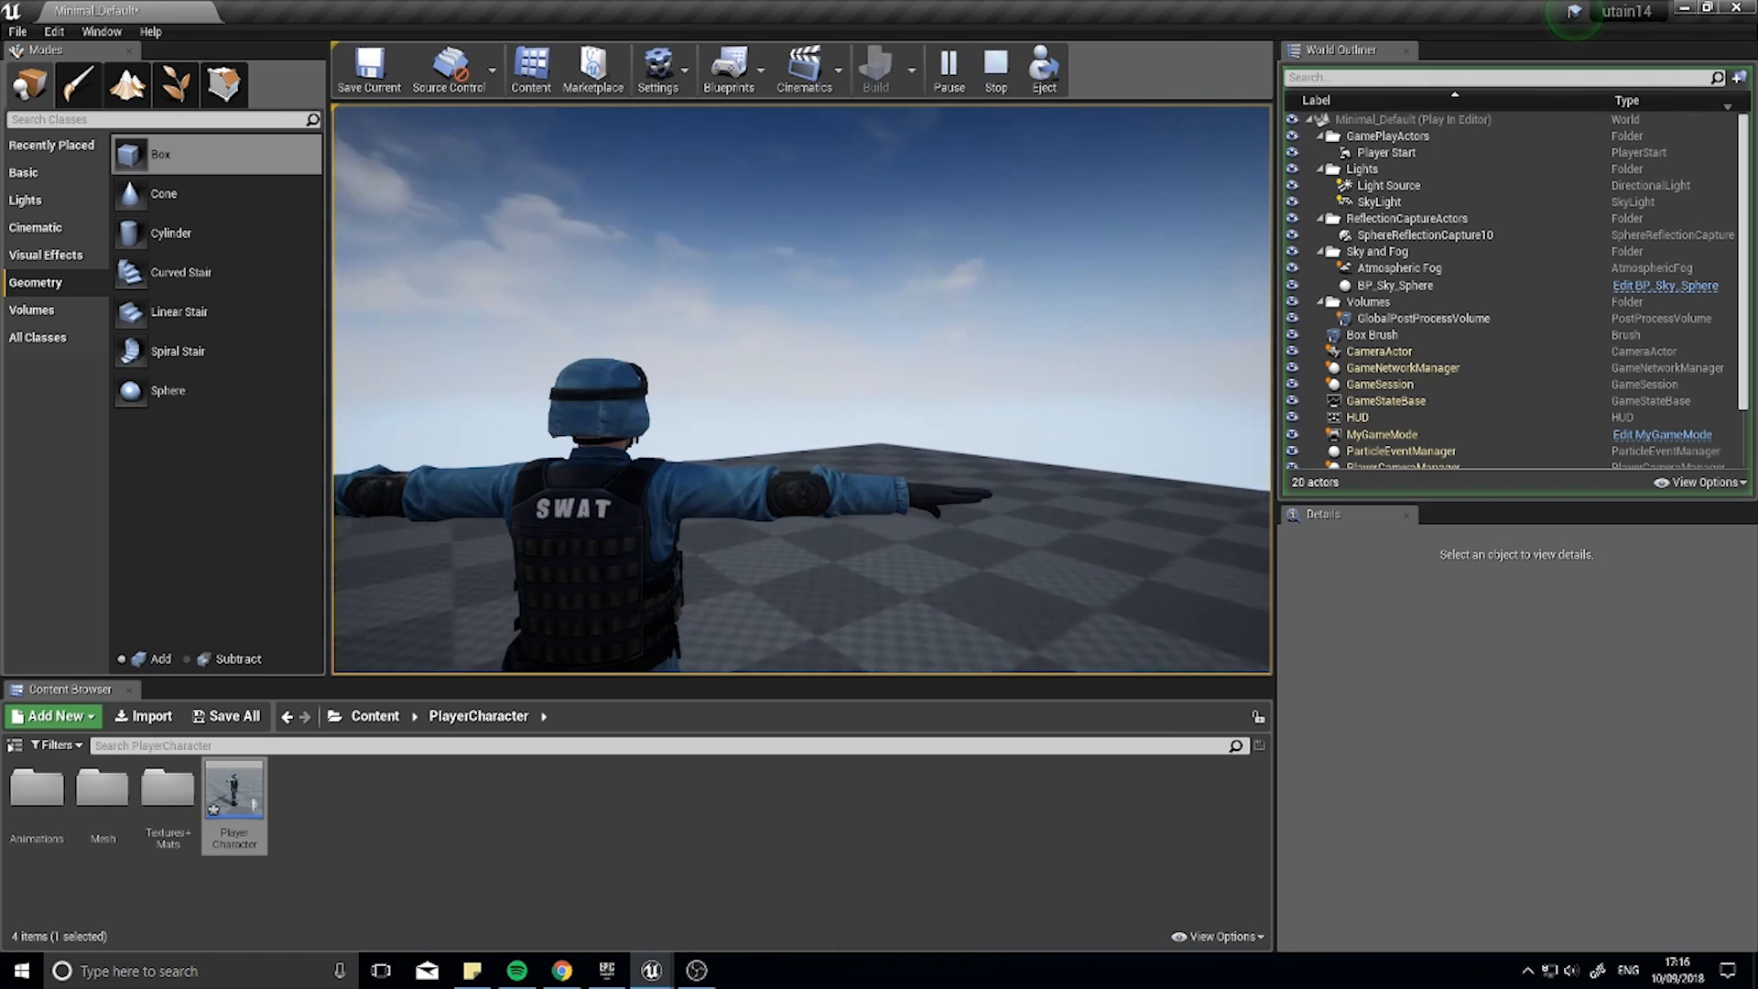
left_click(994, 67)
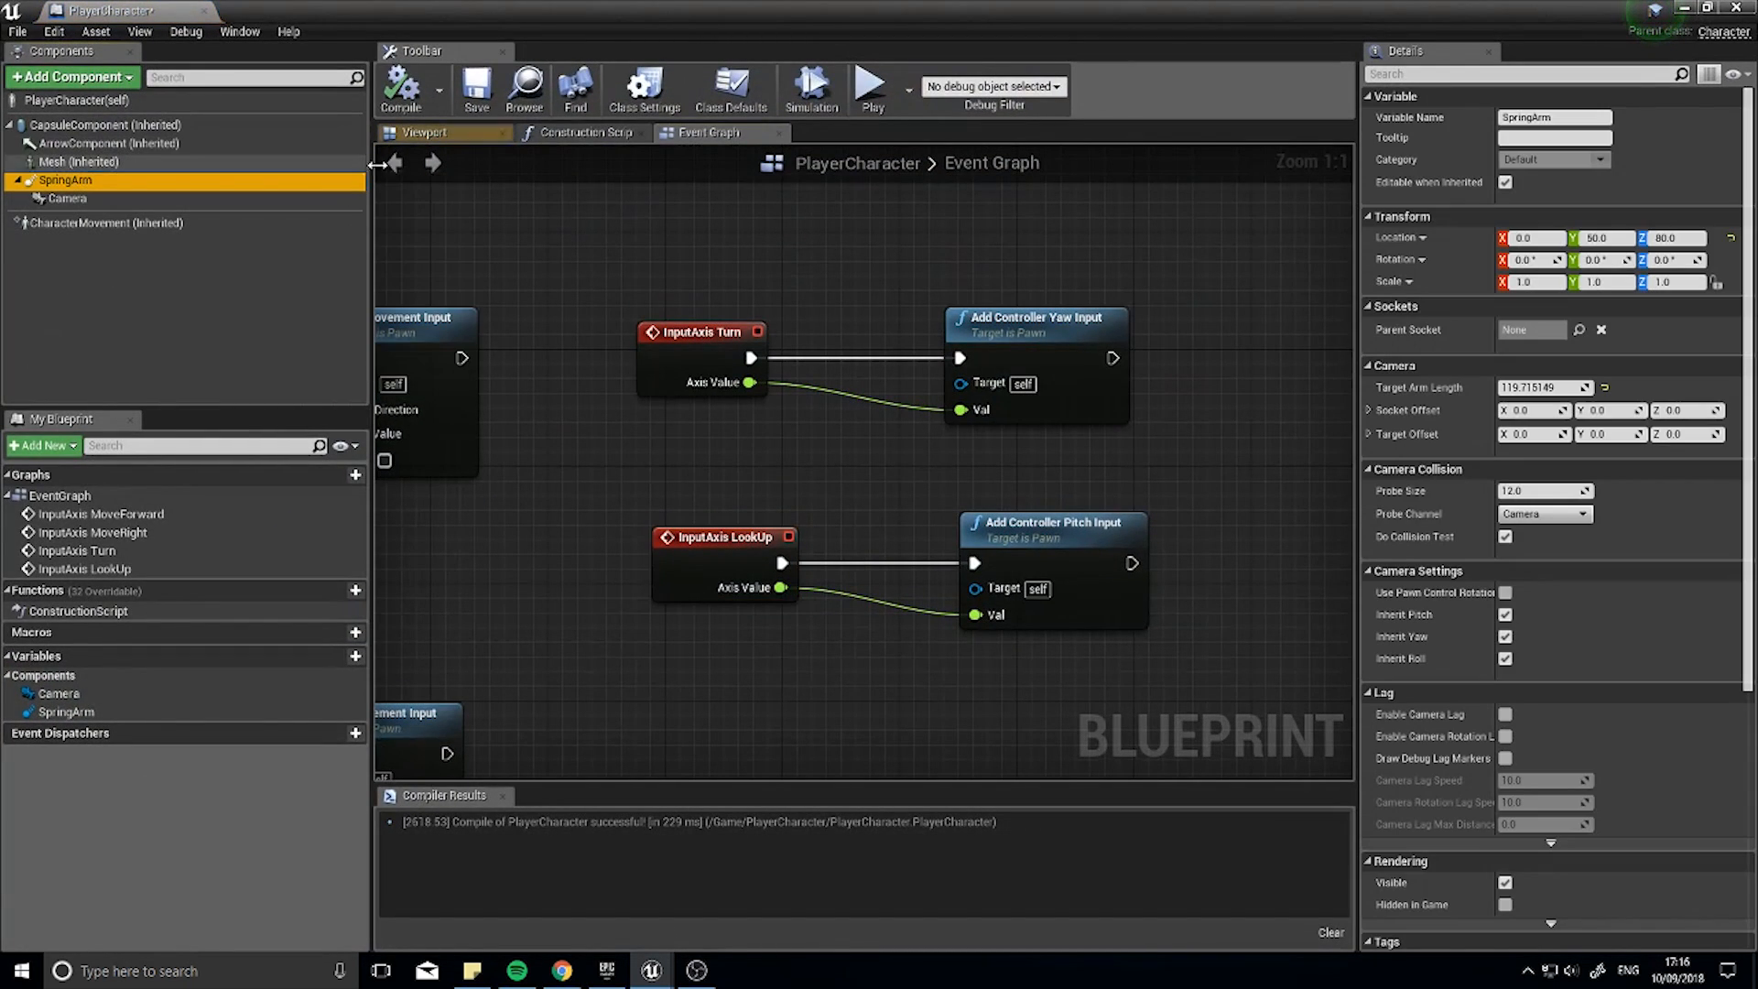
Step: Enable Use Pawn Control Rotation on SpringArm in the viewport preview and end play
left_click(424, 132)
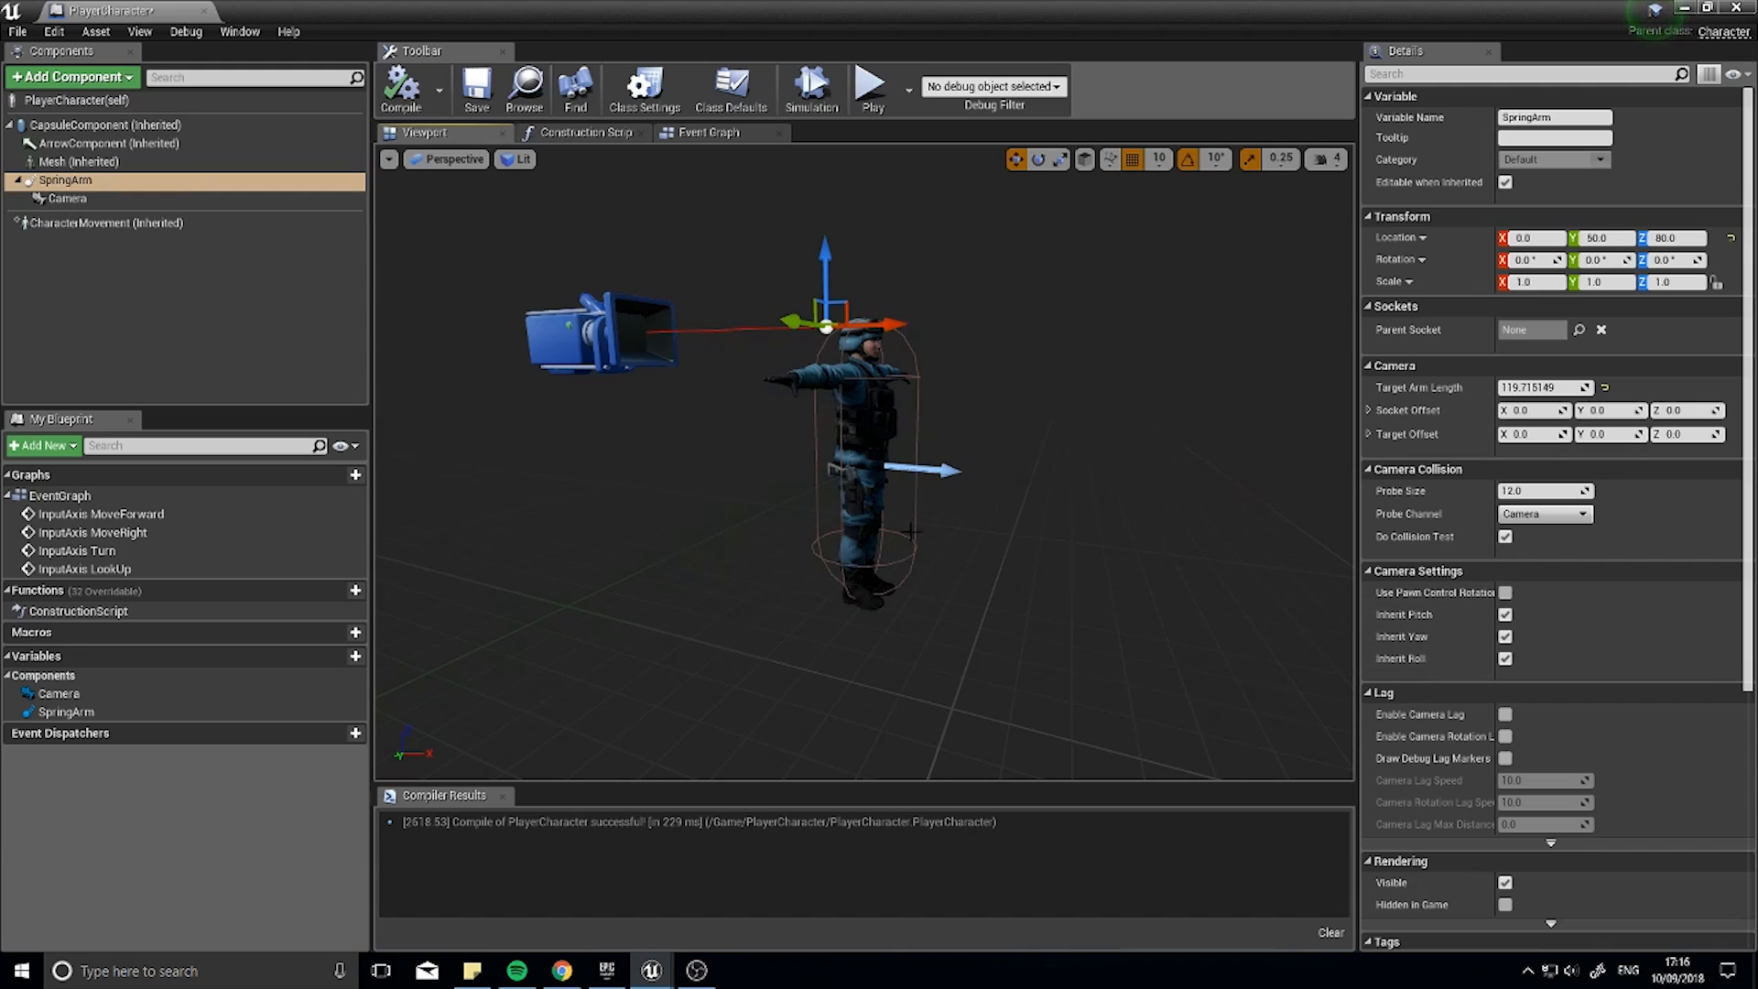
mouse_move(1402, 614)
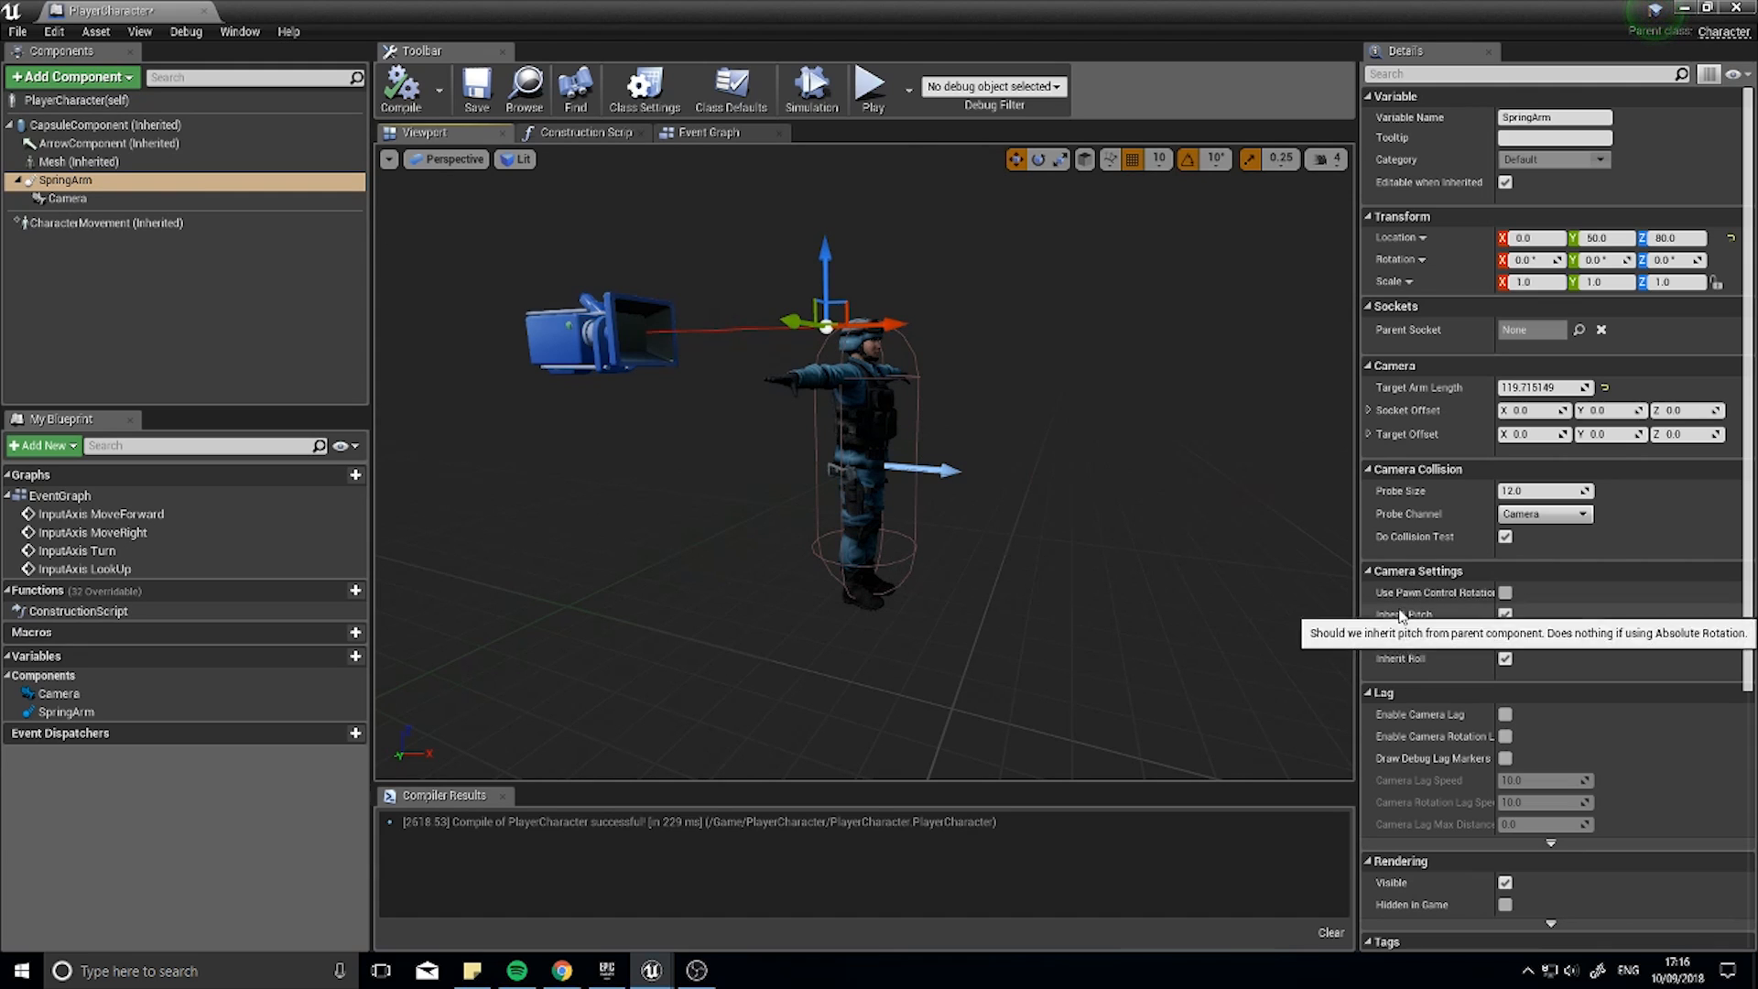
mouse_move(1505, 593)
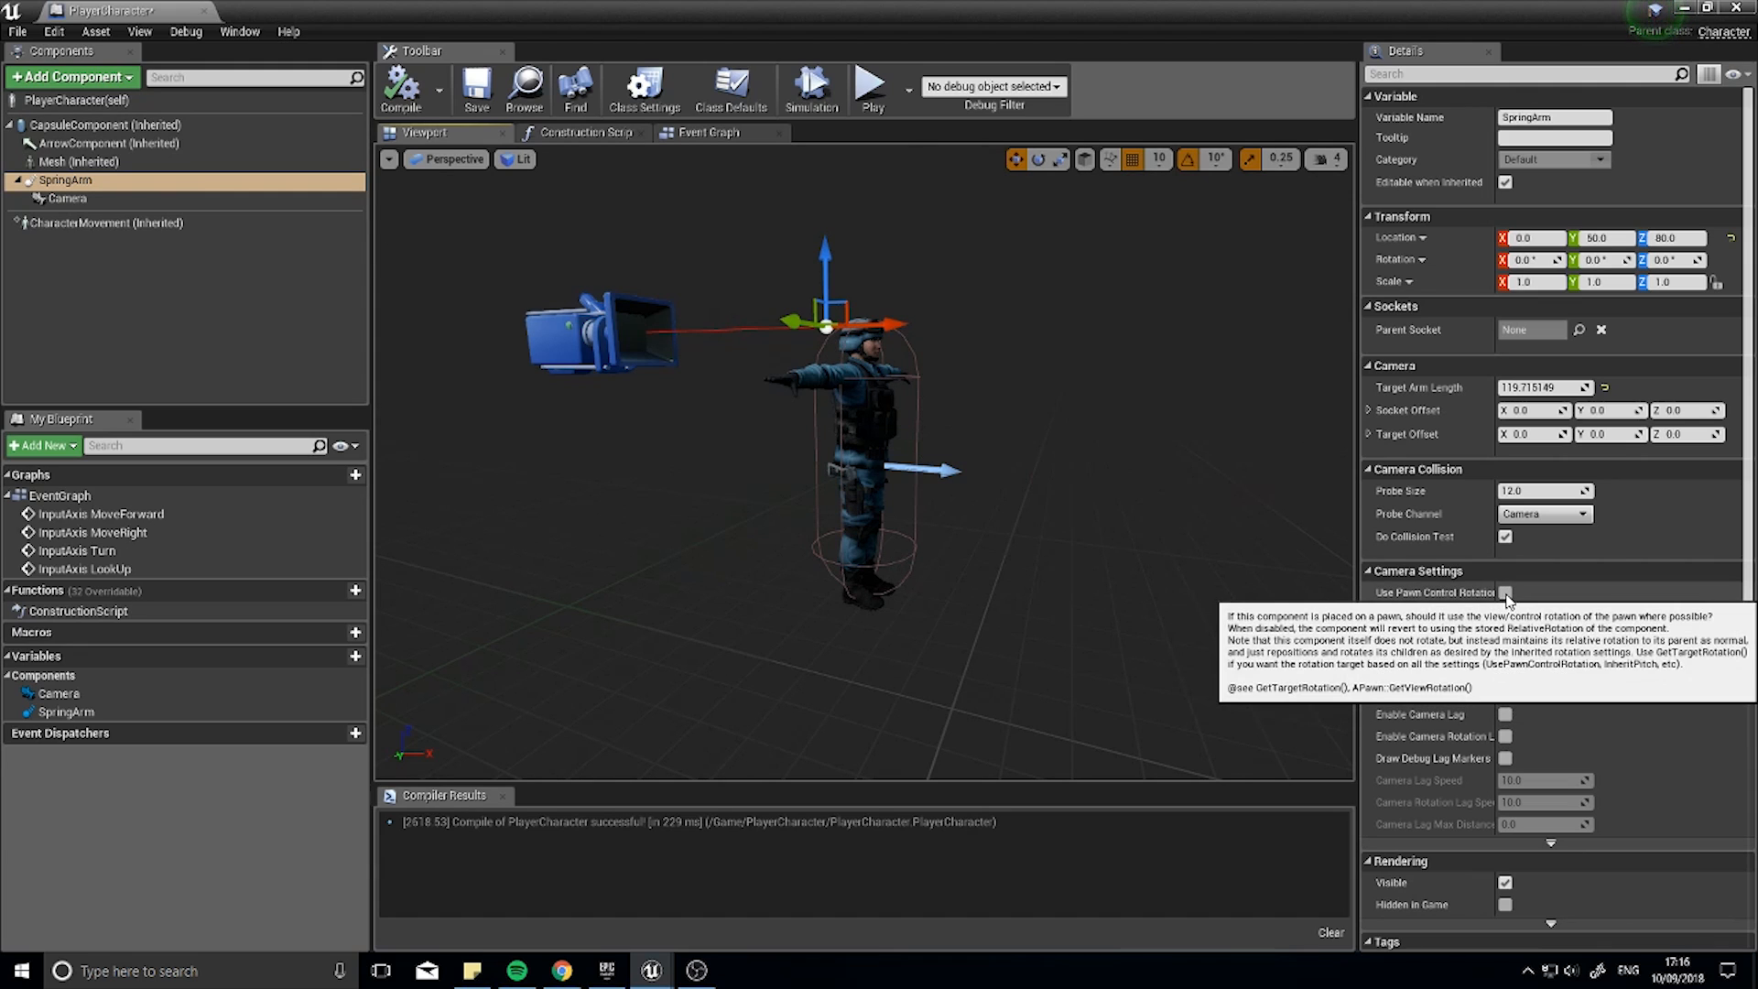
left_click(1505, 593)
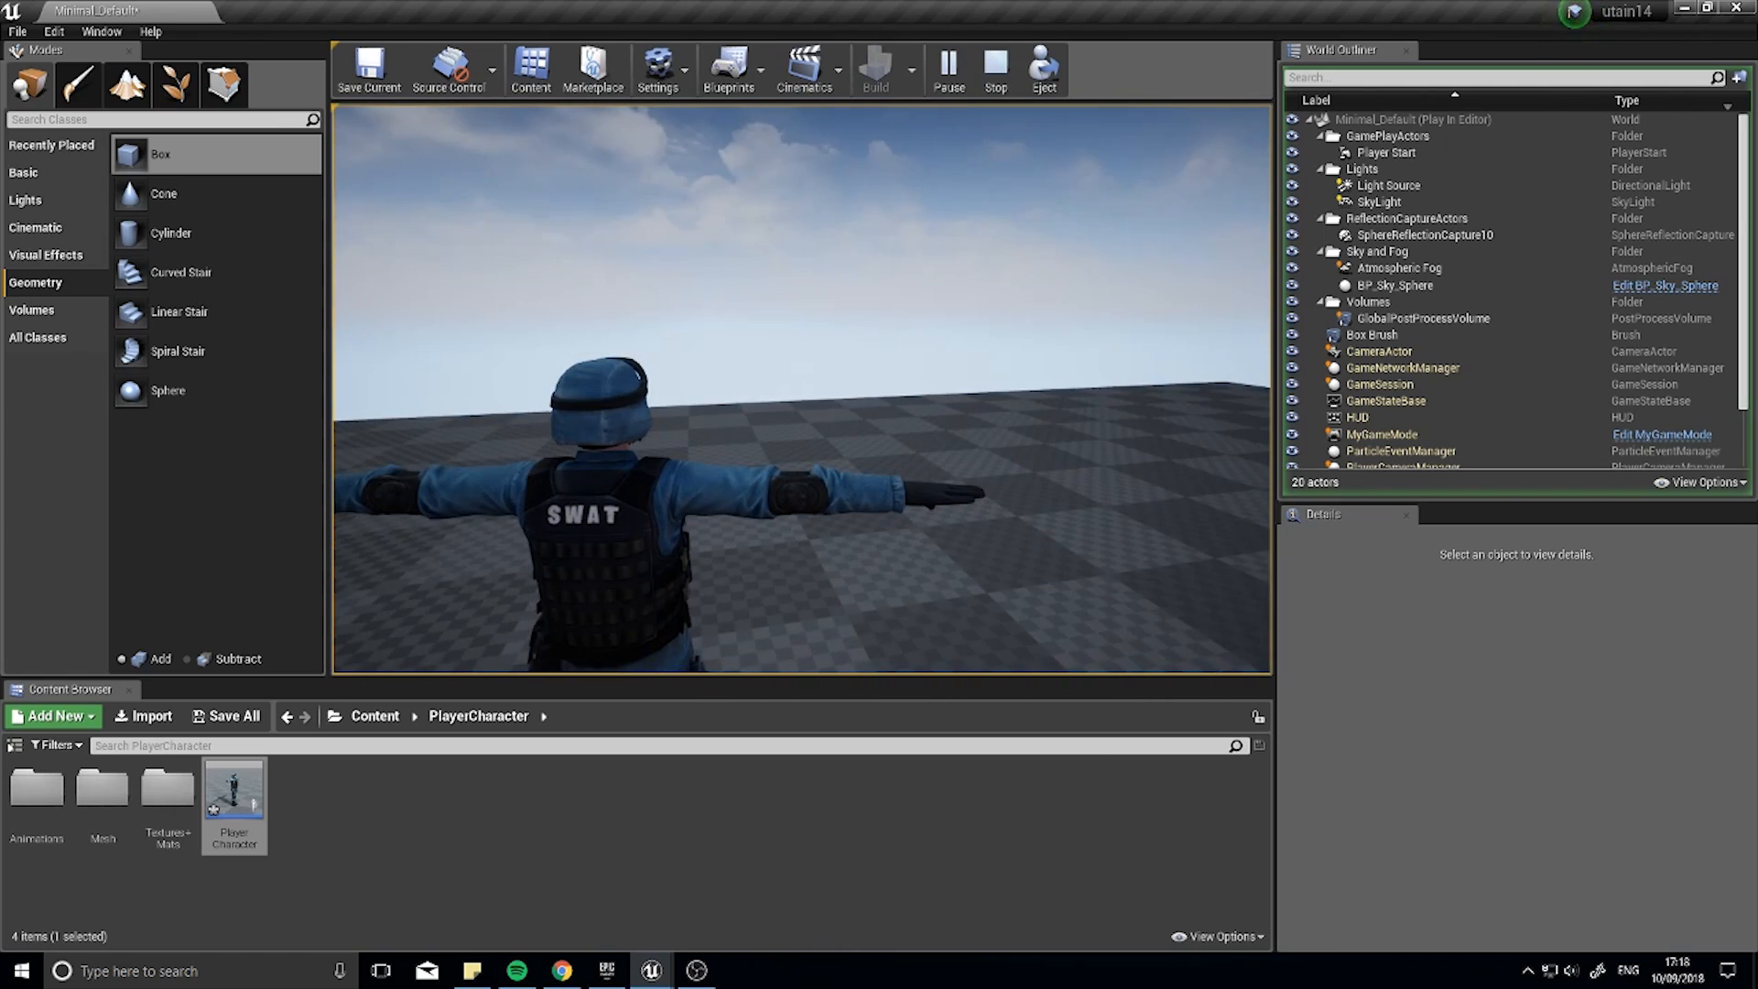
left_click(994, 67)
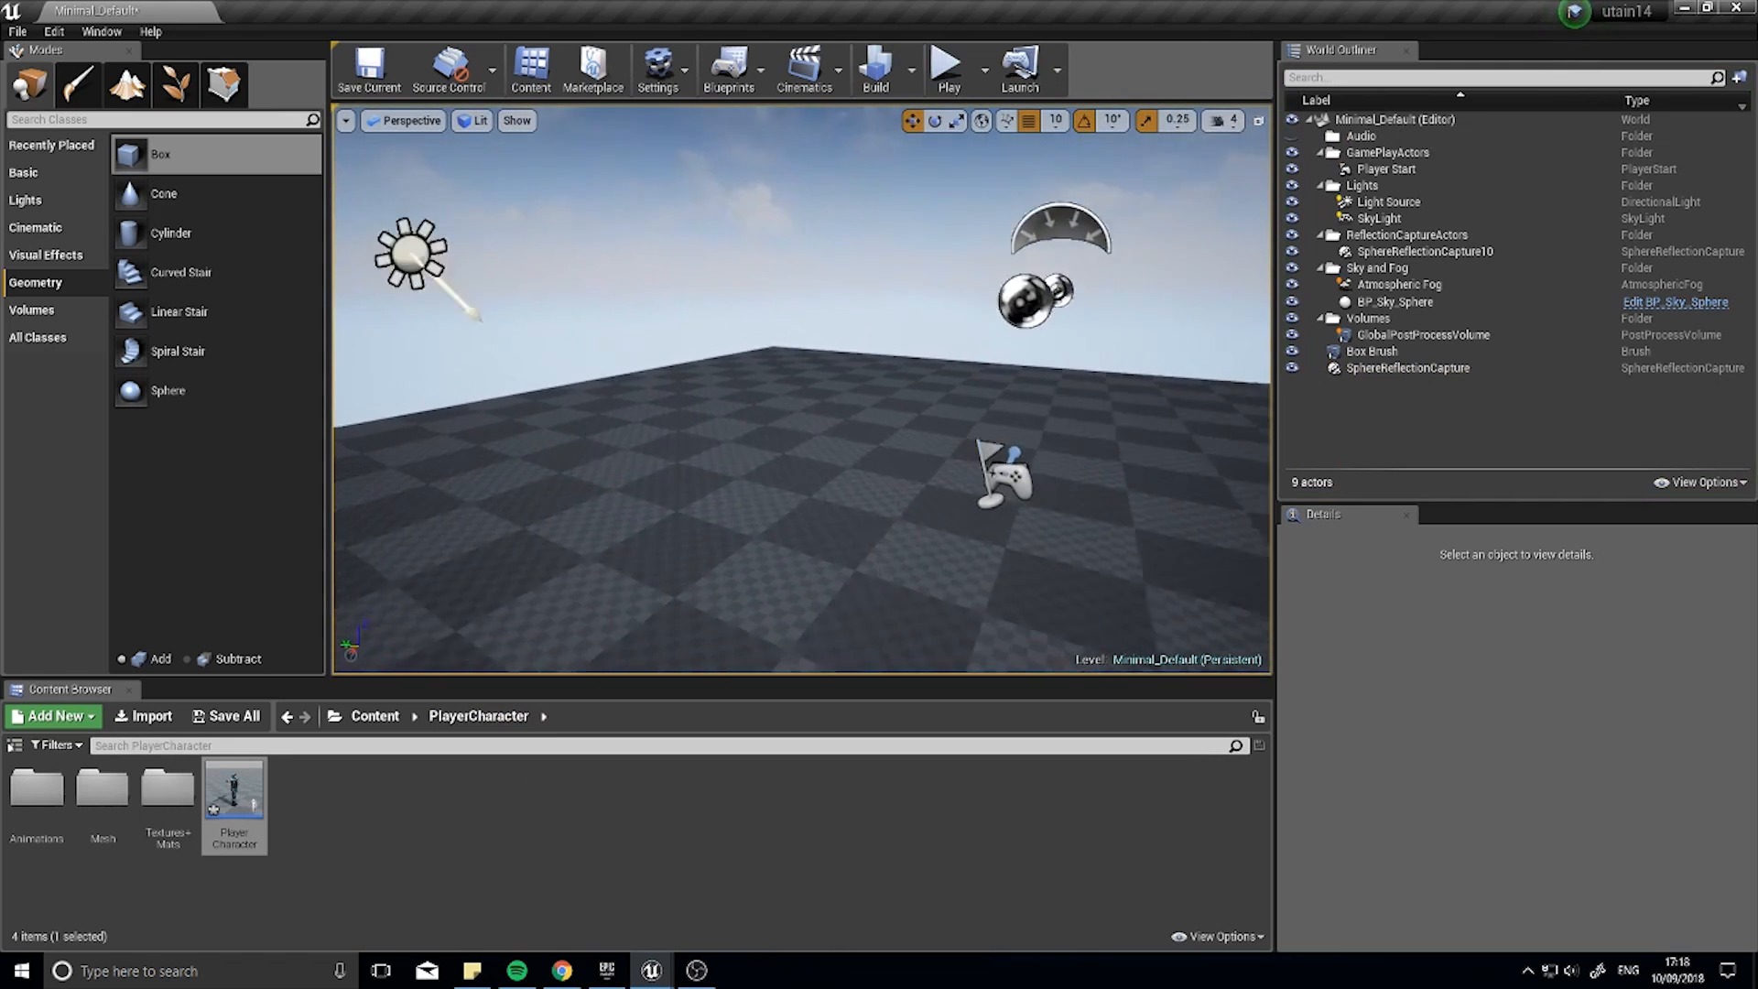